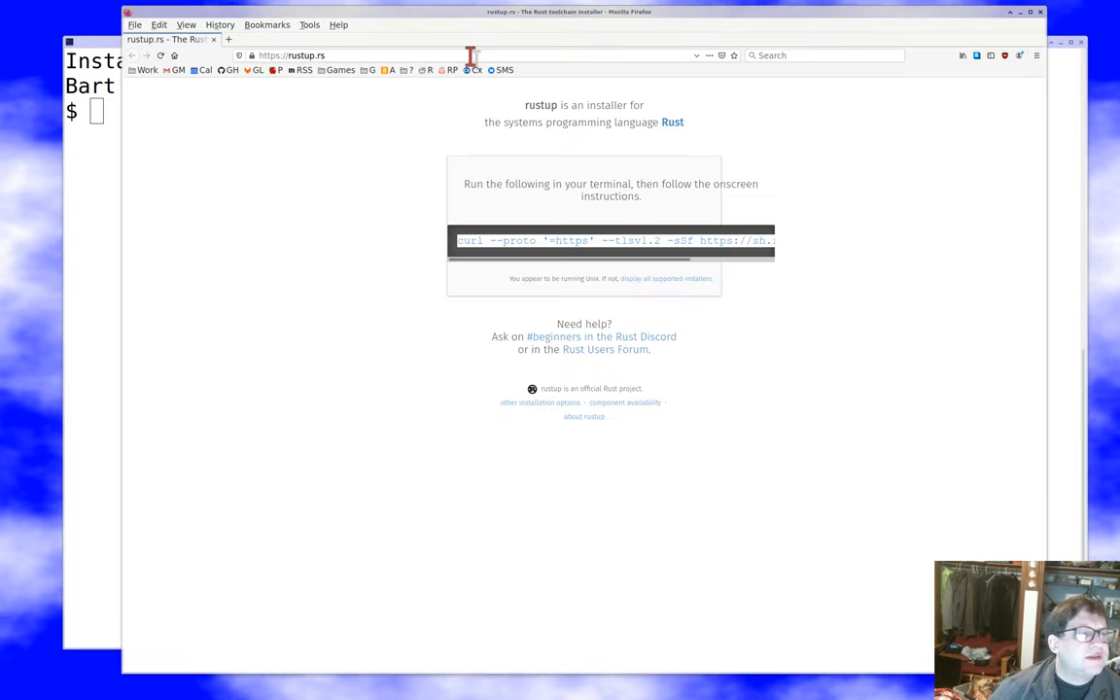
pyautogui.moveTo(525, 261)
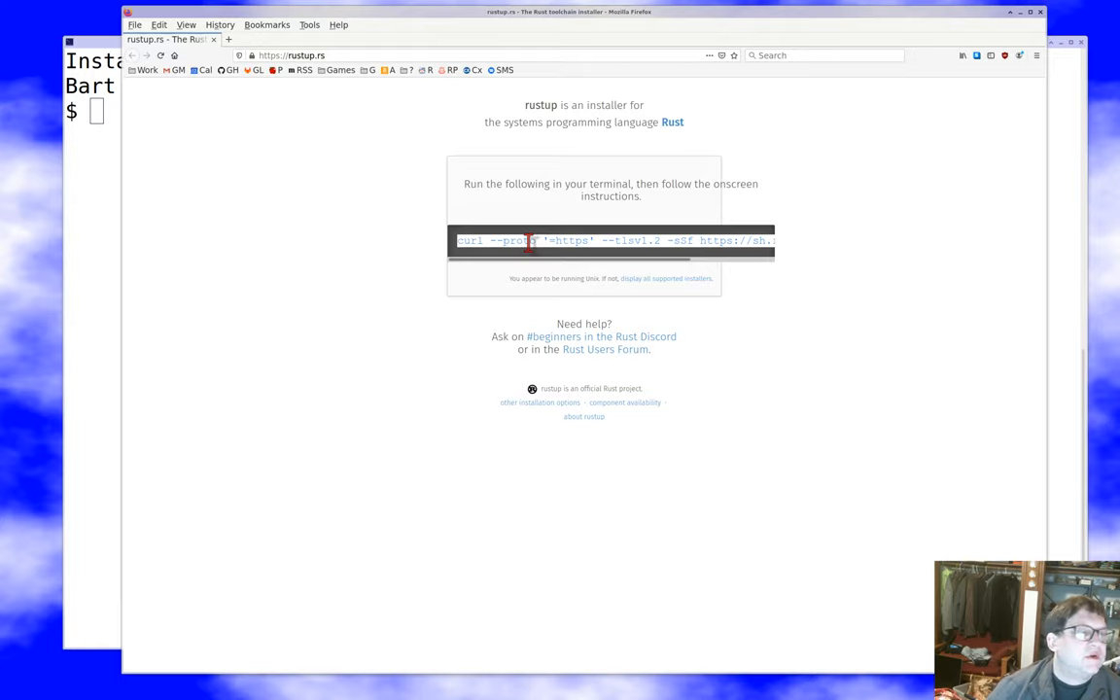
pyautogui.moveTo(245, 167)
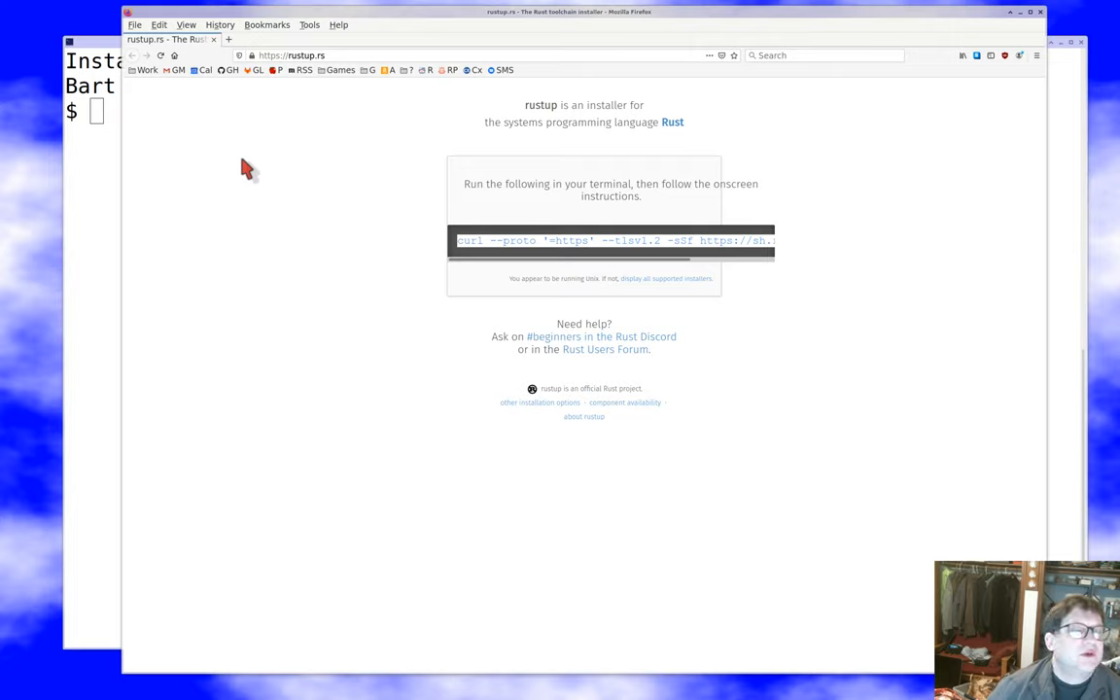
pyautogui.moveTo(226, 144)
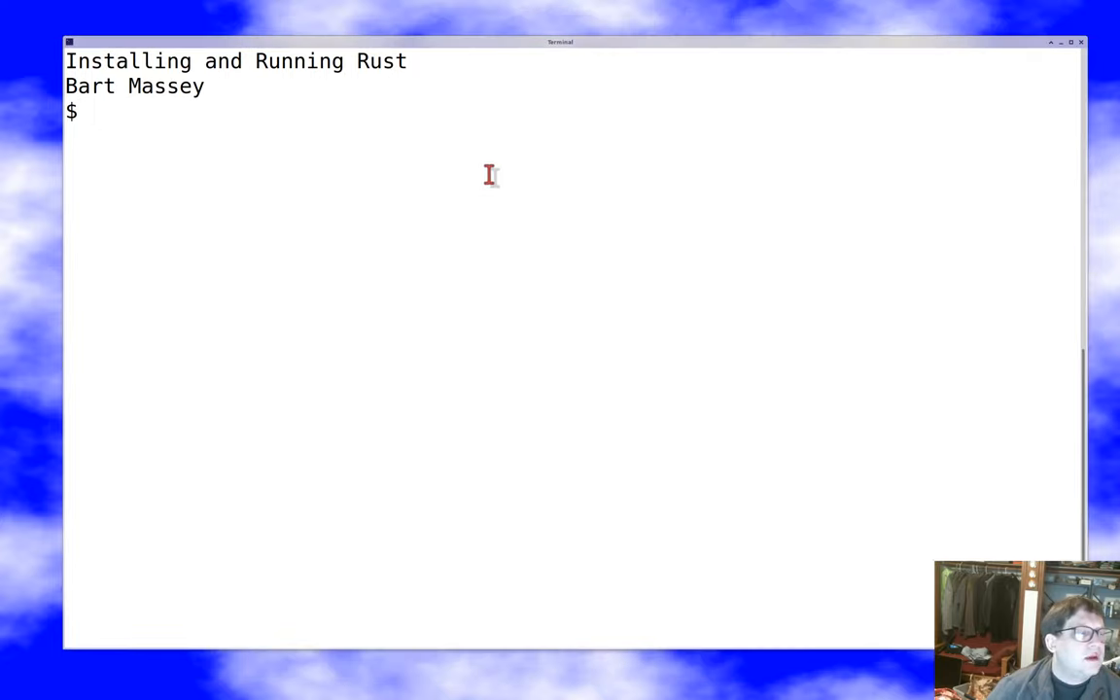
pyautogui.write("curl --proto '=https' --tlsv1.2 -sSf https://sh.rustup.rs | sh")
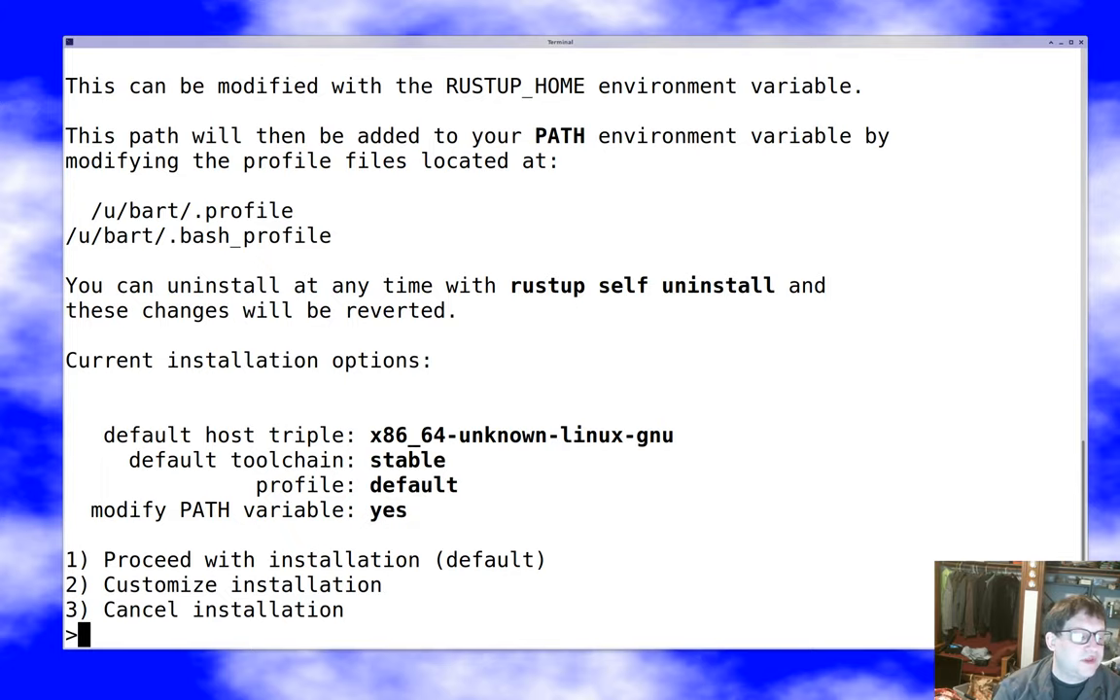
# Customize the install to the minimal profile with no PATH change (2, minimal, n, 1) and proceed
pyautogui.write('2')
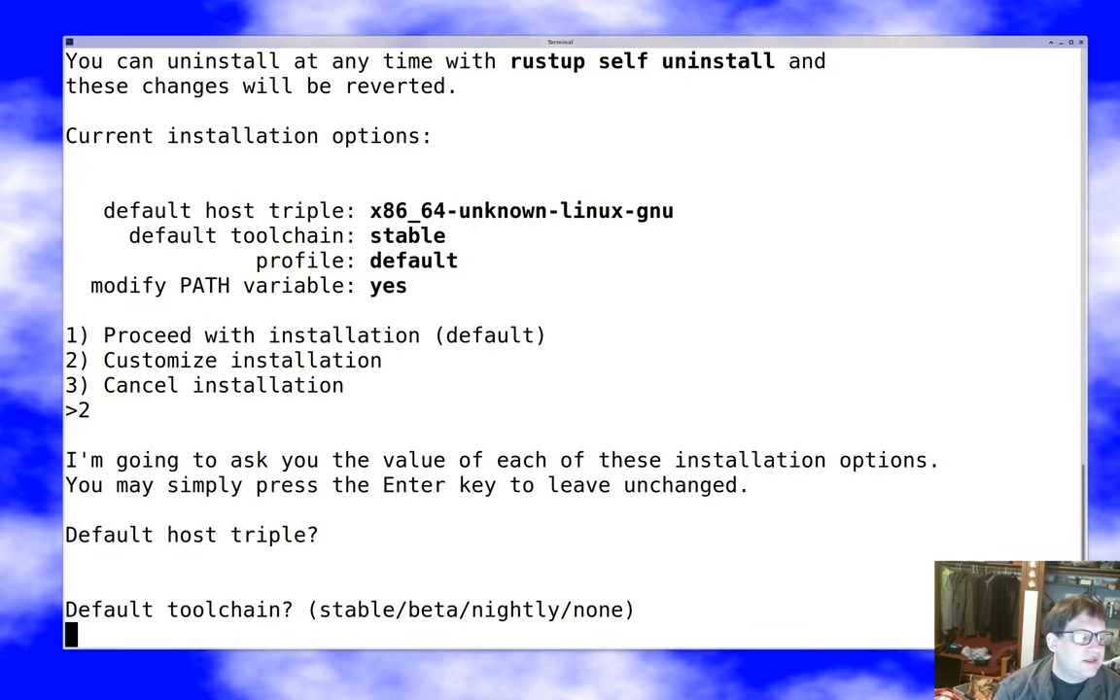
pyautogui.write('minimal')
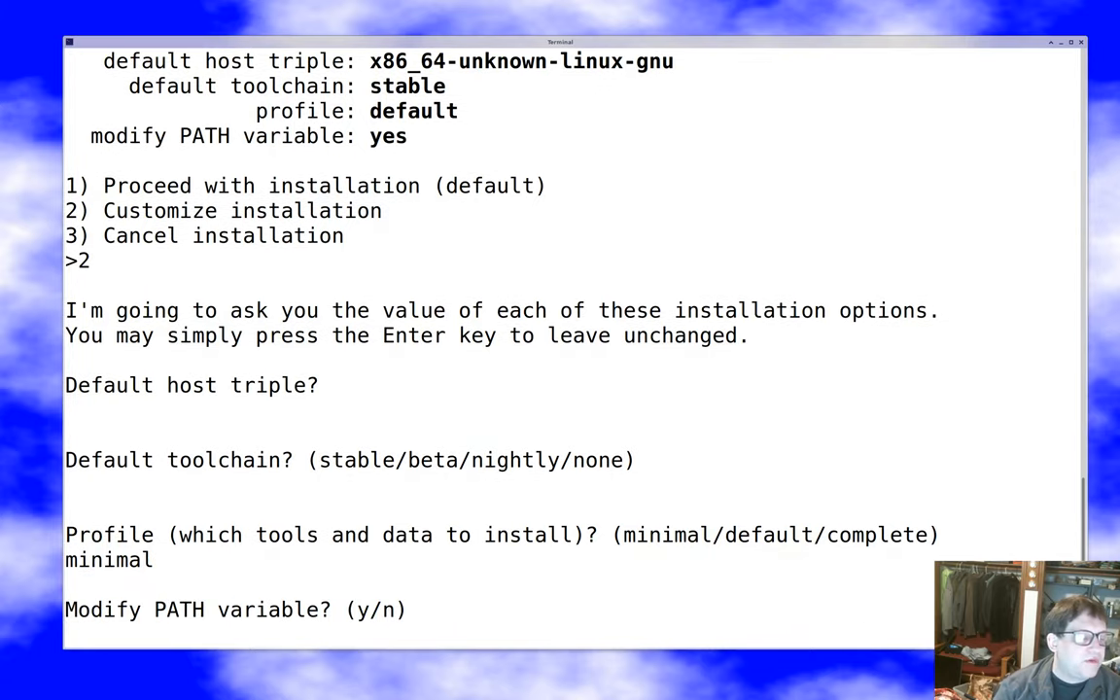
pyautogui.write('n')
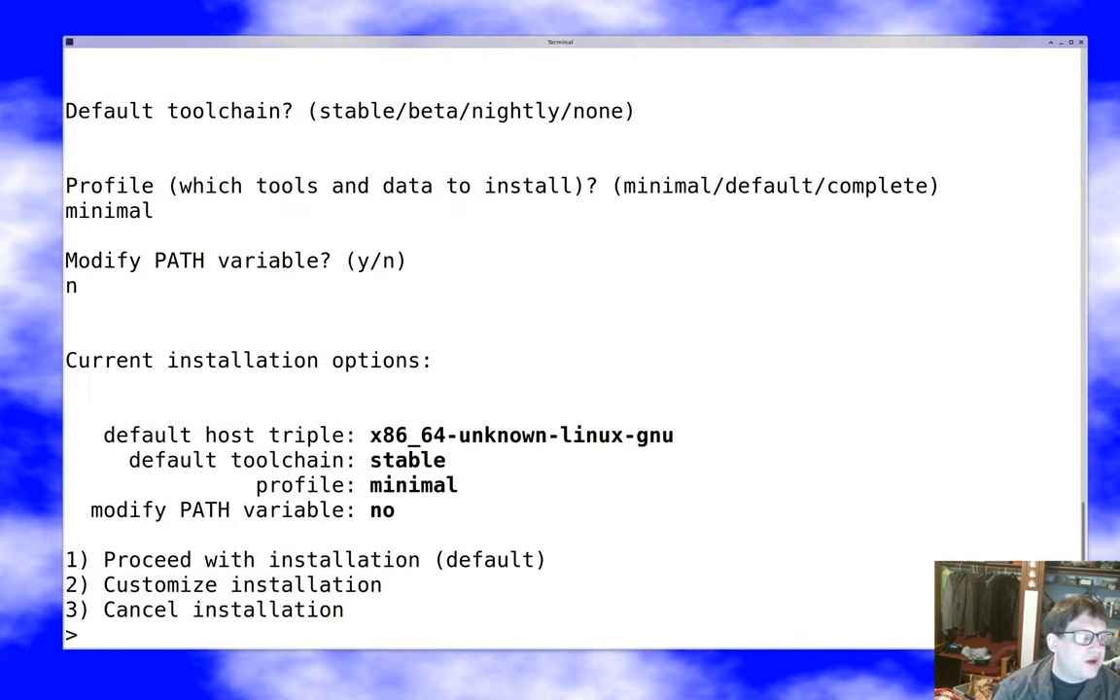
pyautogui.write('1')
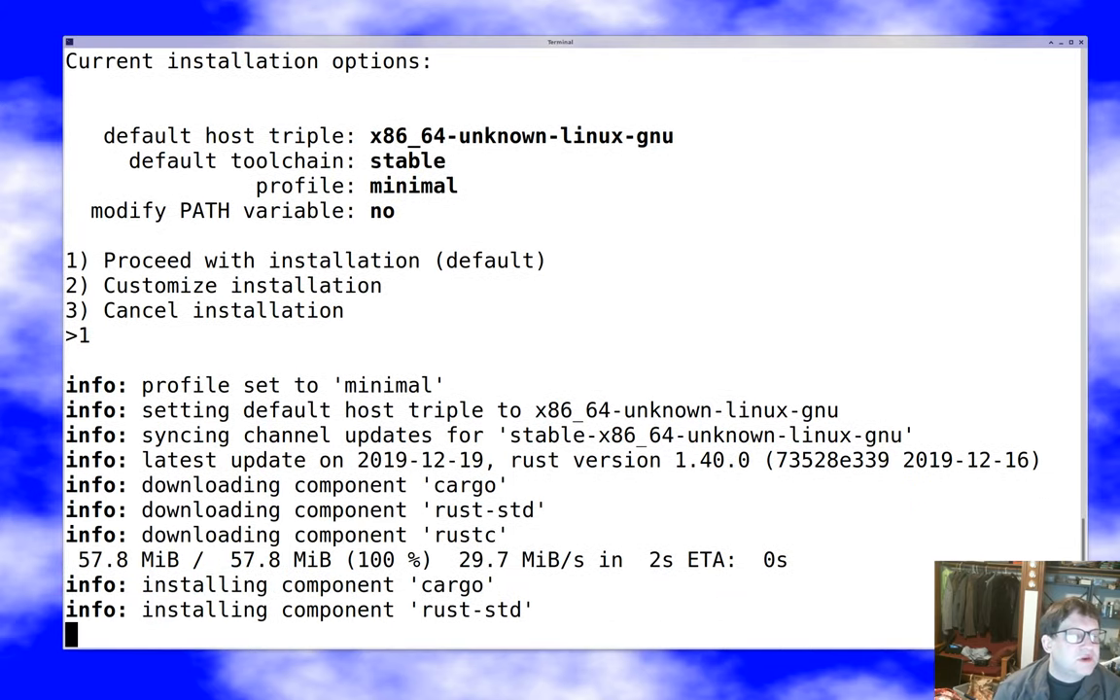
# Scroll the Terminal while the stable Rust 1.40.0 toolchain installs
pyautogui.scroll(-3)
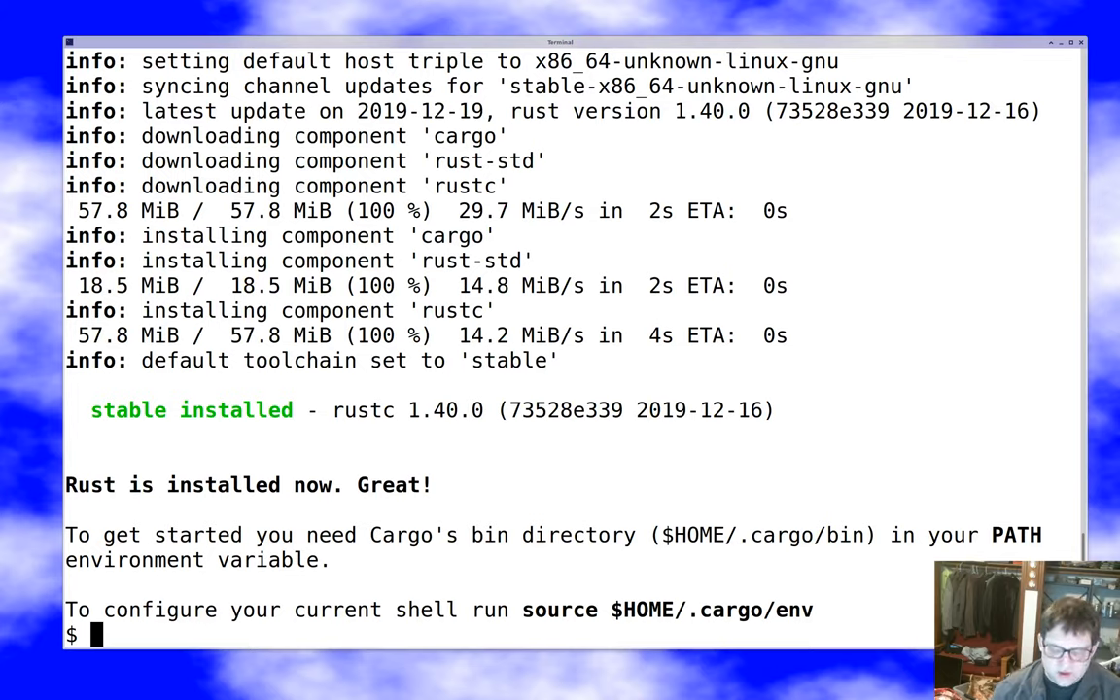
# Add $HOME/.cargo/bin to MYPATH in ~/.sh-env via emacs and re-source it
pyautogui.write('emacs ~/.s')
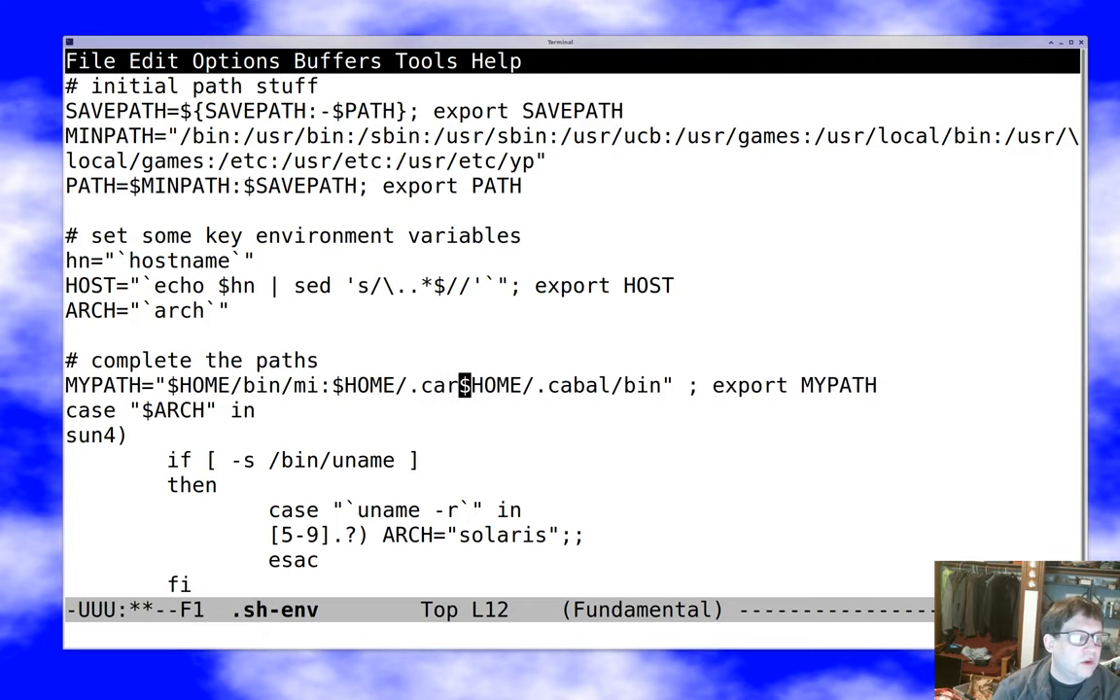
pyautogui.write('go/bin')
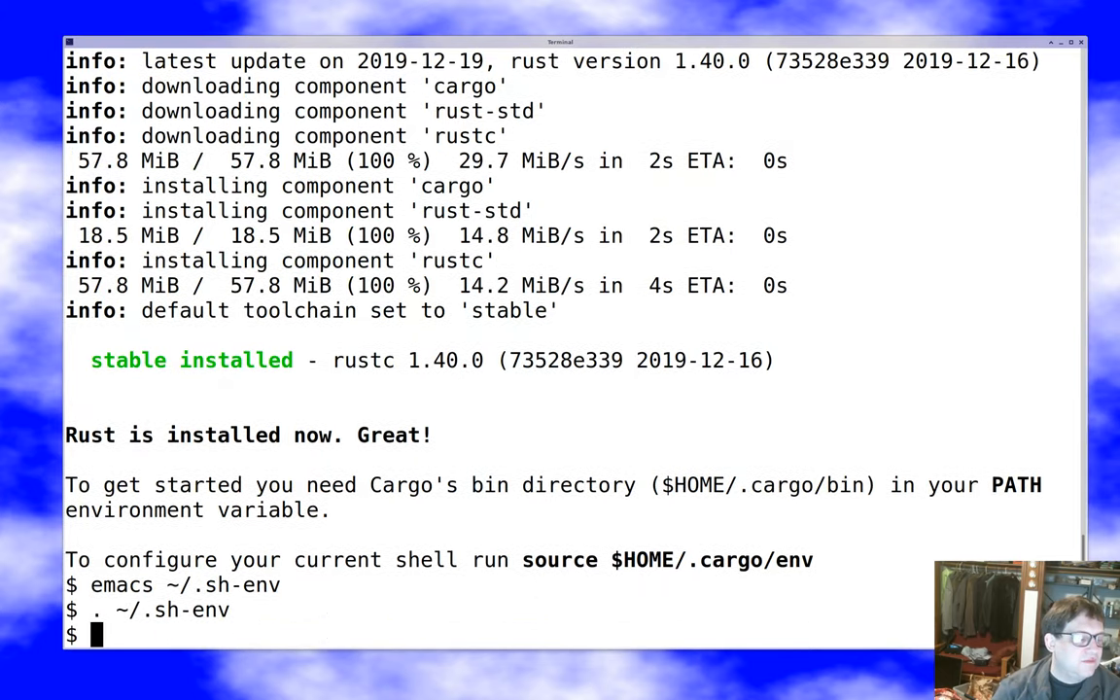
# Check which rustc resolves to ~/.cargo/bin, then add the rustfmt component with rustup
pyautogui.write('which rustc')
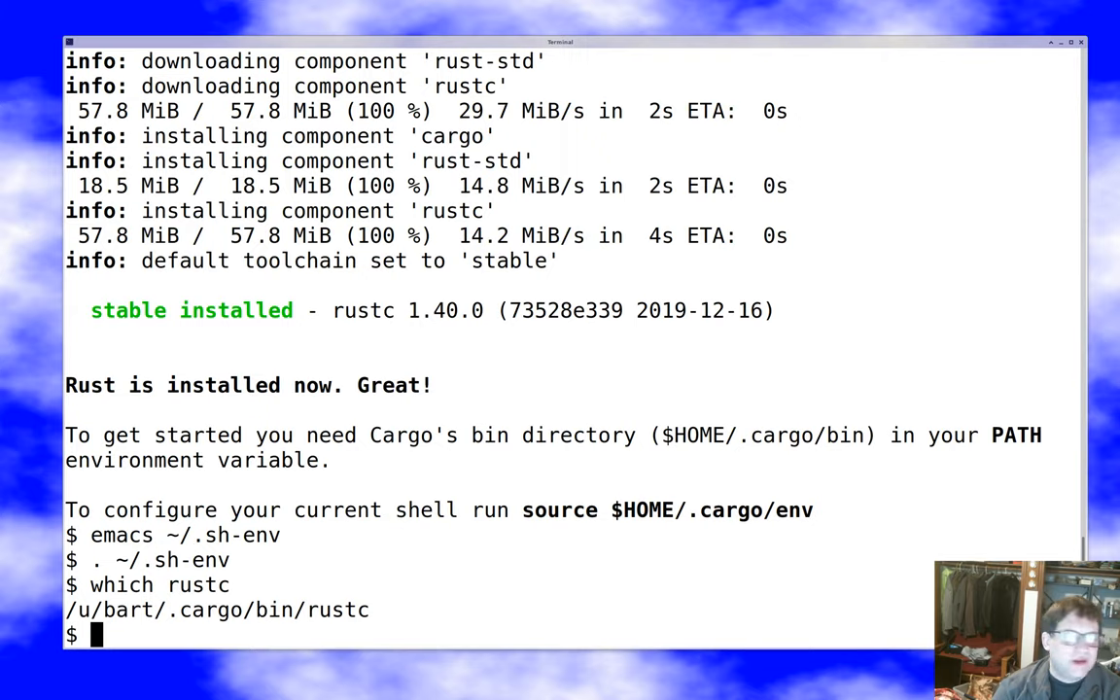
pyautogui.write('ru')
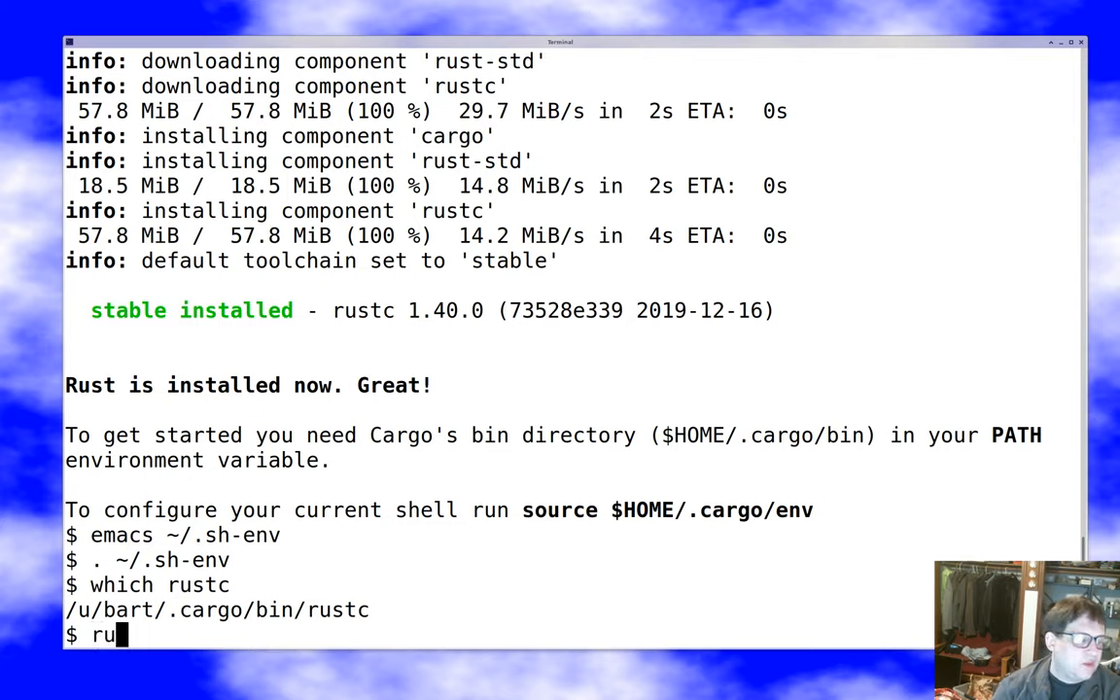
pyautogui.write('stup component')
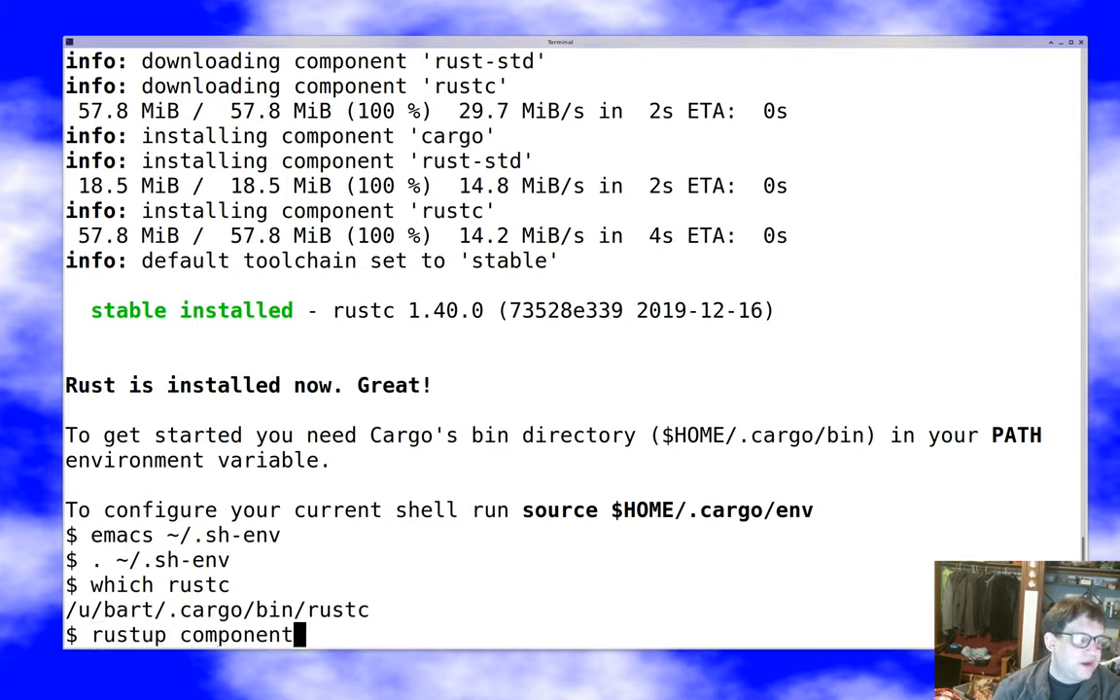
pyautogui.write('add')
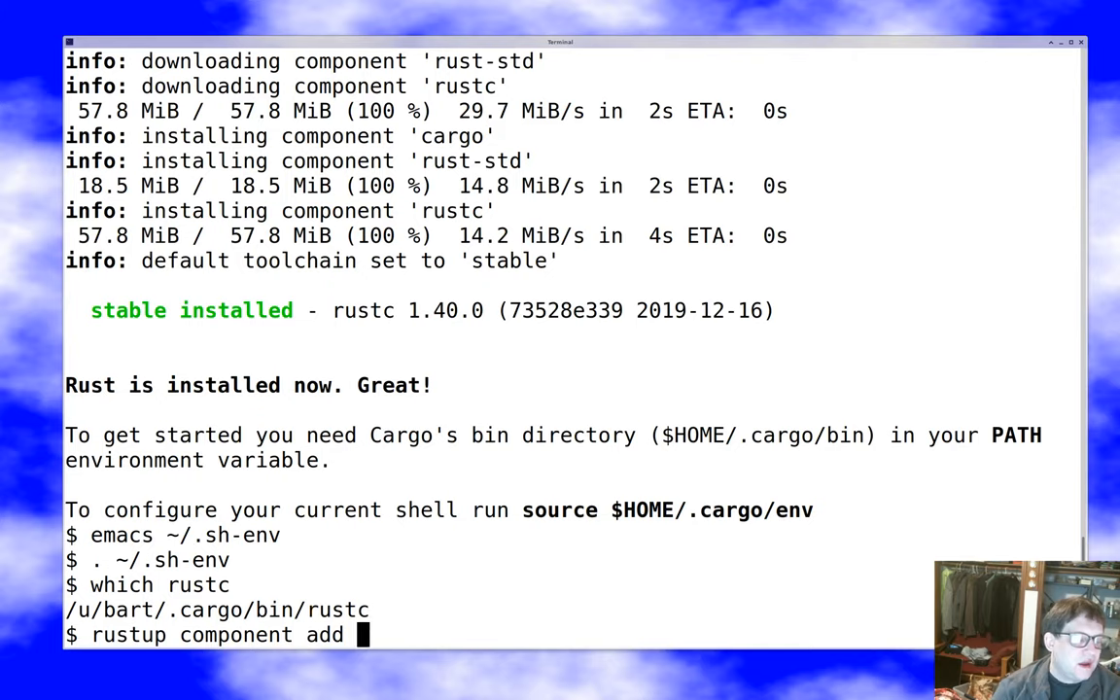
pyautogui.write('rust-docs')
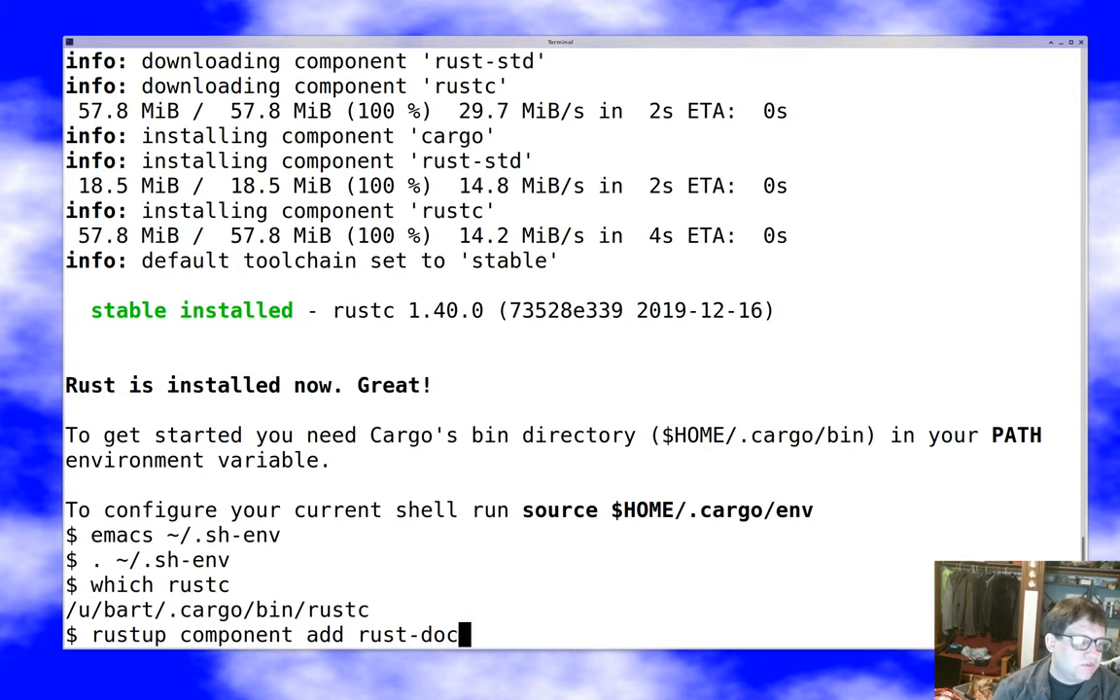
pyautogui.press('BackSpace')
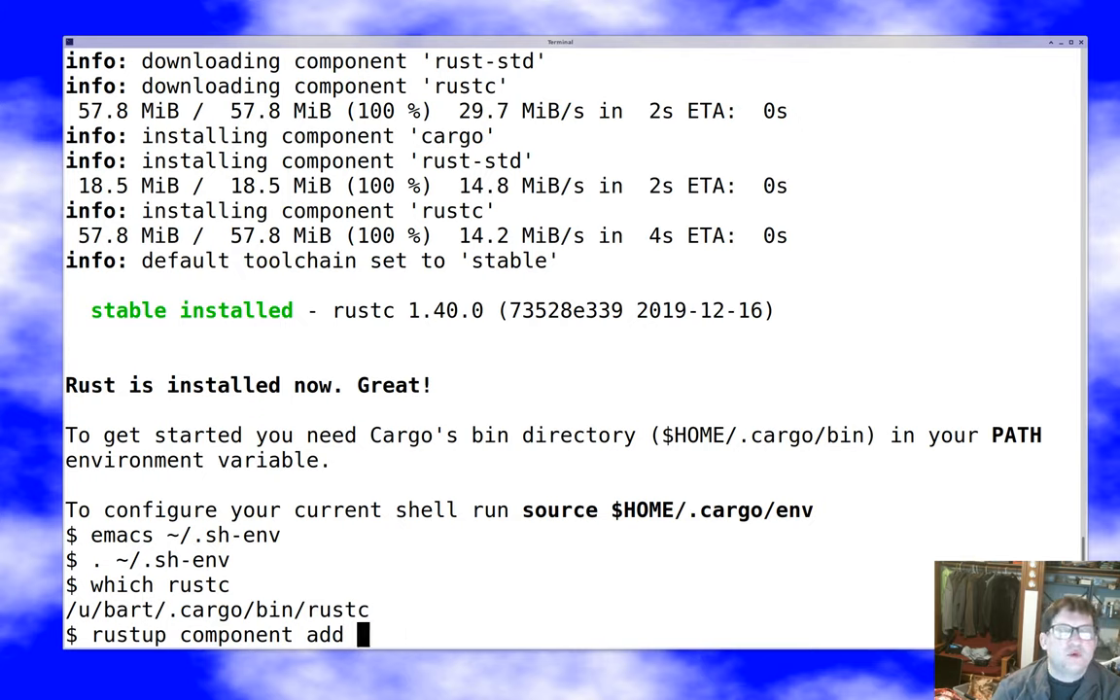
pyautogui.write('fu')
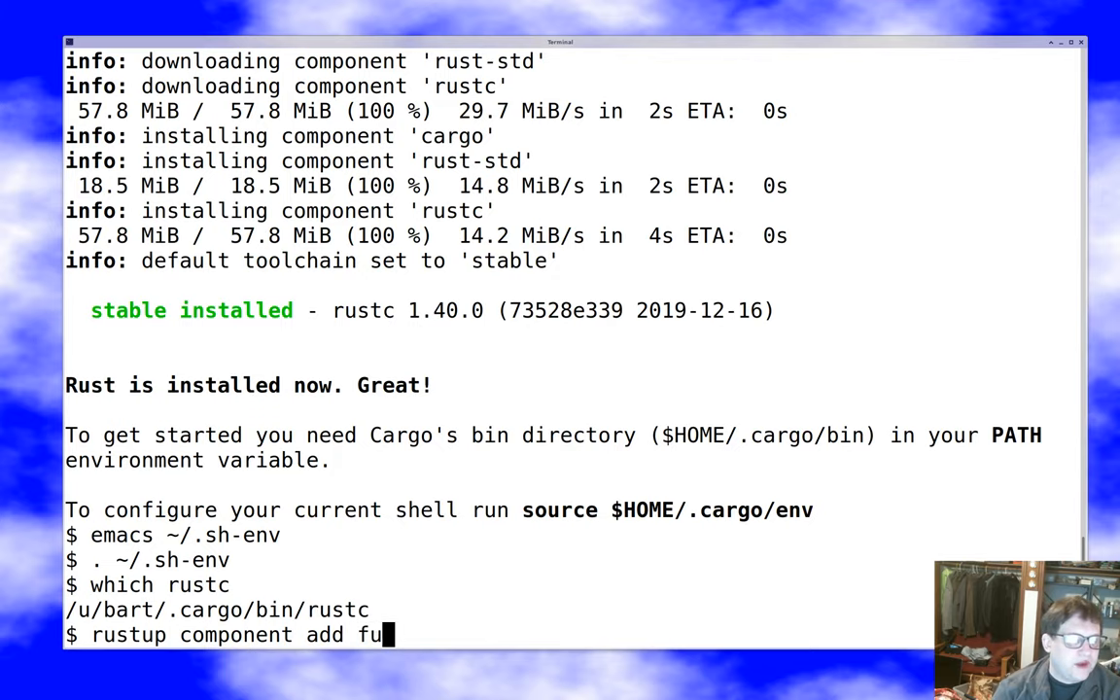
pyautogui.write('rustfmt')
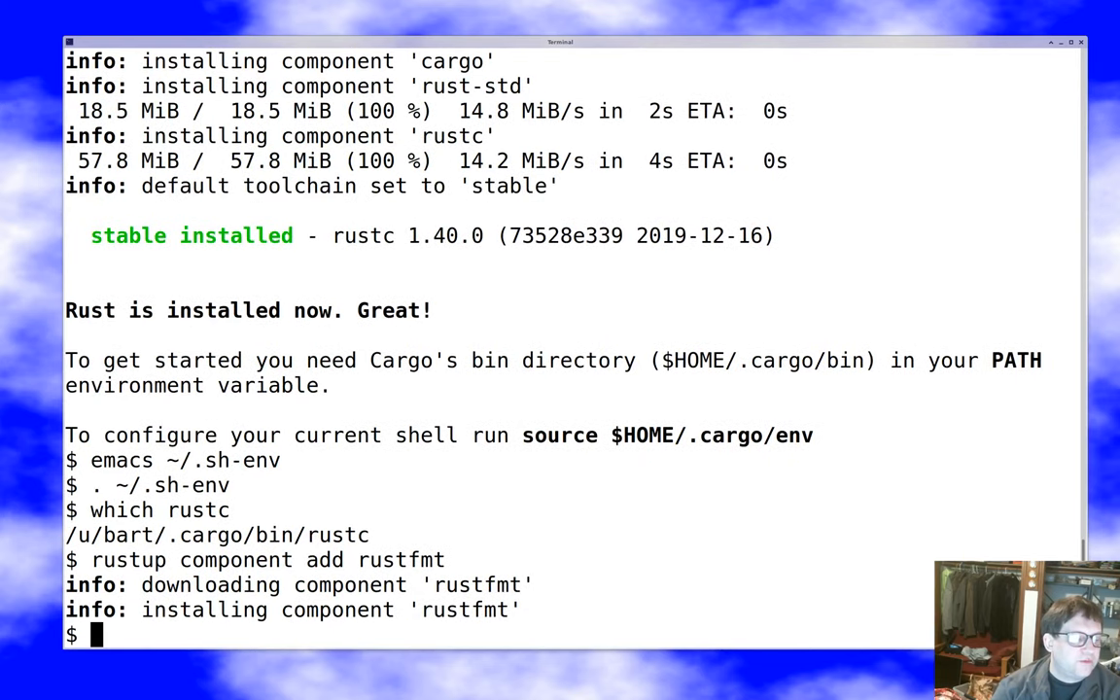
# Add the clippy component, then start rustup component add rust-docs
pyautogui.write('rustup component add ru')
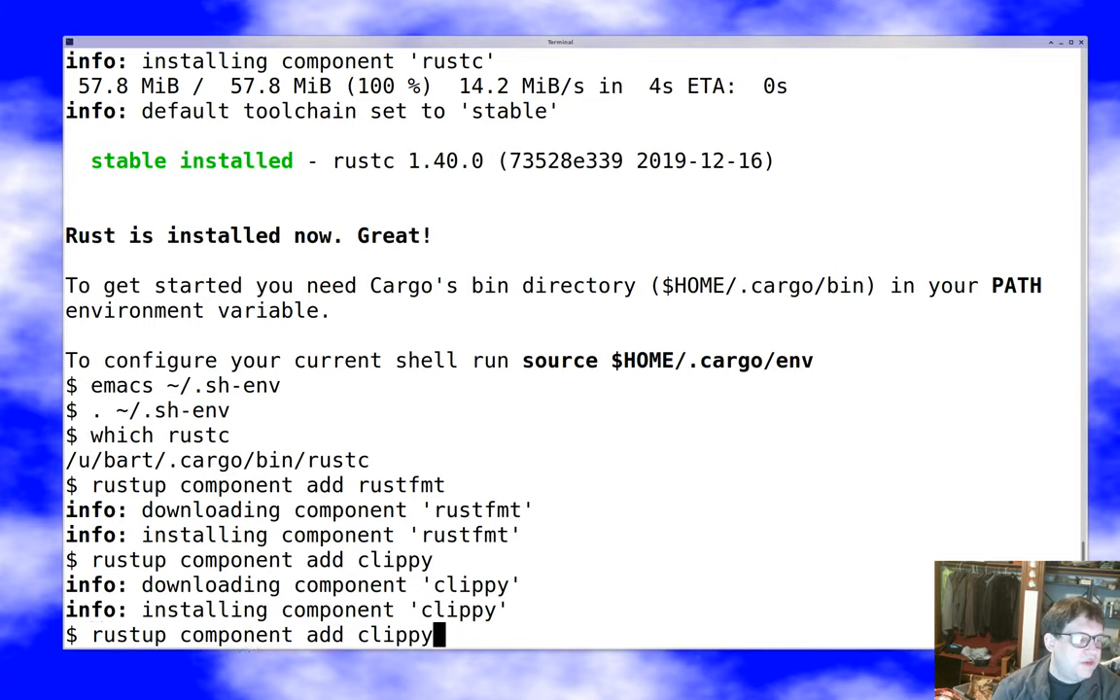
pyautogui.press('Backspace')
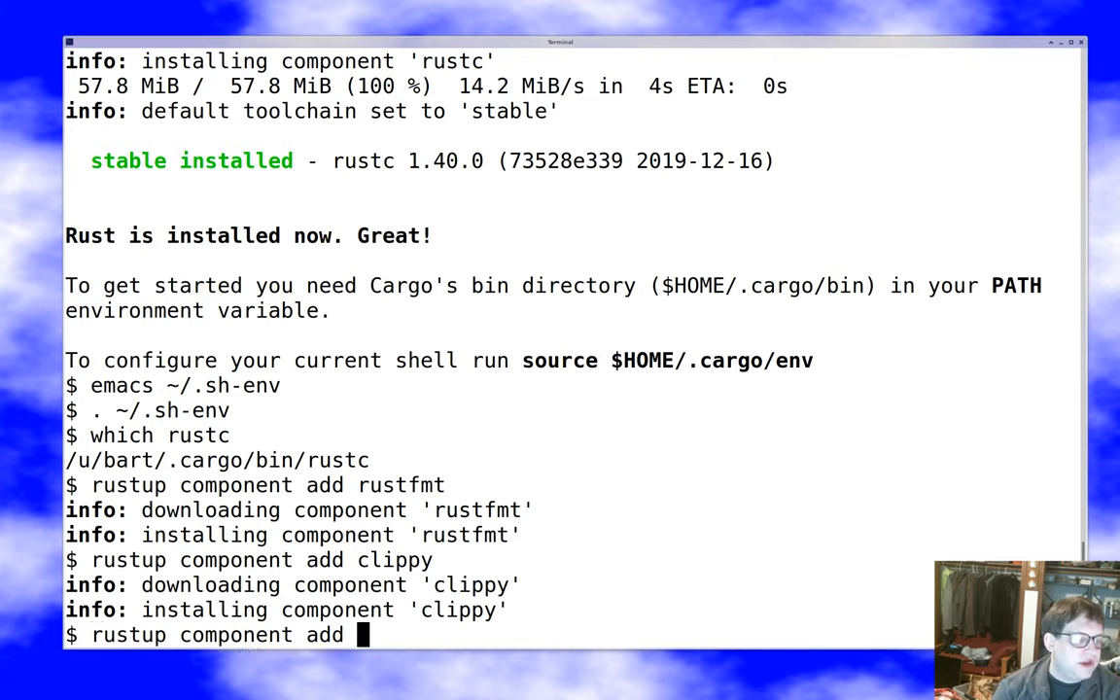
pyautogui.write('rust-docs')
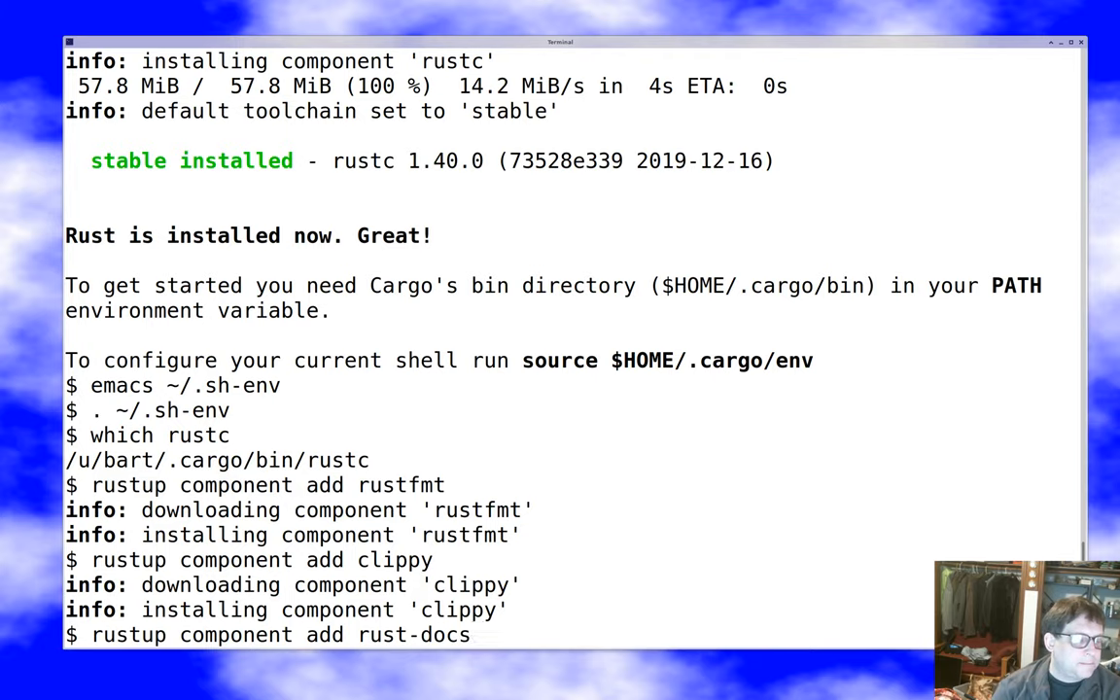
pyautogui.scroll(-3)
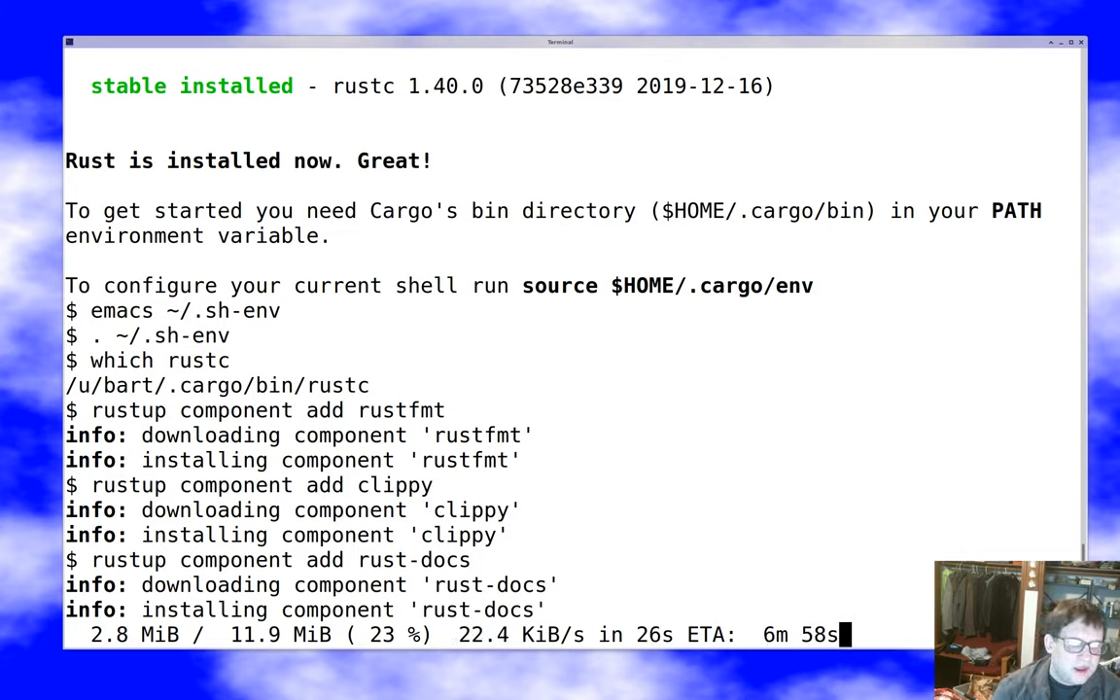
# Cancel the foreground download and rerun rustup component add rust-docs redirected to /tmp/log
pyautogui.press('ctrl+c')
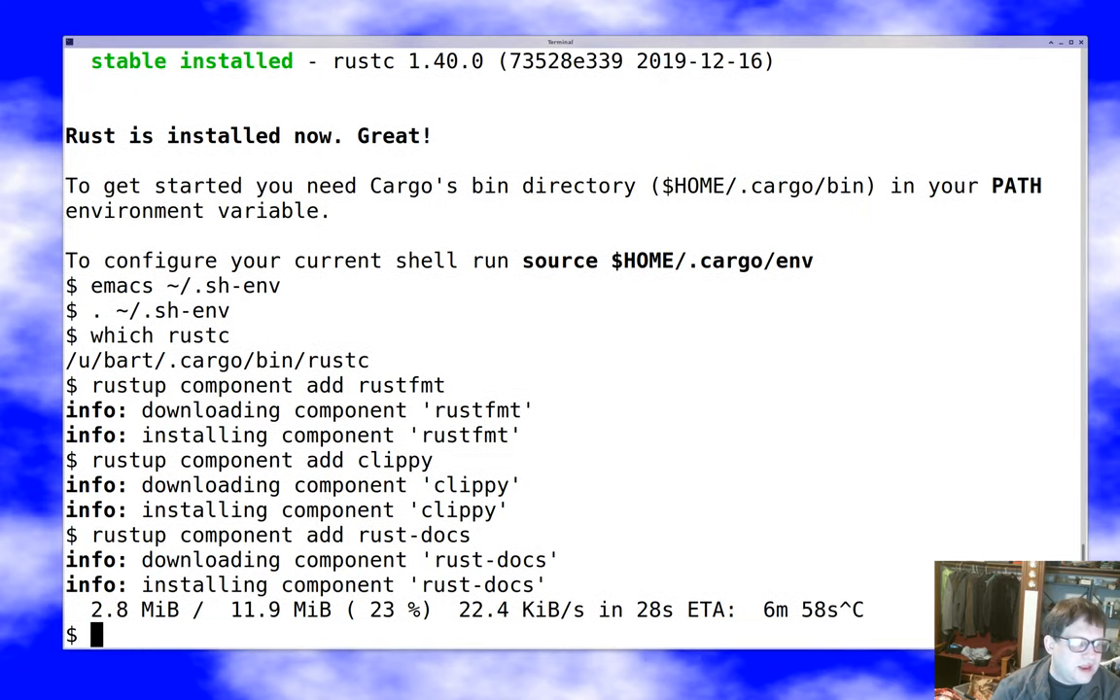
pyautogui.write('rustup component add rust-docs')
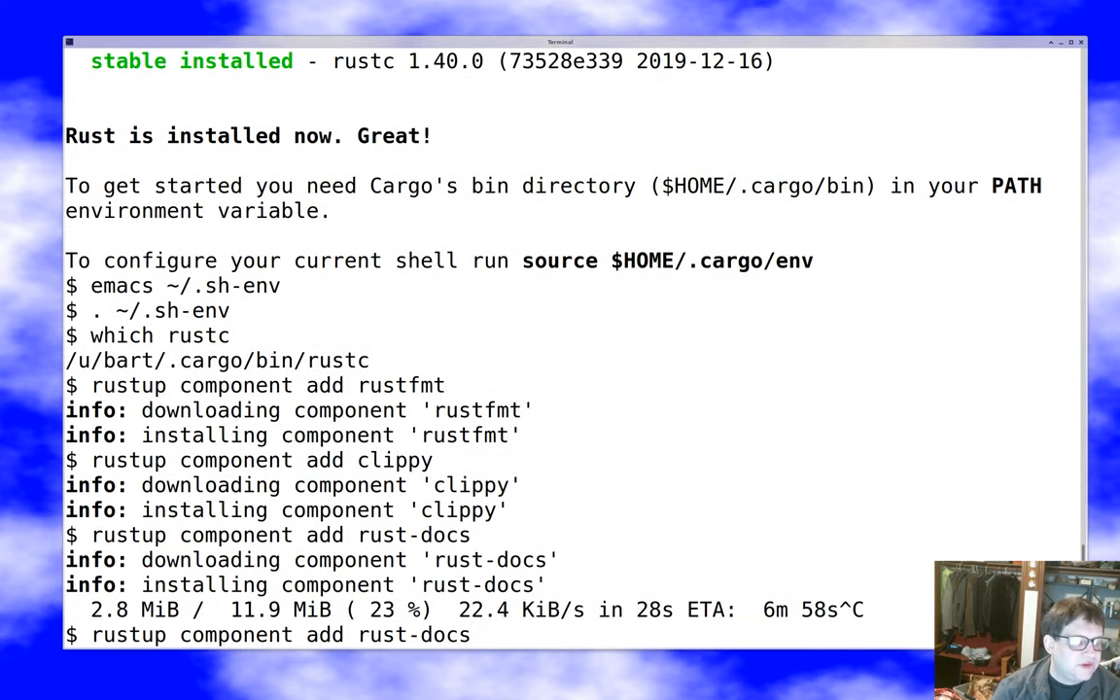
pyautogui.write('2>')
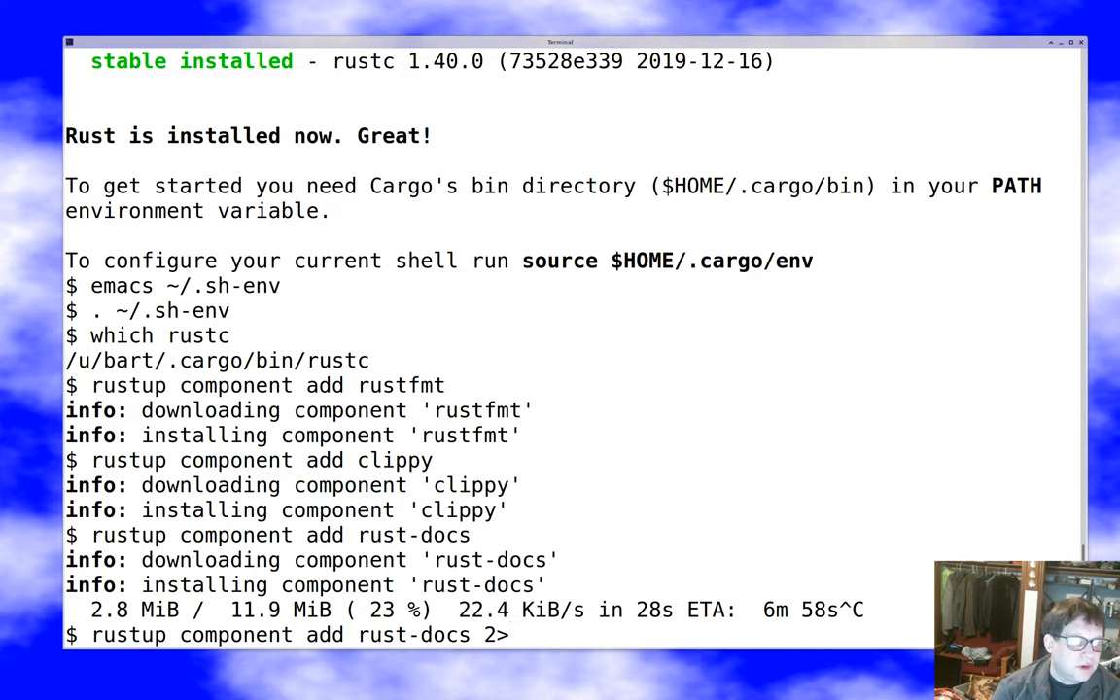
pyautogui.write('&1 >/')
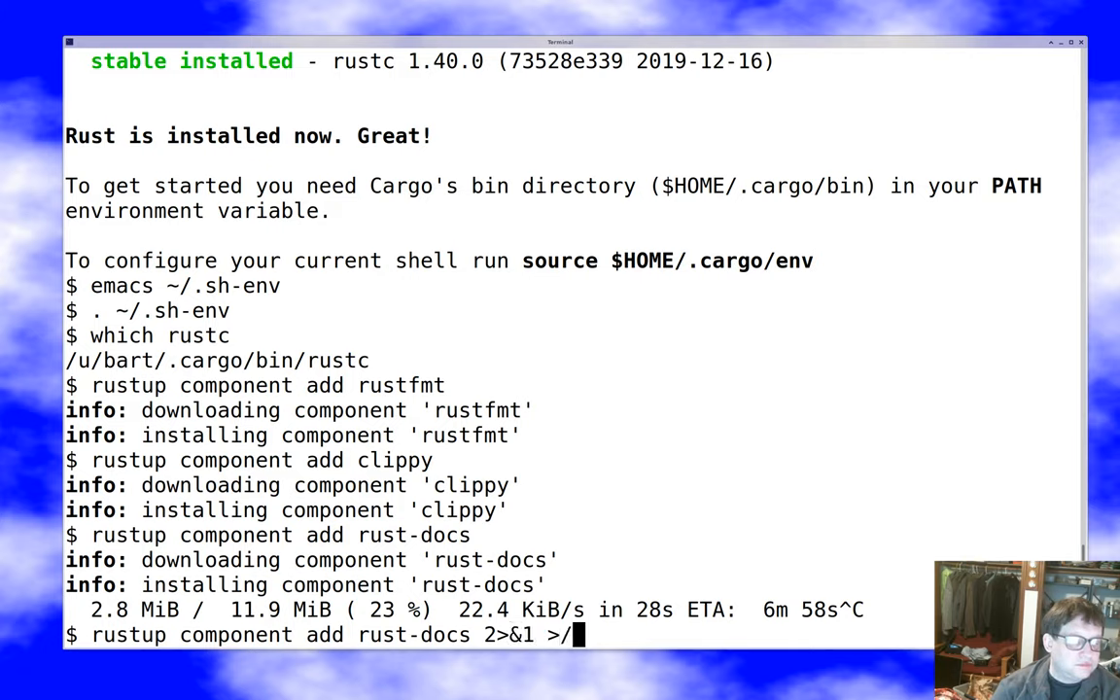
pyautogui.write('tmp/log &')
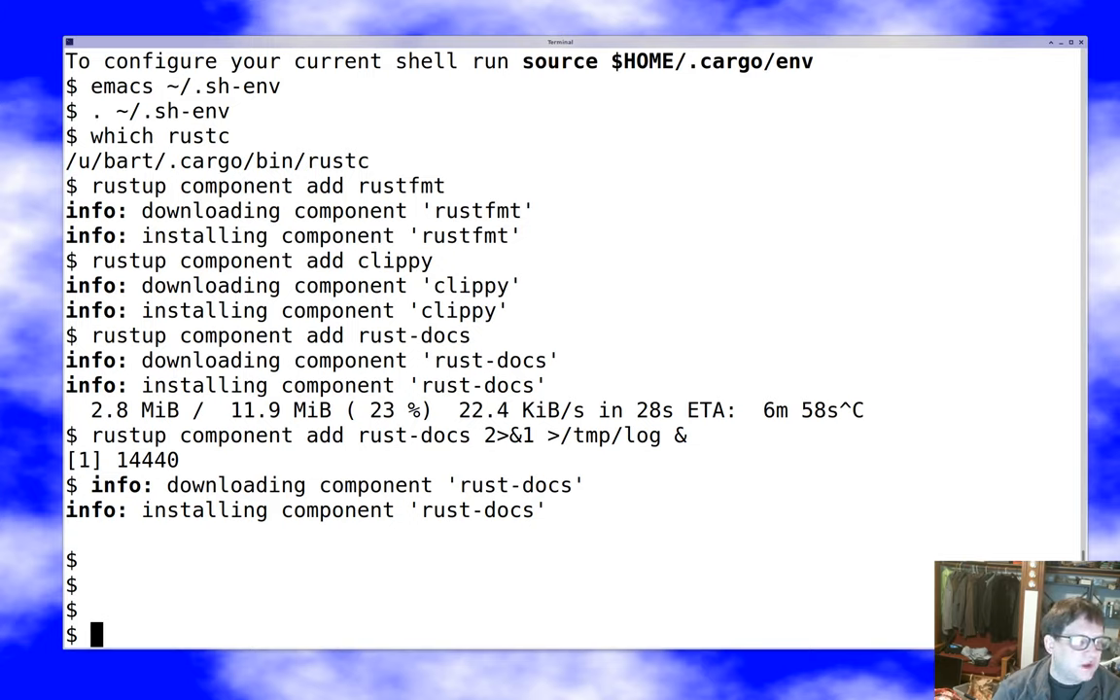
# View /tmp/log with more, list background jobs, and begin a cargo command
pyautogui.write('more /tmp')
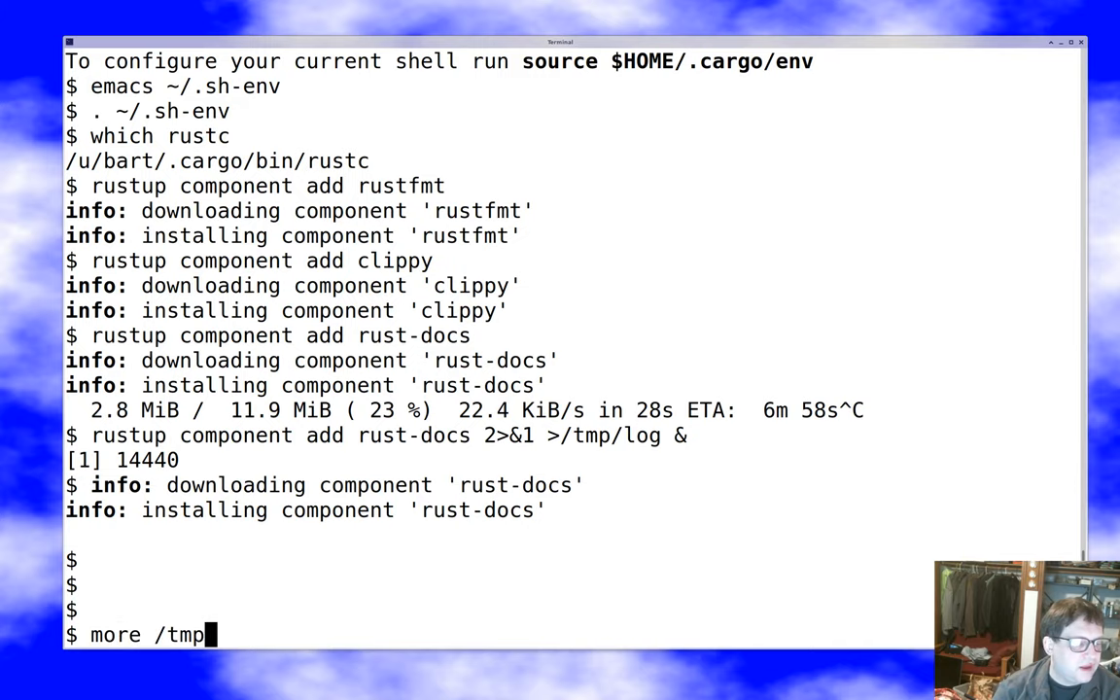
pyautogui.write('/log')
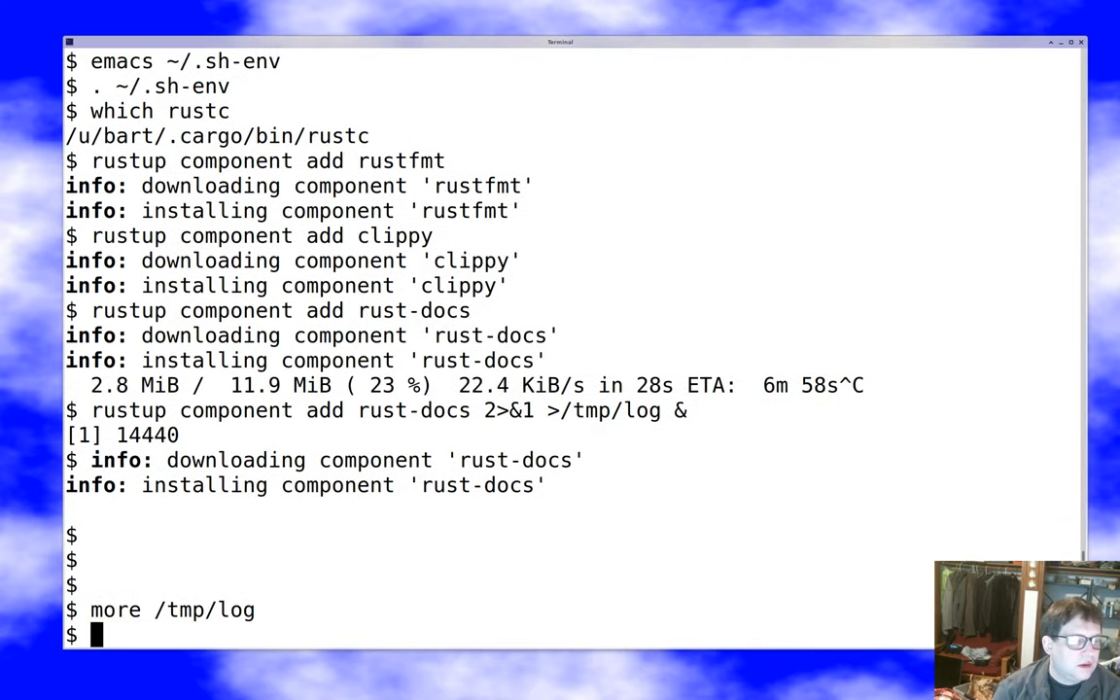
pyautogui.write('jobs')
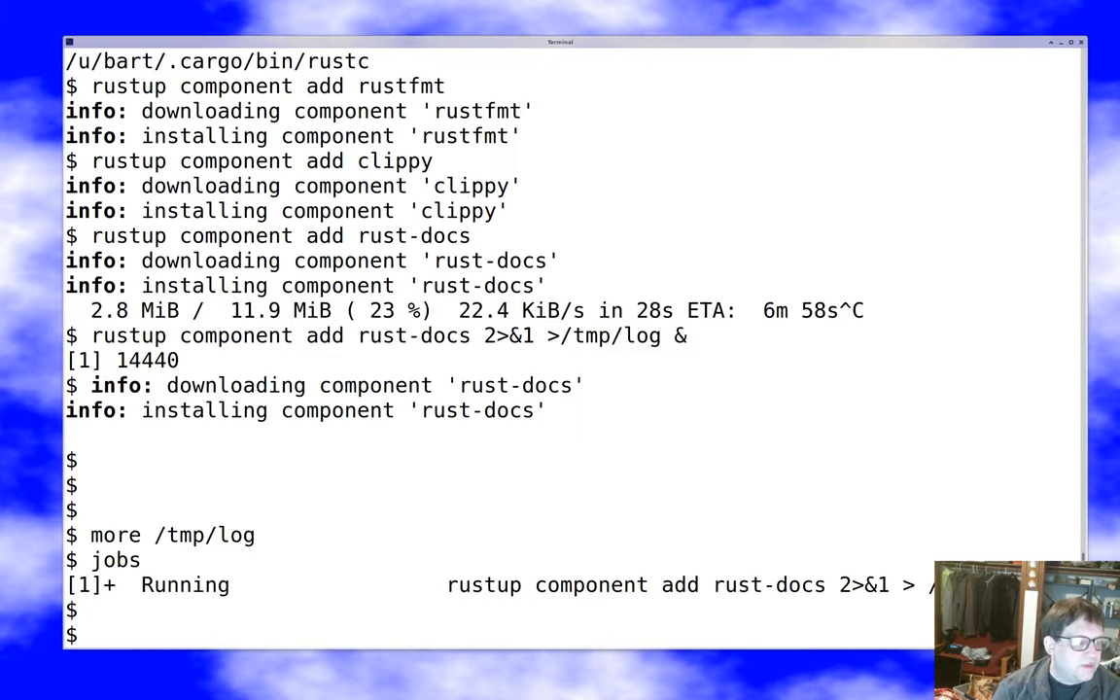
pyautogui.write('cargo new --')
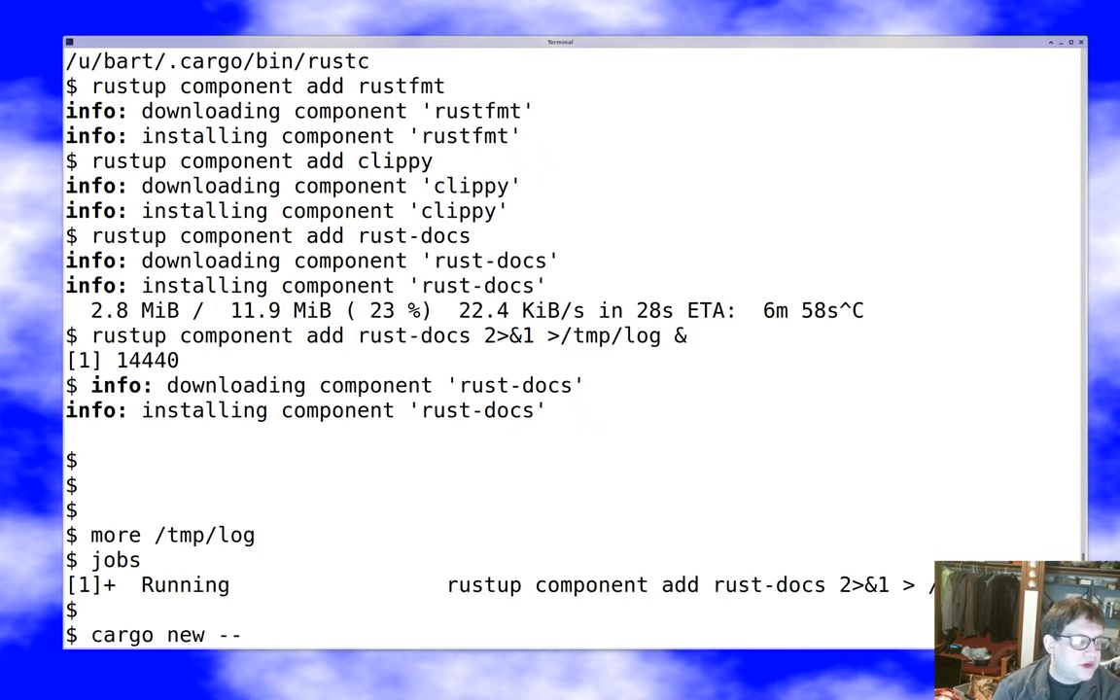
# Create a new binary package with cargo new --bin demo
pyautogui.write('bin')
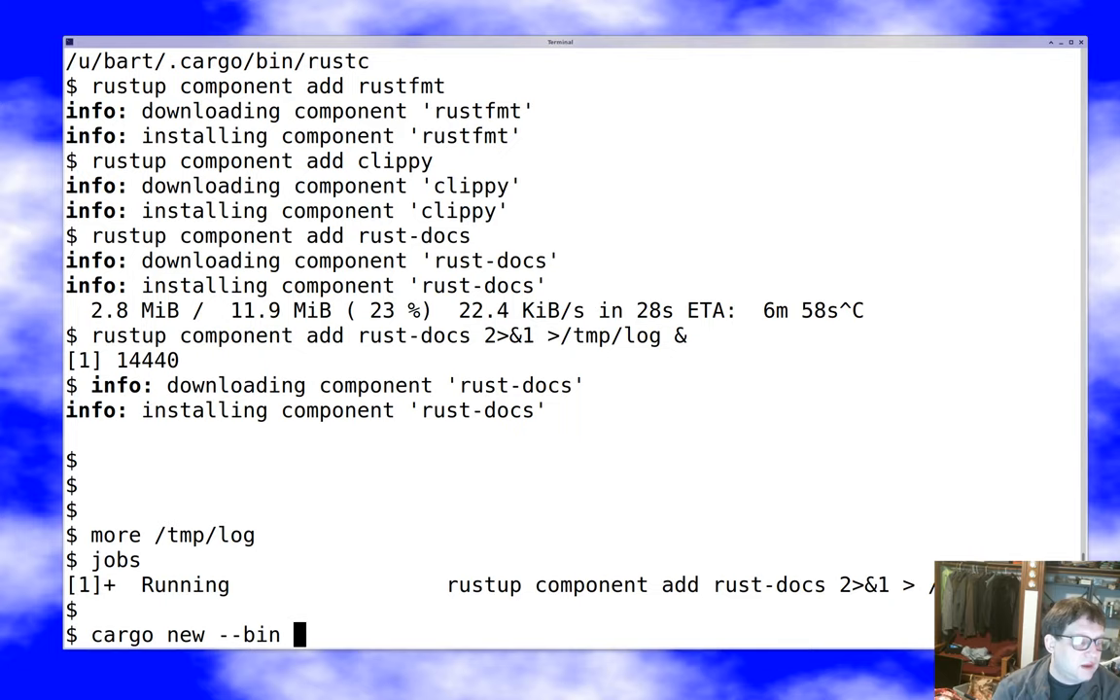
pyautogui.write('demo')
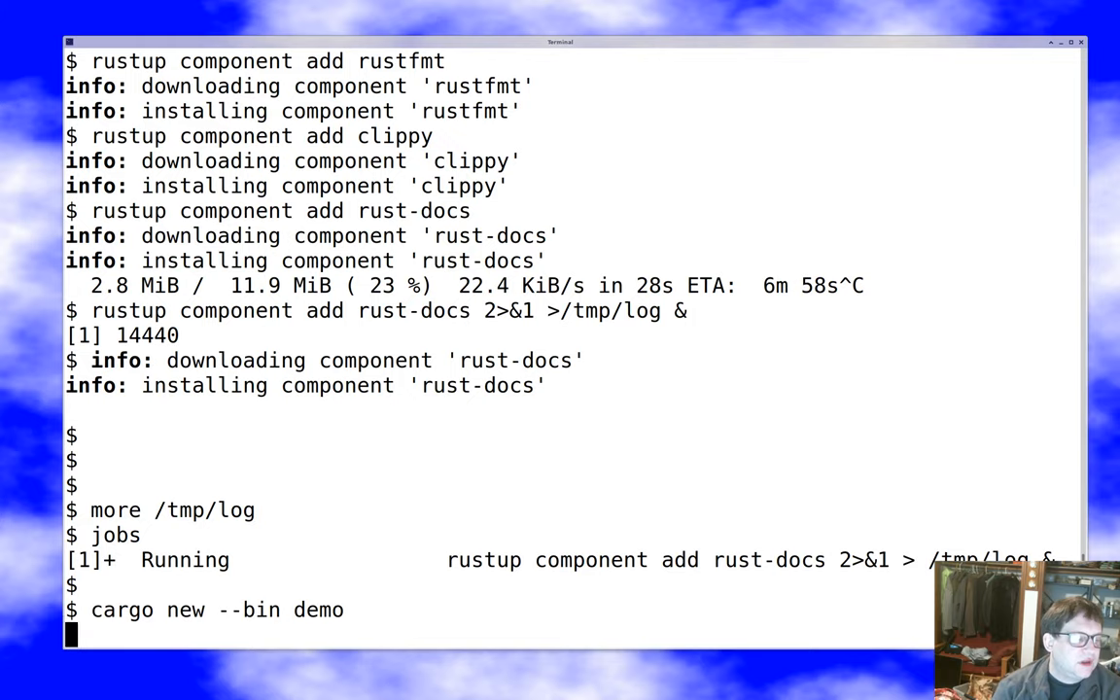
pyautogui.press('Return')
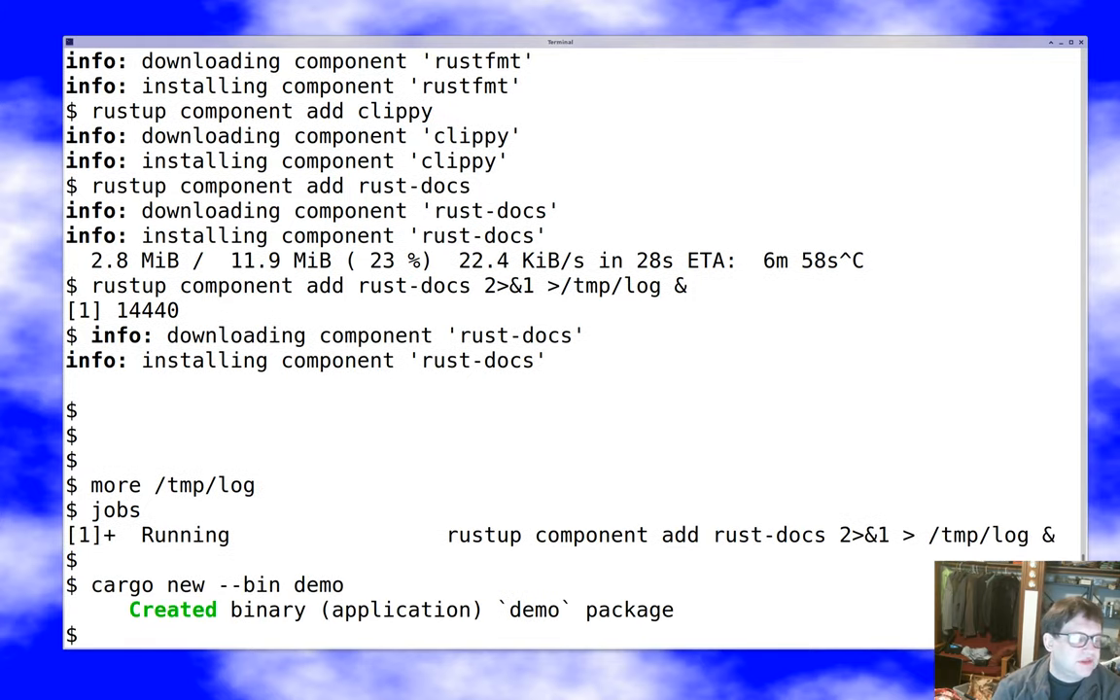
# Enter the demo directory and list its contents with ls, ls src and ls -A
pyautogui.write('cd demo')
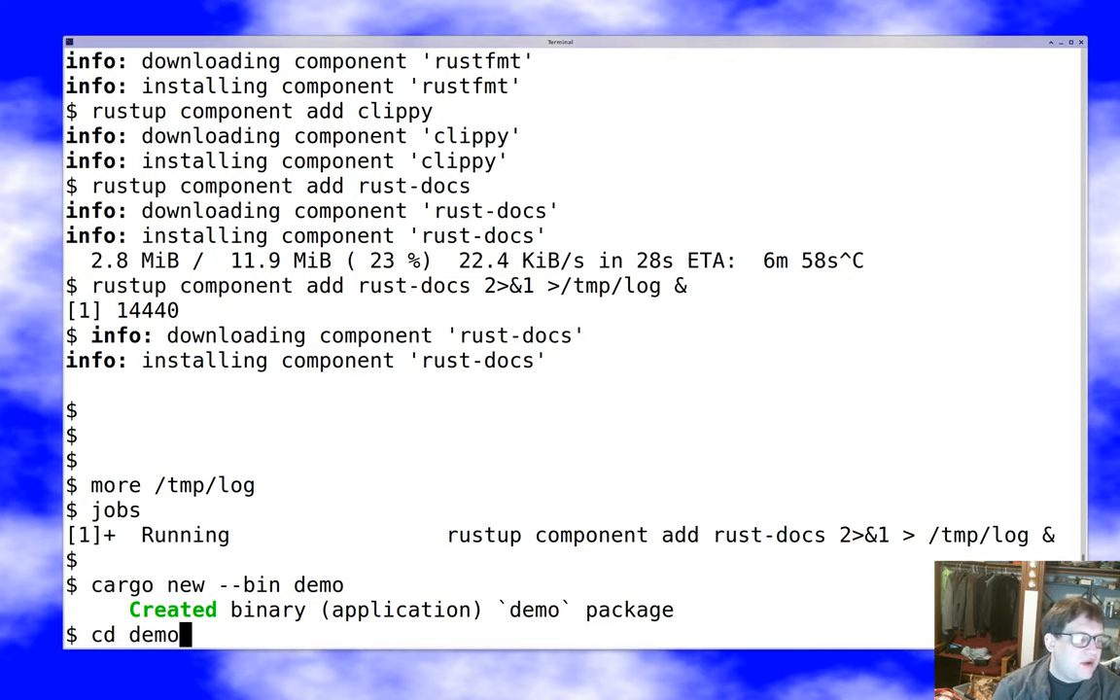
pyautogui.write('ls')
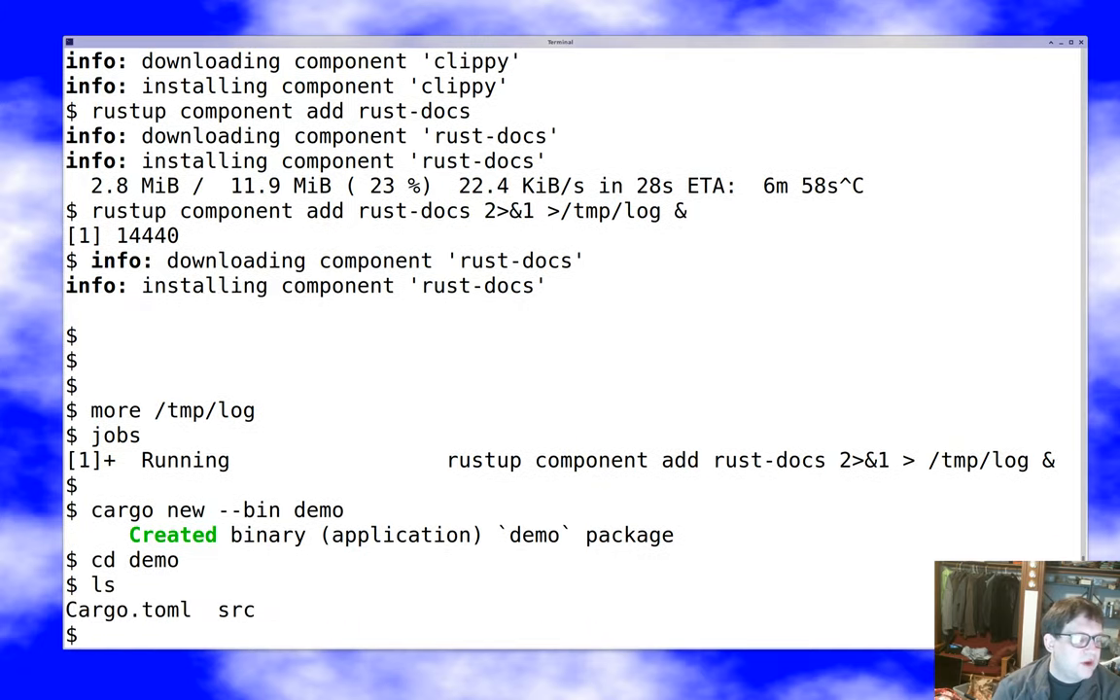
pyautogui.write('l')
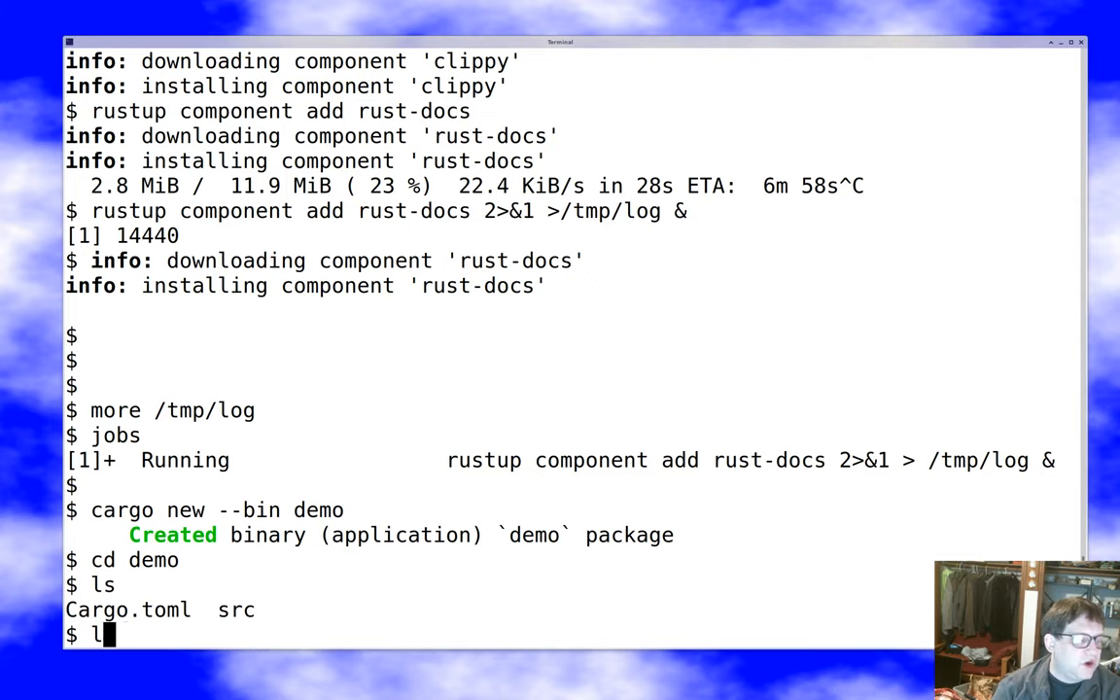
pyautogui.press('BackSpace')
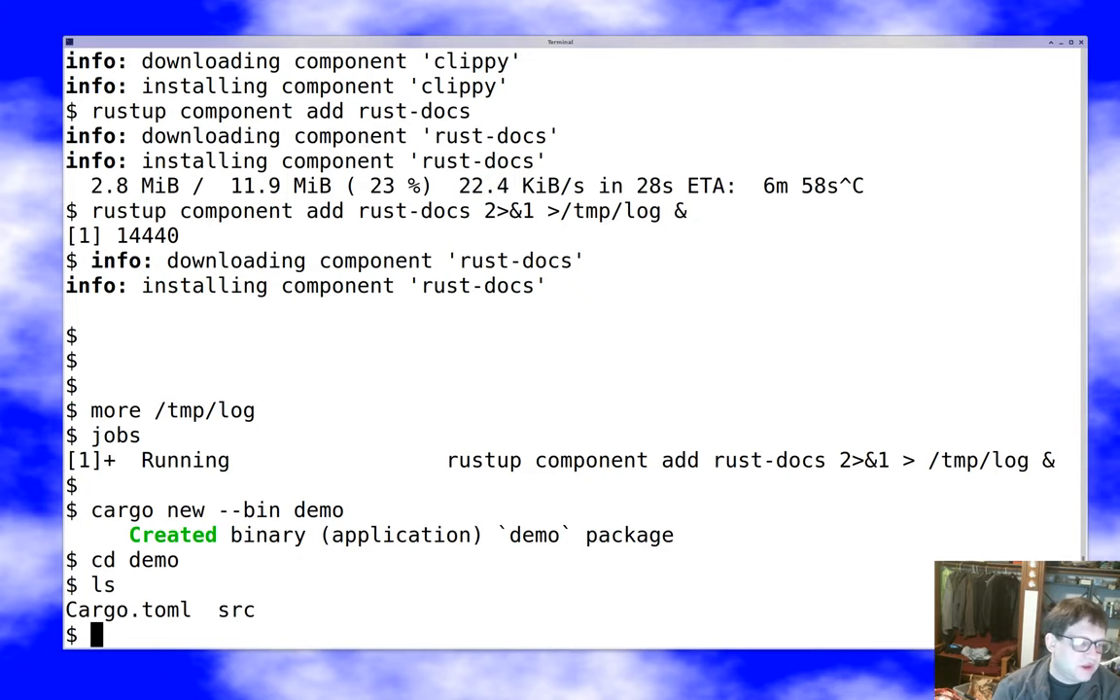
pyautogui.write('ls src')
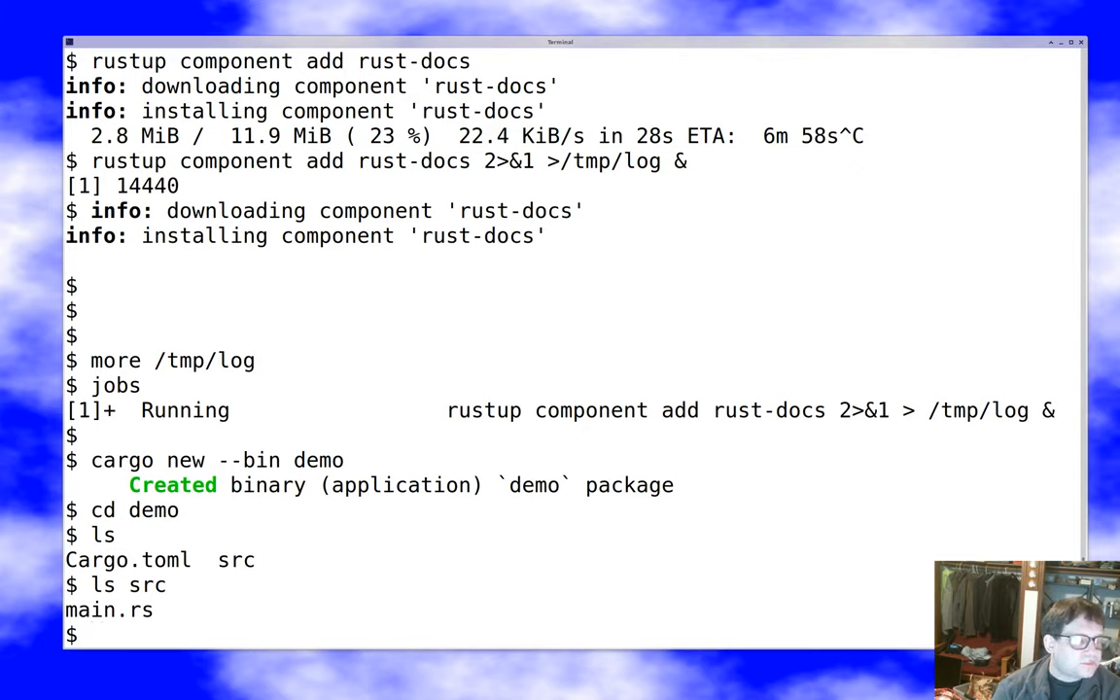
pyautogui.write('ls -A')
pyautogui.write('emacs C')
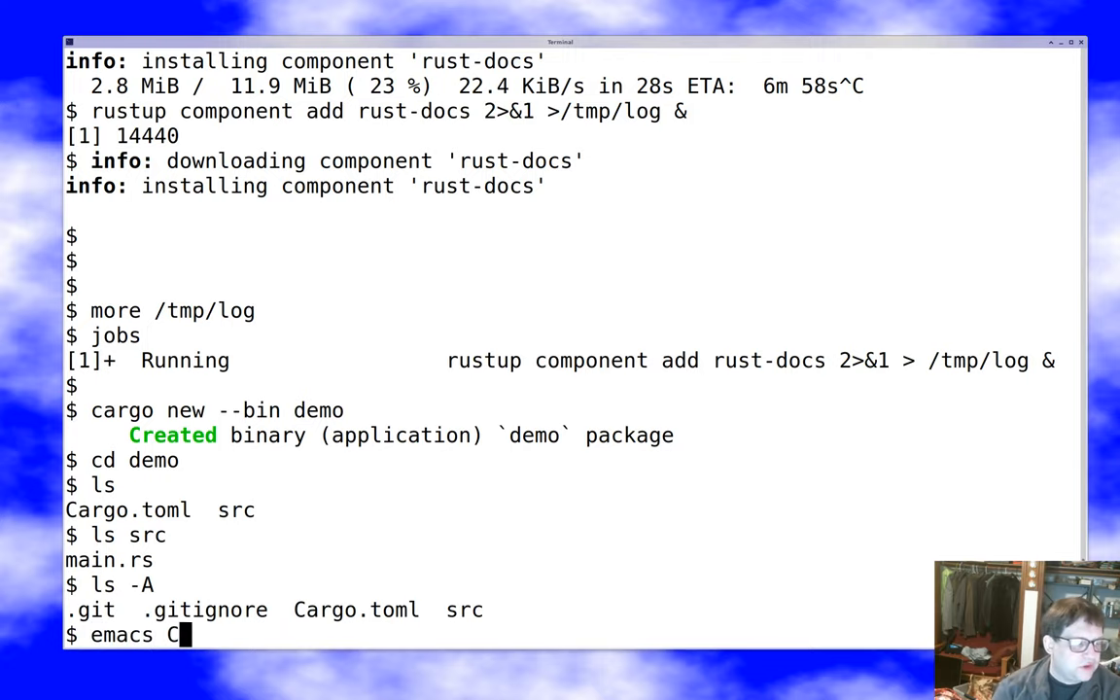
# Trim Cargo.toml in emacs to its package section, removing the comment and [dependencies], and save
pyautogui.press('Return')
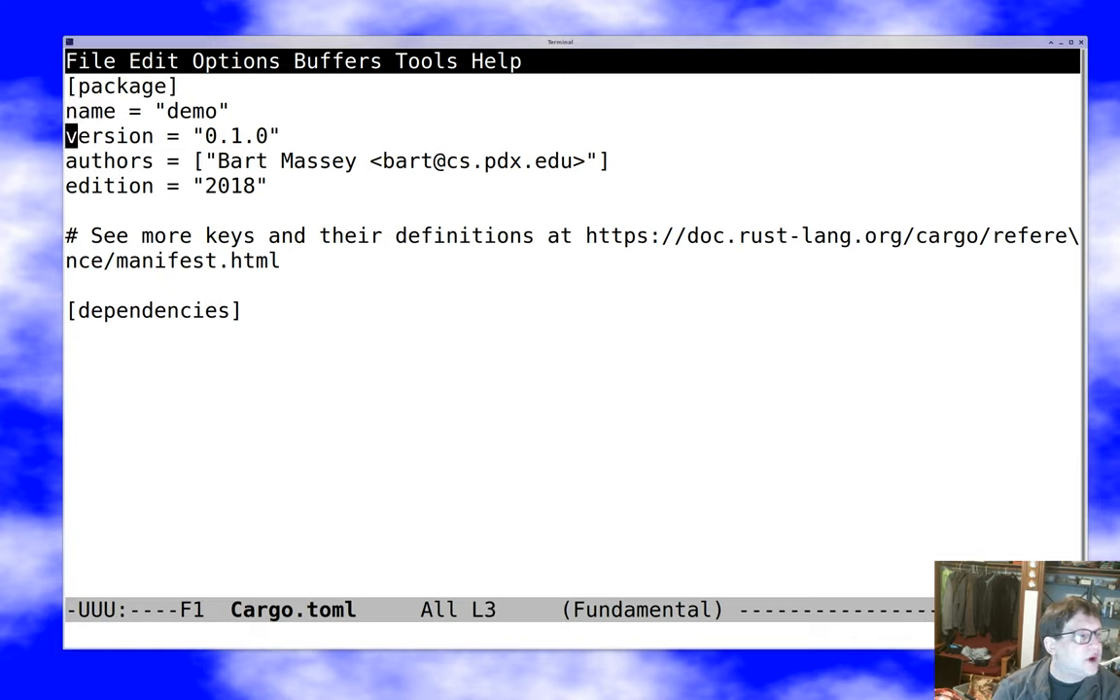
pyautogui.press('down')
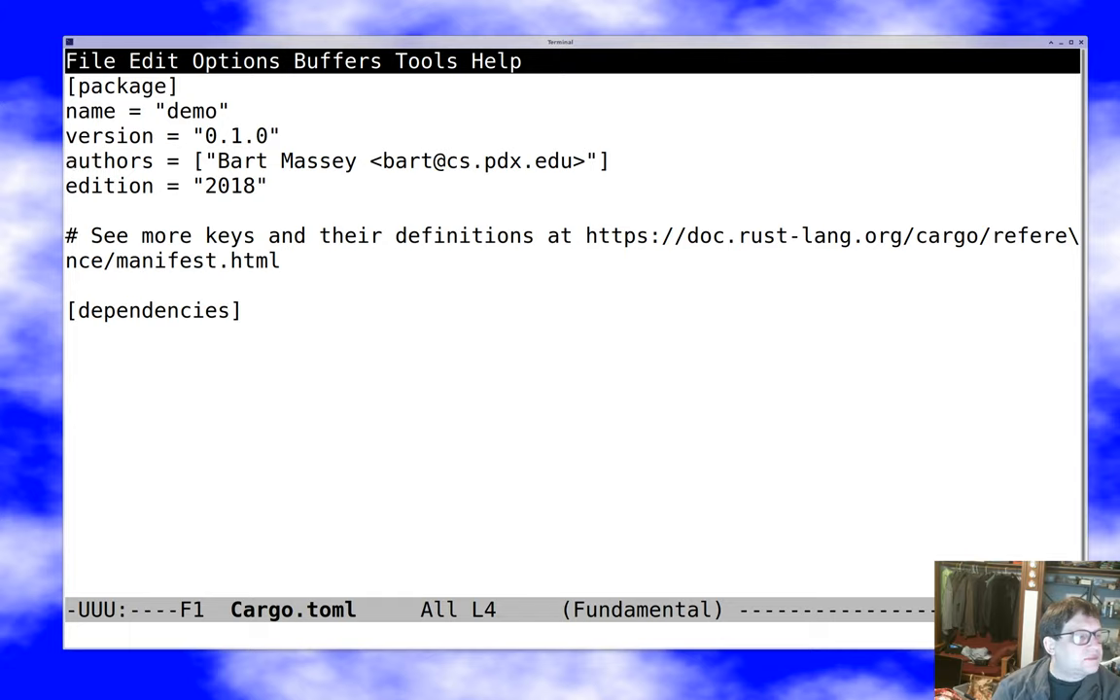
pyautogui.click(233, 160)
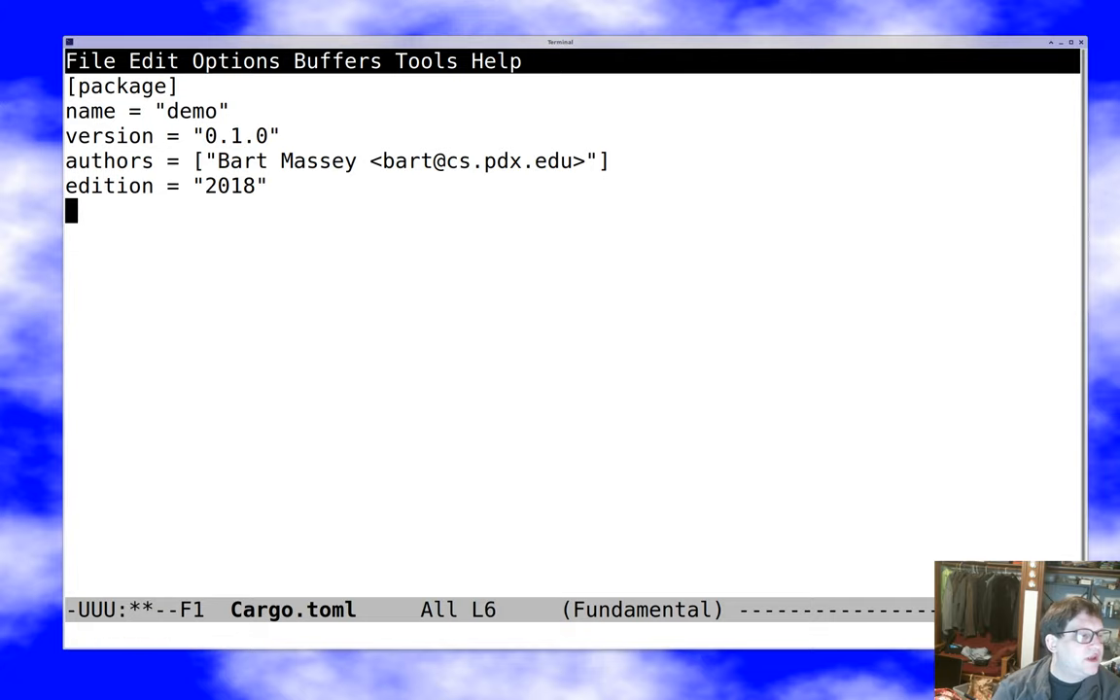
pyautogui.press('ctrl+x ctrl+s')
pyautogui.write('emac')
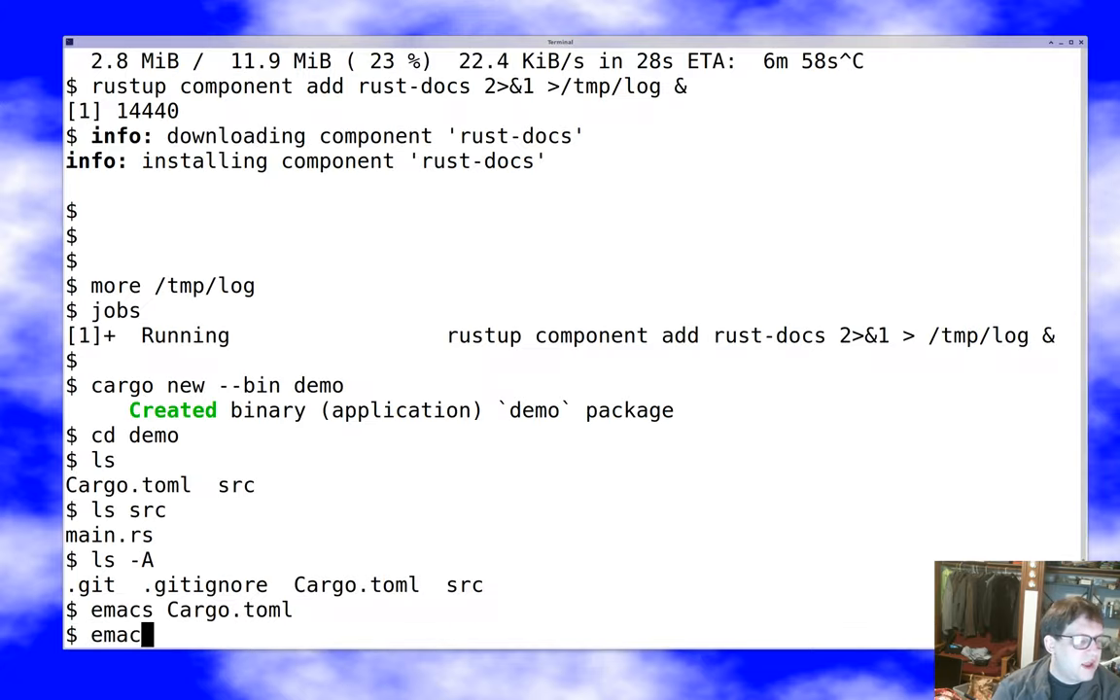
# Build the demo package with 'cargo build' and run it with 'cargo run' to print Hello, world!
pyautogui.write('s src/main.rs')
pyautogui.press('Return')
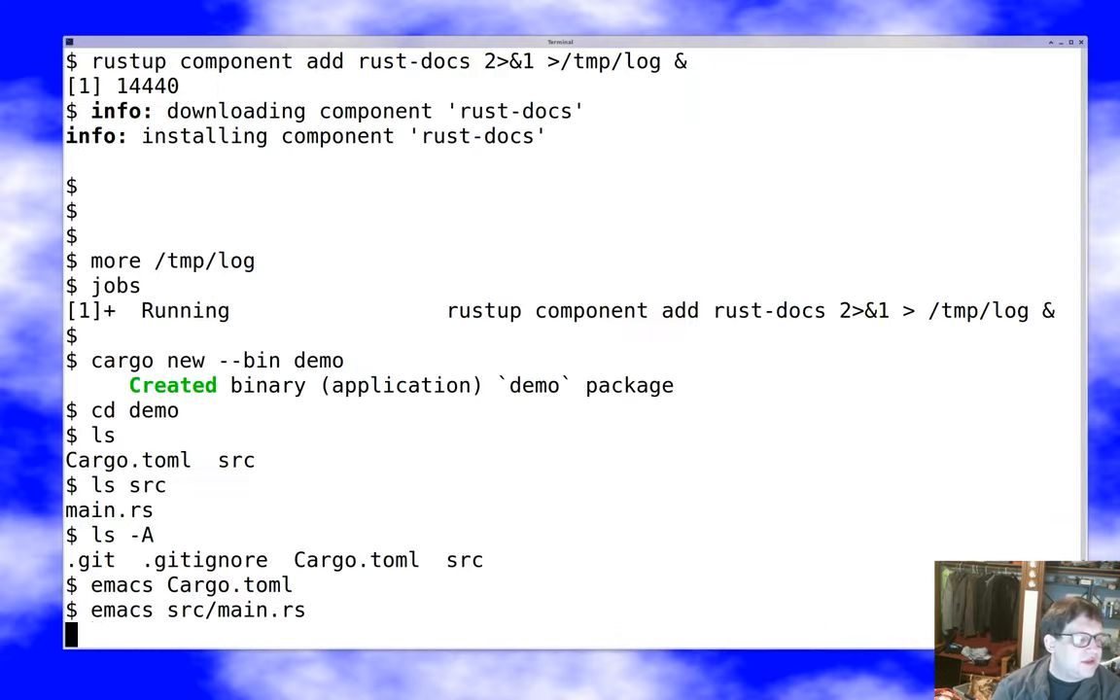
pyautogui.write('cargo build')
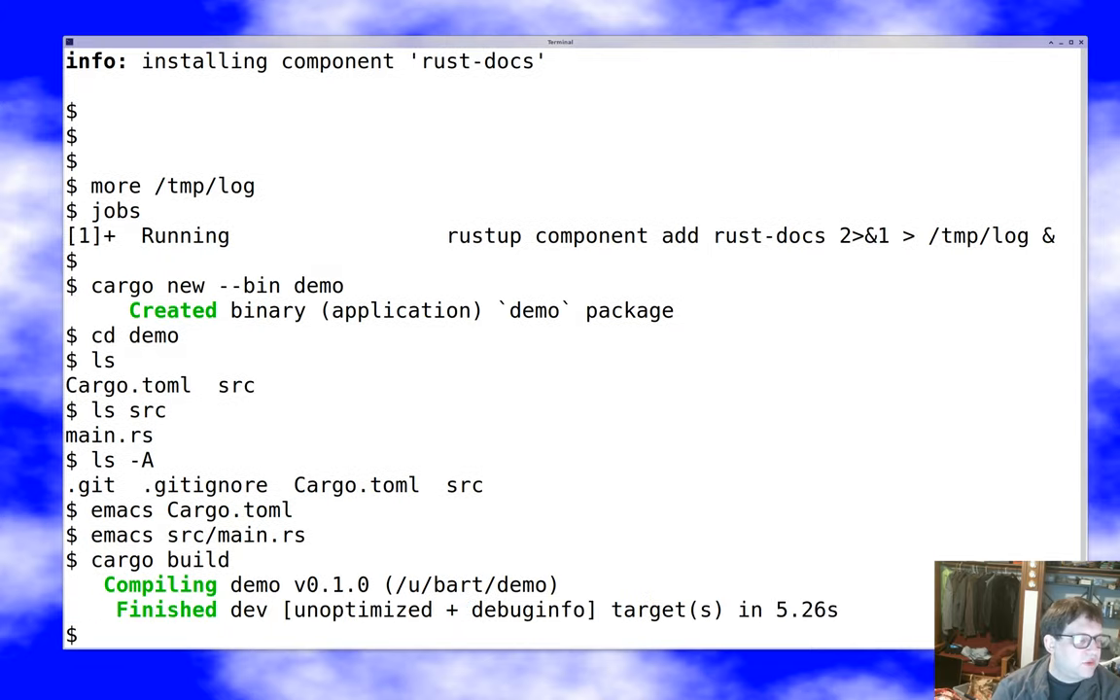
pyautogui.write('cargo')
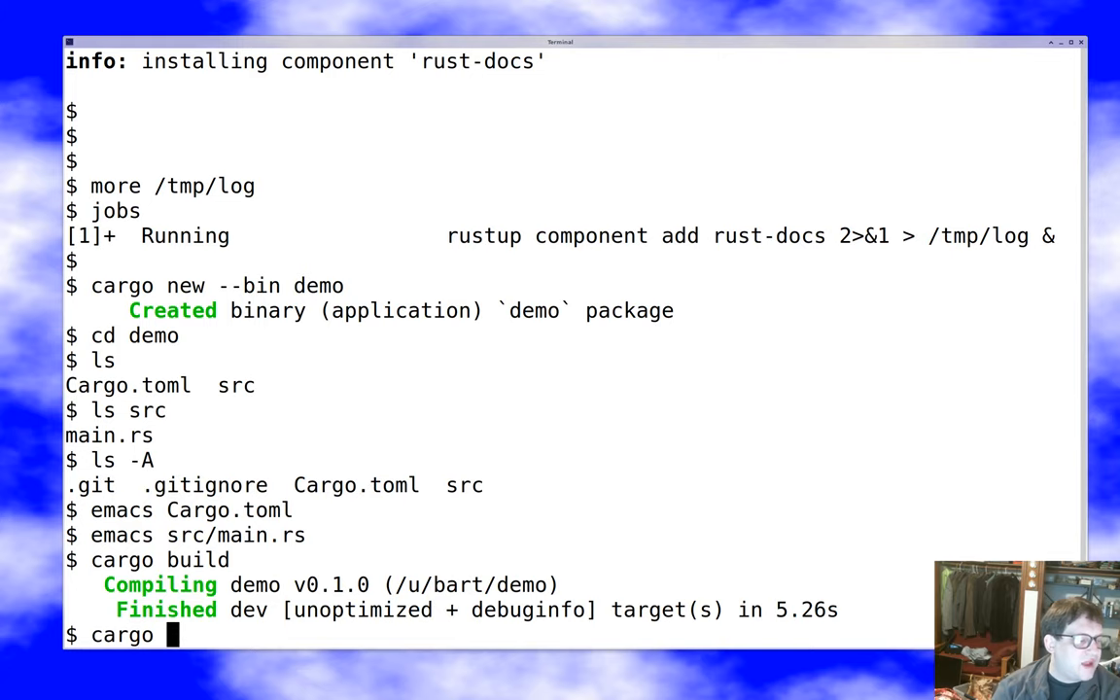
pyautogui.press('Return')
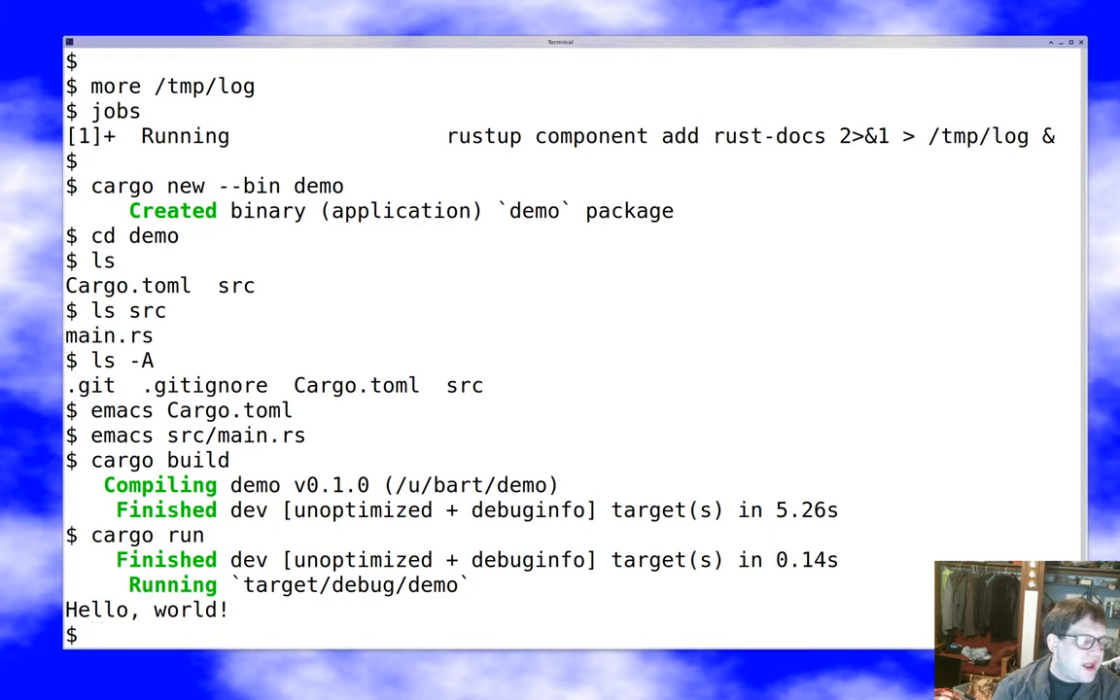
# List the project, target and target/debug directories to find the demo binary
pyautogui.write('ls')
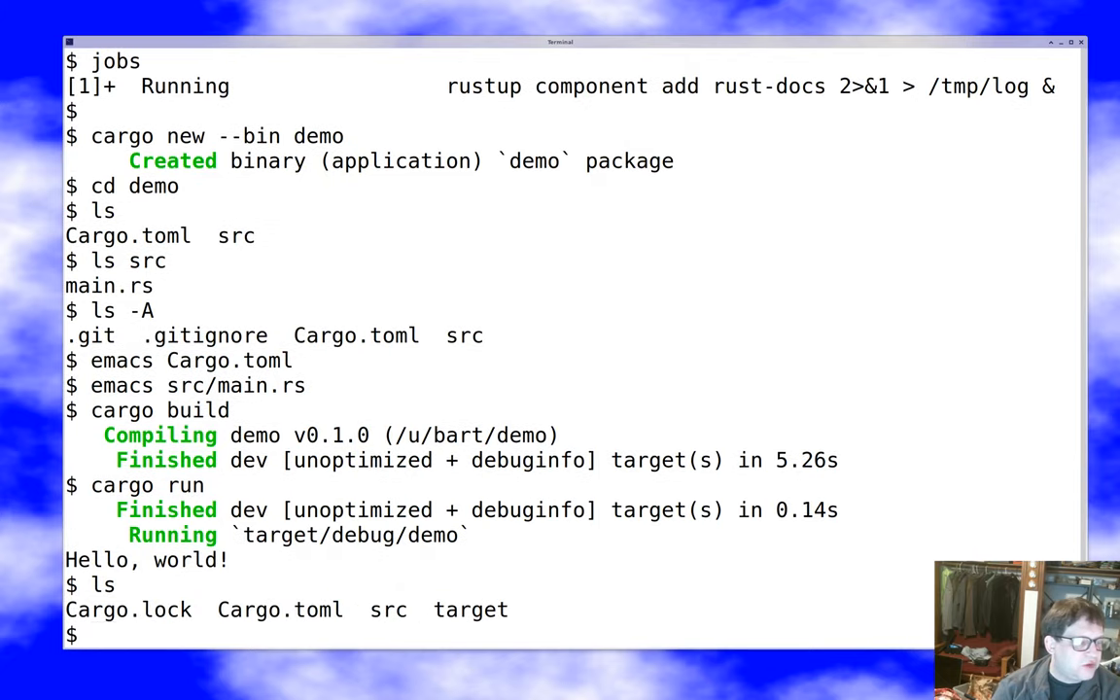
pyautogui.write('ls target')
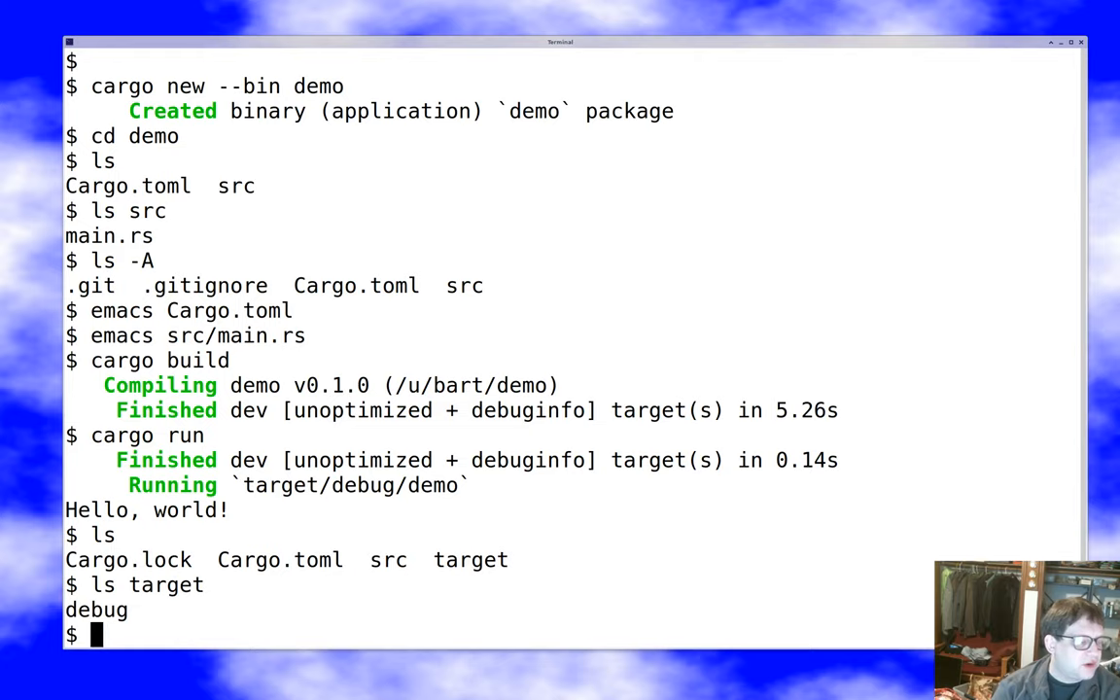
pyautogui.write('ls target/debug/')
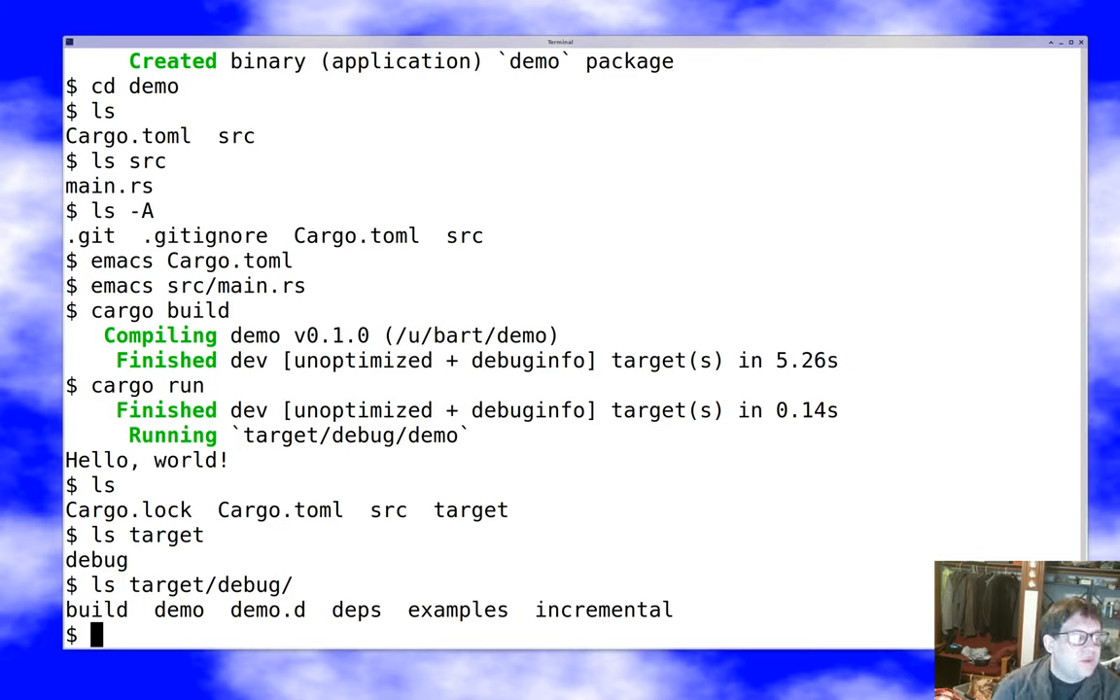
# Start entering the 'cargo build --release' command
pyautogui.write('cargo')
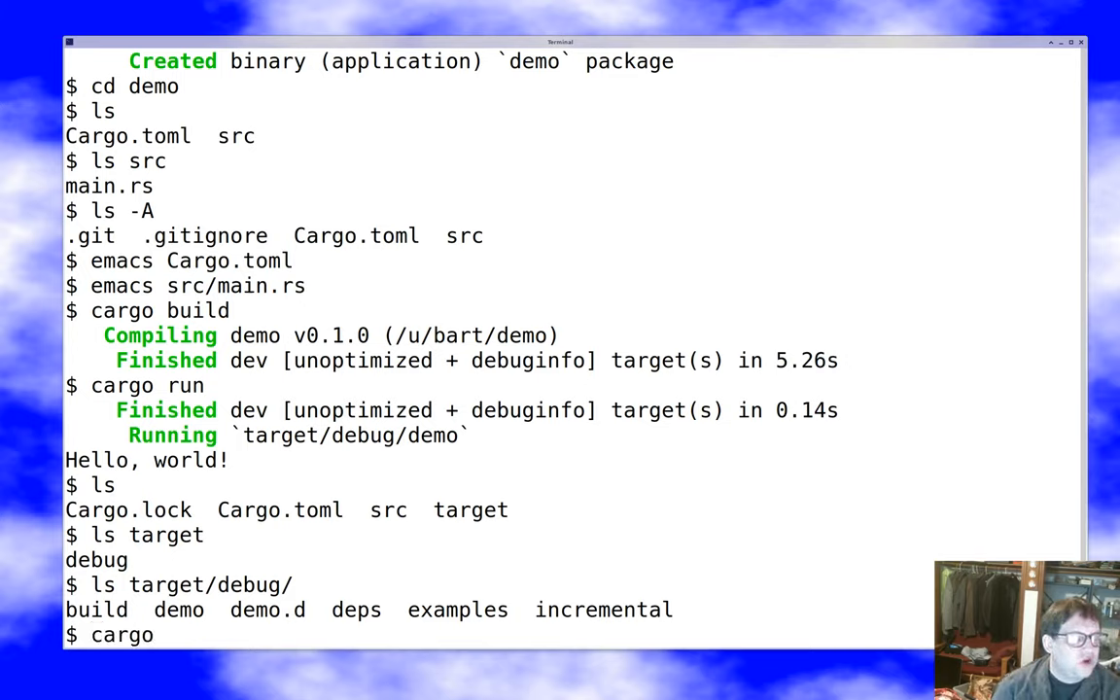
pyautogui.write('" "')
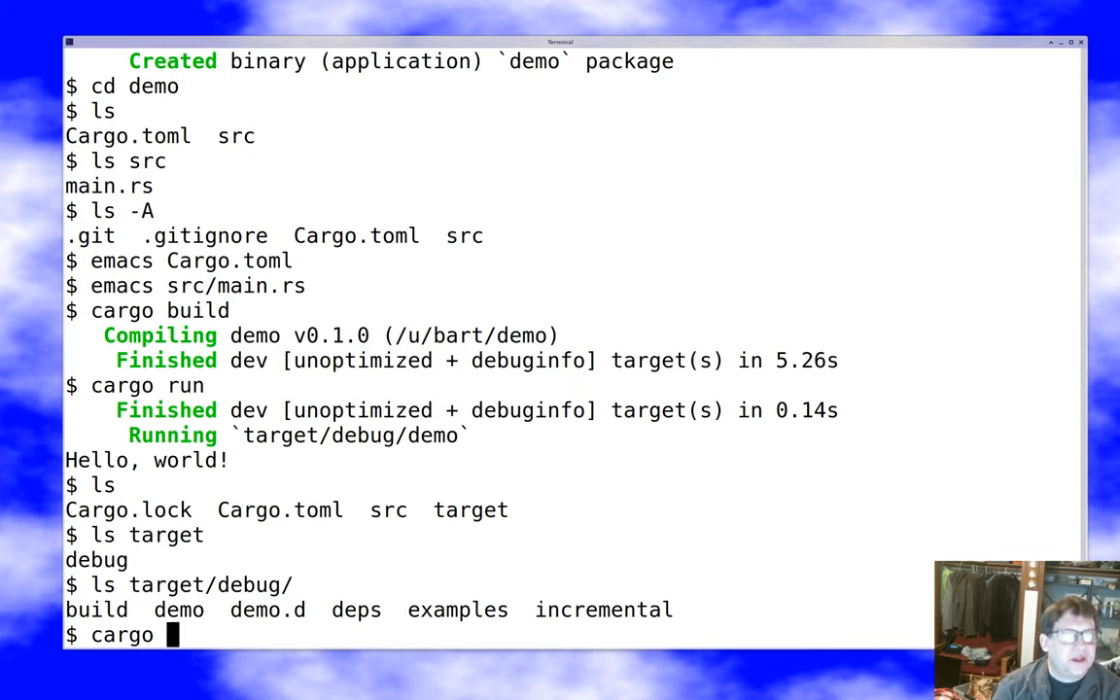
pyautogui.write('build --rele')
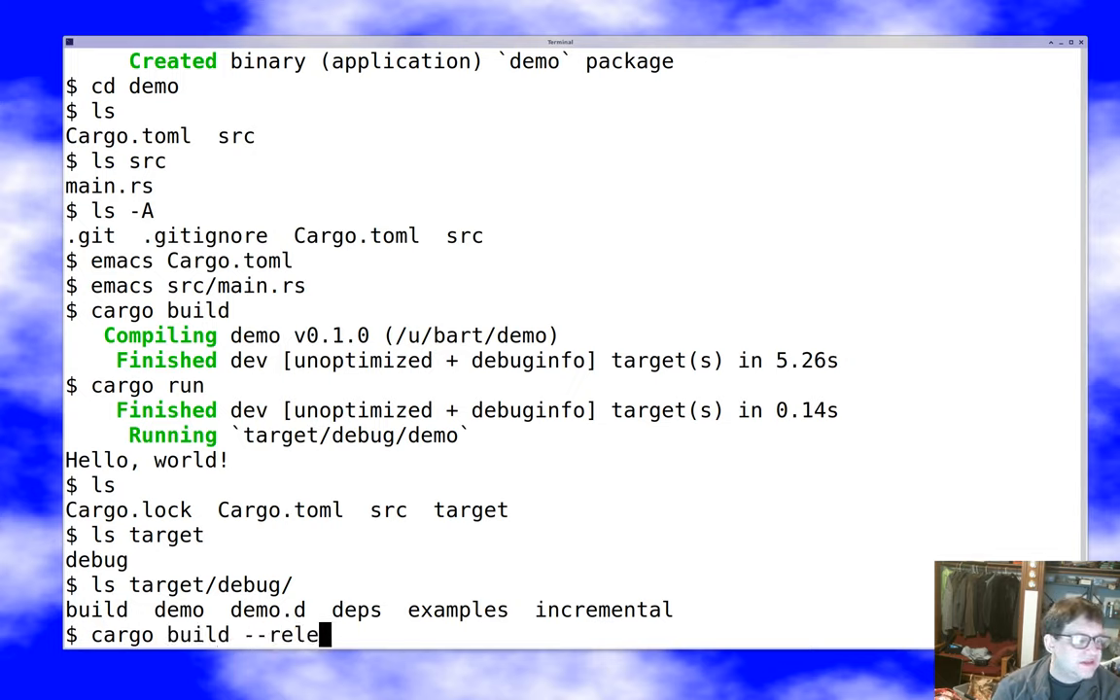
# Finish the release build command, then verify the project with 'cargo check'
pyautogui.write('ase')
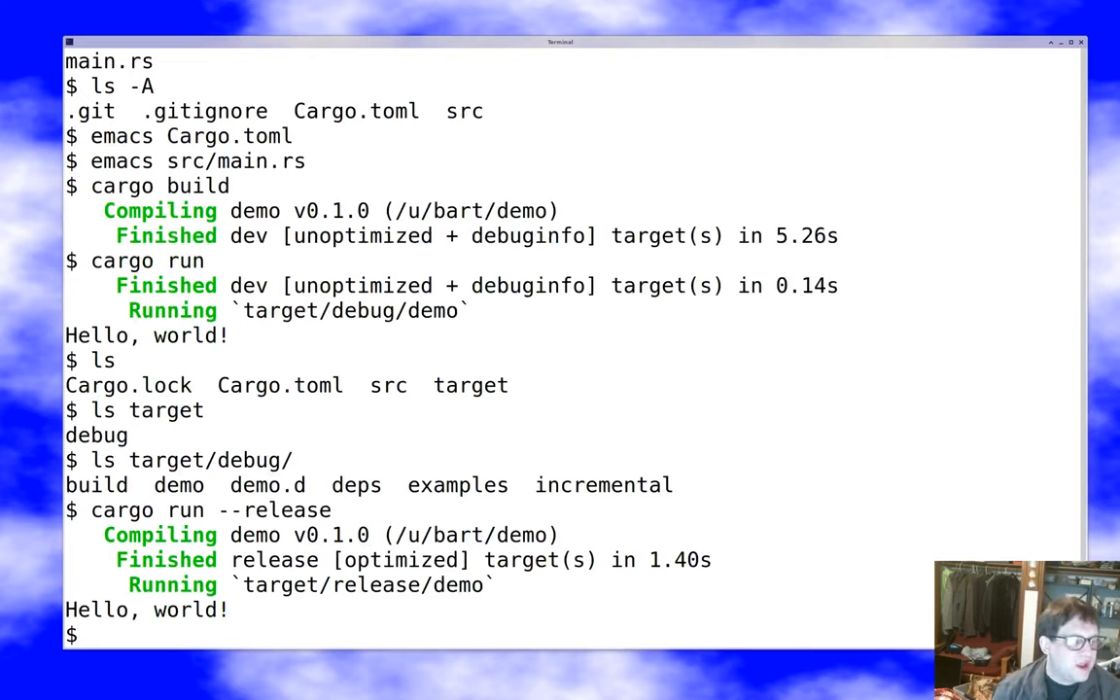
pyautogui.write('car')
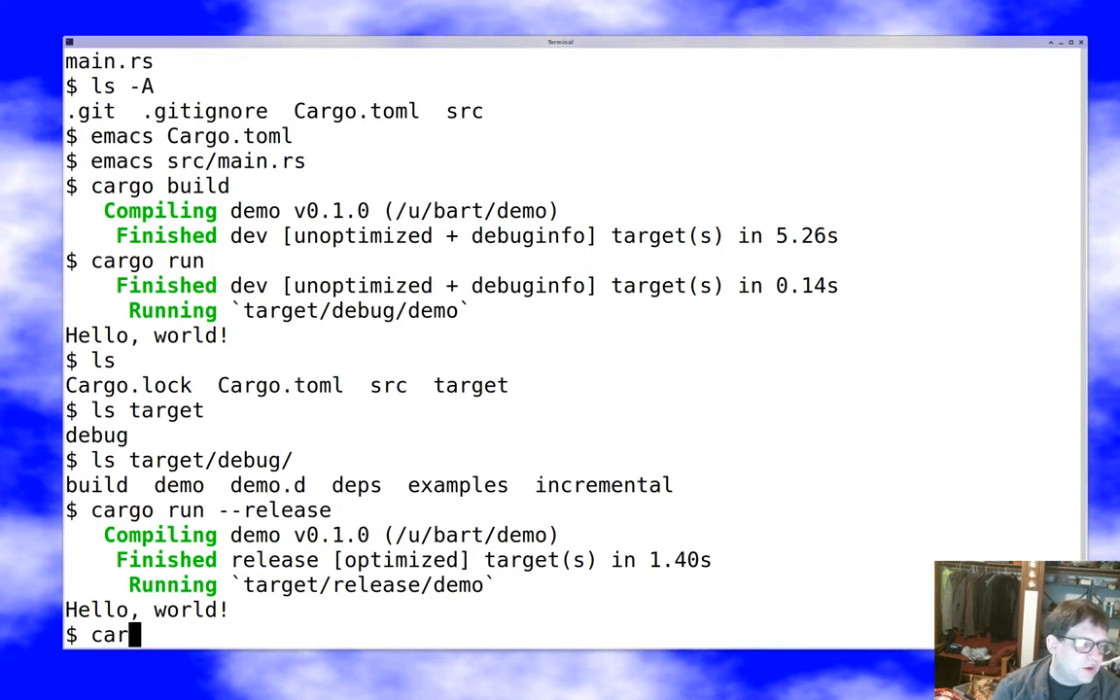
pyautogui.write('go check')
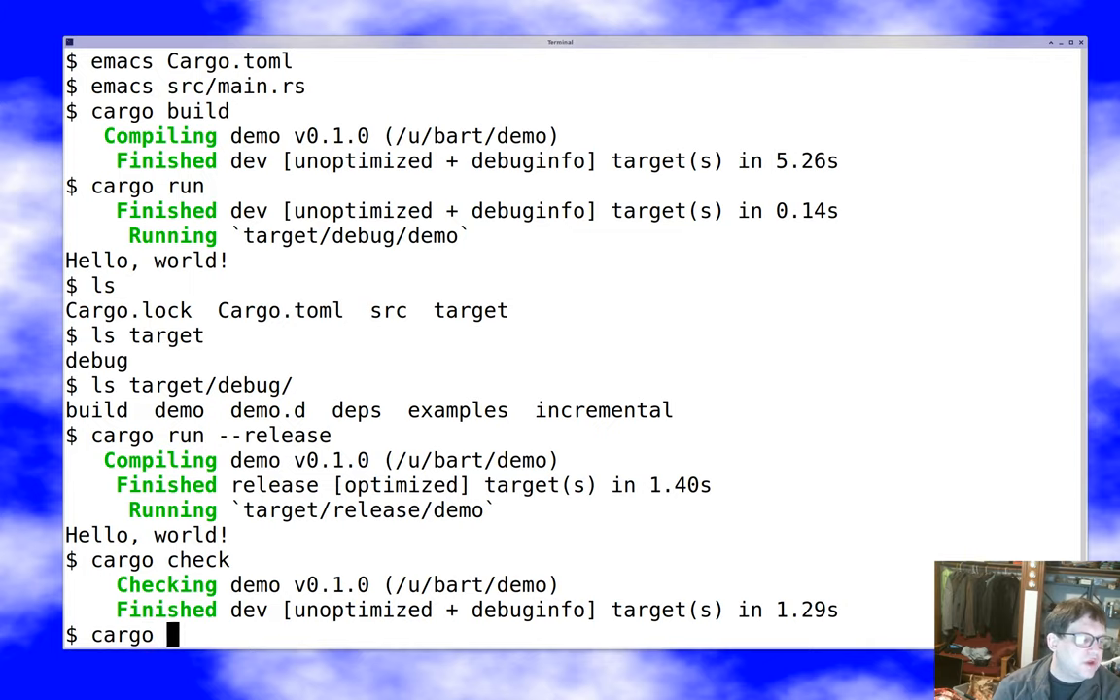
# Run 'cargo fmt', show src/main.rs with more, and lint with 'cargo clippy'
pyautogui.write('fm')
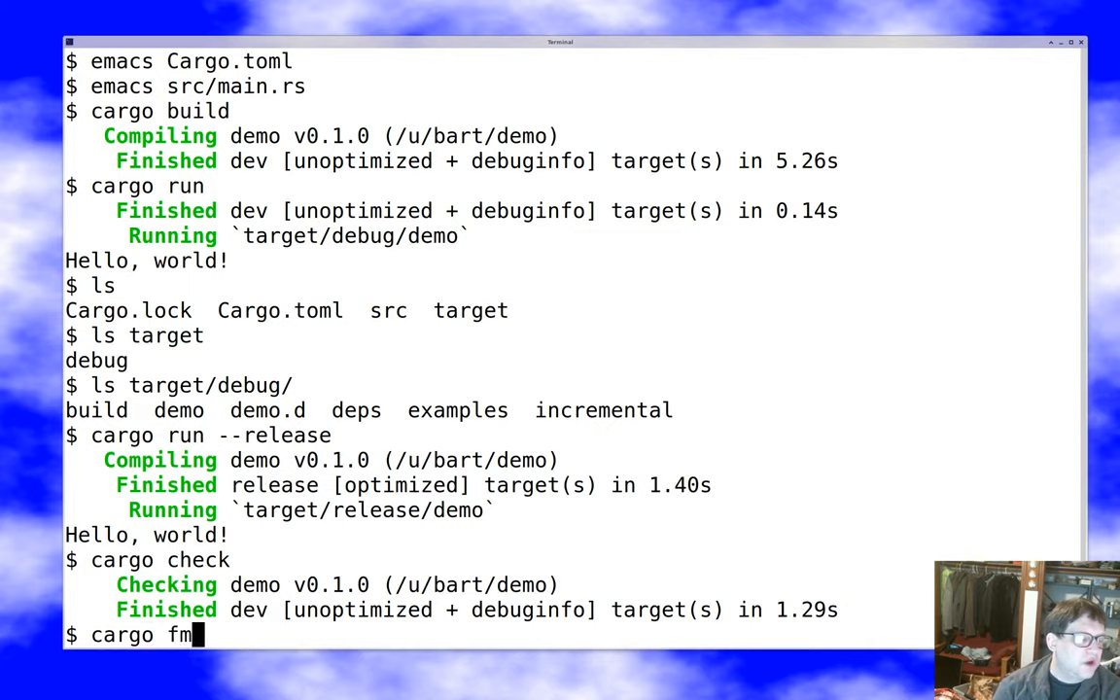
pyautogui.write('t')
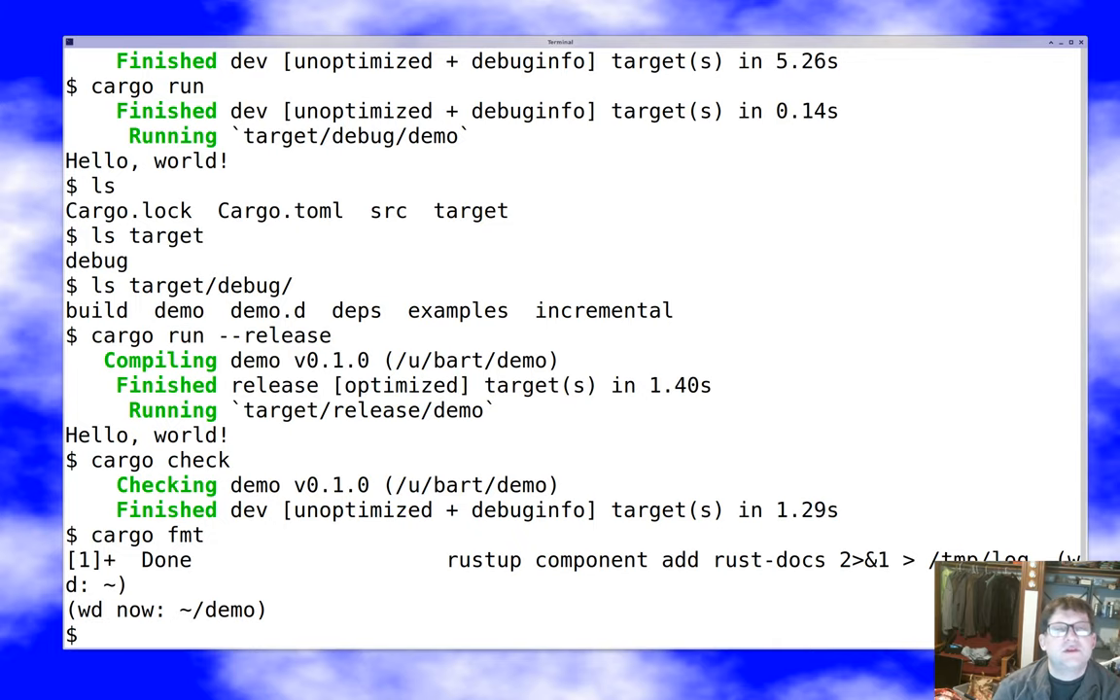
pyautogui.write('mo')
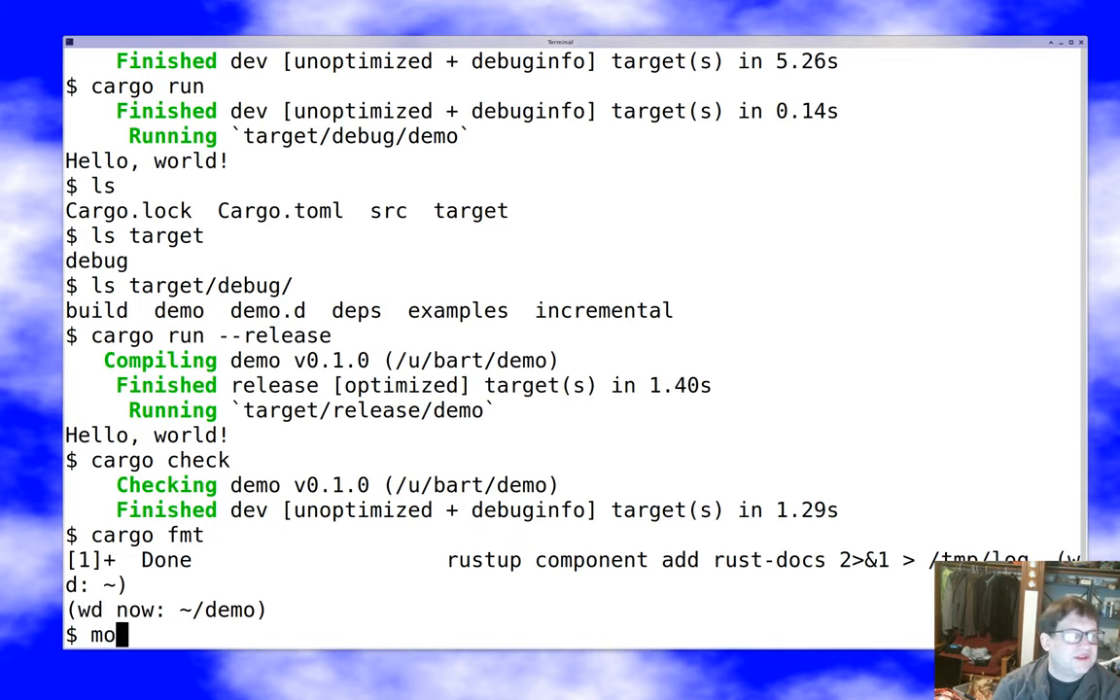
pyautogui.write('re src/main.rs')
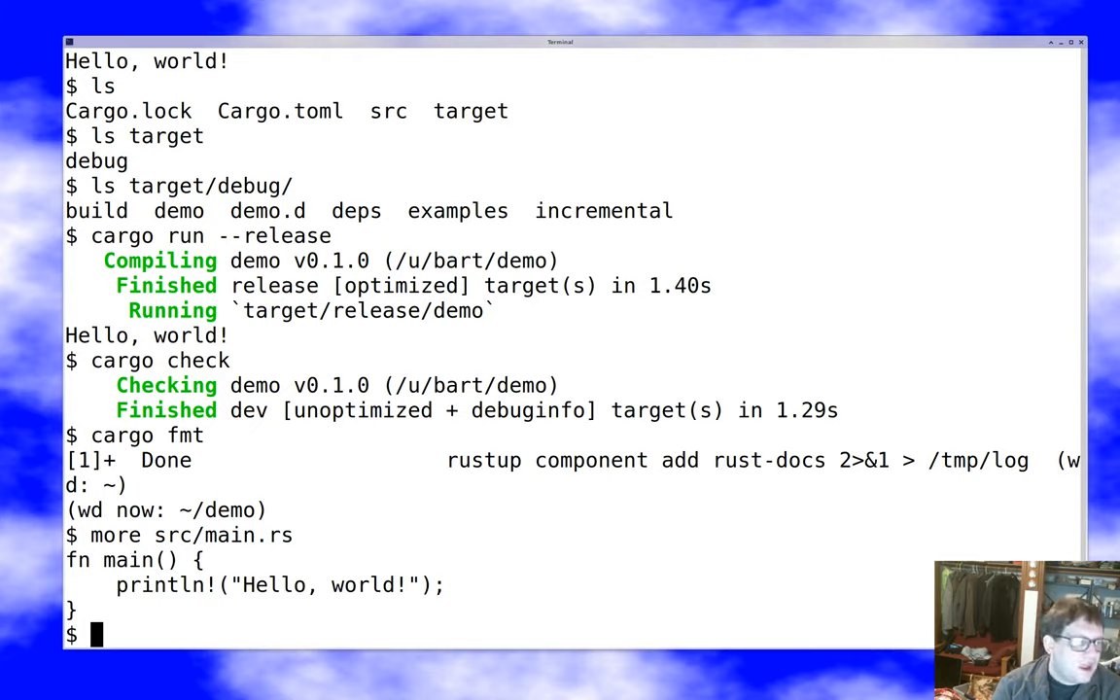
pyautogui.write('cargo clii')
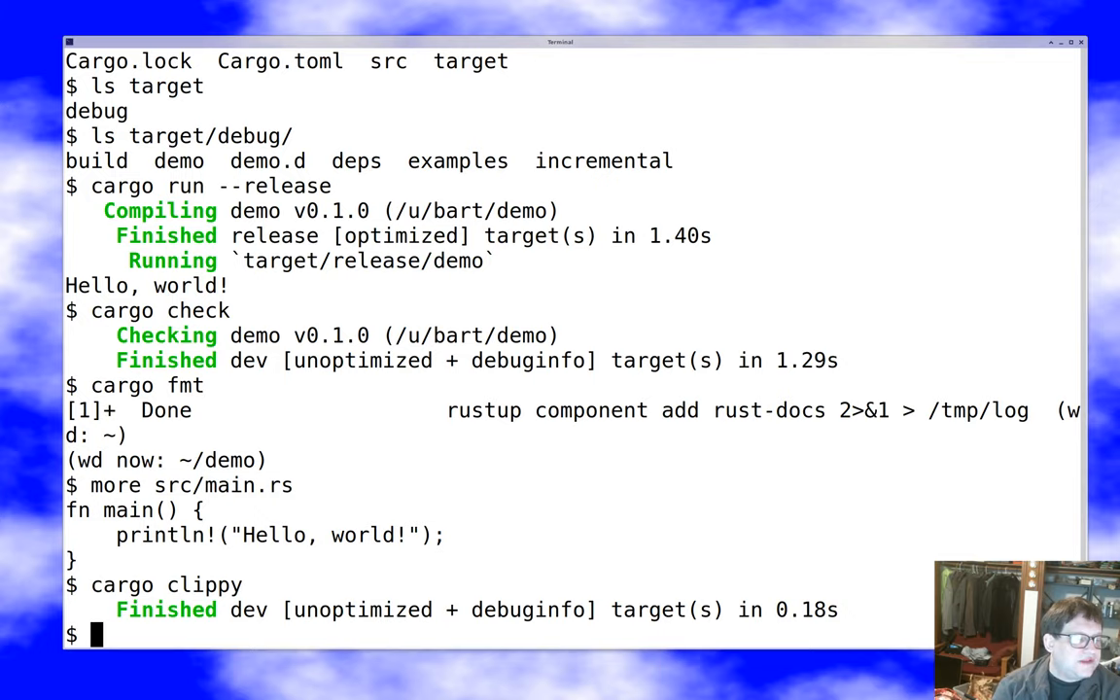
# Generate docs with 'cargo doc --open' and quit the crashed Firefox from its dialog
pyautogui.write('cargo doc --open')
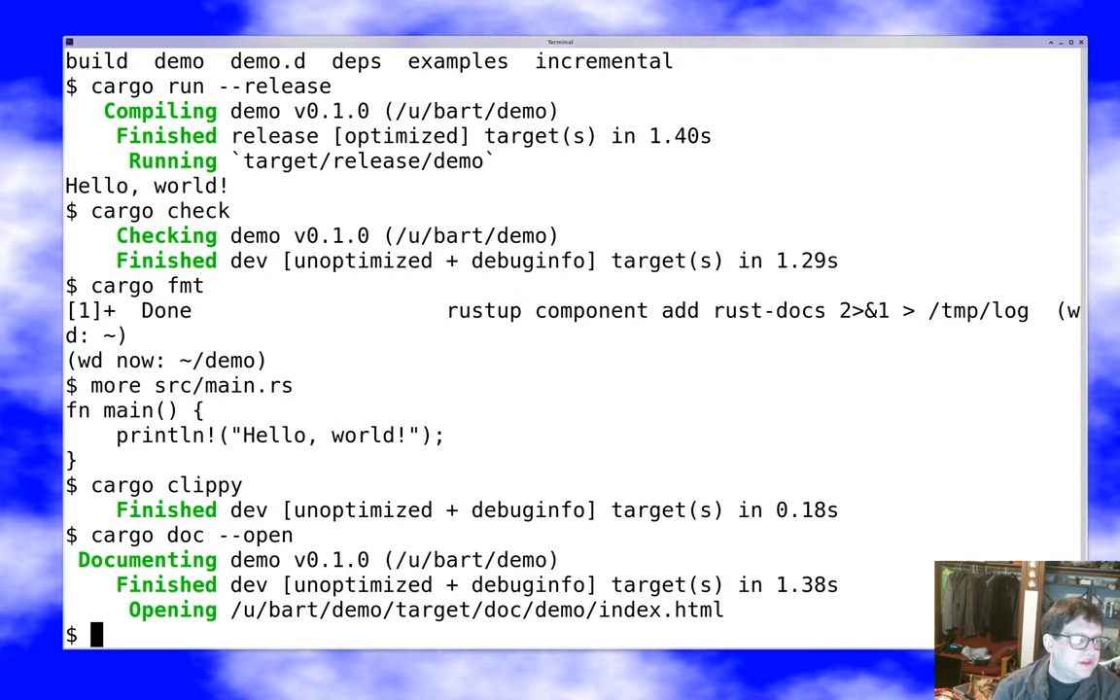
pyautogui.moveTo(529, 157)
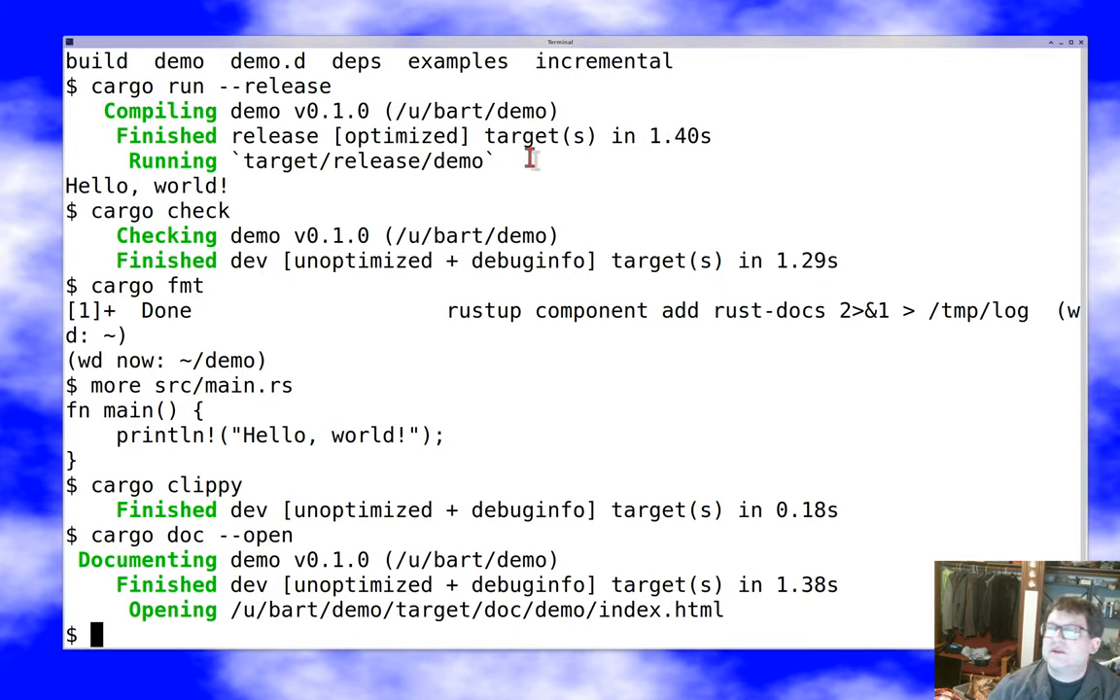
pyautogui.moveTo(529, 260)
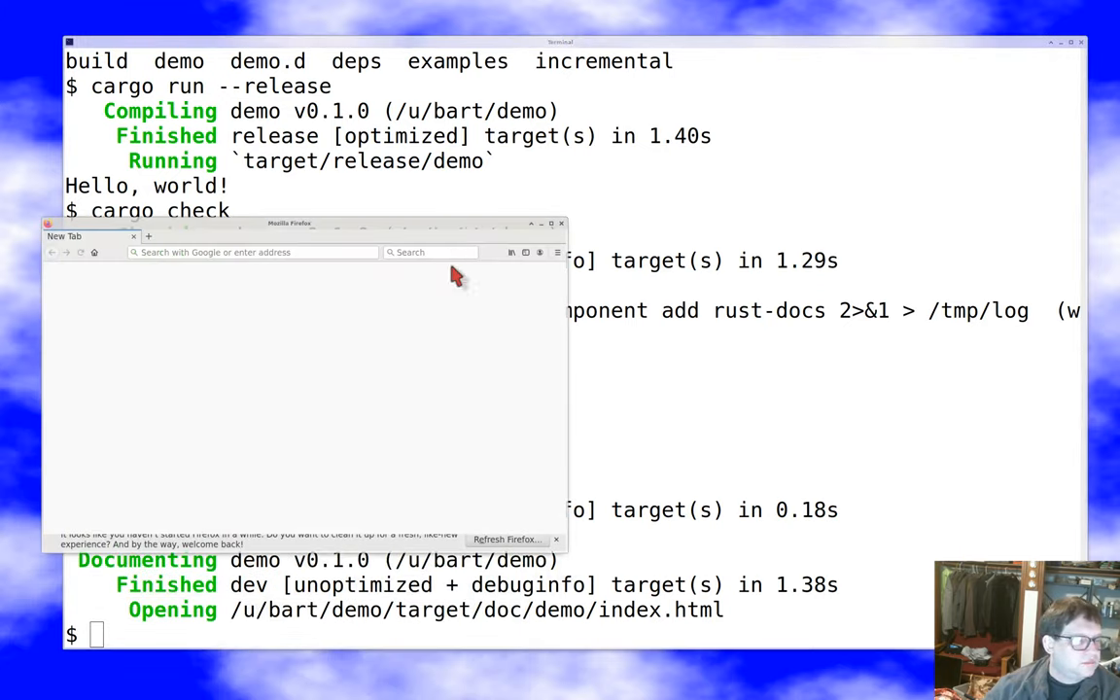
pyautogui.moveTo(560, 549)
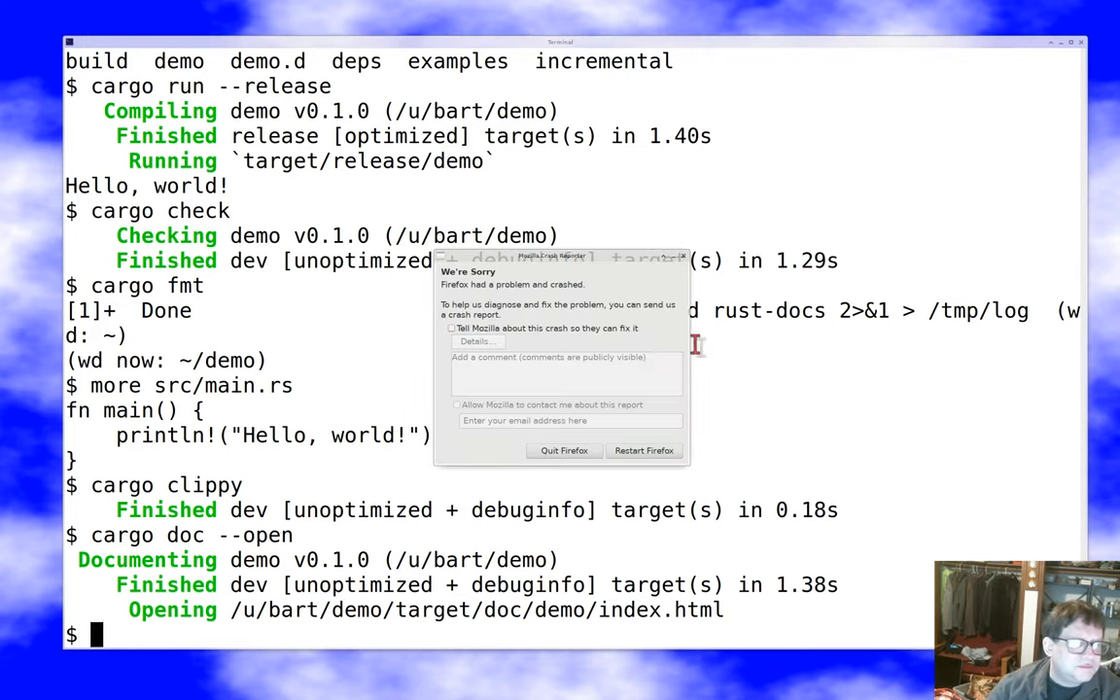
pyautogui.click(564, 451)
pyautogui.write('emacs m')
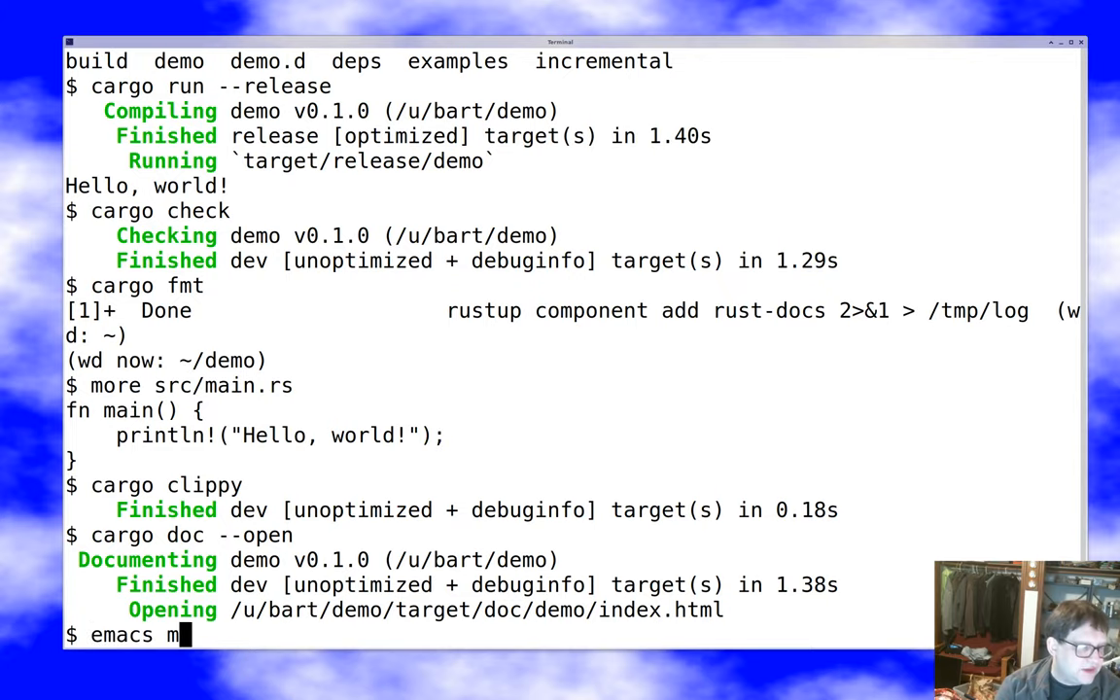
# Edit src/main.rs in Emacs, add an empty line inside main, and save the file
pyautogui.write('src/main.rs')
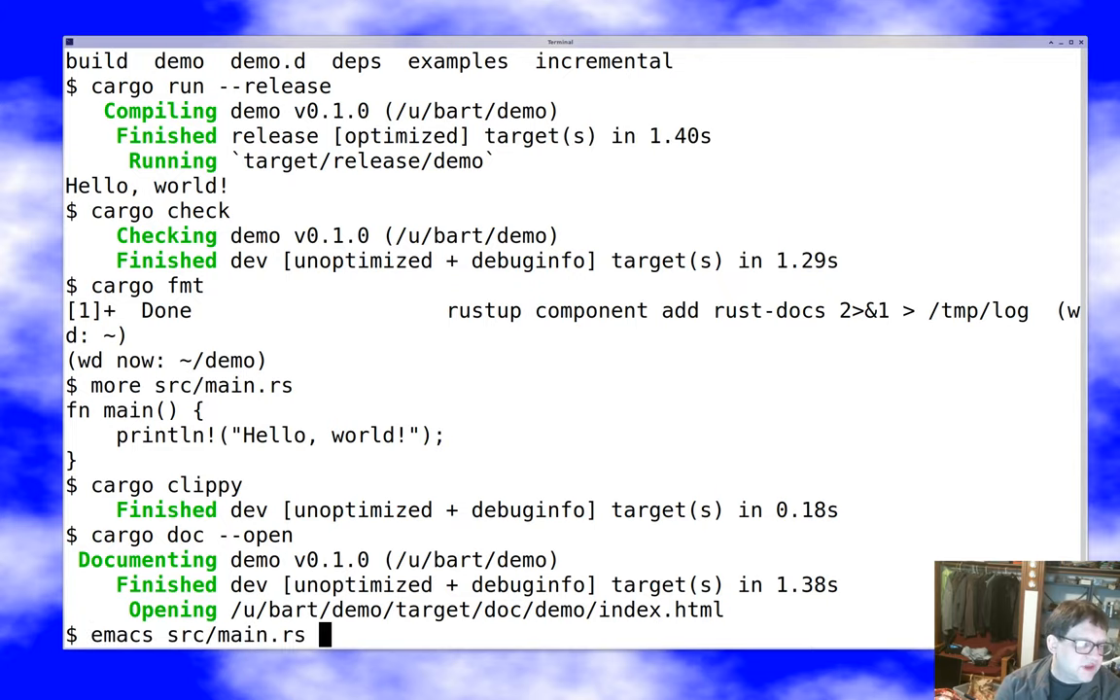
pyautogui.press('Return')
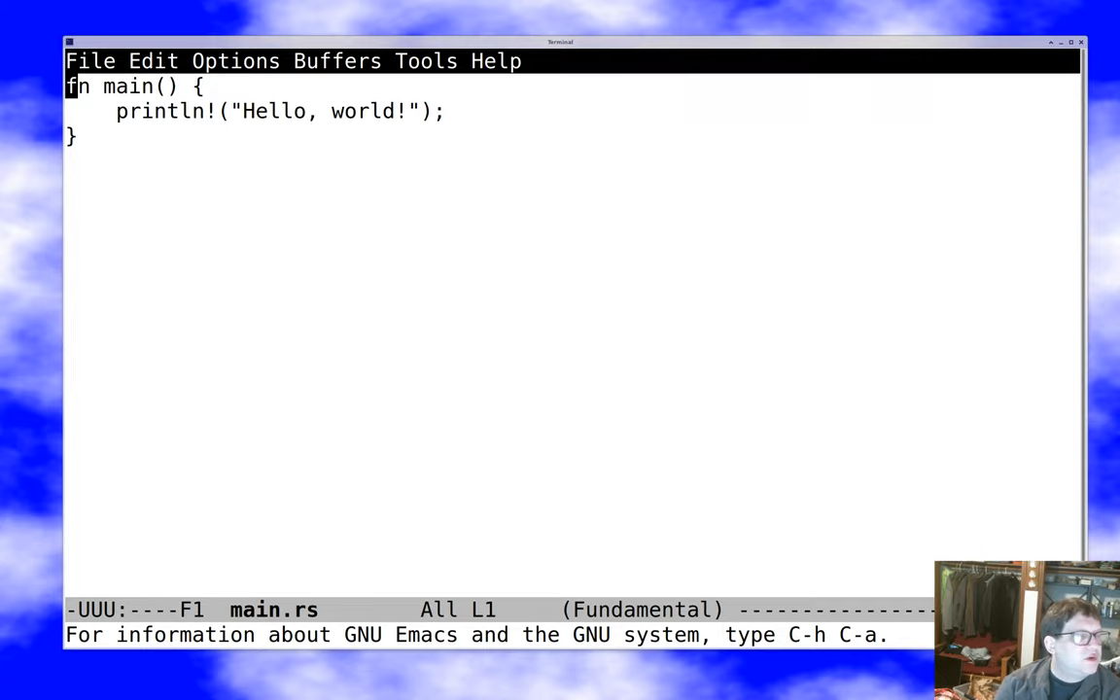
pyautogui.press('Down')
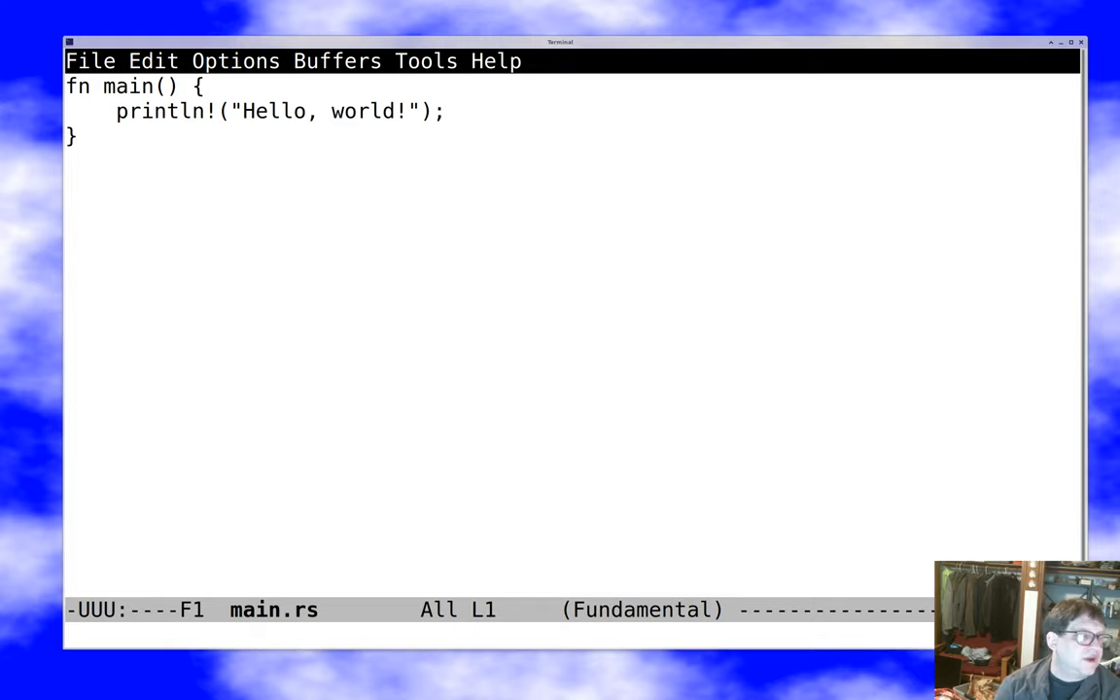
pyautogui.click(70, 85)
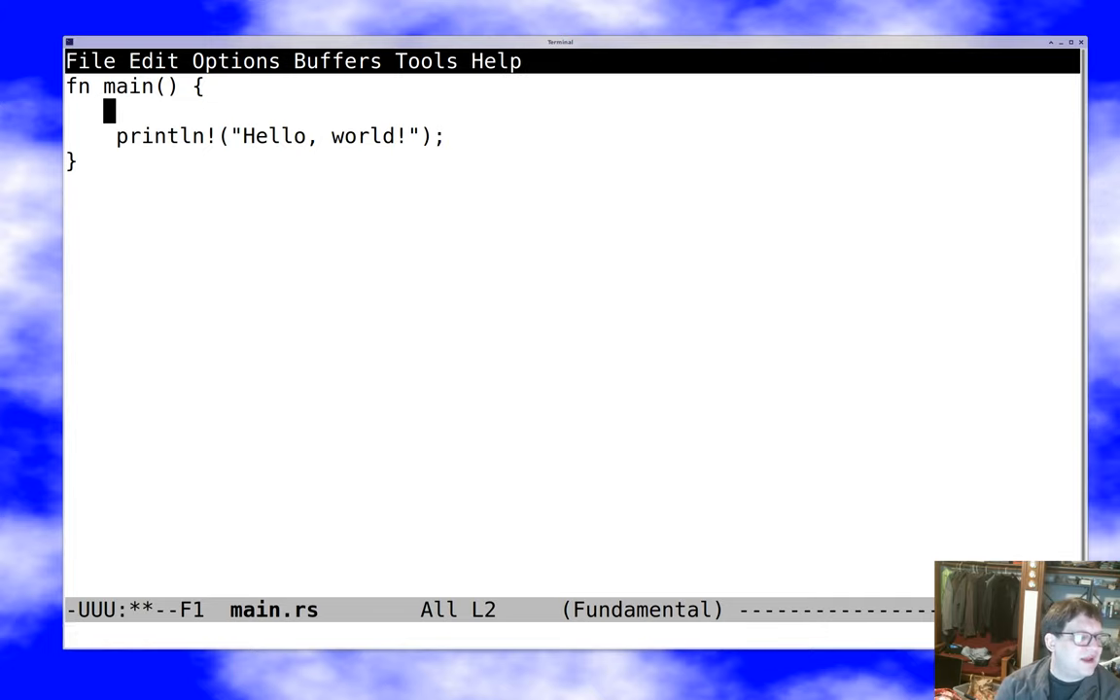
pyautogui.press('ctrl+x ctrl+s')
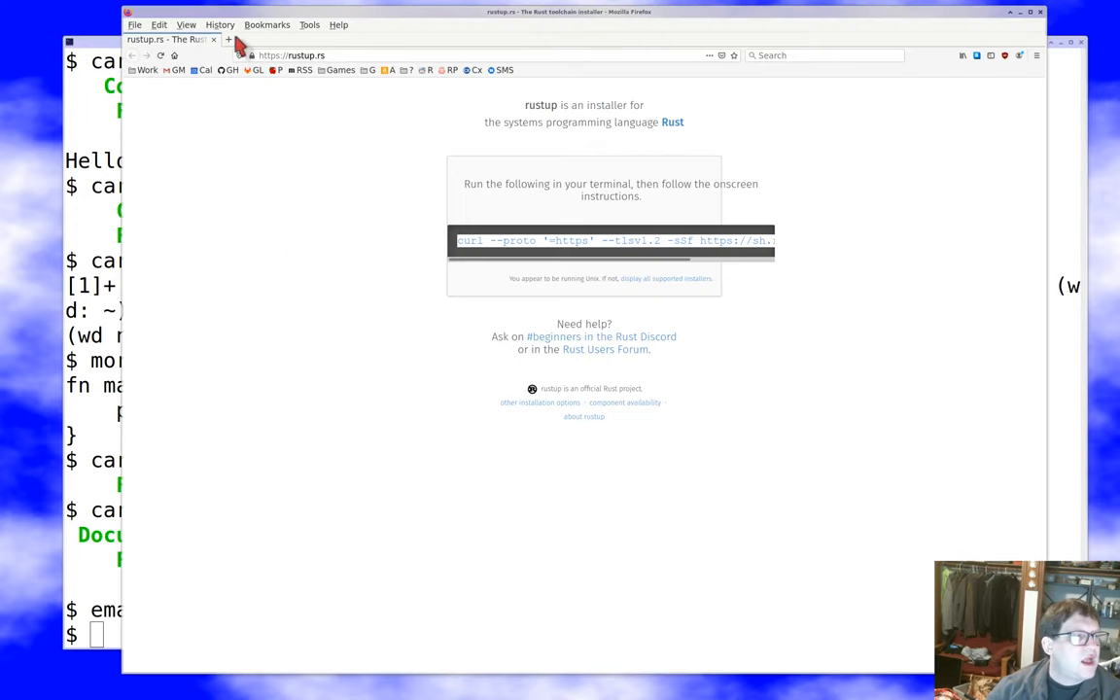
# Search 'rust emacs mode' in a new tab and go to the rust-mode GitHub repository
pyautogui.click(230, 39)
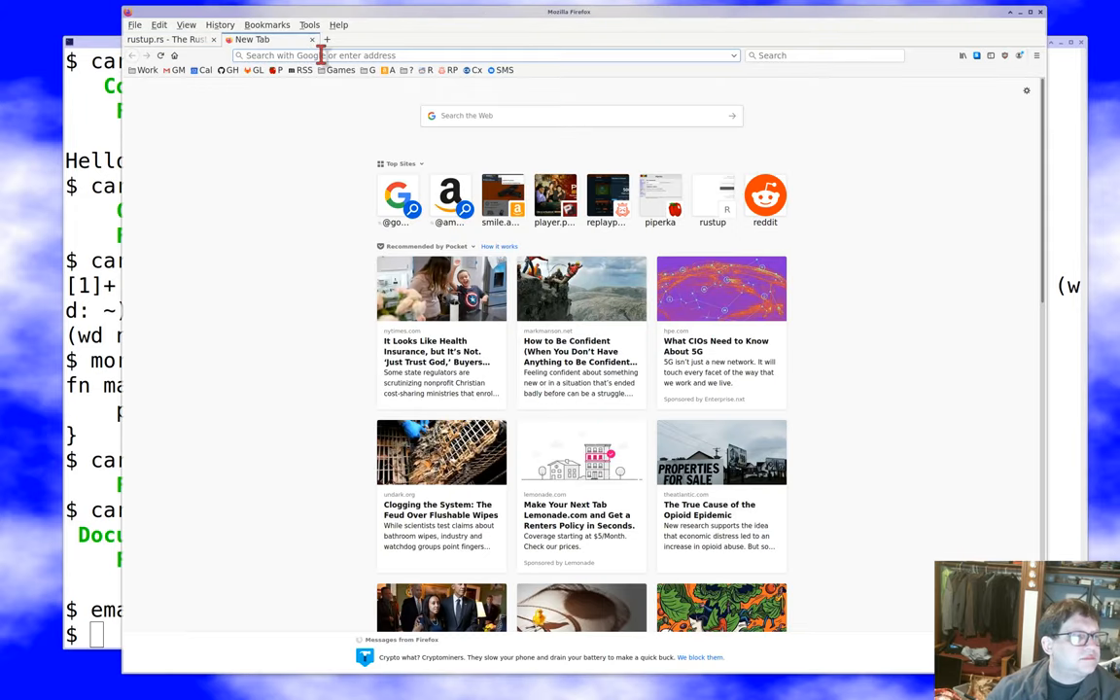
pyautogui.write('r')
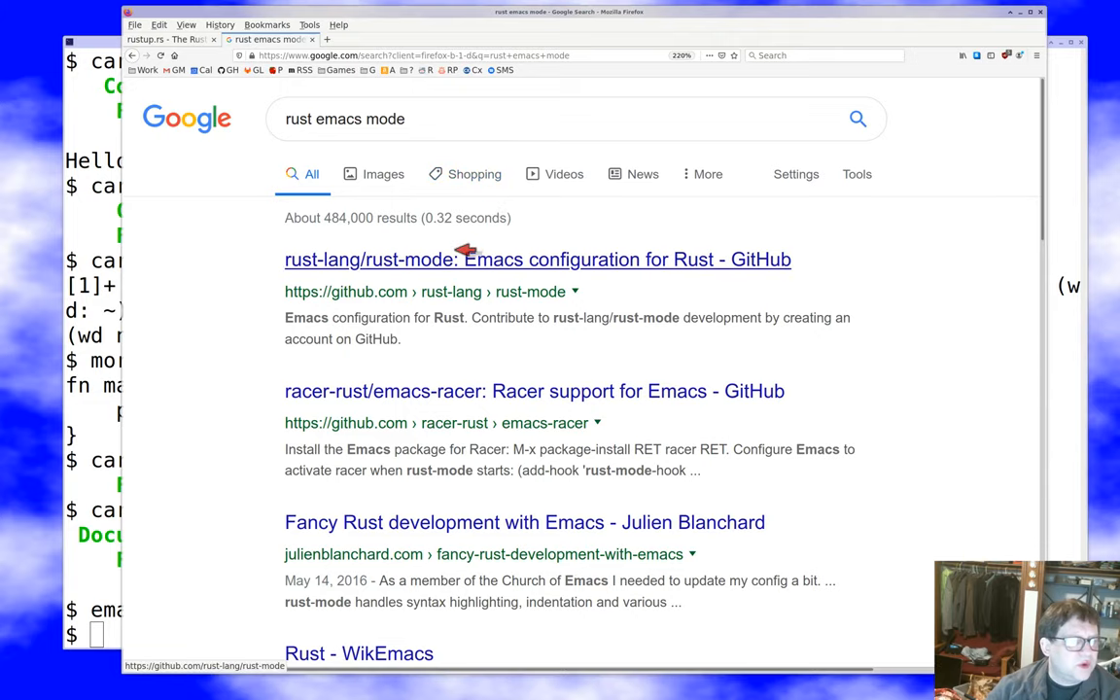
pyautogui.click(537, 261)
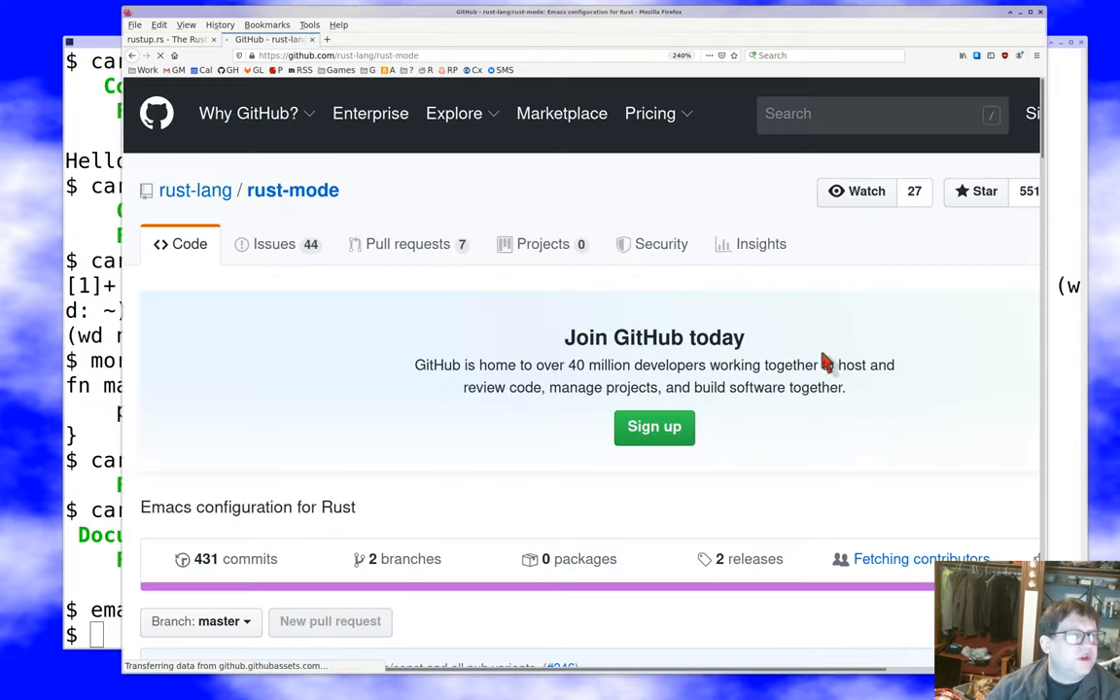
# Scroll to Manual Installation and select its two init.el configuration lines
pyautogui.scroll(-3)
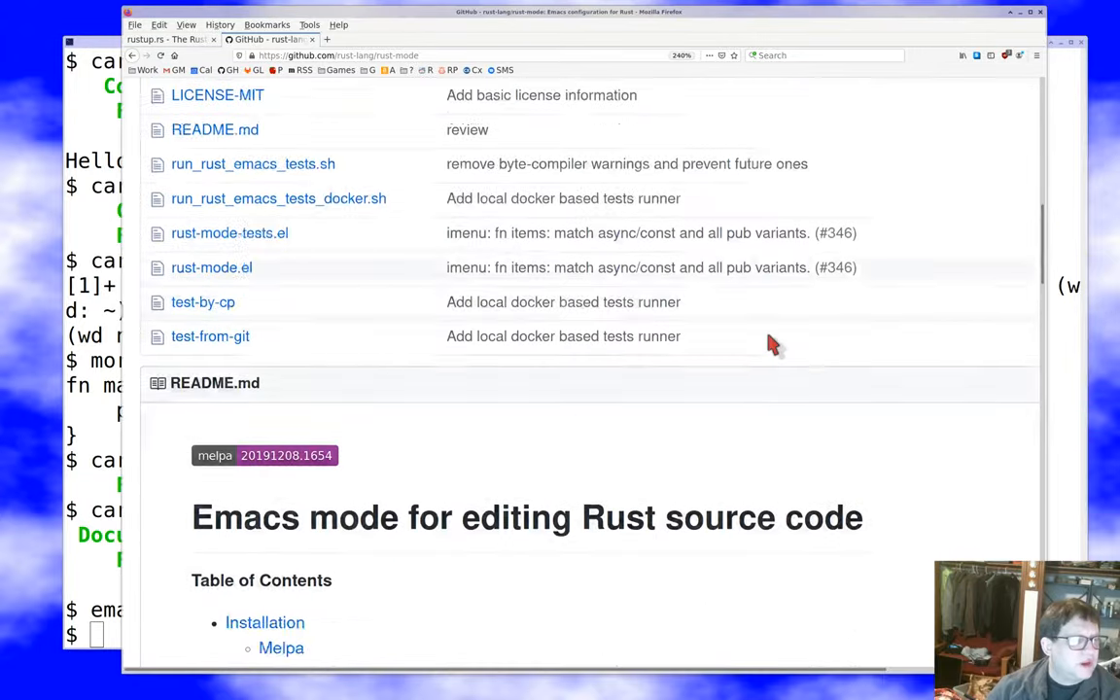
pyautogui.scroll(-3)
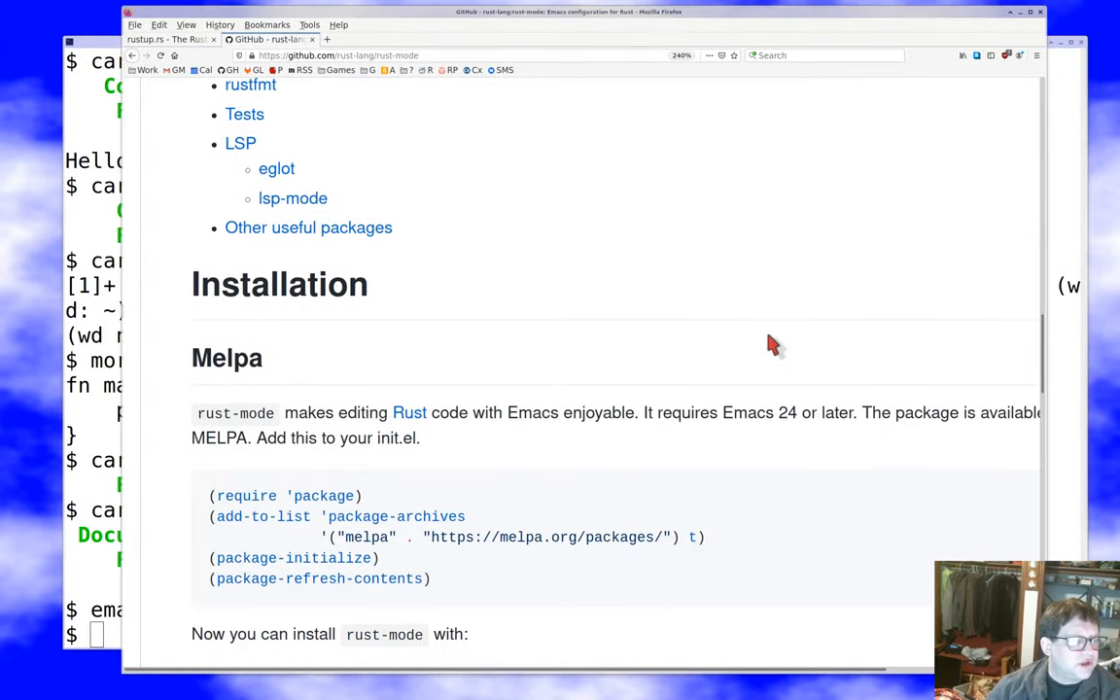
pyautogui.scroll(-3)
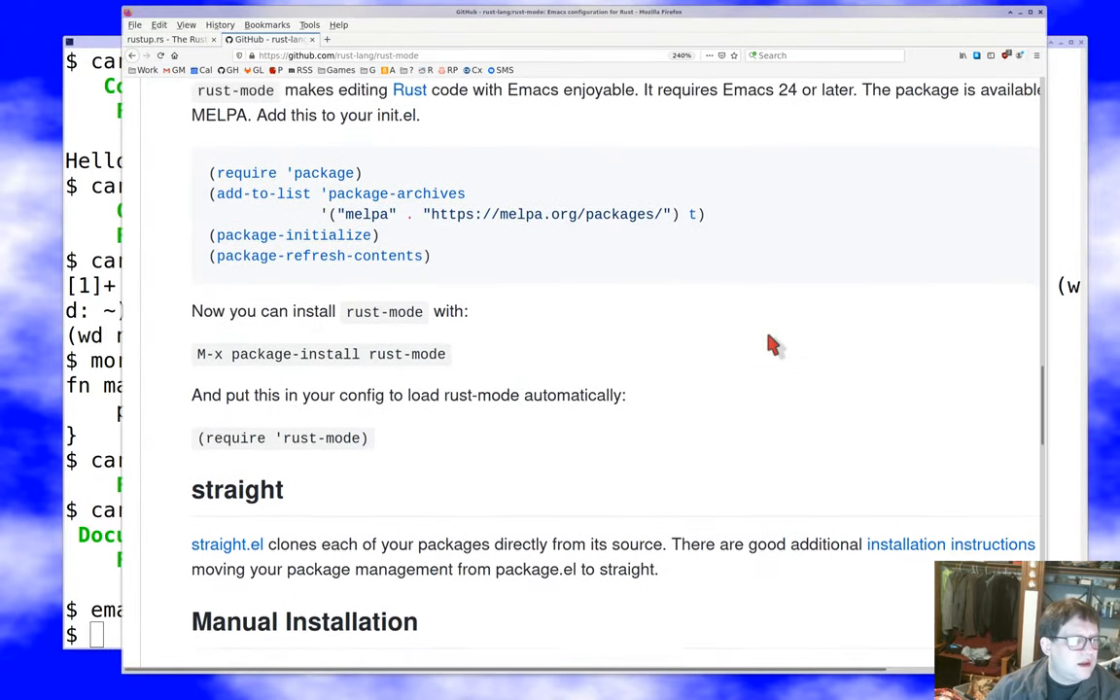
pyautogui.scroll(-3)
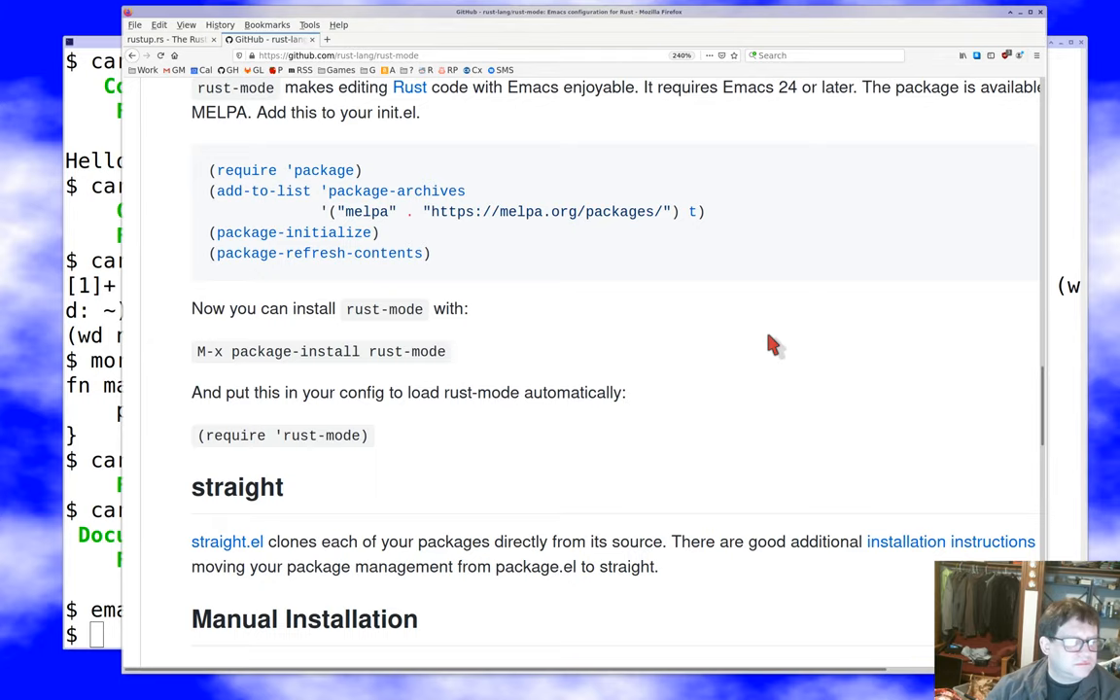
pyautogui.scroll(-3)
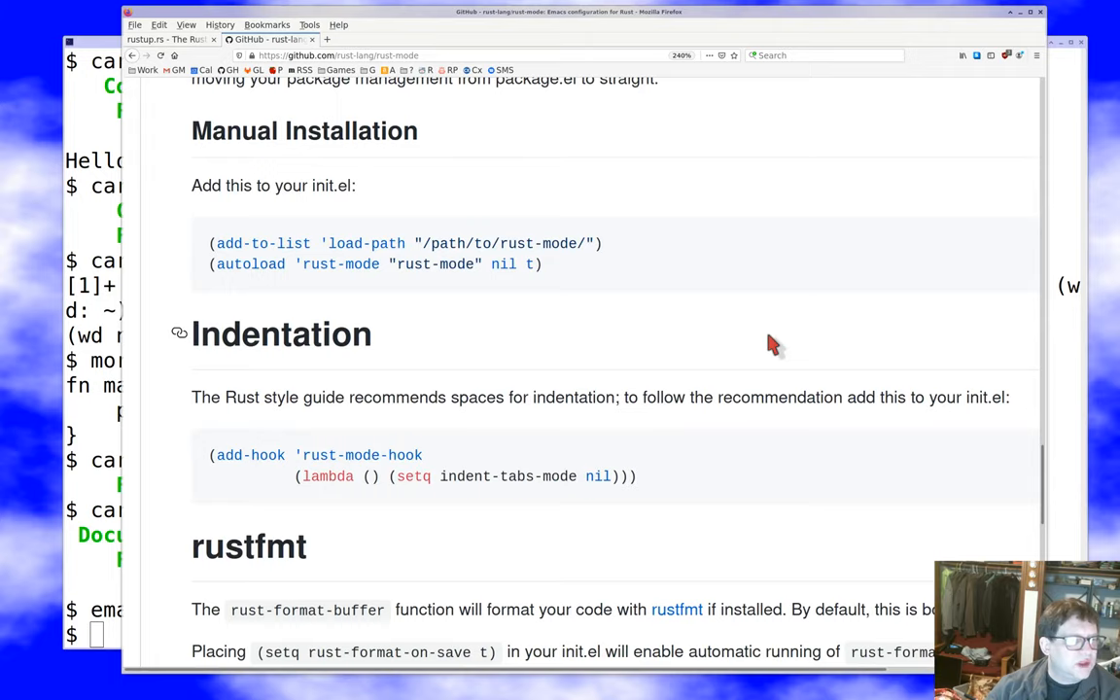
pyautogui.moveTo(199, 237)
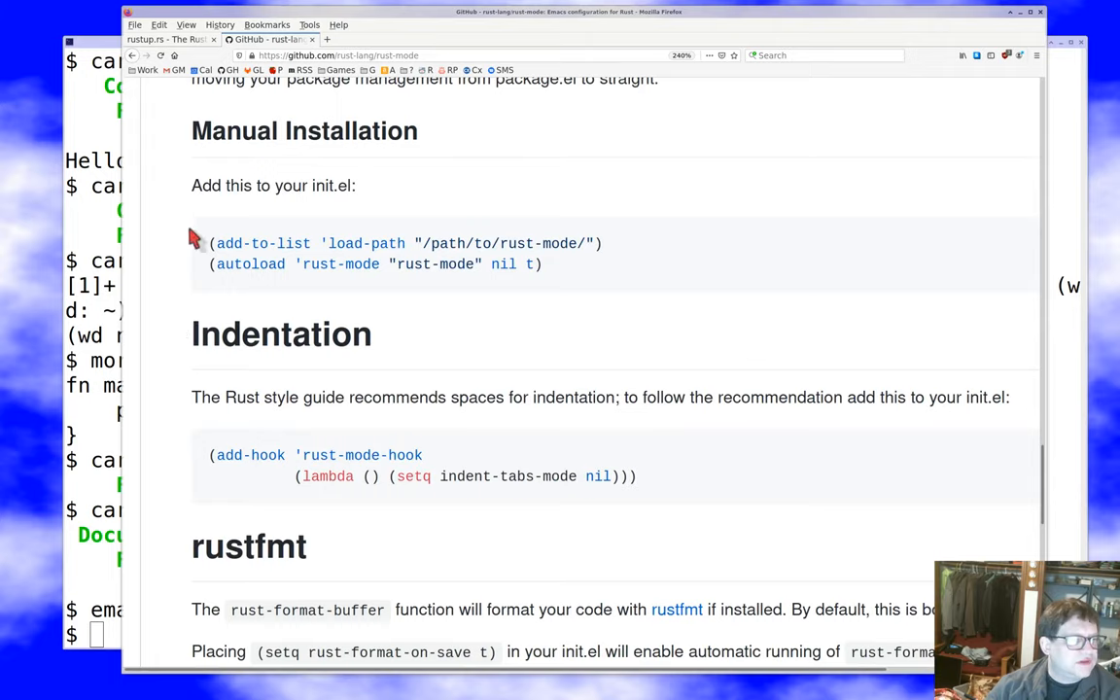
pyautogui.moveTo(190, 243); pyautogui.dragTo(540, 268)
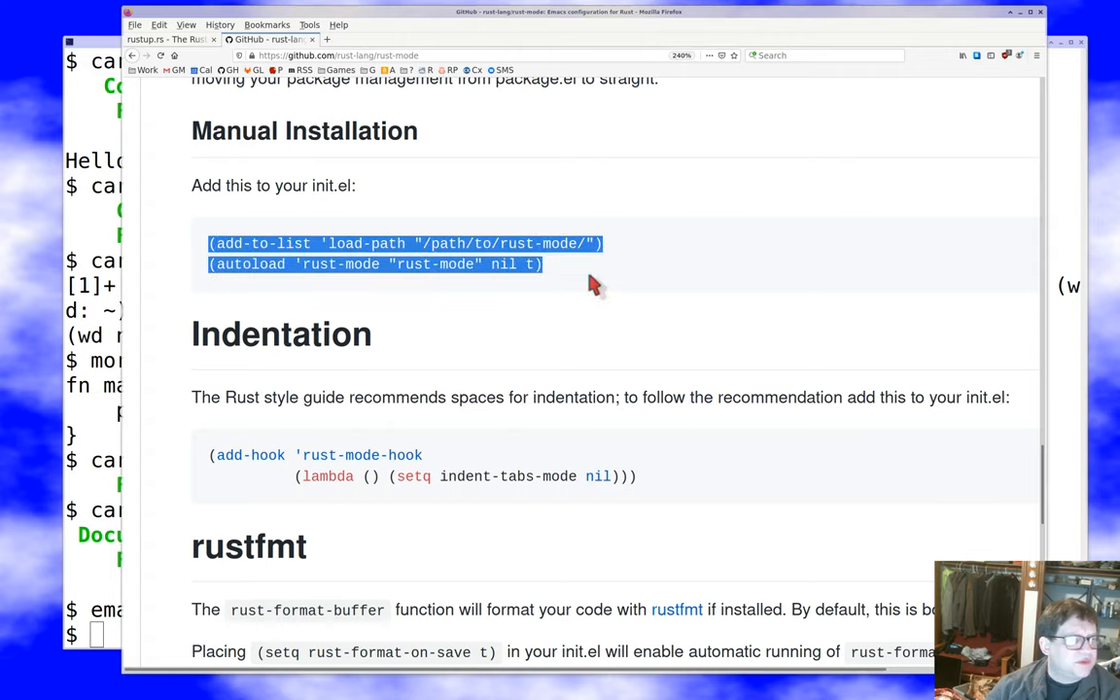
pyautogui.moveTo(757, 249)
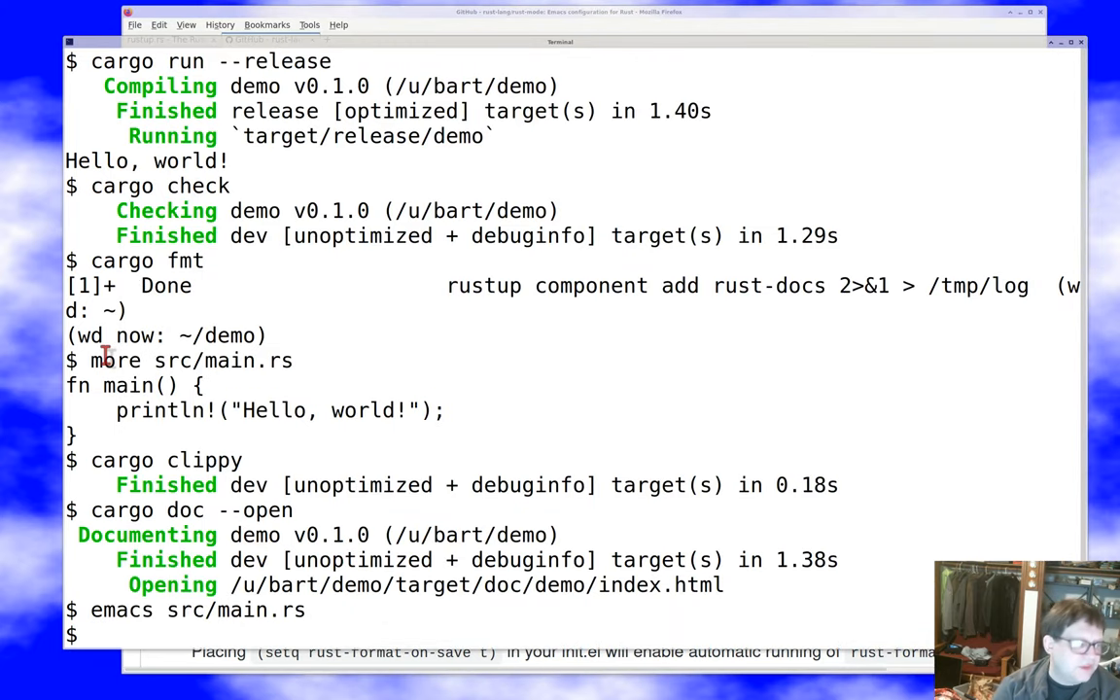
# Edit ~/etc/emacs/emacs.el to add a Rust Mode section with load-path '~/etc/rust-mode/' and rust-mode autoload
pyautogui.write('emacs ~/.sh-')
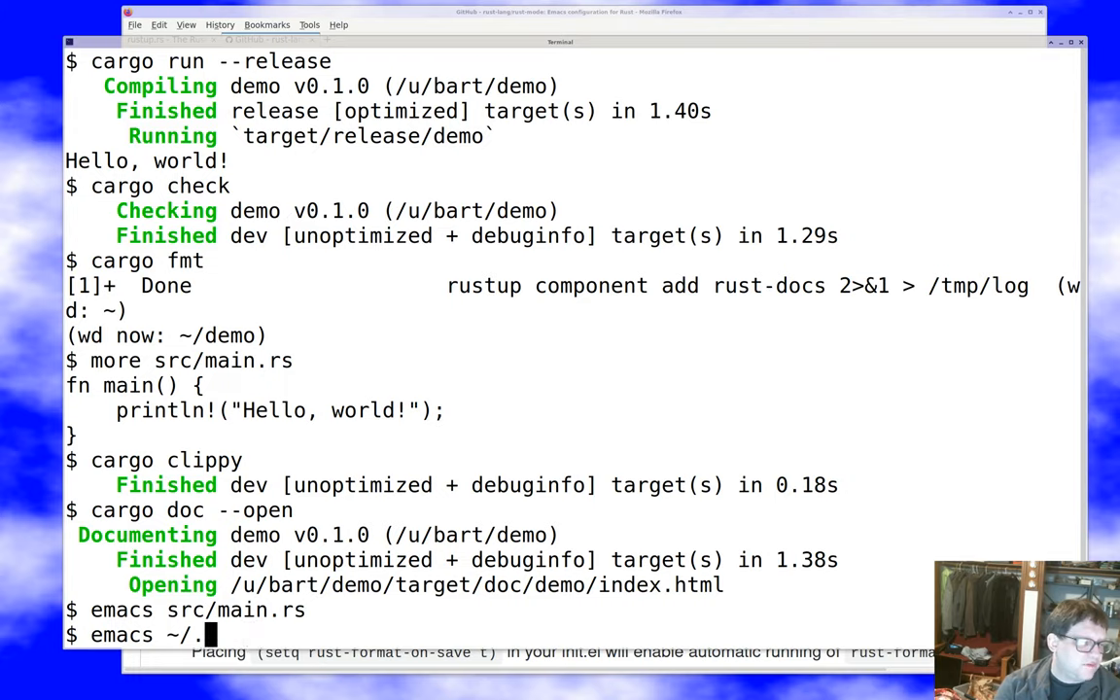
pyautogui.write('etc/')
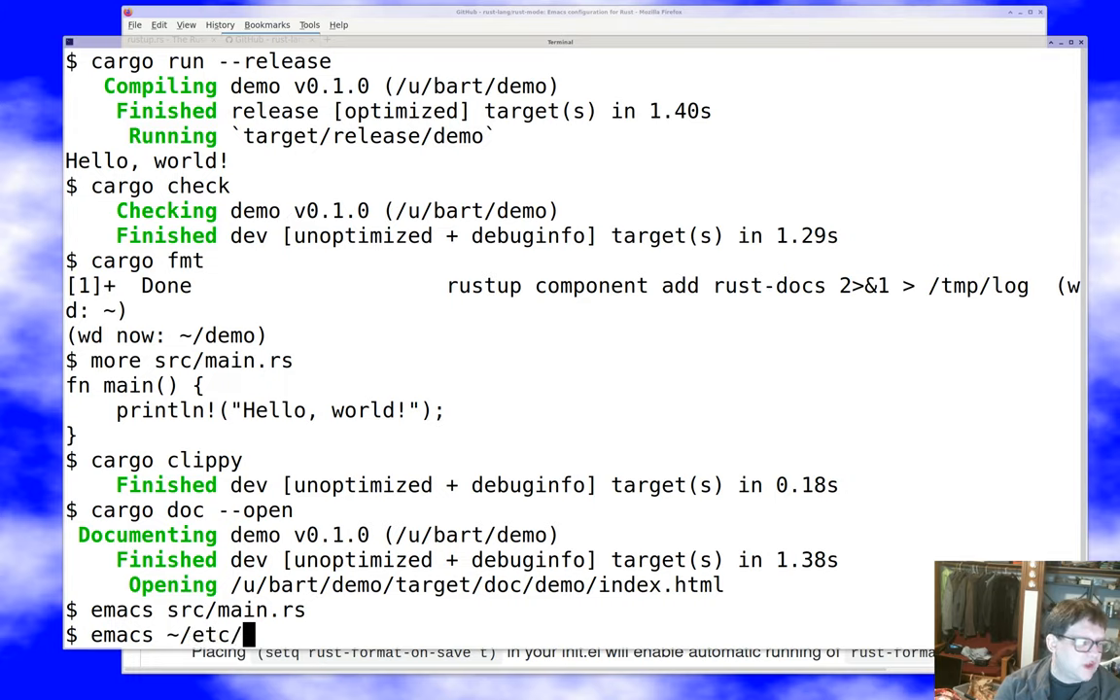
pyautogui.write('emacs/emacs')
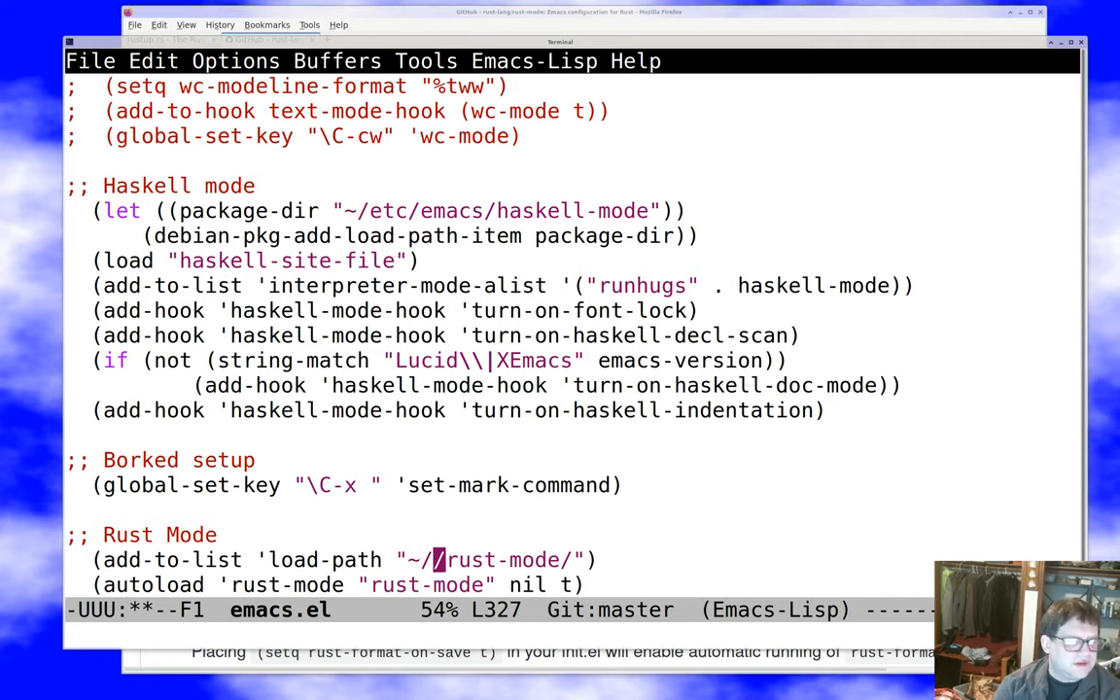
pyautogui.write('etc/e')
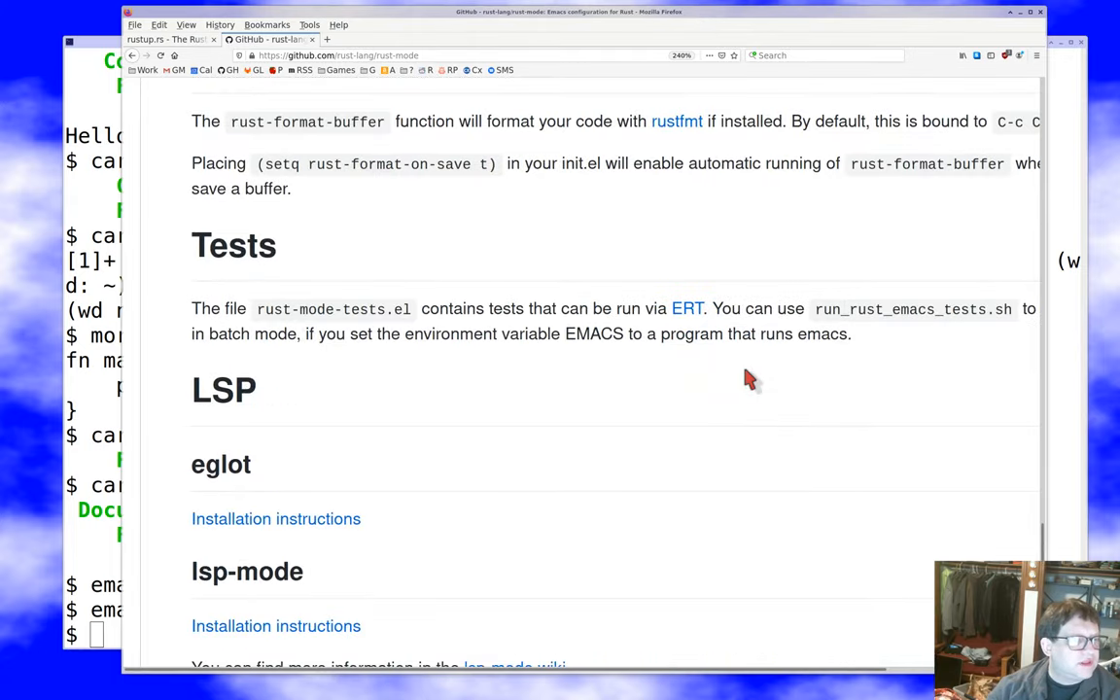
# Scroll the repository file list and view the rust-mode.el source file
pyautogui.scroll(-3)
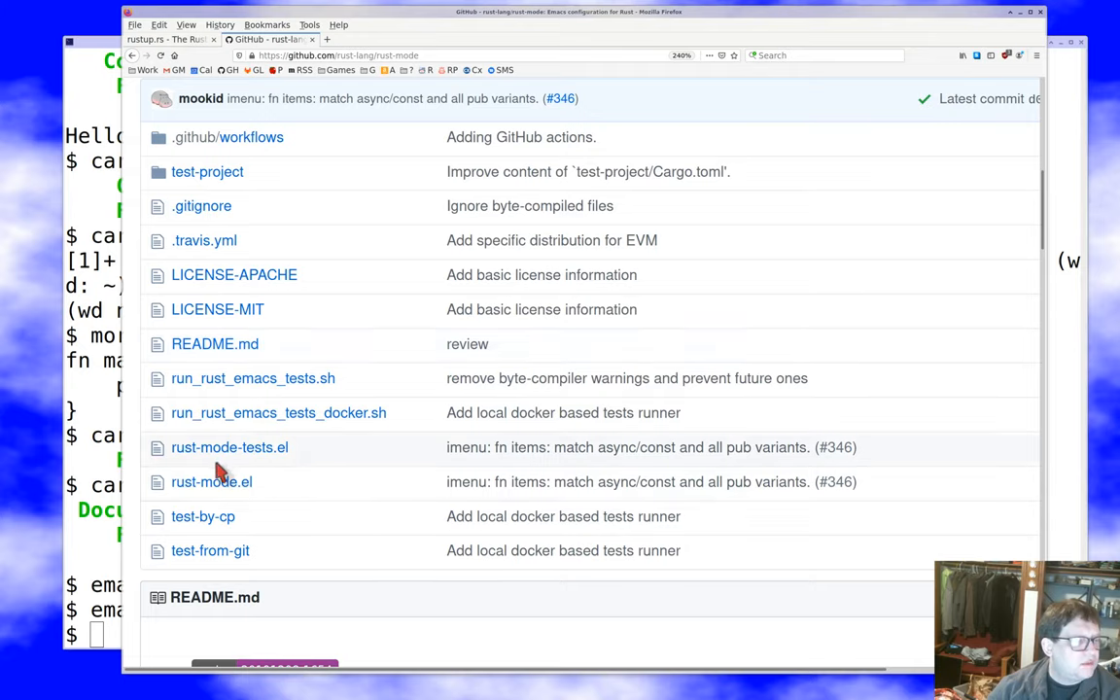
pyautogui.moveTo(210, 482)
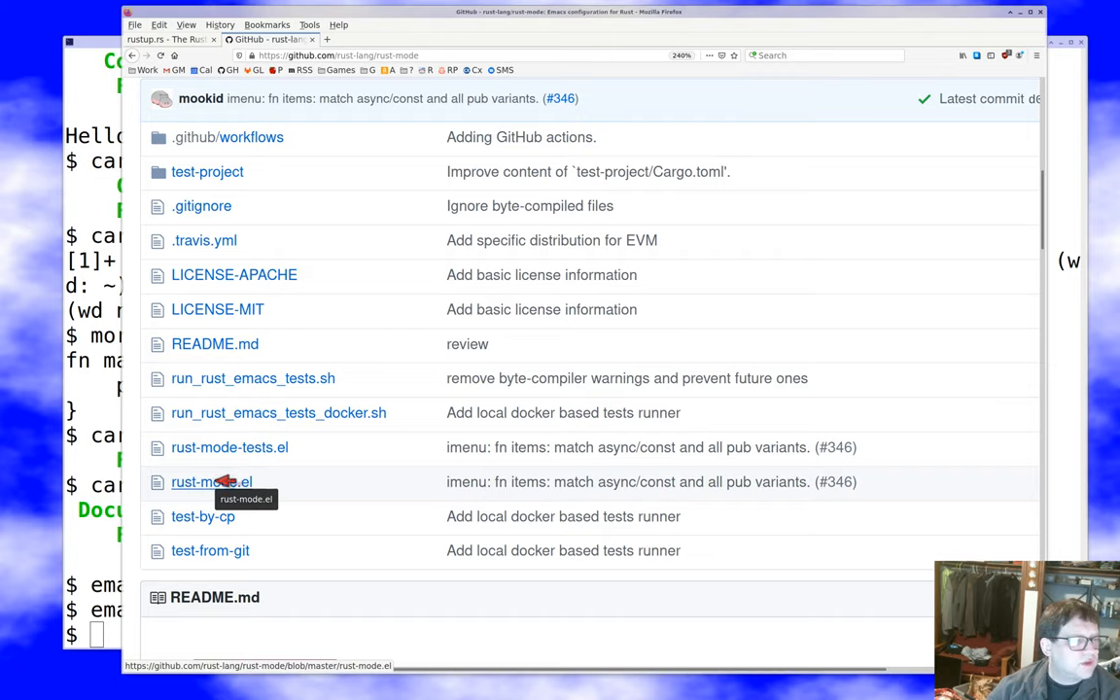
pyautogui.click(210, 482)
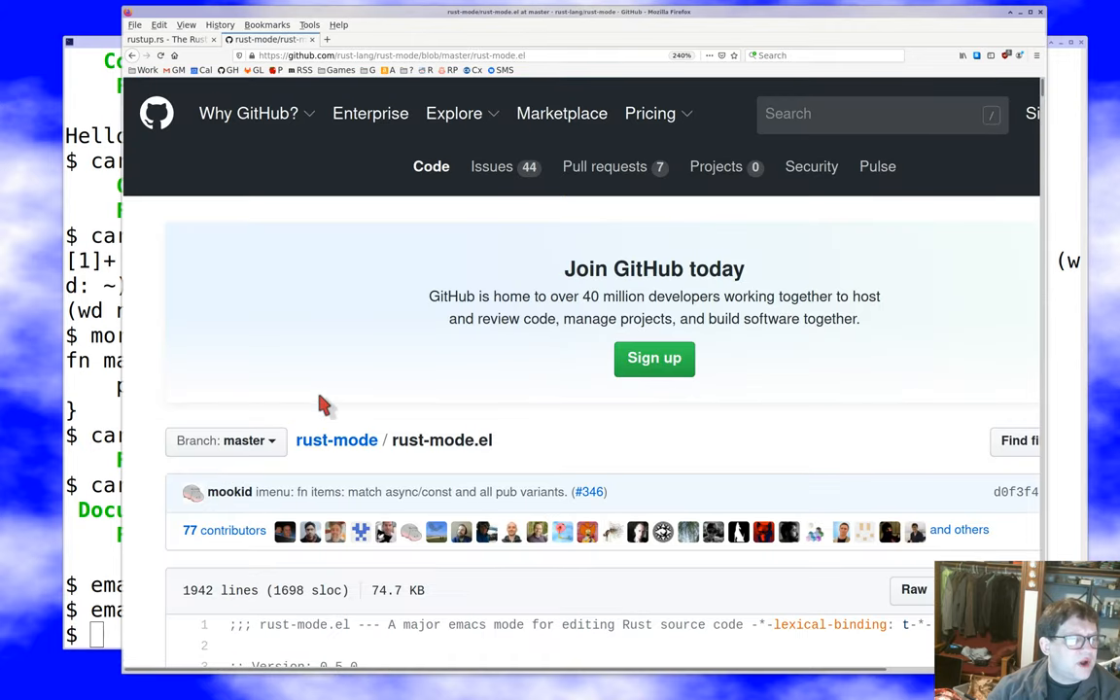
pyautogui.scroll(-3)
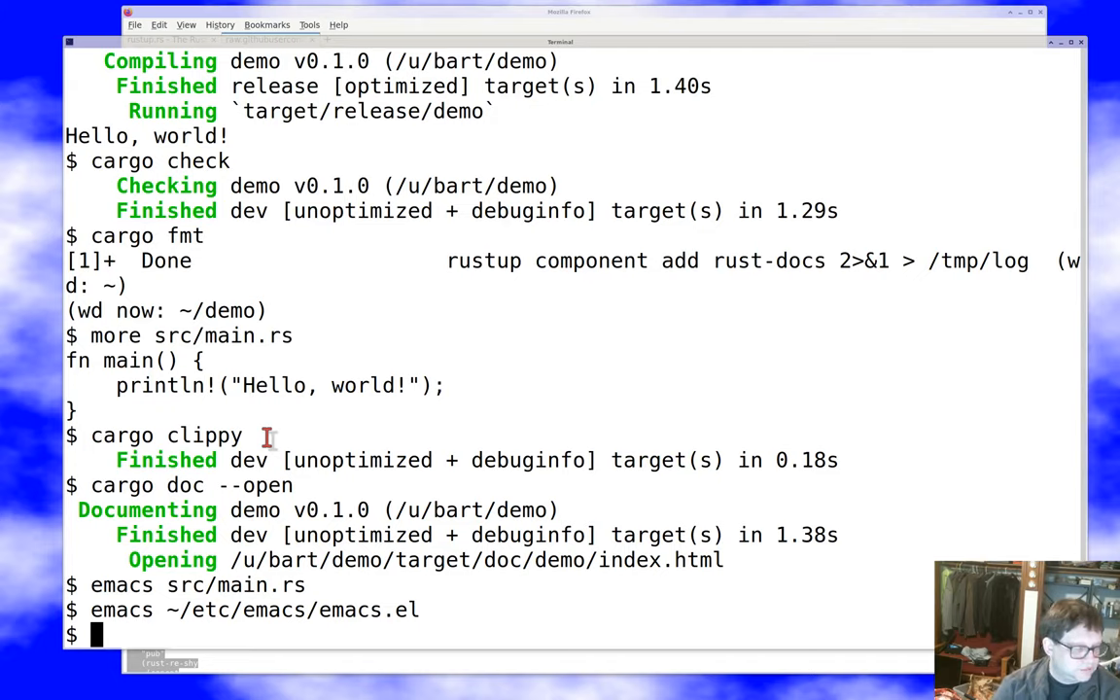
# Write the clipboard to ~/etc/emacs/rust-mode.el with xclipb, then try 'fg'
pyautogui.write('xclipb -out >~/etc/emacs/rust-mode')
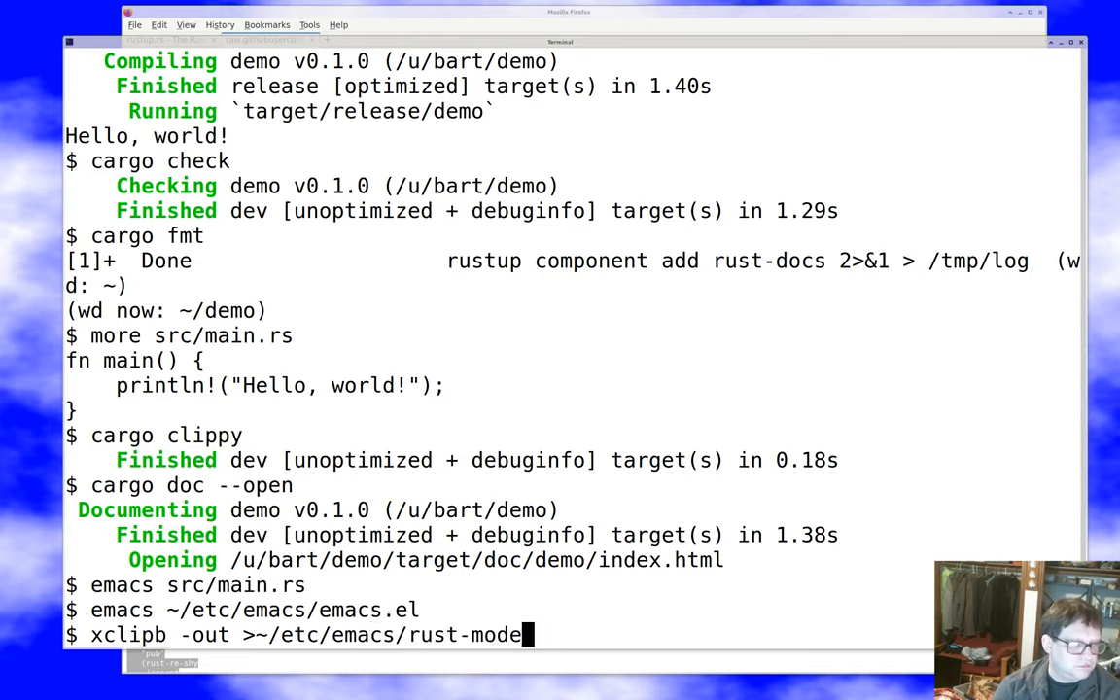
pyautogui.write('.el')
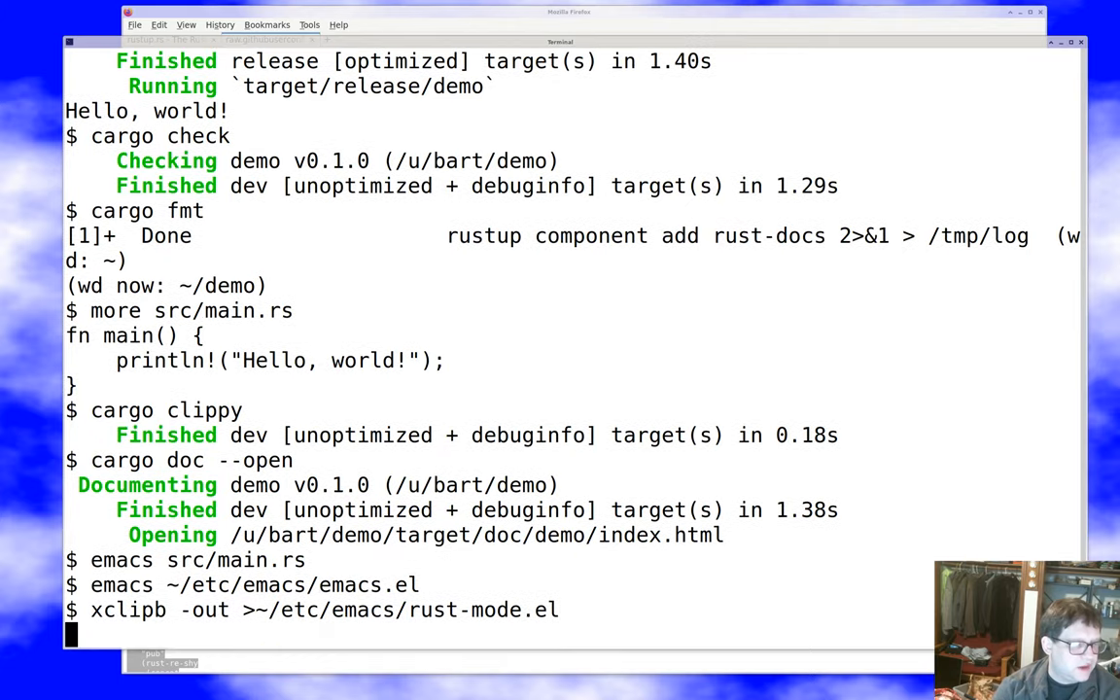
pyautogui.write('fg')
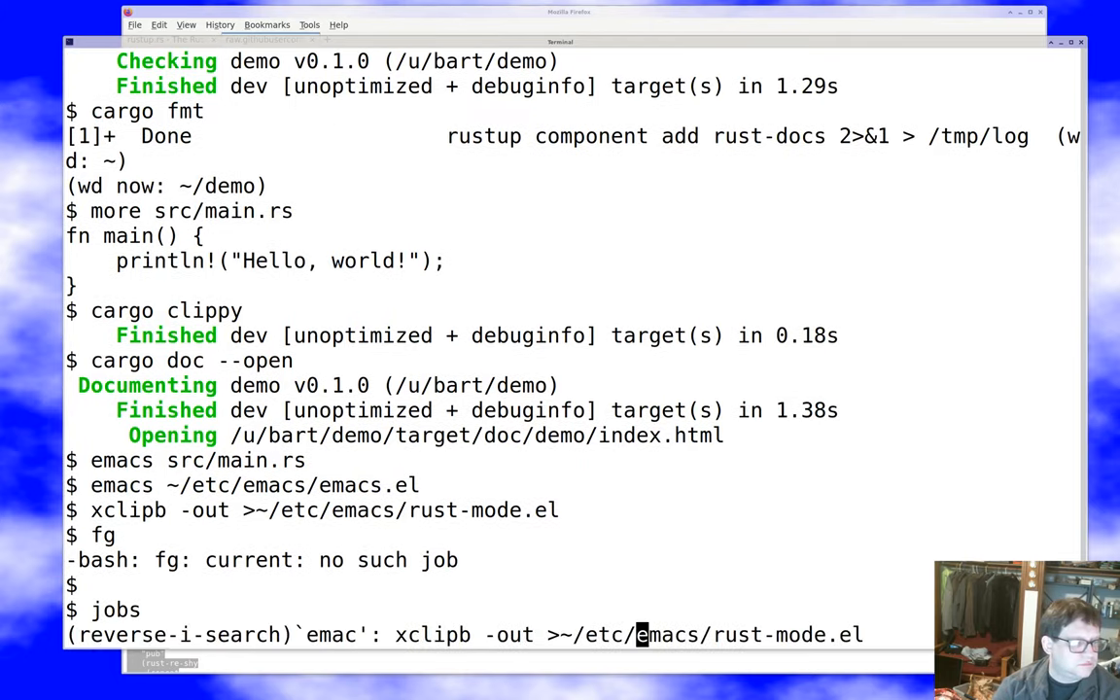
pyautogui.press('Return')
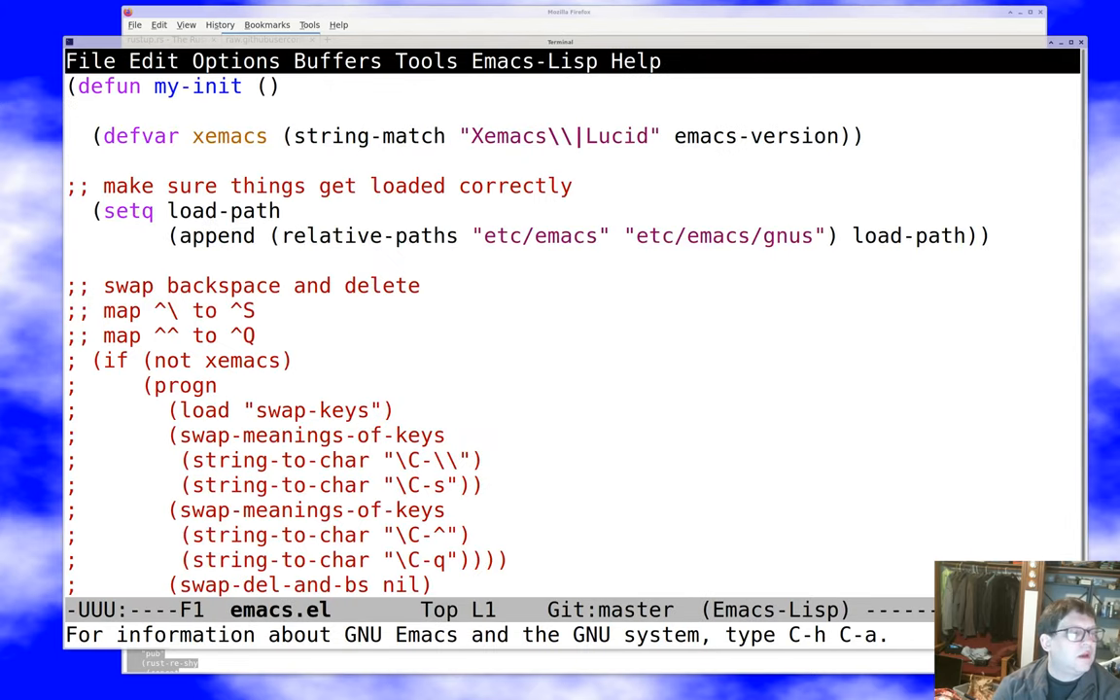
pyautogui.write('rust')
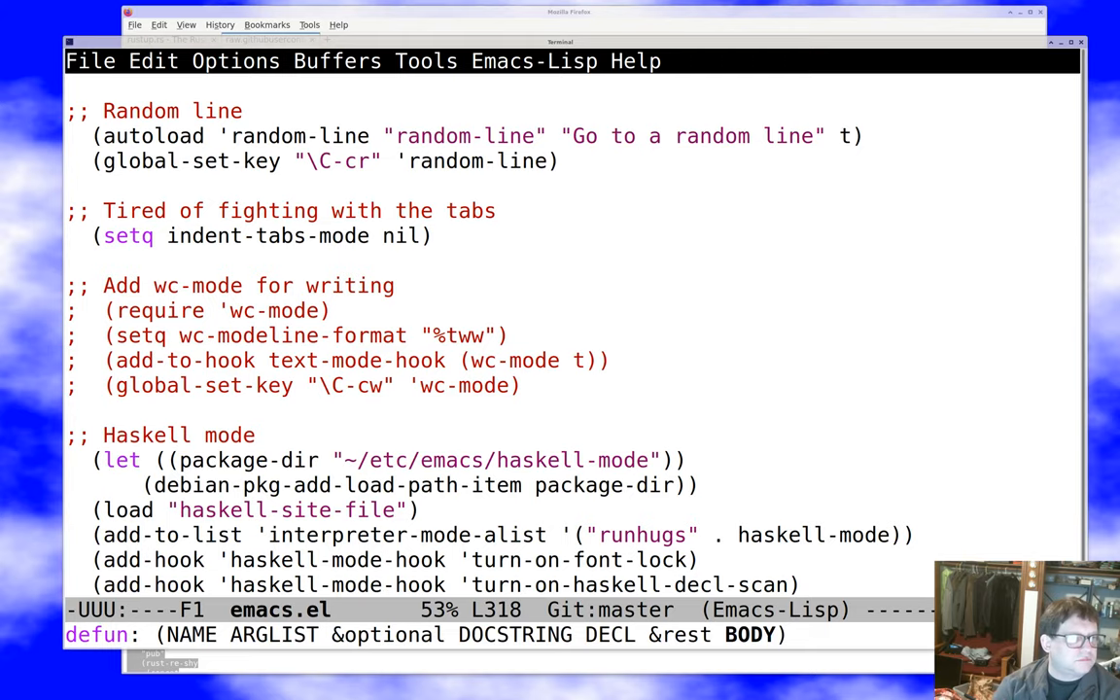
pyautogui.scroll(-3)
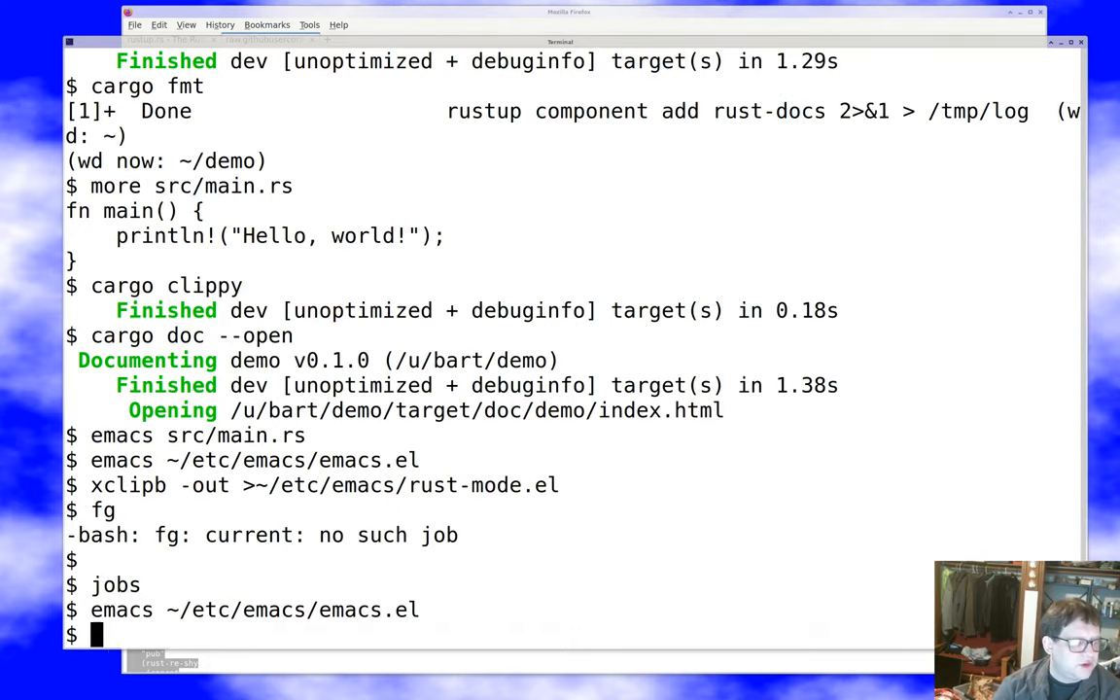
# Reopen src/main.rs in Emacs, switch to rust-mode, and kill the hello-world println line
pyautogui.write('emacs')
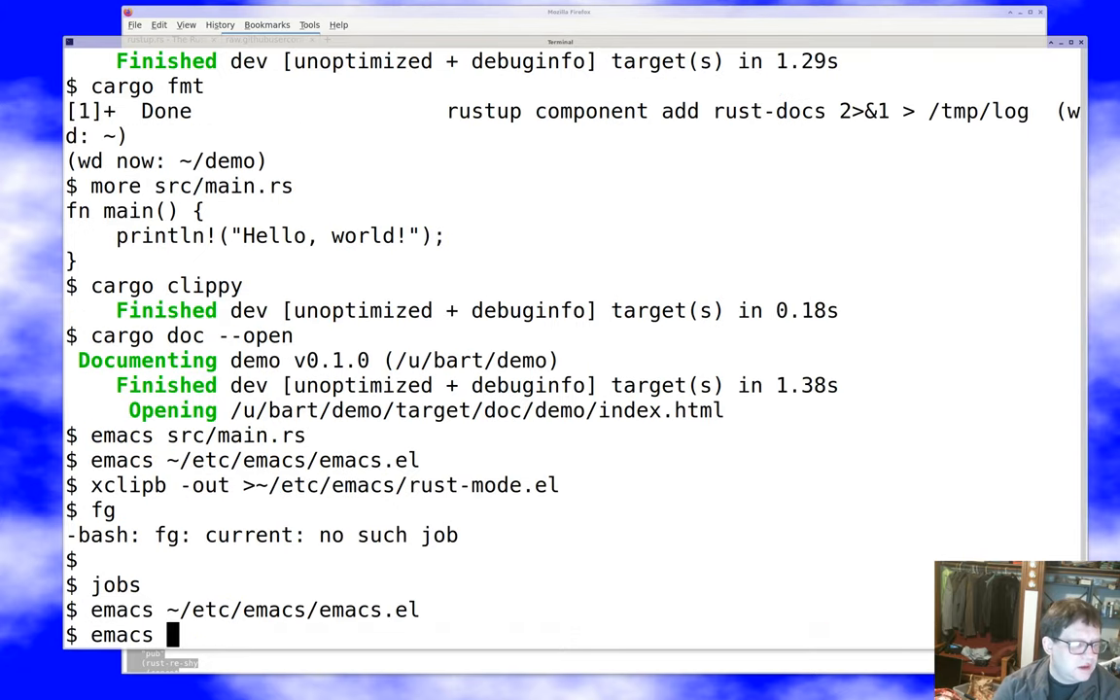
pyautogui.press('Return')
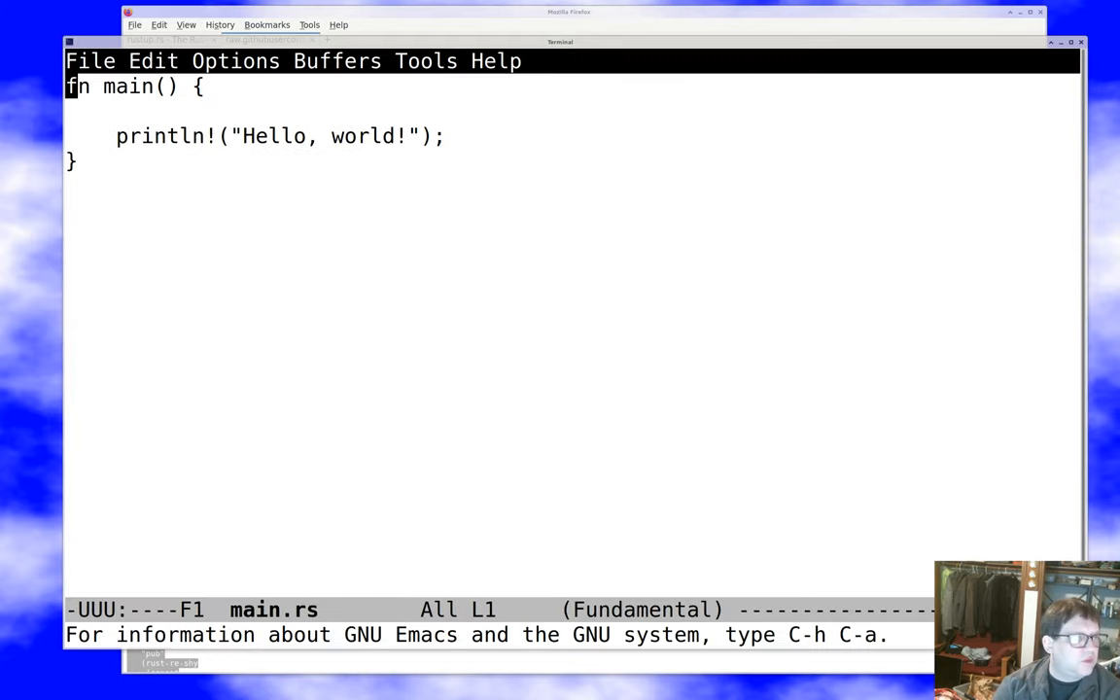
pyautogui.write('rust-')
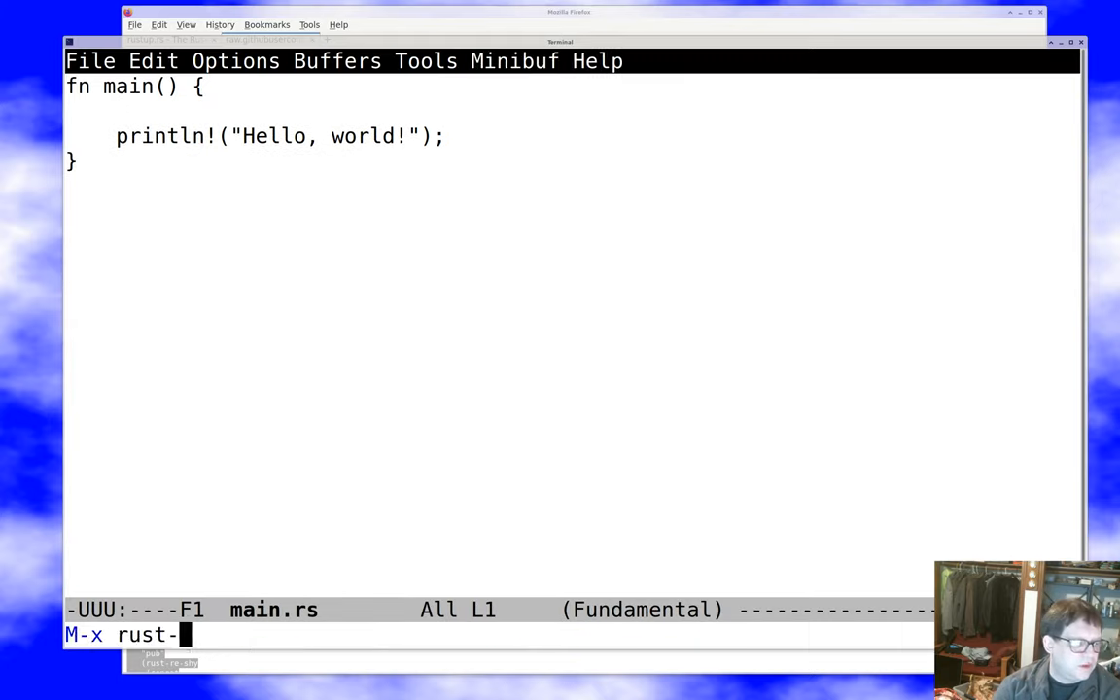
pyautogui.press('Return')
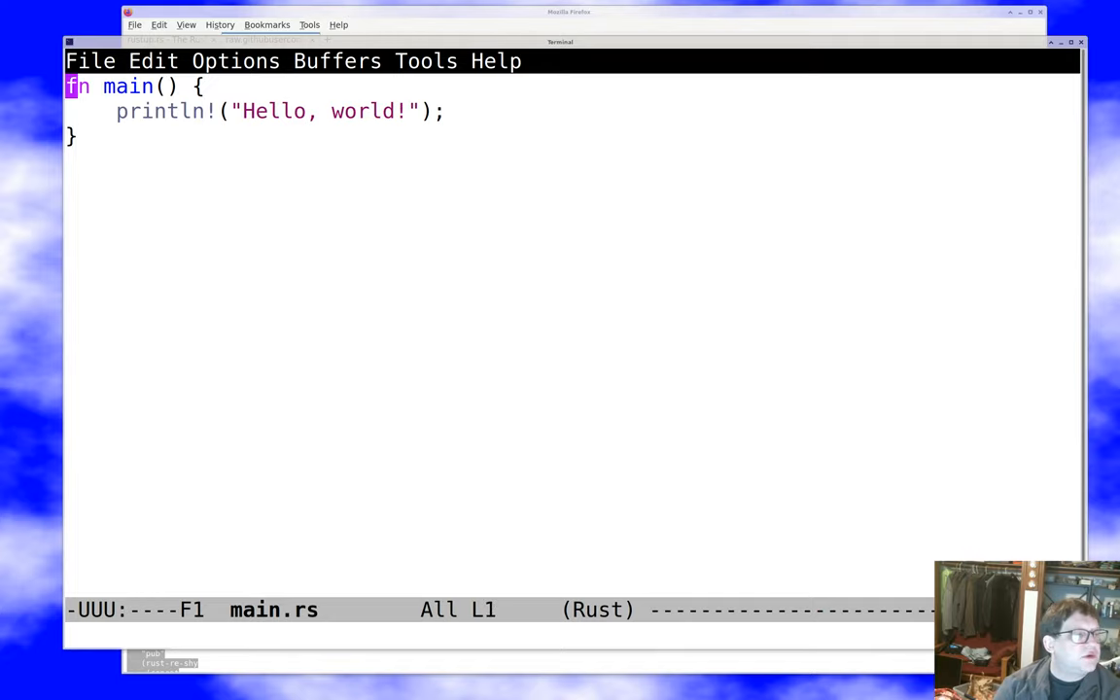
pyautogui.press('Return')
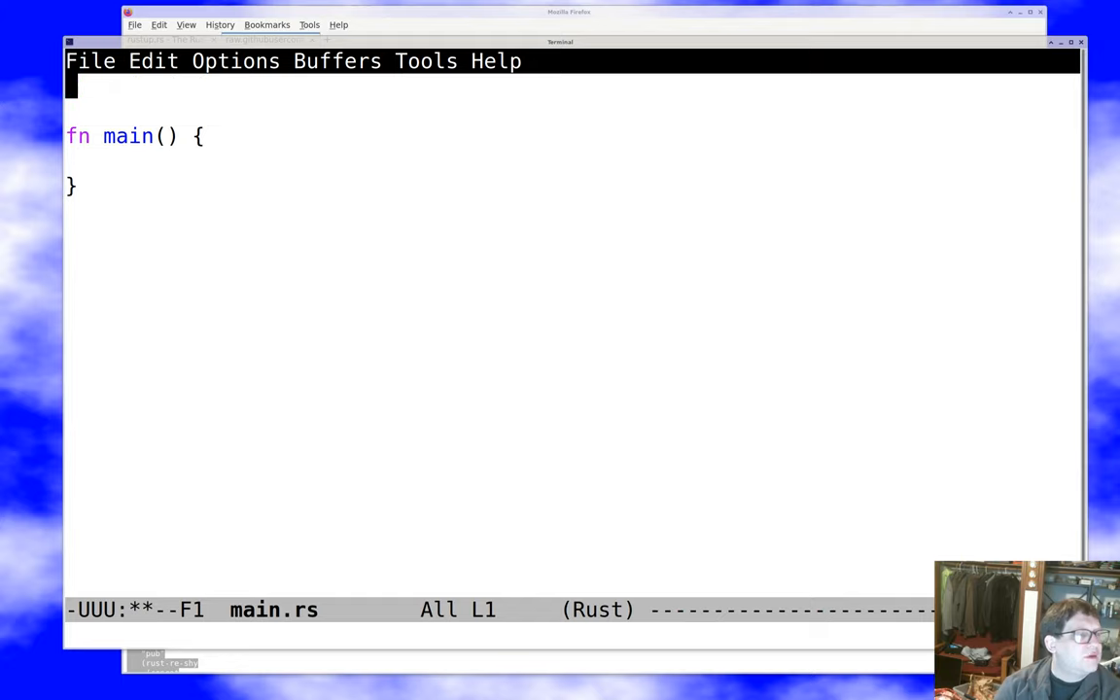
# Begin the import line 'use std::io::{Read' at the top of main.rs
pyautogui.write('use std')
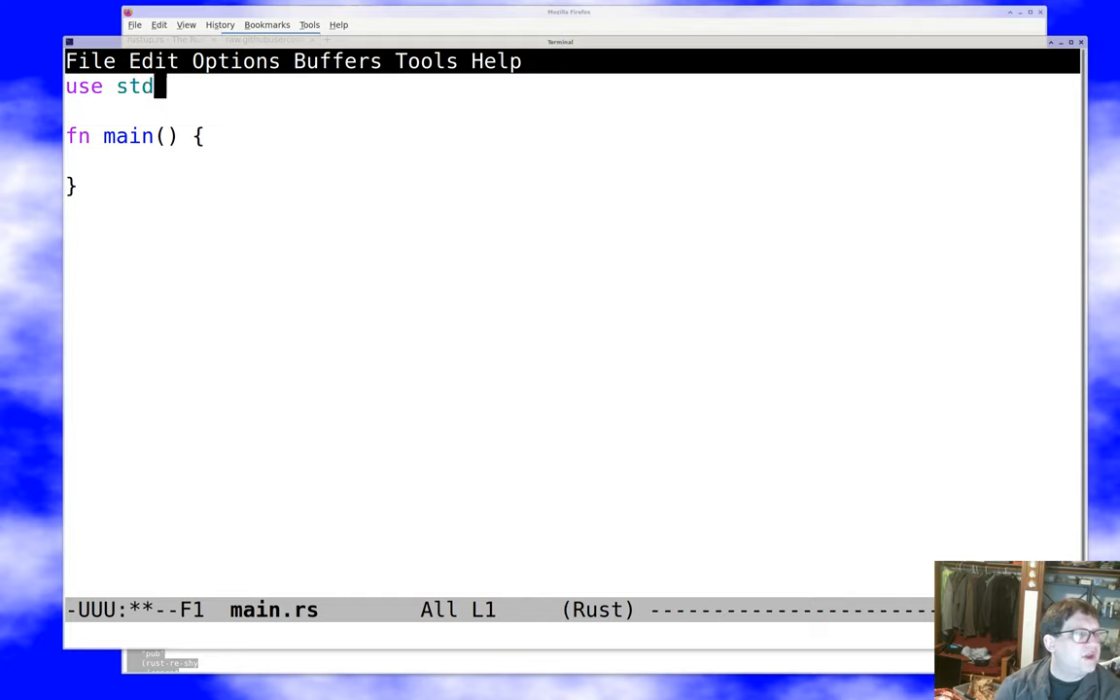
pyautogui.write('::')
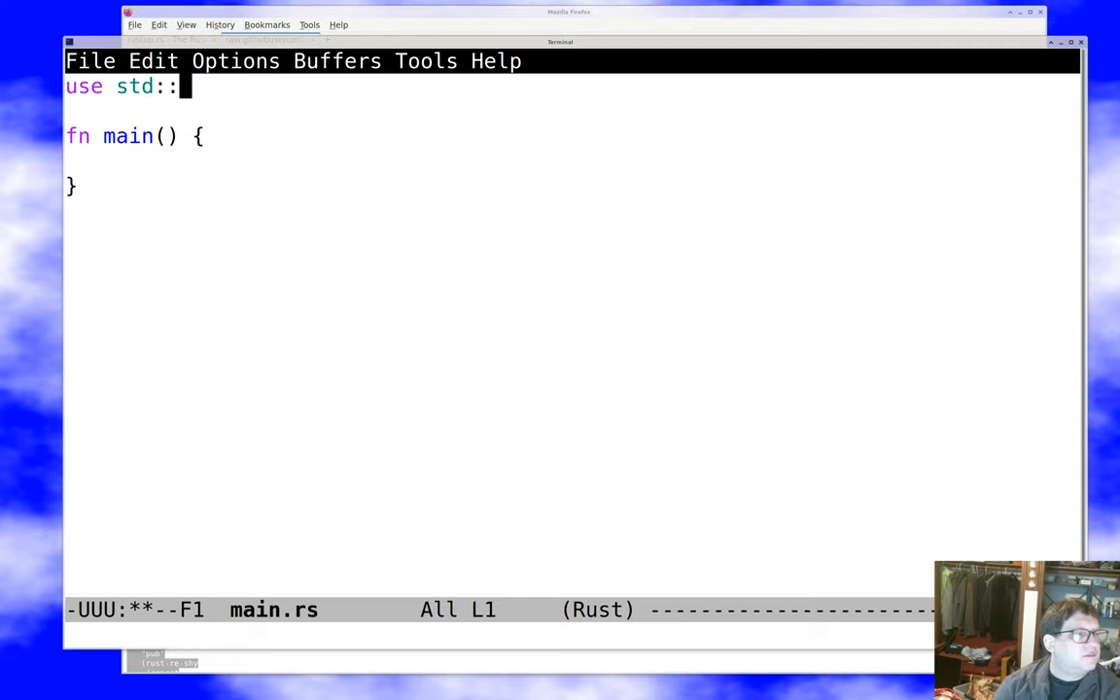
pyautogui.write('io')
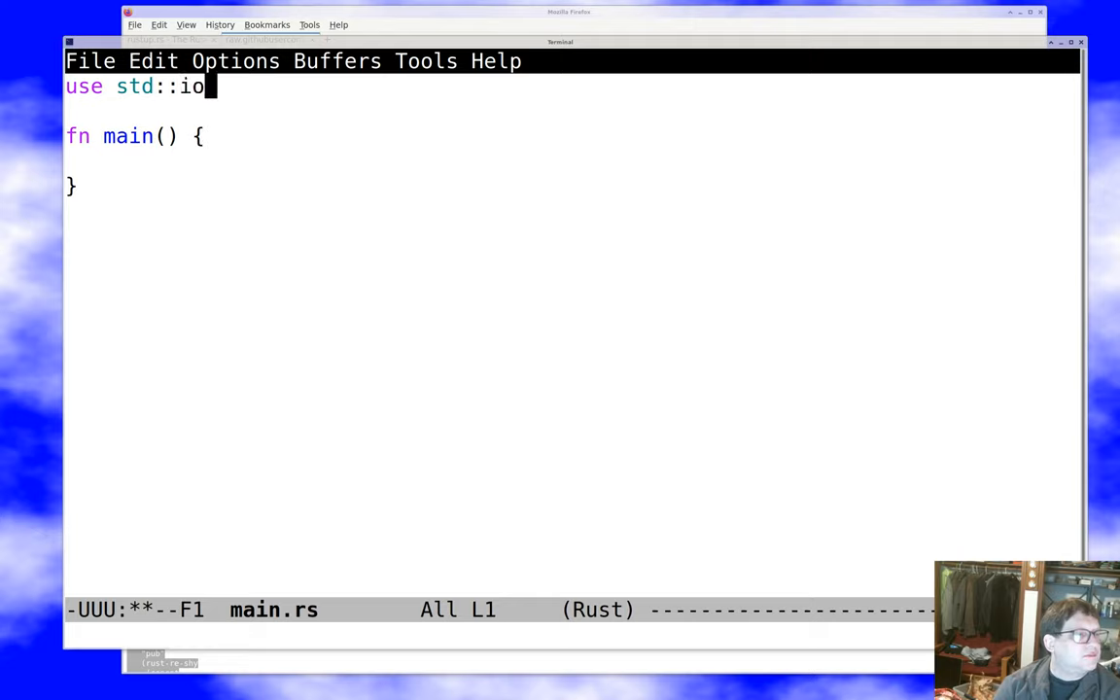
pyautogui.write('::{')
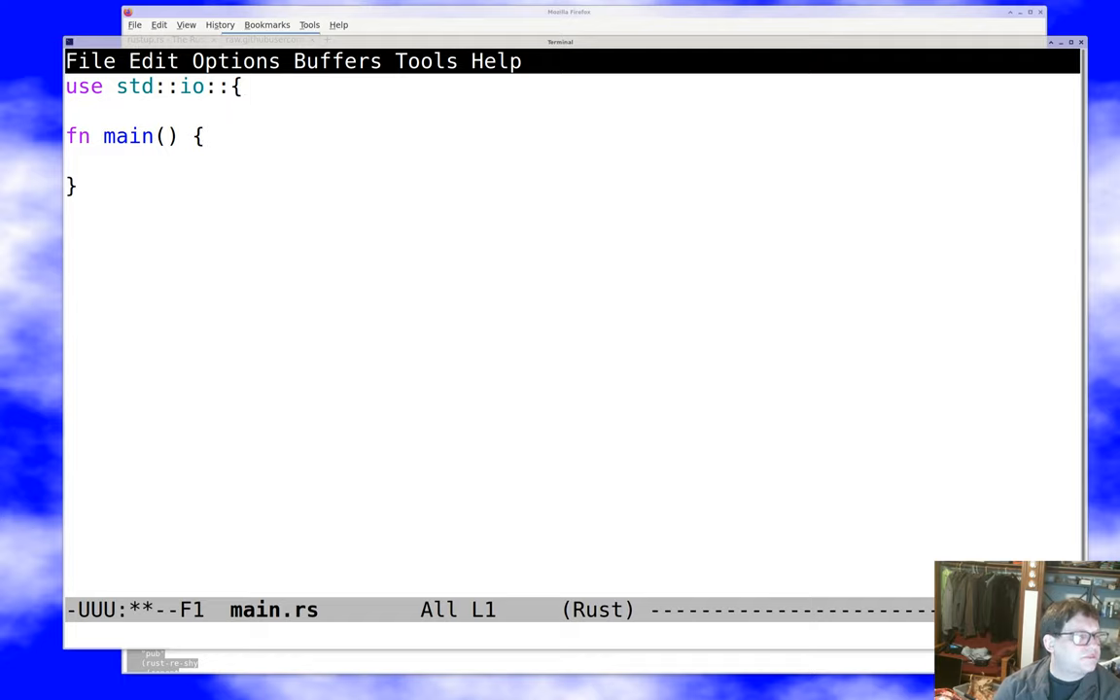
pyautogui.write('Read')
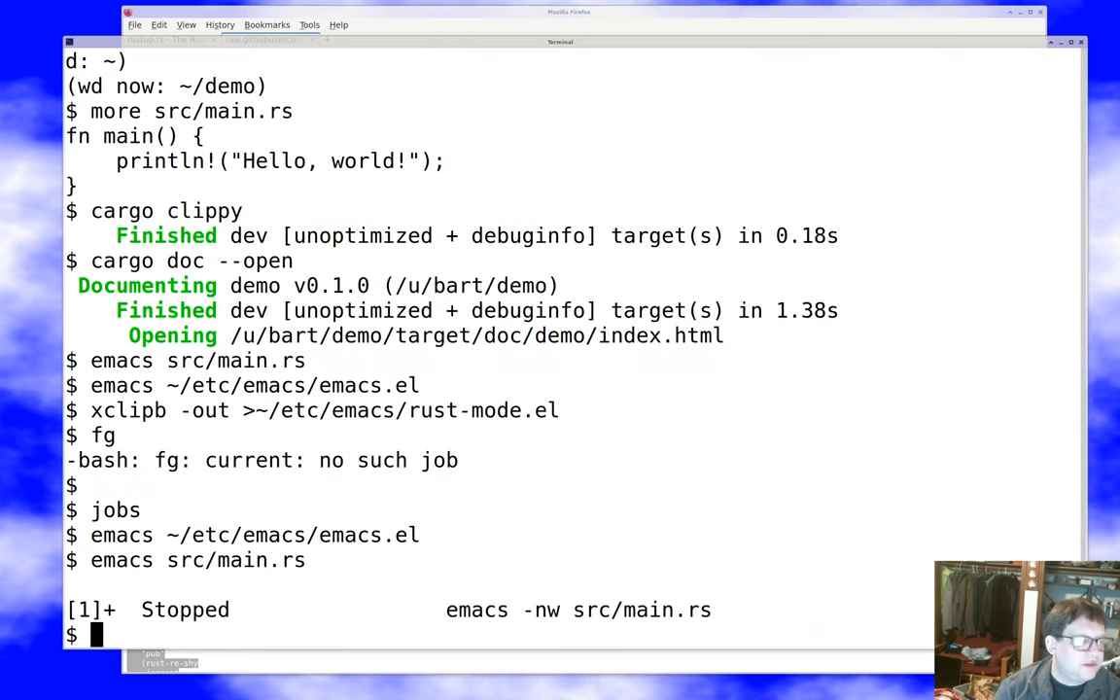
# Run 'cargo run </etc/group' to echo the group file's lines through the program
pyautogui.write('cargo run')
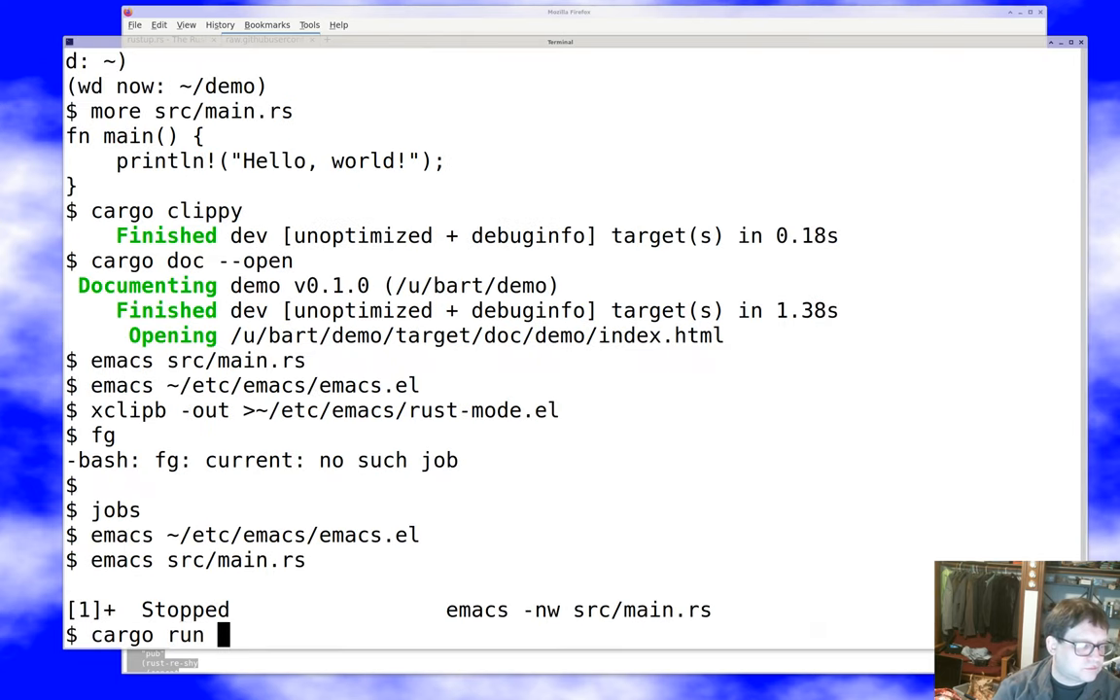
pyautogui.write('</etc/group')
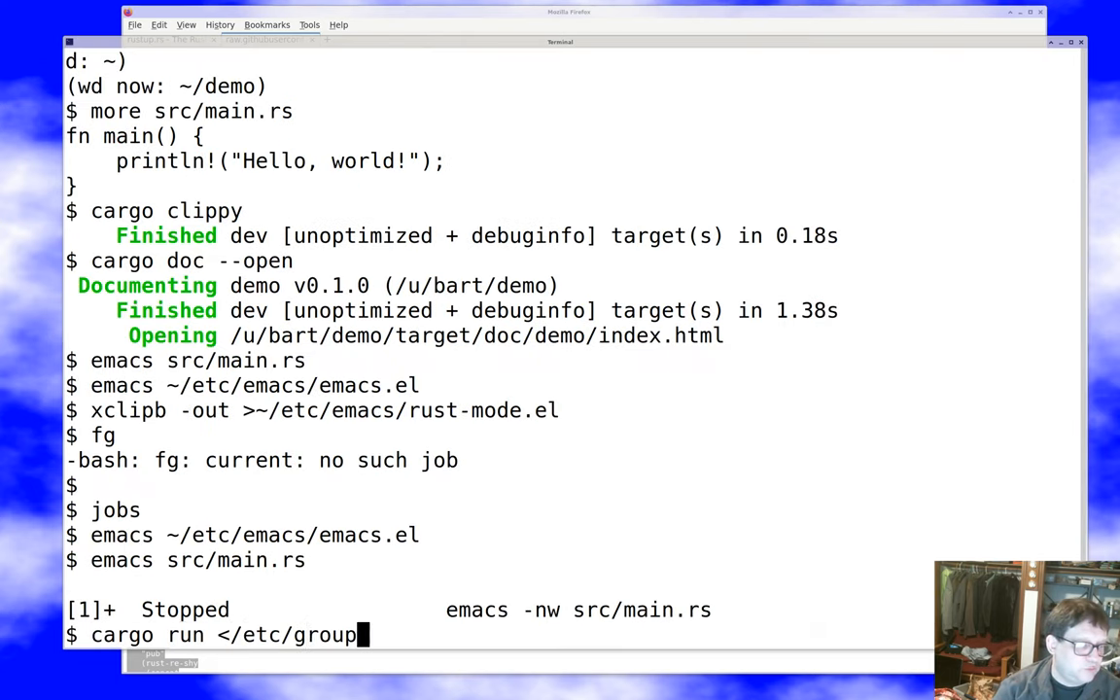
pyautogui.press('Return')
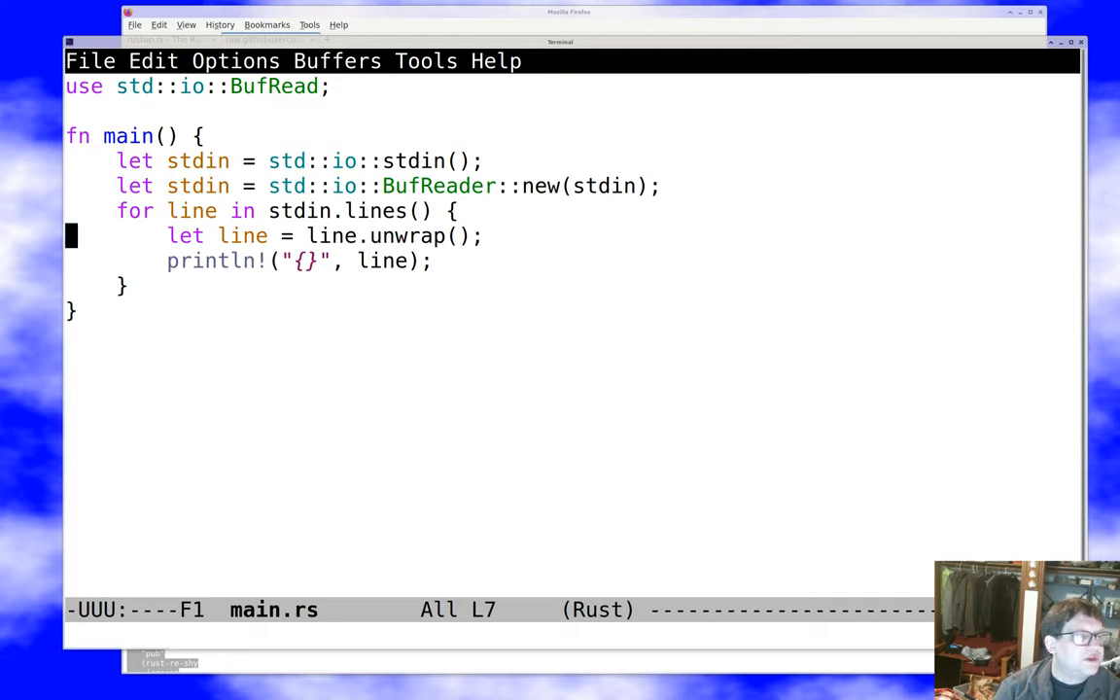
# Add 'let mut sum = 0;' above the for loop and drop the loop's println
pyautogui.press('Down')
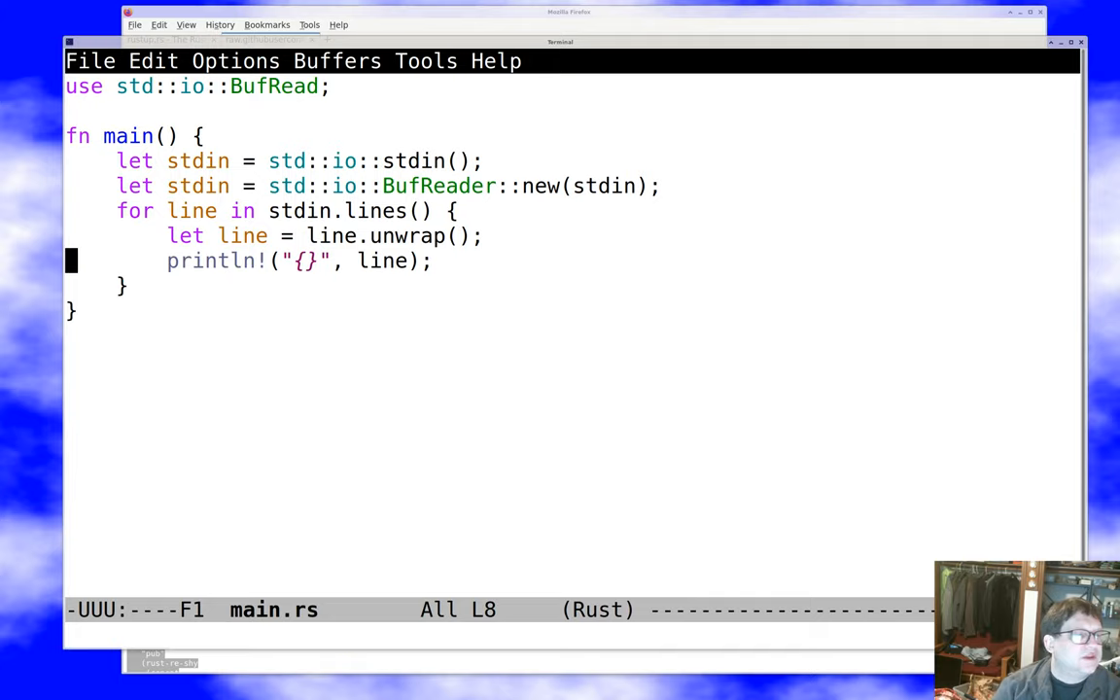
pyautogui.press('Return')
pyautogui.write('let mut')
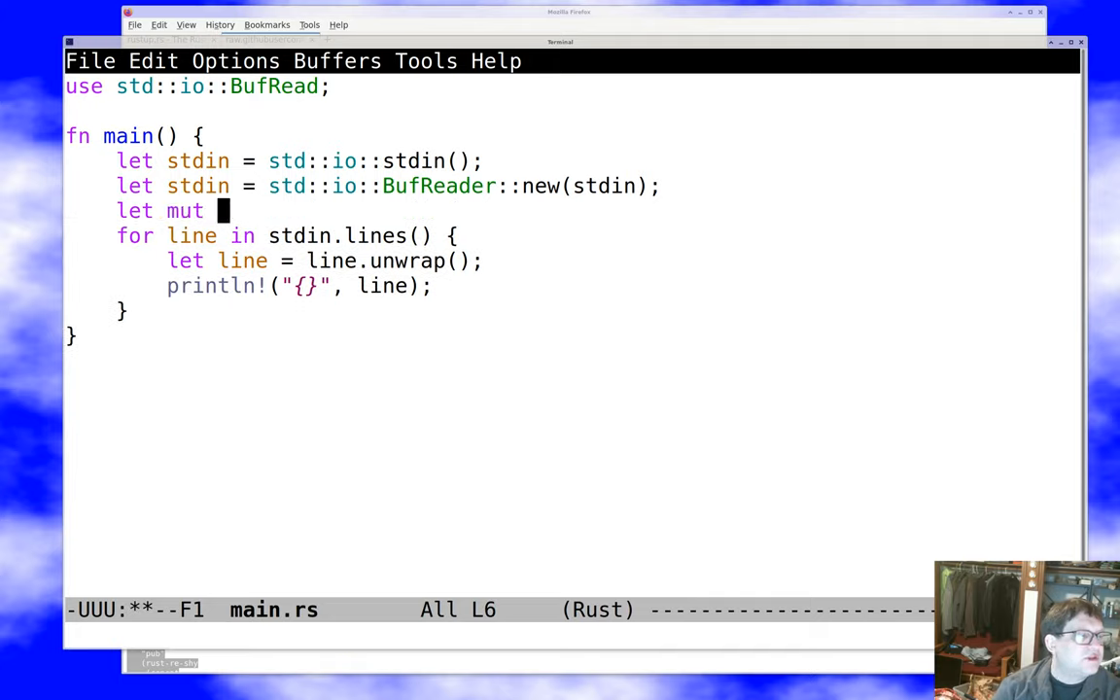
pyautogui.write('sum =')
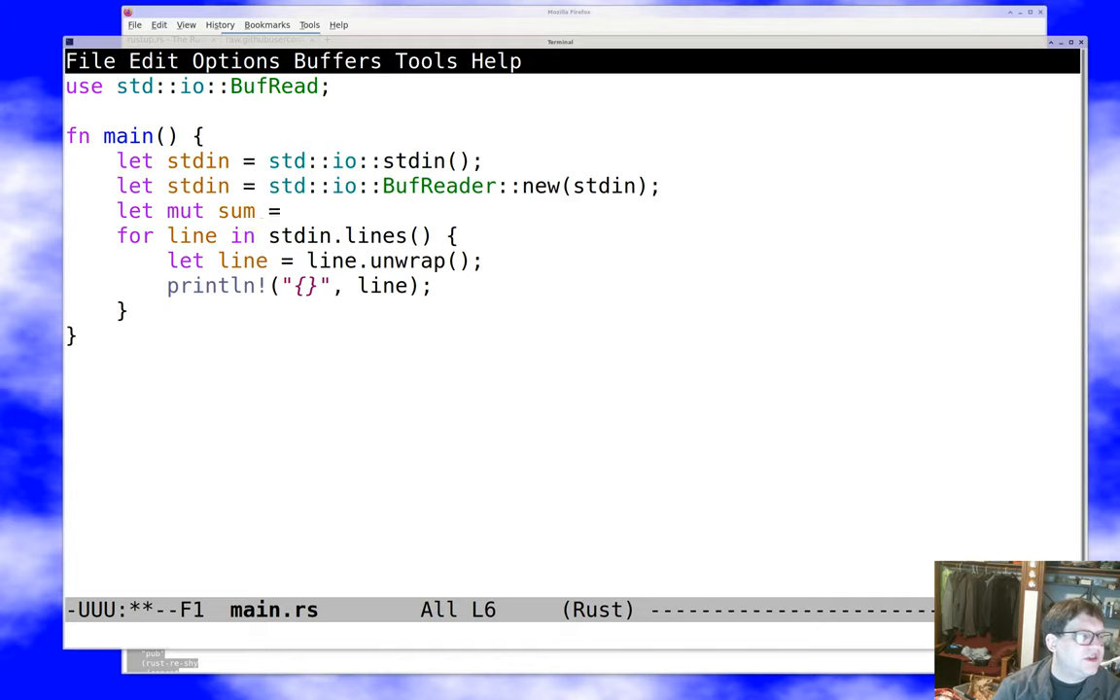
pyautogui.write('0;')
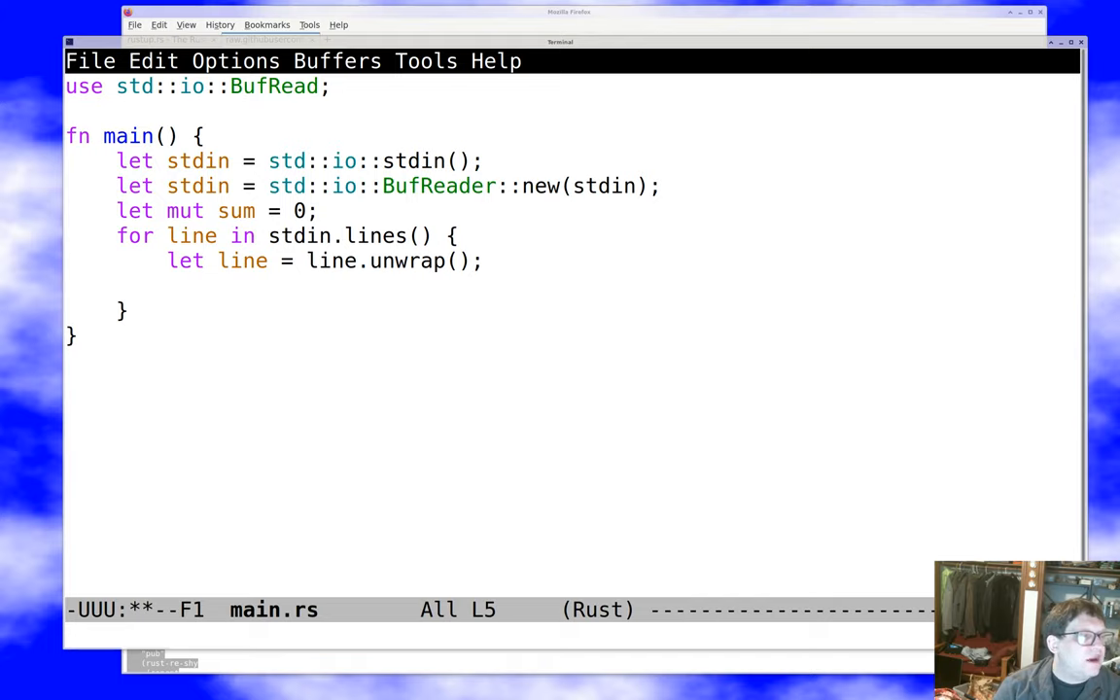
# Accumulate each line with 'sum += line;' inside the loop and save main.rs
pyautogui.press('Down')
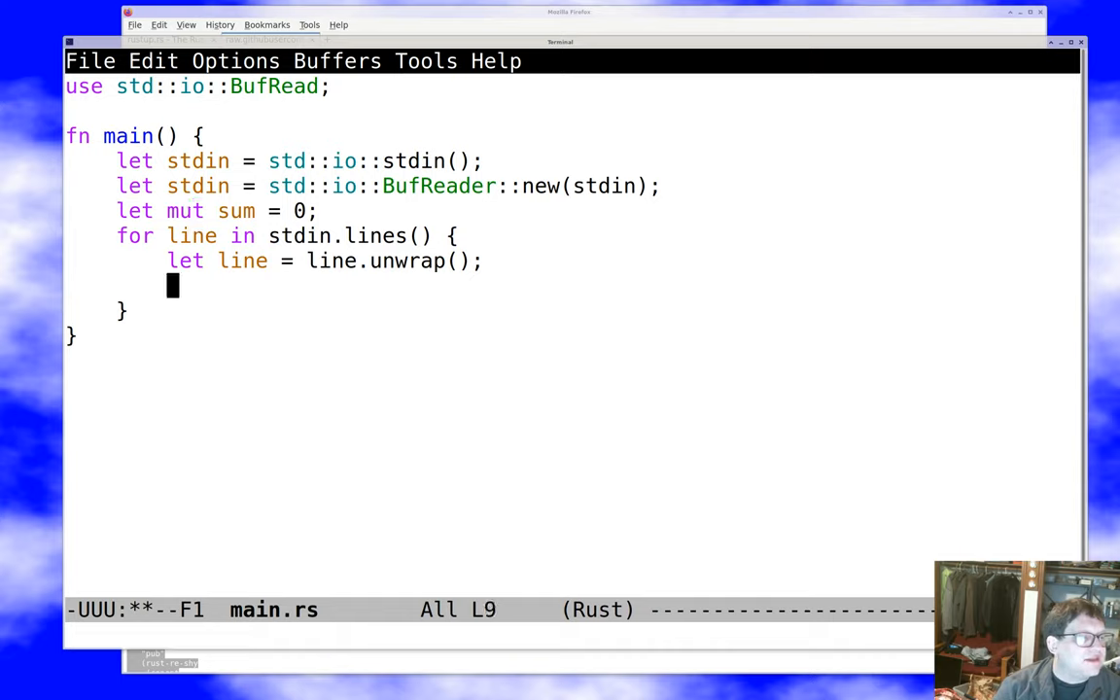
pyautogui.write('sum +=')
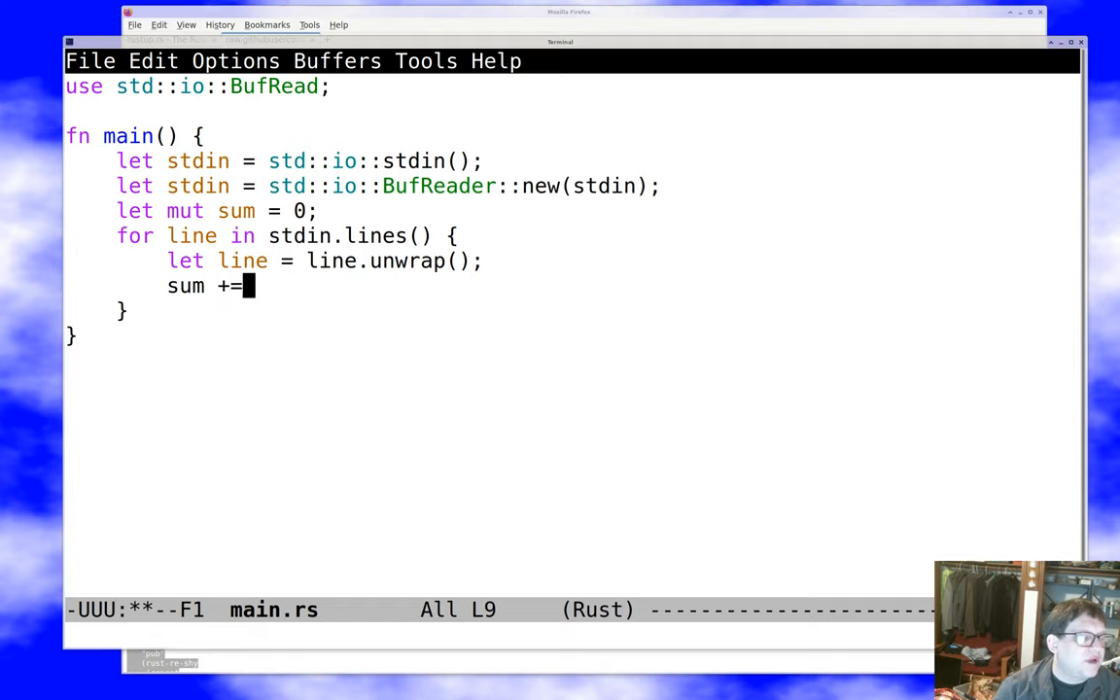
pyautogui.write('line')
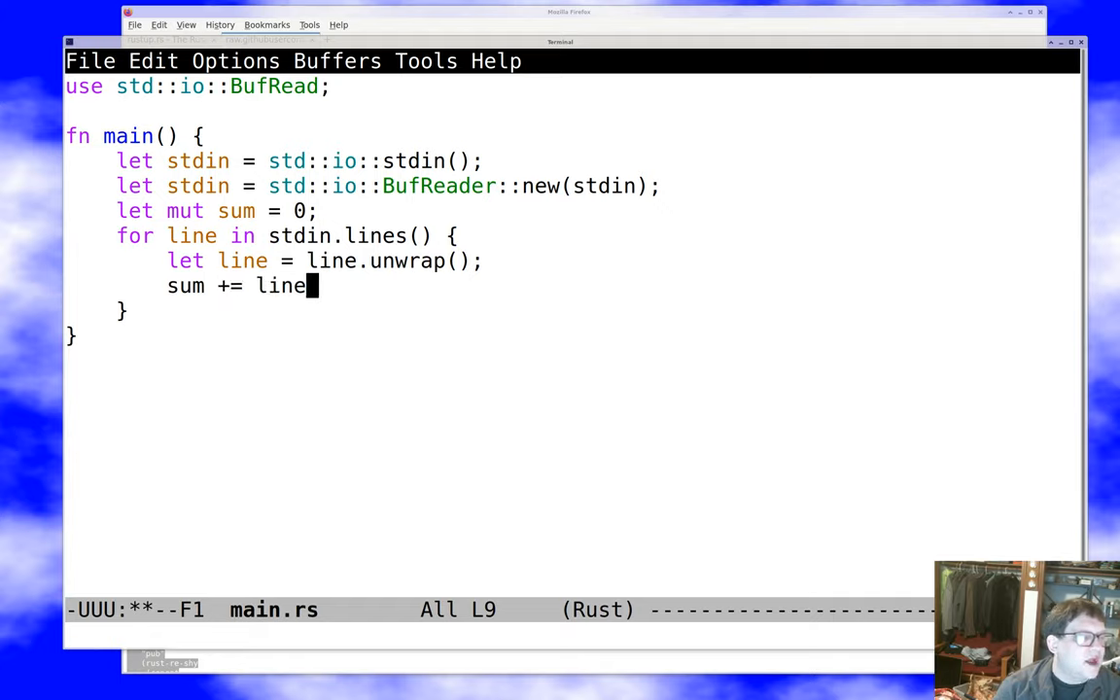
pyautogui.write(';')
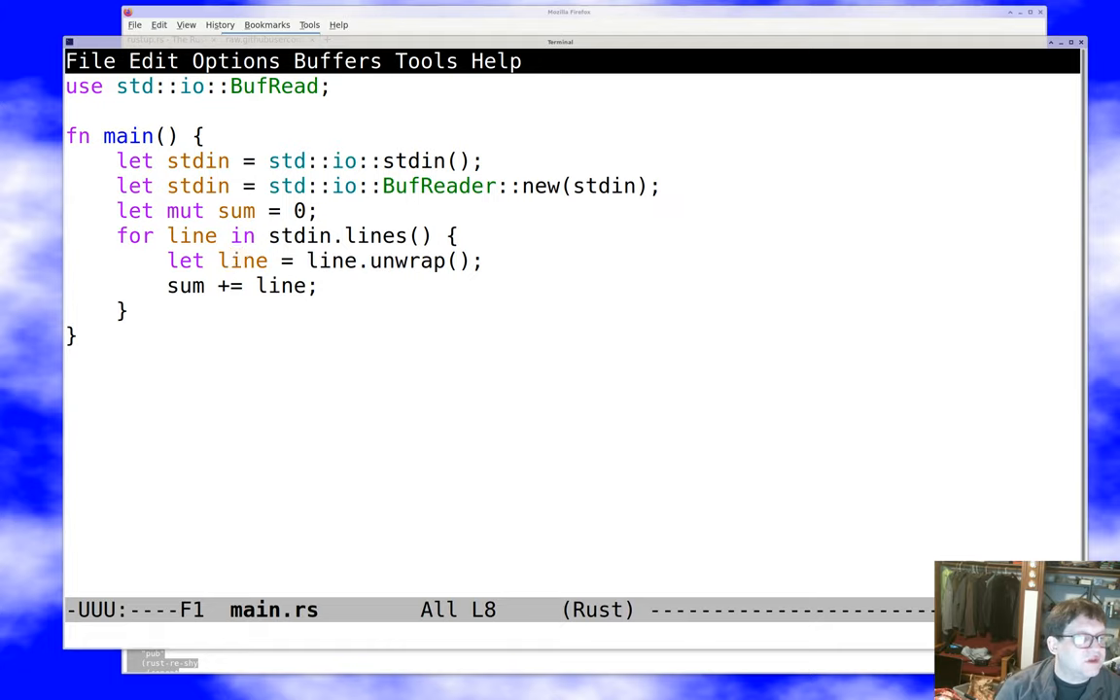
# Add 'println!("{}", sum);' after the loop and cargo check, hitting error E0277
pyautogui.press('Down')
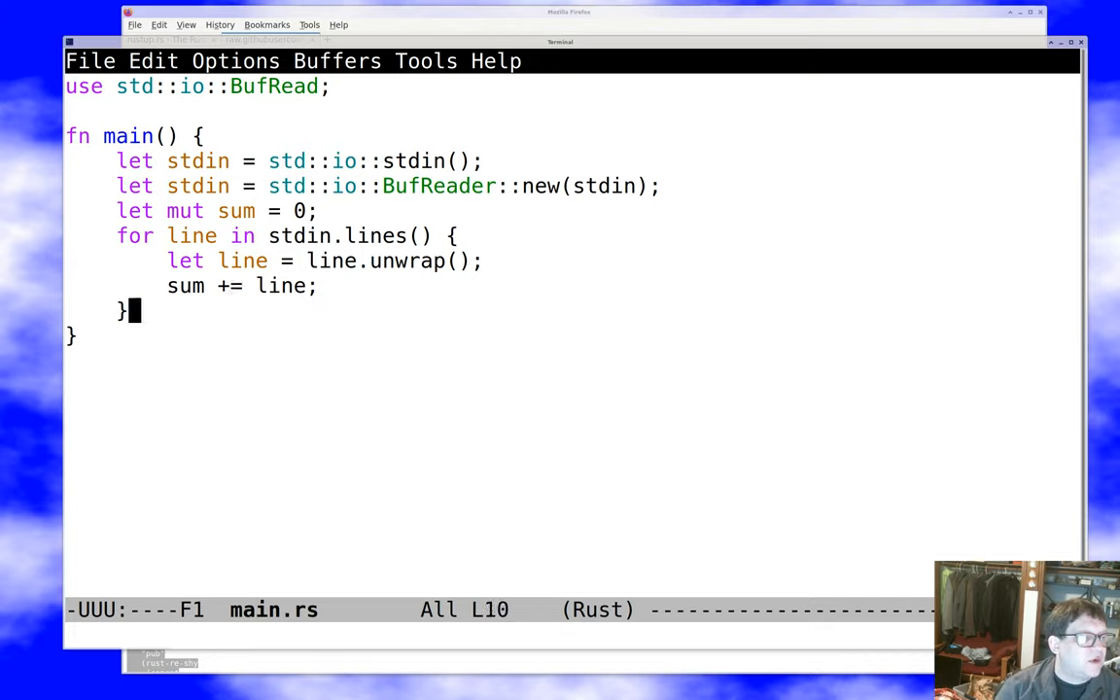
pyautogui.write('println!("{')
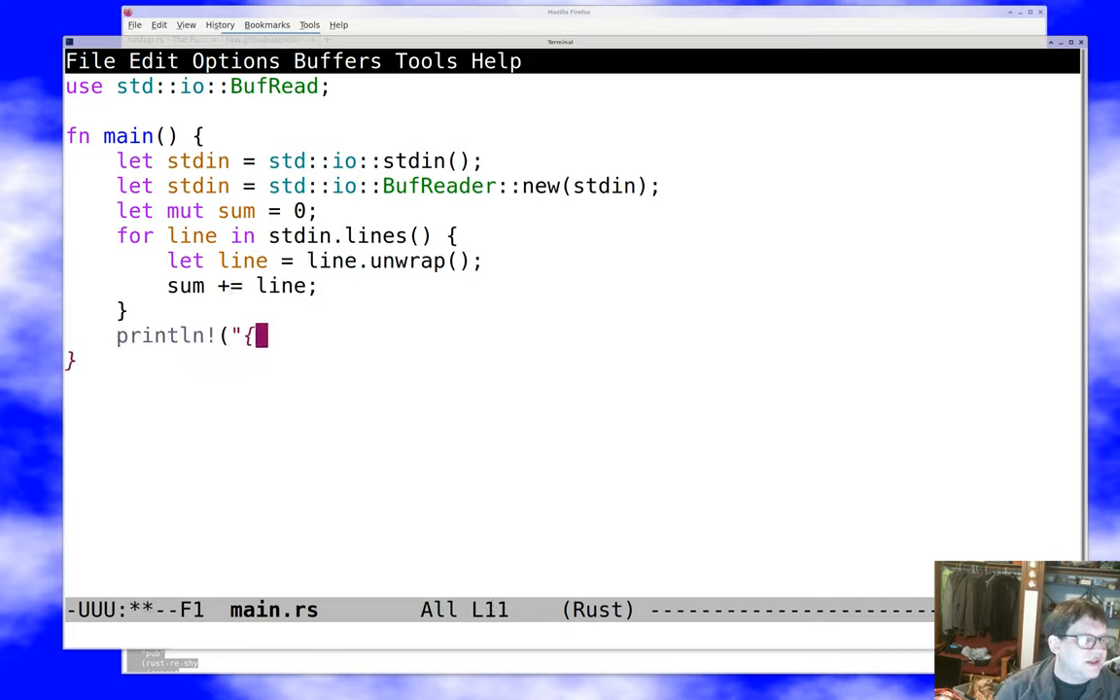
pyautogui.write('}",')
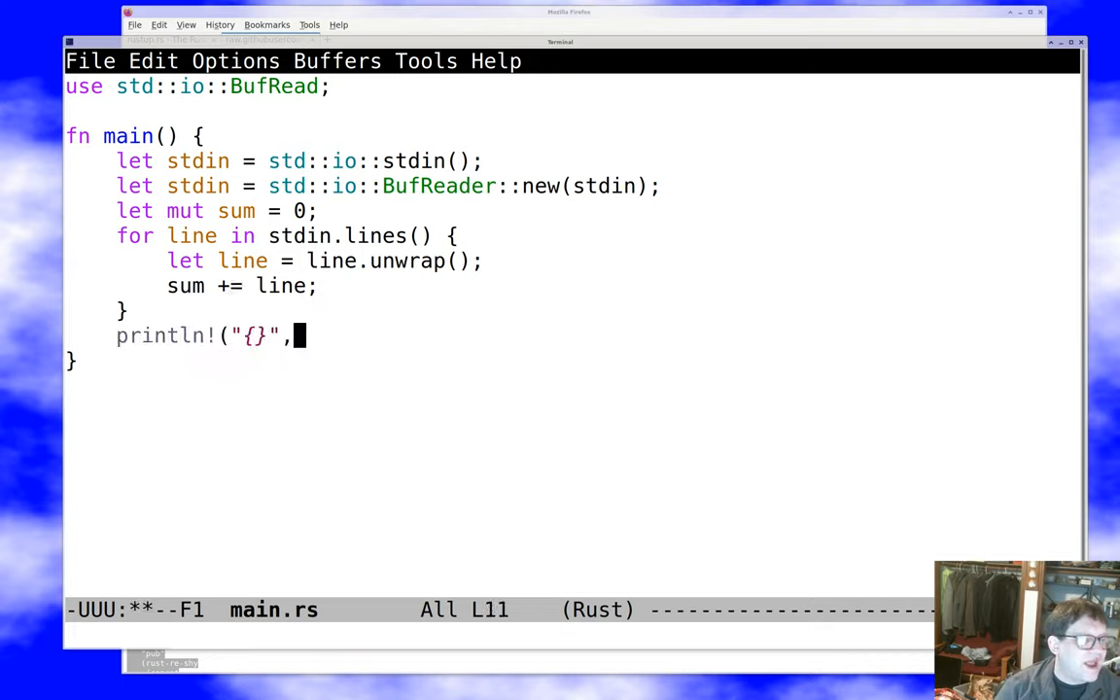
pyautogui.write('sum);')
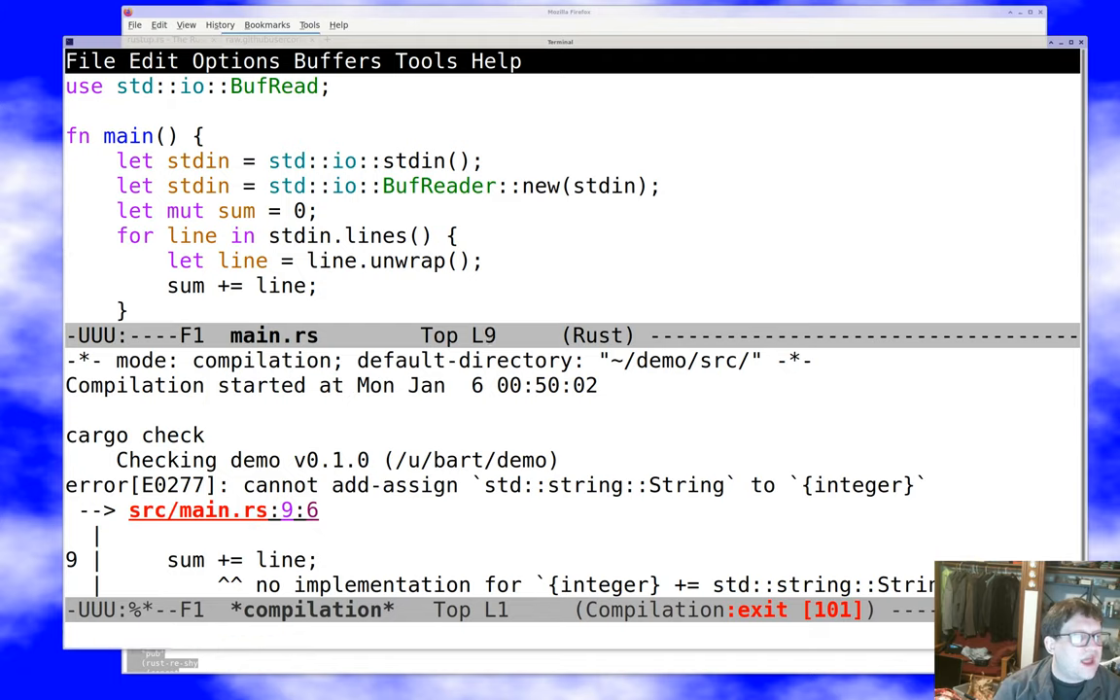
# Insert 'let val = line.parse().expect("unreadable number");' with expect("io error") on the read, and recheck
pyautogui.press('Return')
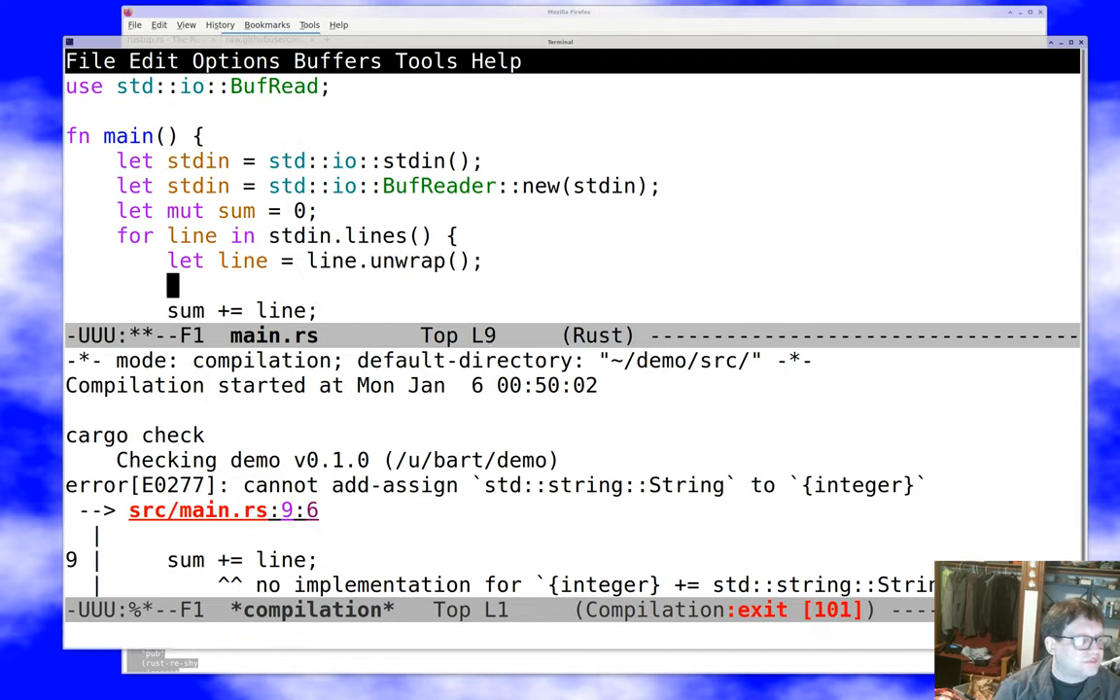
pyautogui.write('let v')
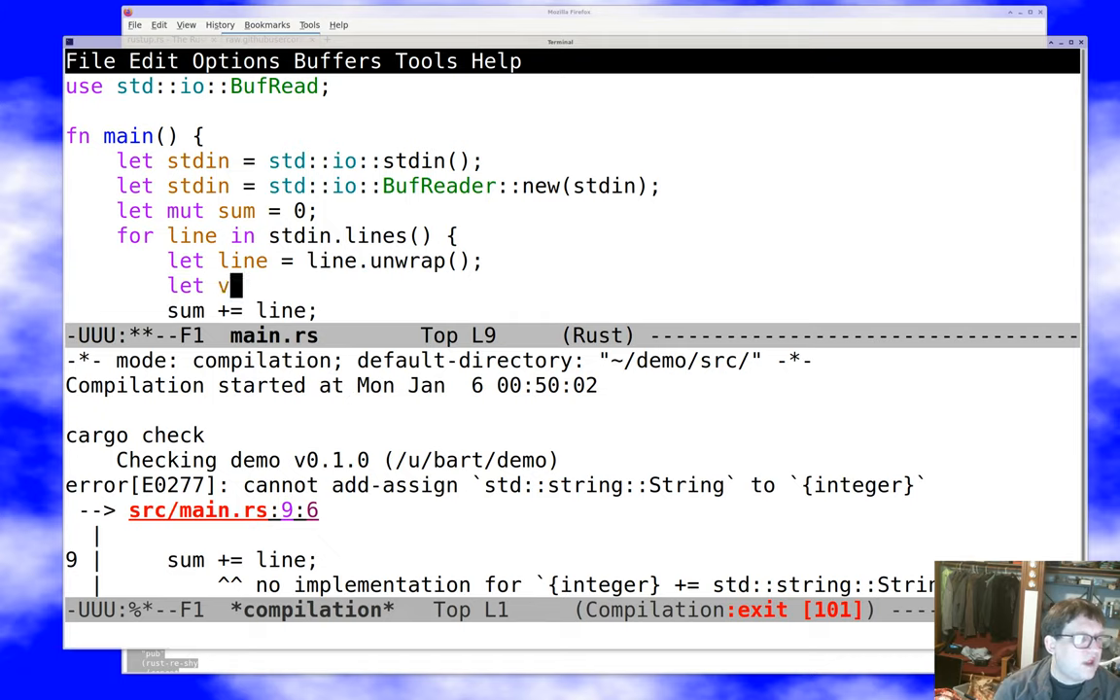
pyautogui.write('al =')
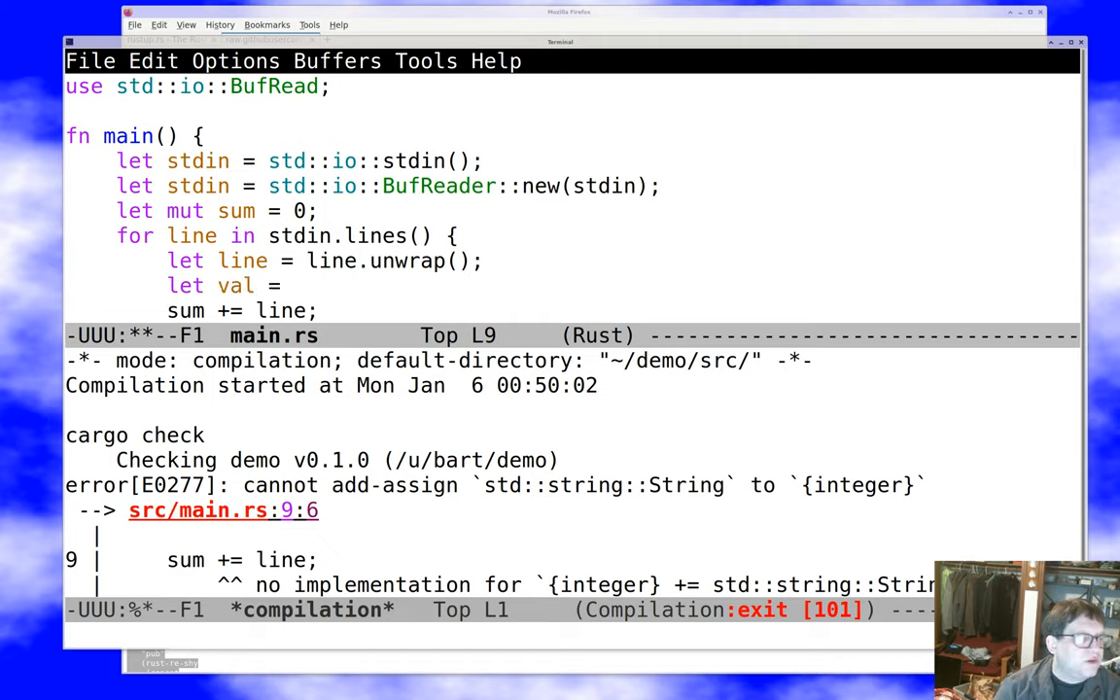
pyautogui.write('line.p')
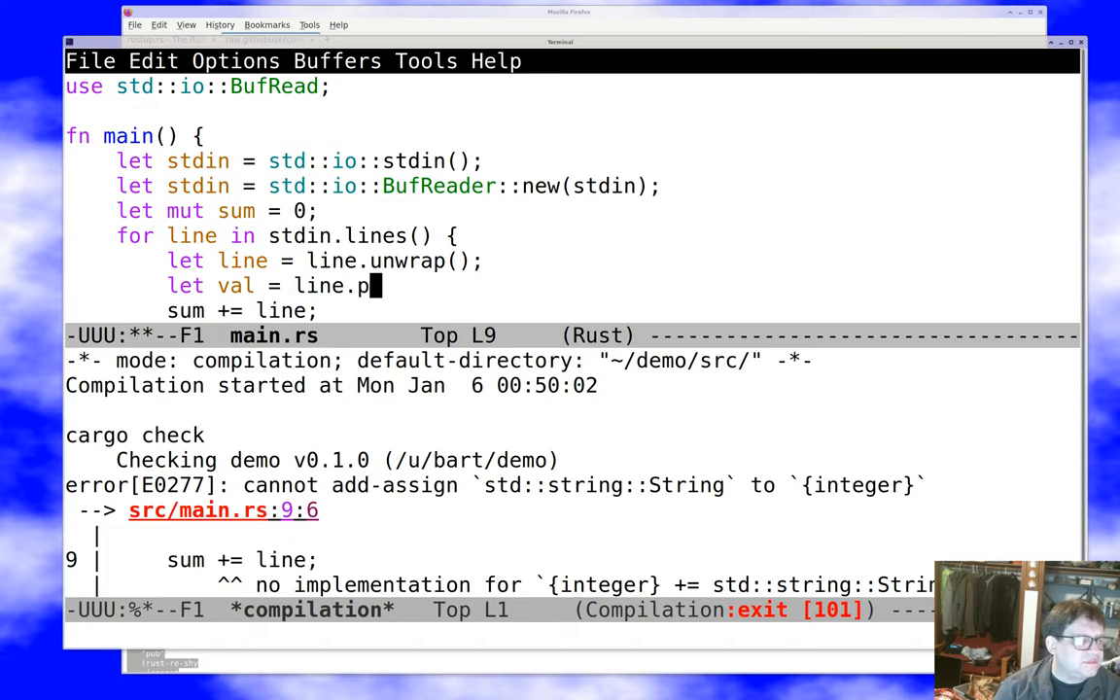
pyautogui.write('arse()')
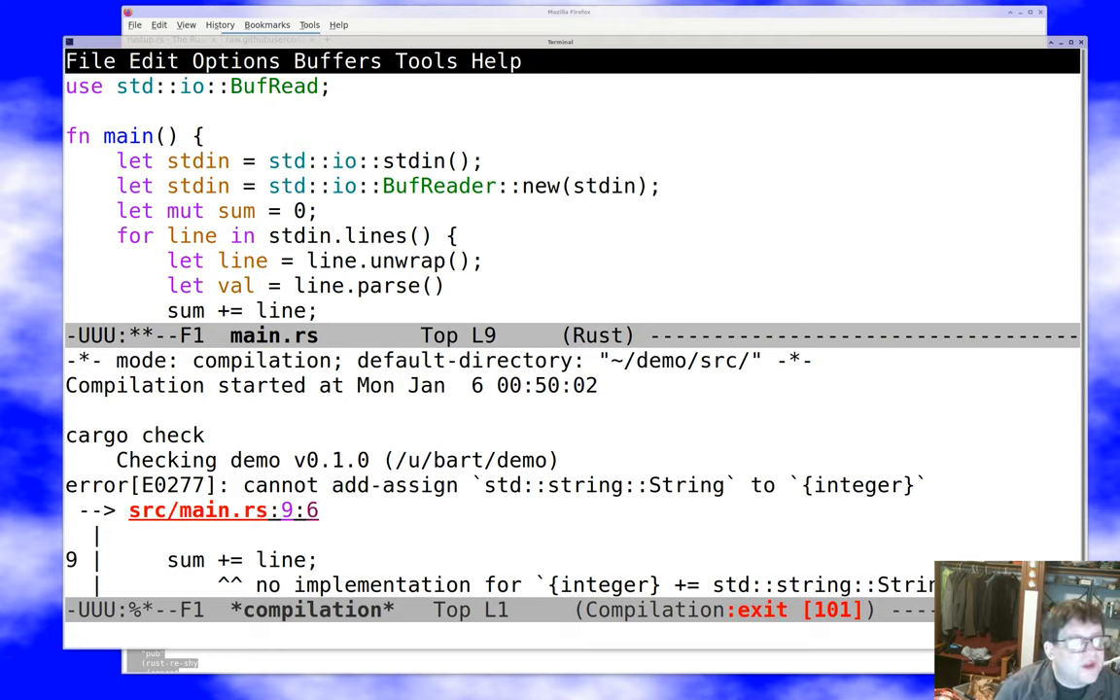
pyautogui.write('.expect(')
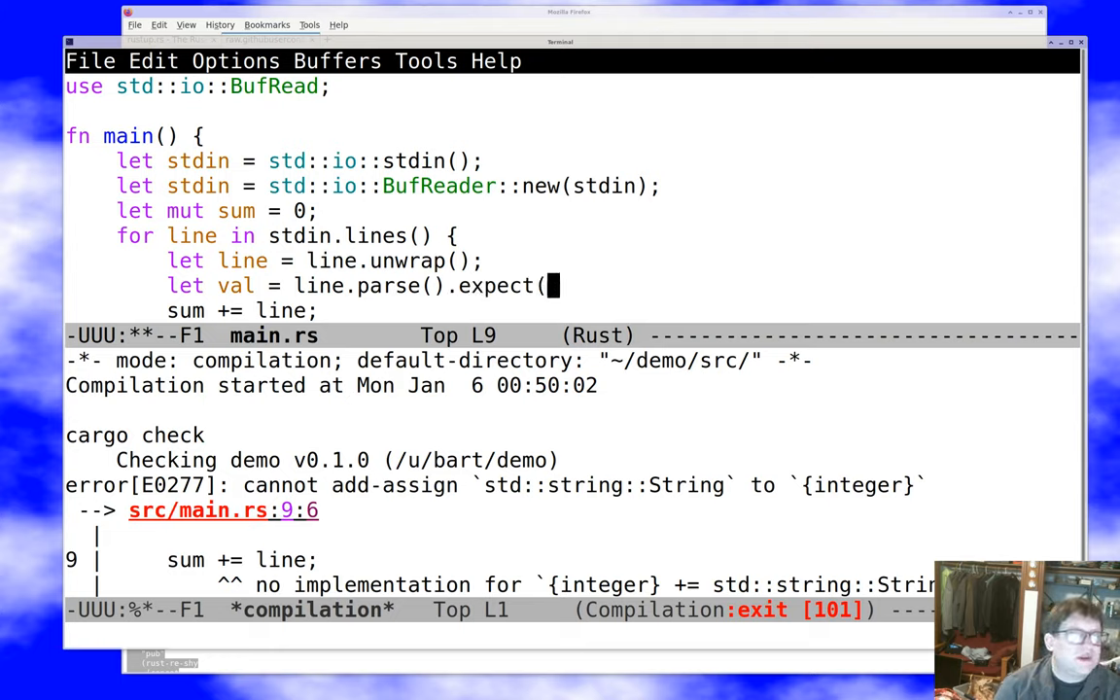
pyautogui.write('"')
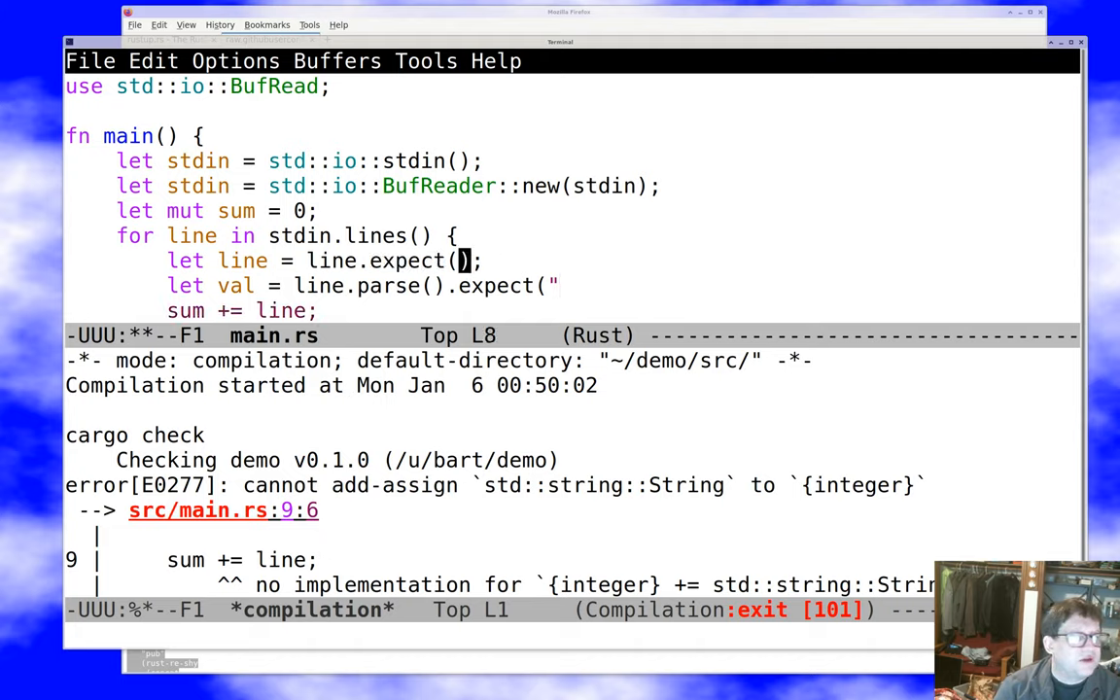
pyautogui.write('io error')
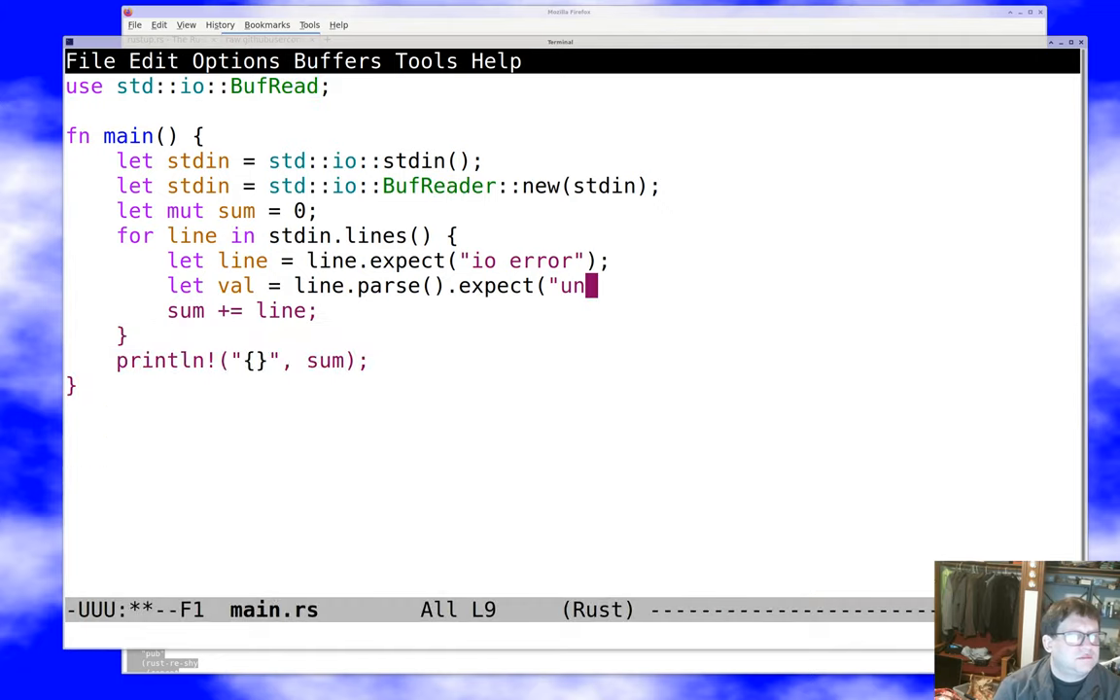
pyautogui.write('readable number')
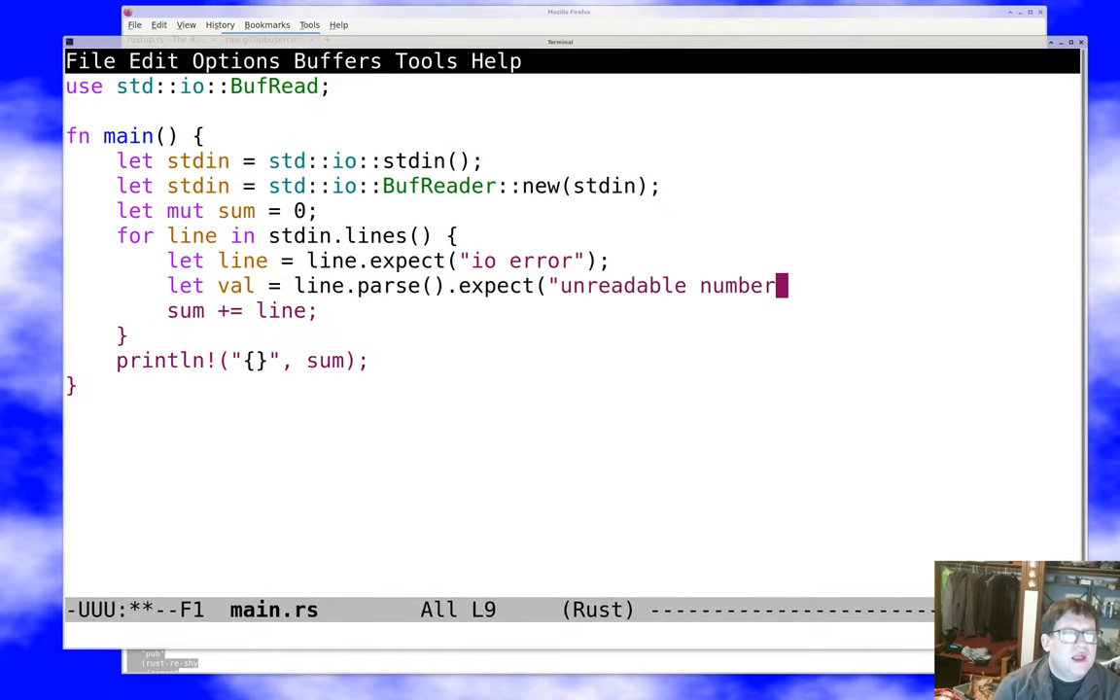
pyautogui.press('ctrl+x ctrl+s')
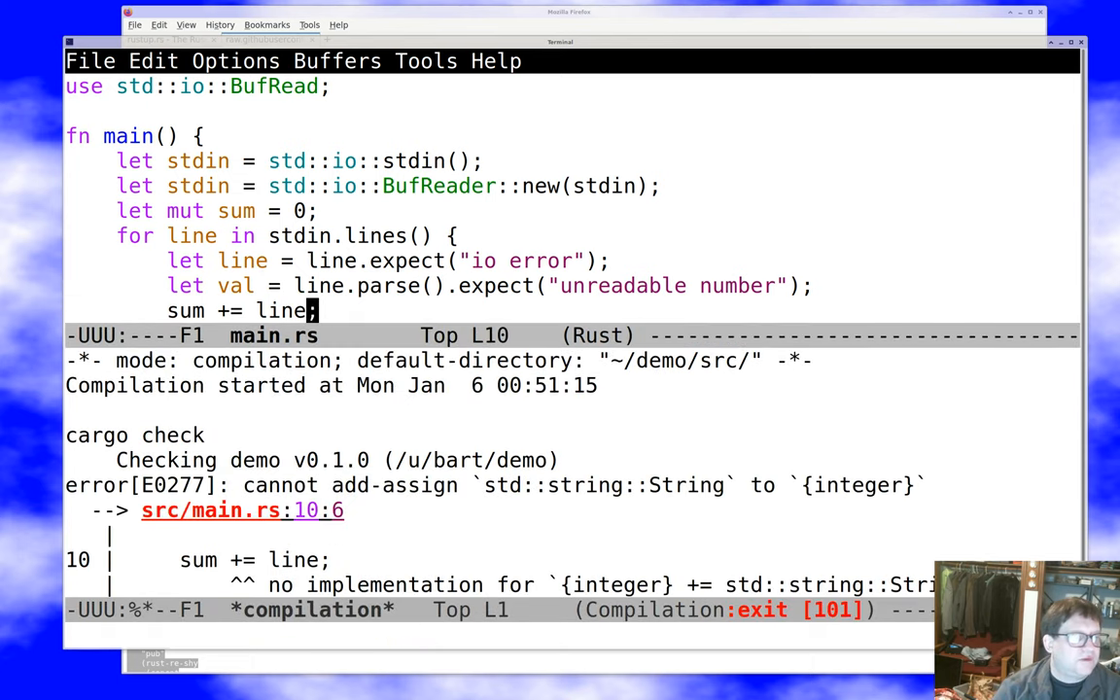
# Change the accumulation to 'sum += val;' so the parsed number is added
pyautogui.write('val')
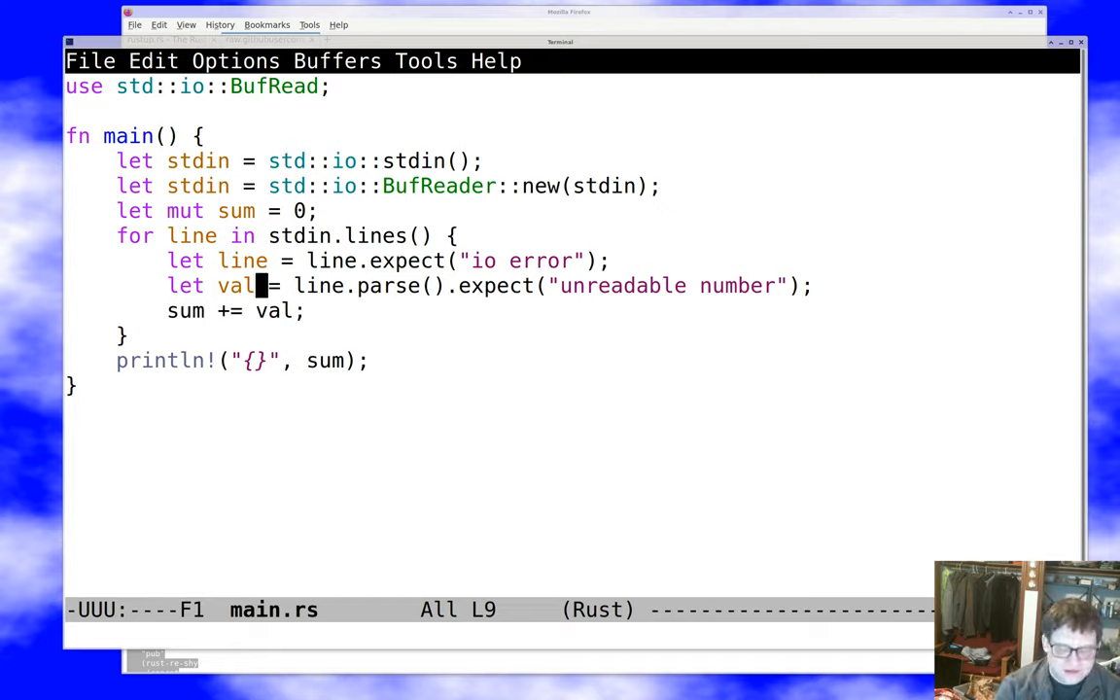
# Annotate 'let val: i64', save main.rs, and suspend Emacs to the shell
pyautogui.write(':')
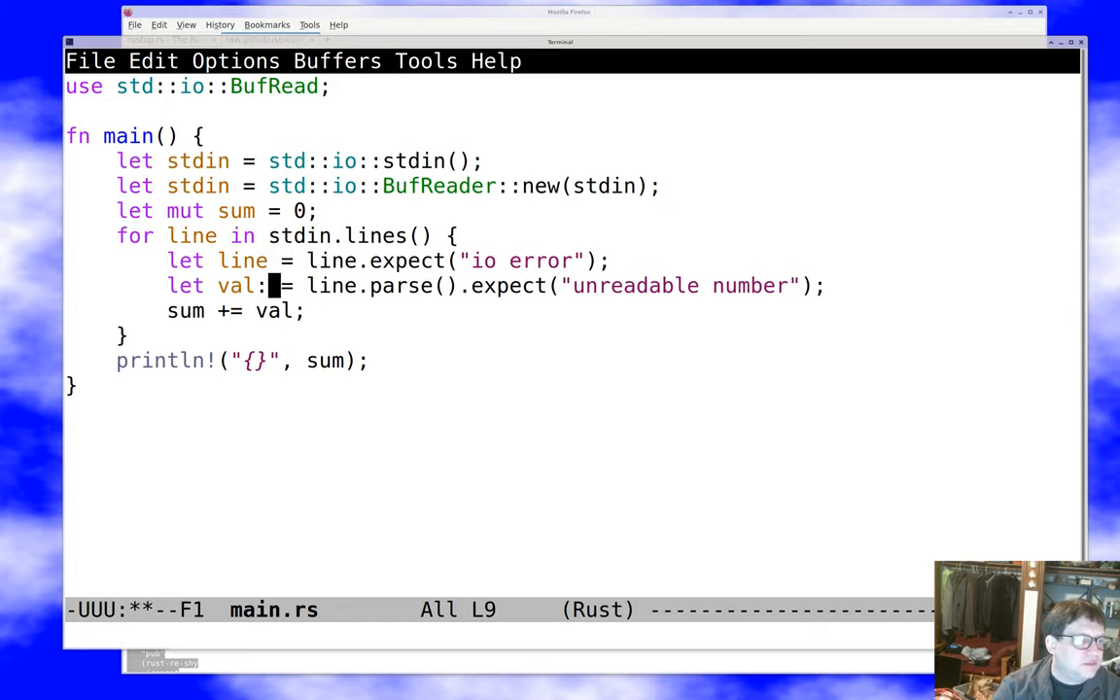
pyautogui.write('i64')
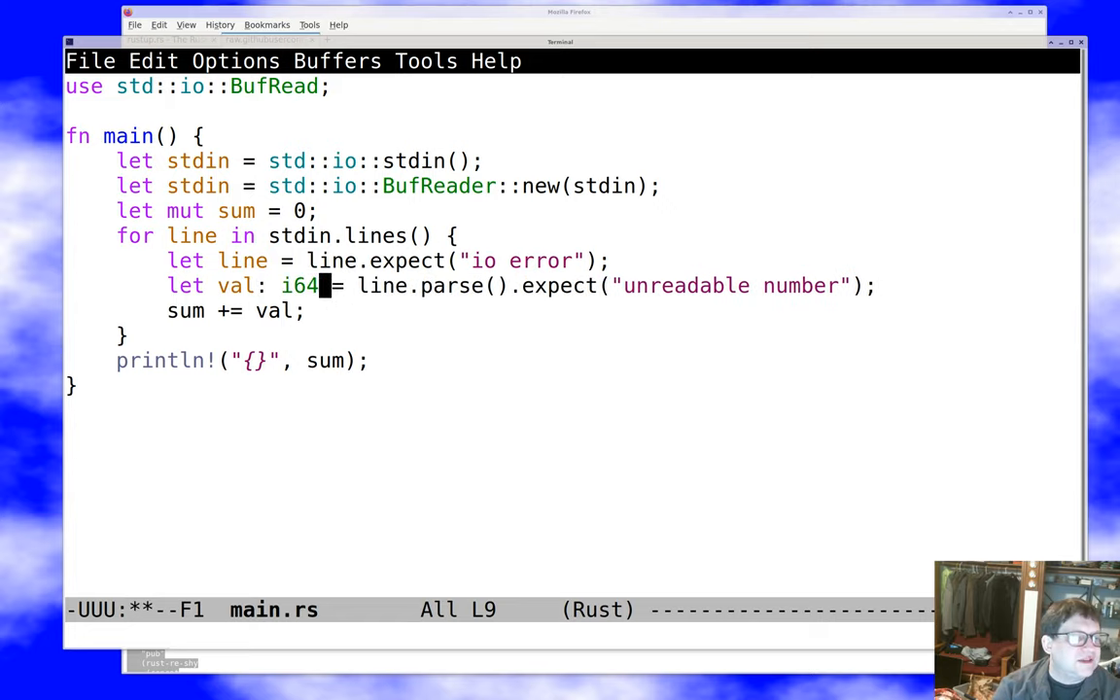
pyautogui.press('ctrl+x ctrl+s')
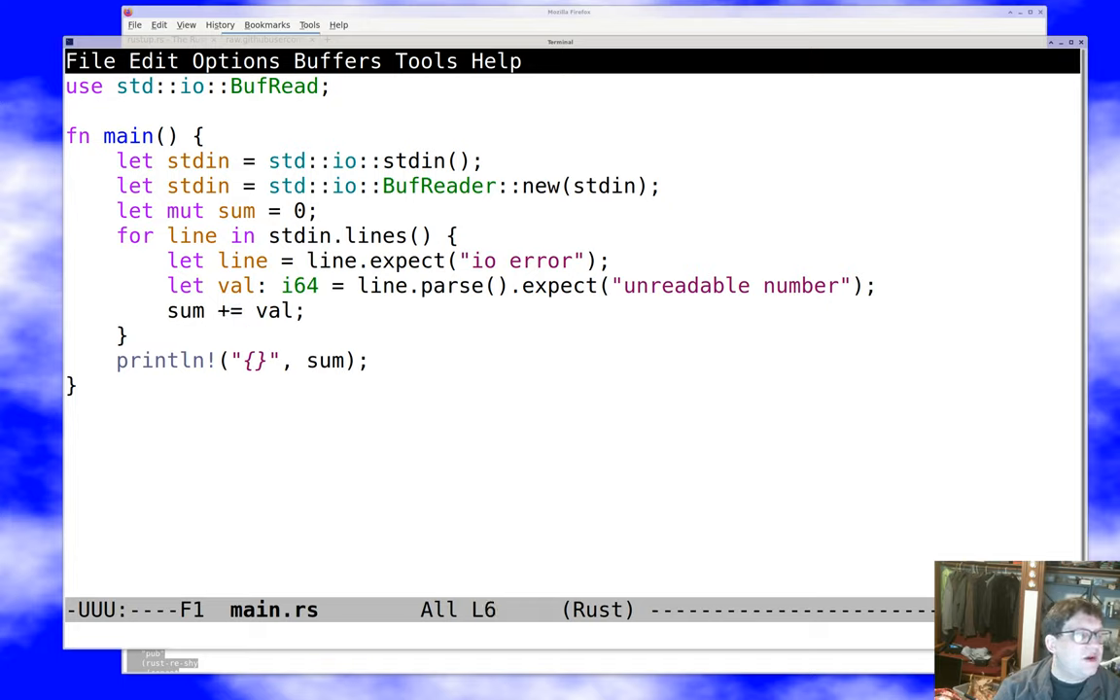
pyautogui.write(': i64')
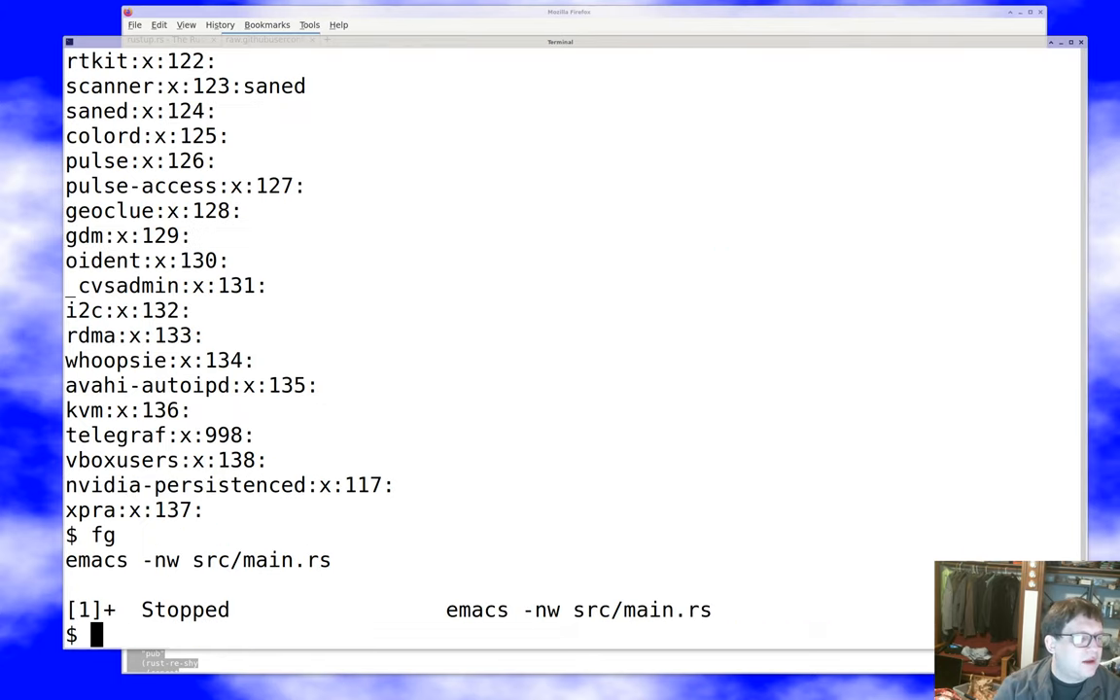
# Run 'cargo run </etc/group' (panics on unreadable number), then page /etc/group with more
pyautogui.write('cargo run </etc/group')
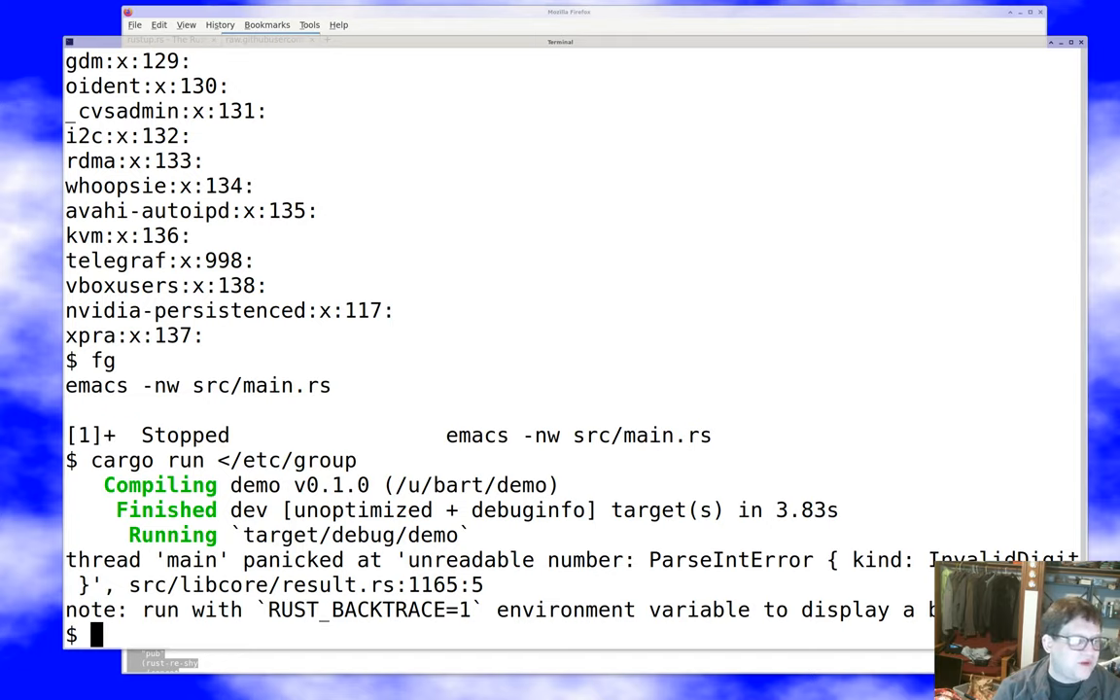
pyautogui.write('mor')
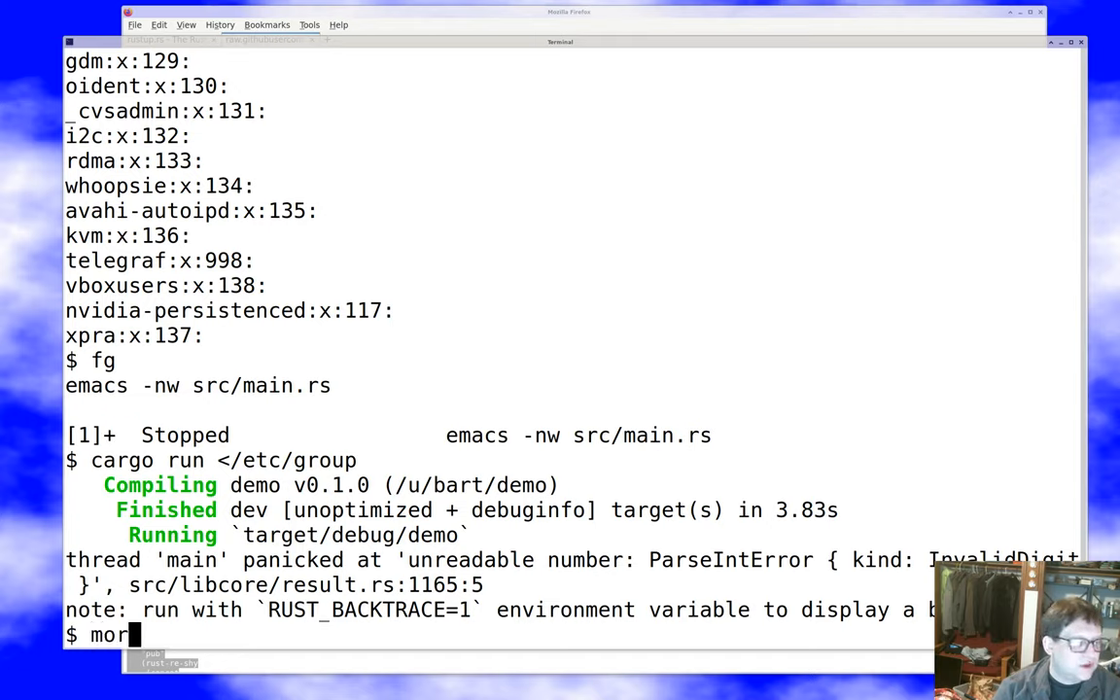
pyautogui.press('Return')
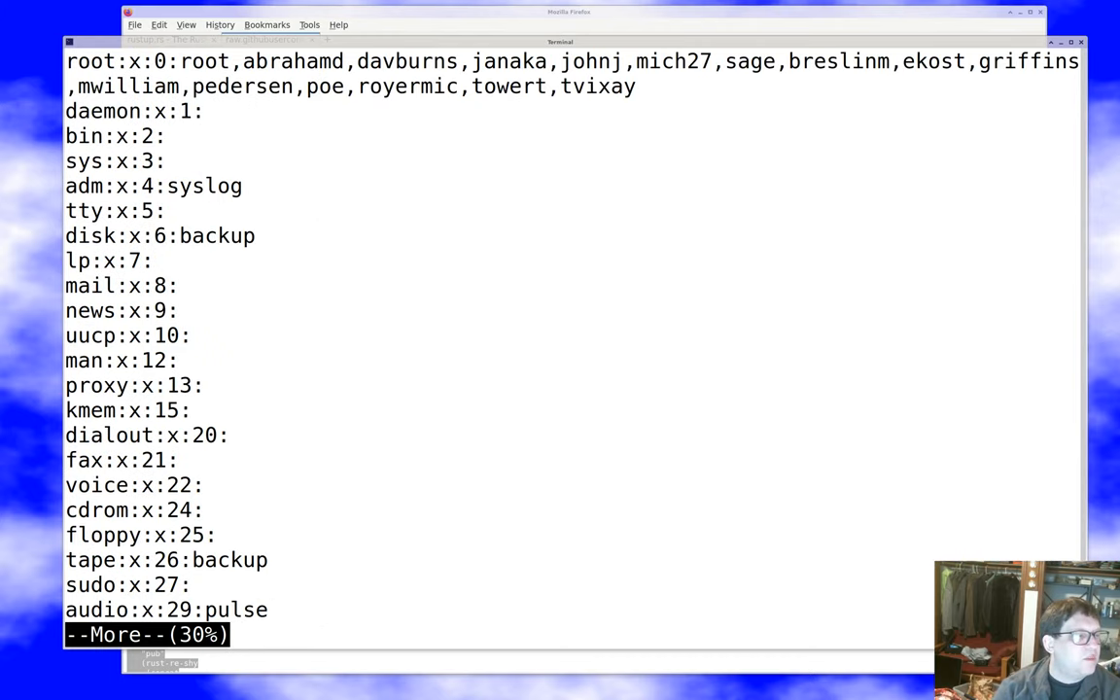
# Extract group ids with awk -F: '{print($3)}' </etc/group >/tmp/list
pyautogui.press('q')
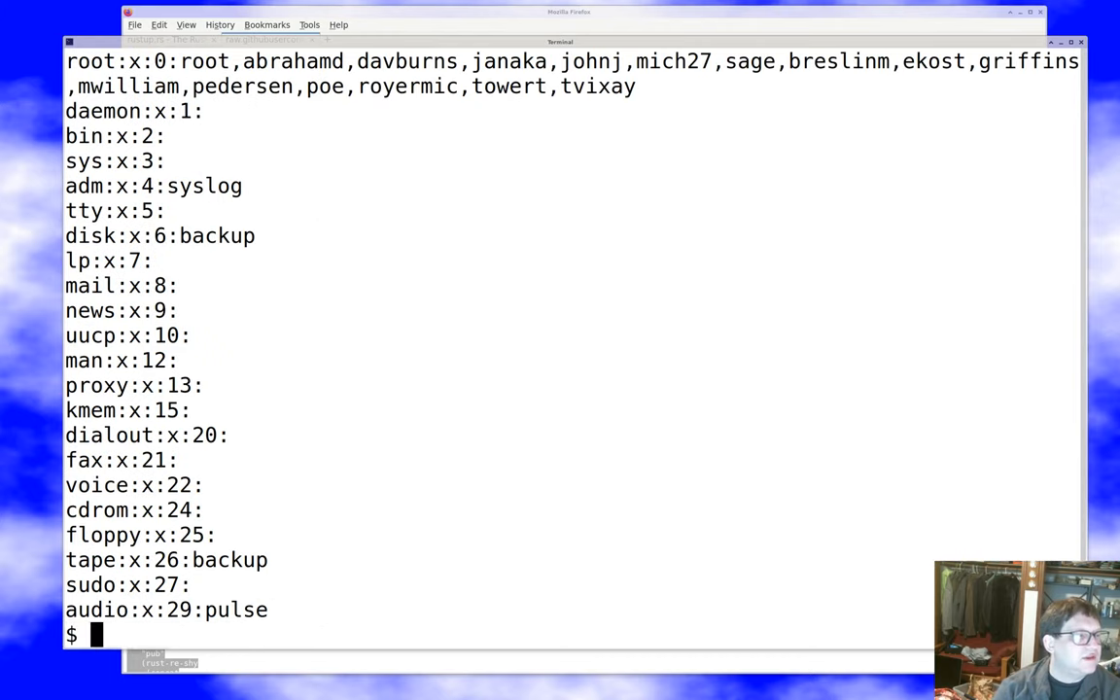
pyautogui.write('awk')
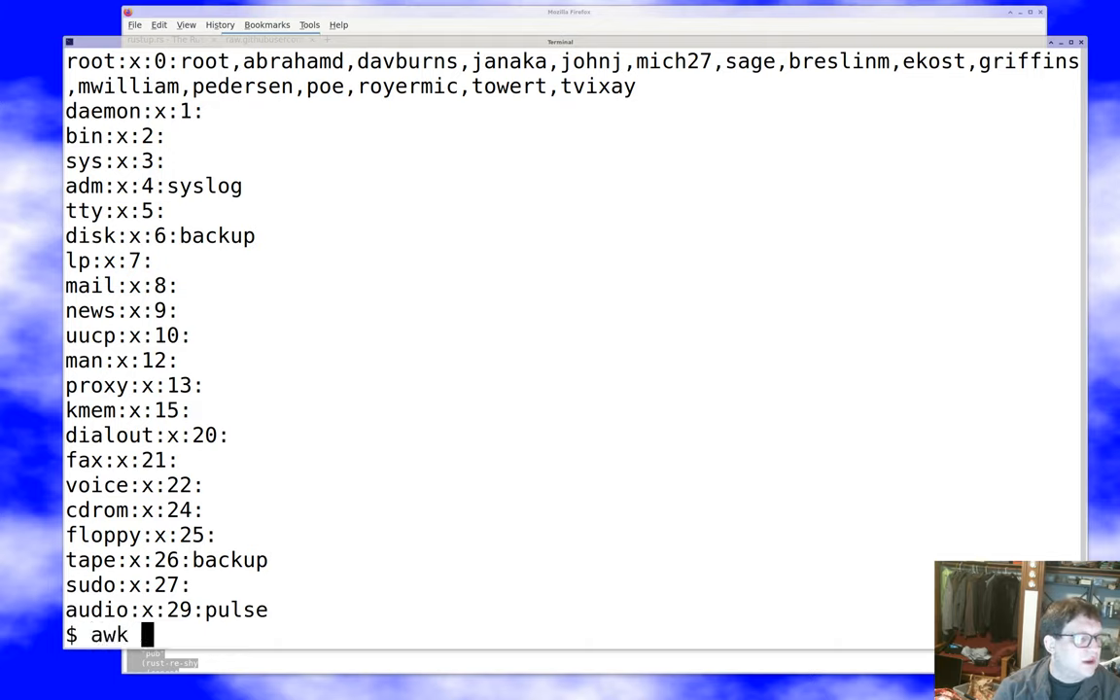
pyautogui.write('-F:')
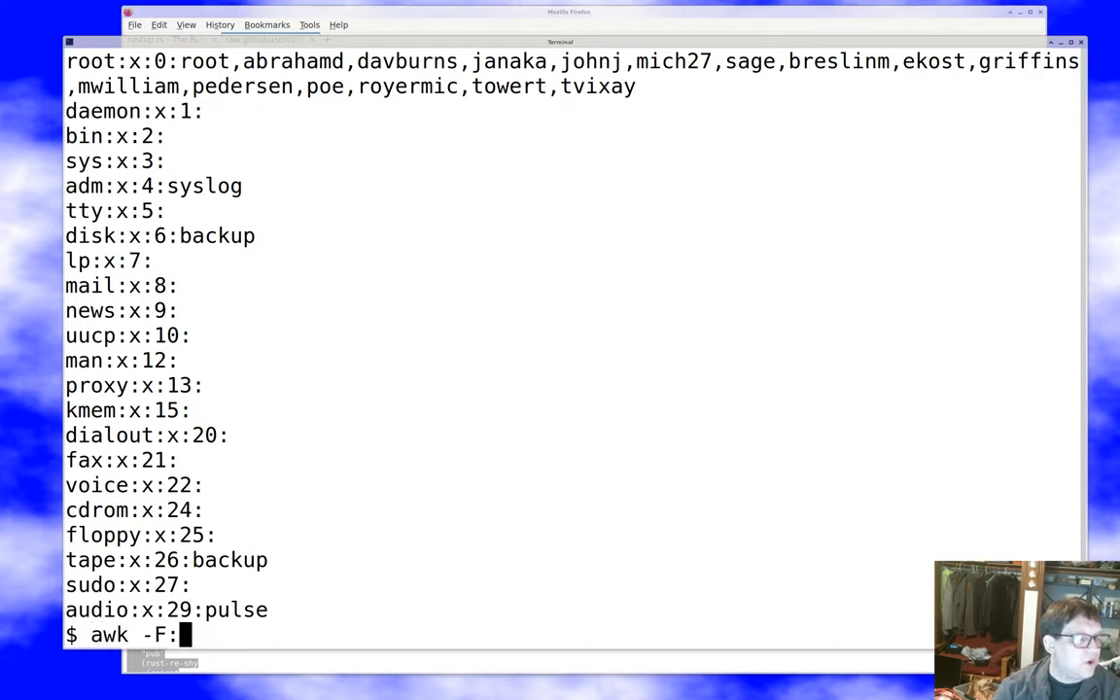
pyautogui.write("'{pri")
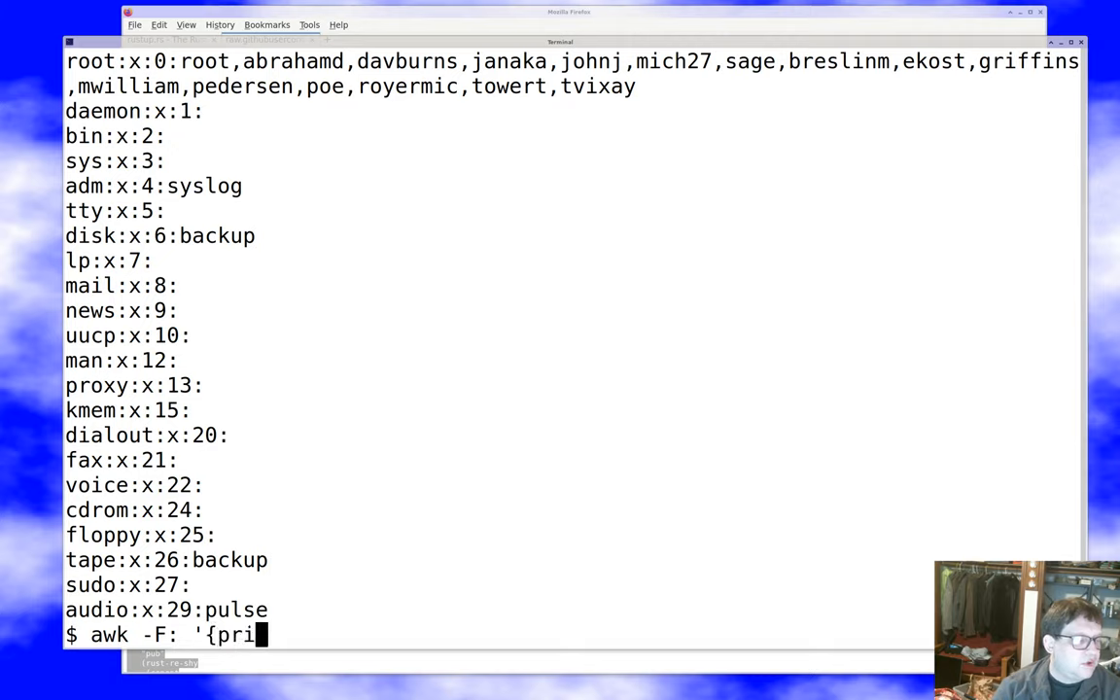
pyautogui.write('nt')
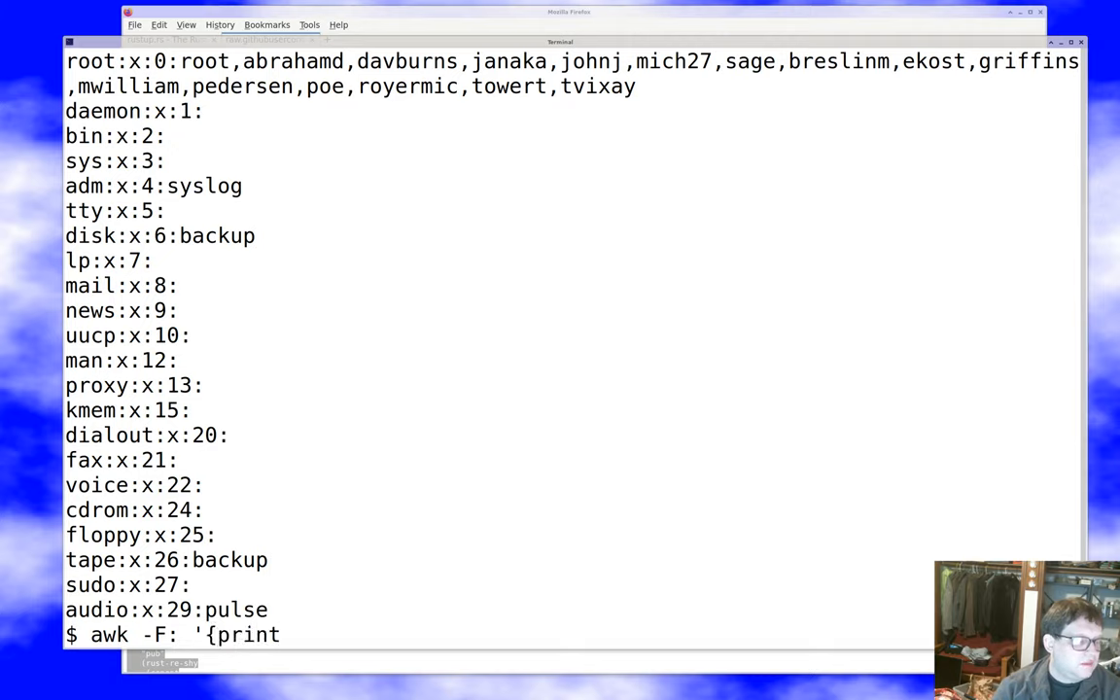
pyautogui.write('(')
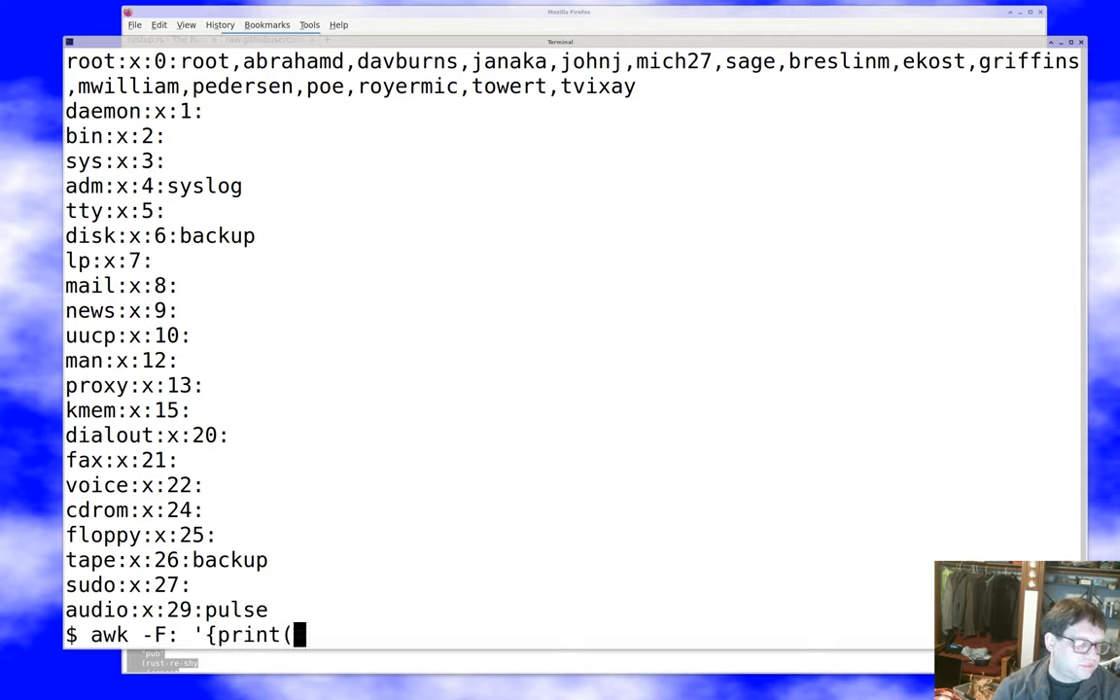
pyautogui.write('$')
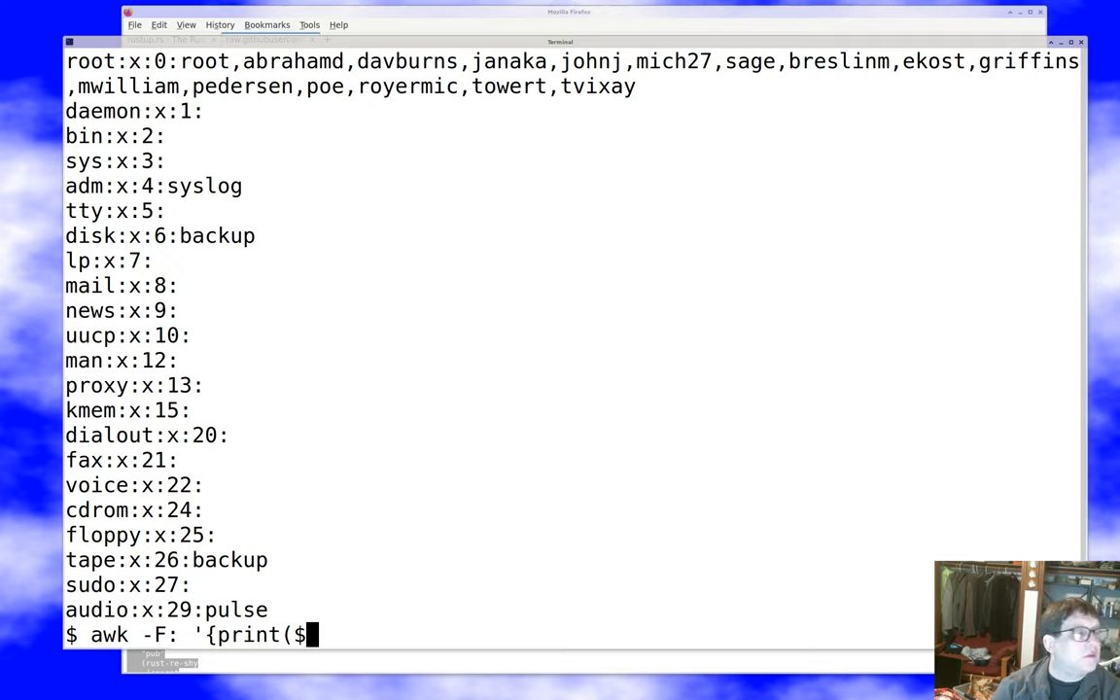
pyautogui.write('3')
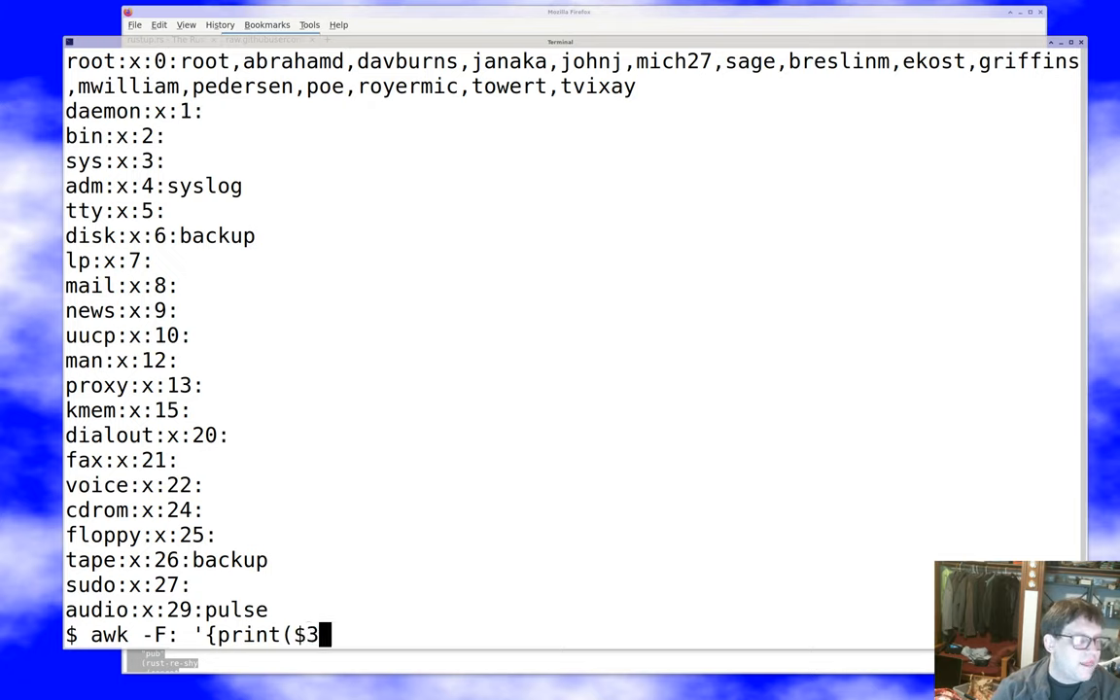
pyautogui.write(')')
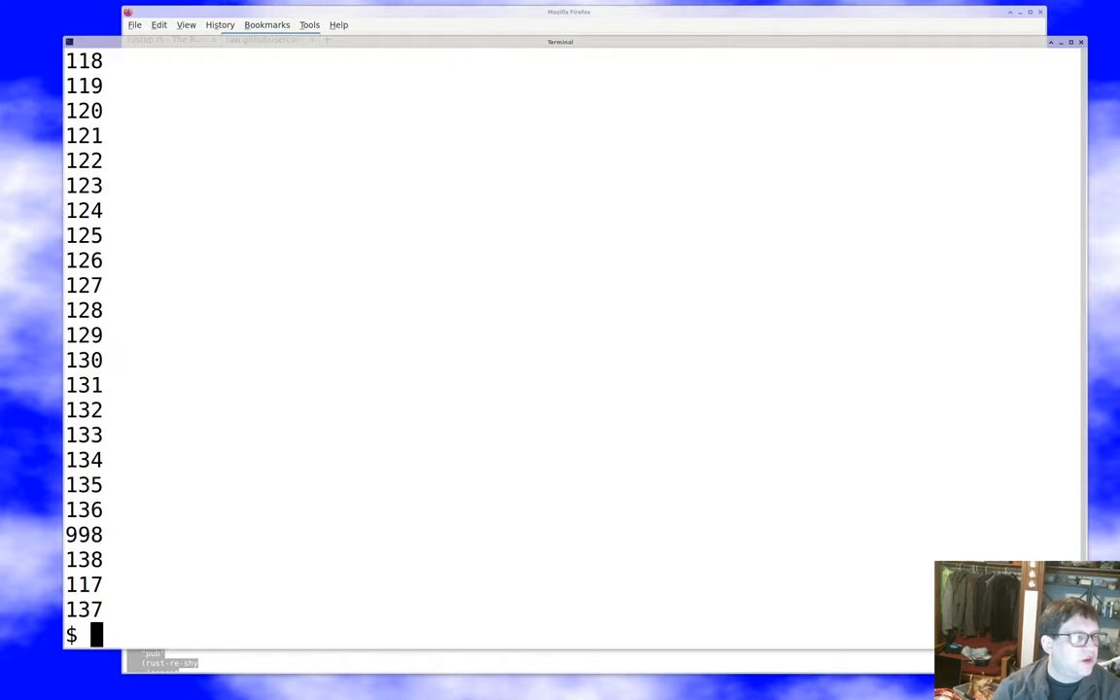
pyautogui.write("awk -F: '{print($3)}' </etc/group >/tm")
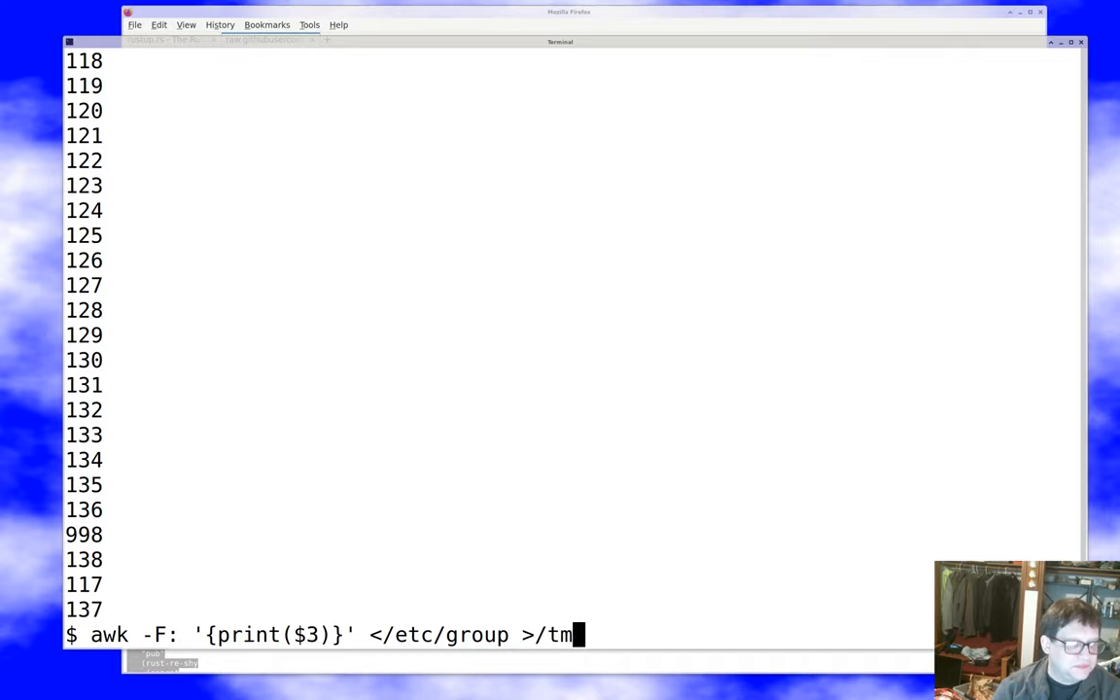
pyautogui.press('Return')
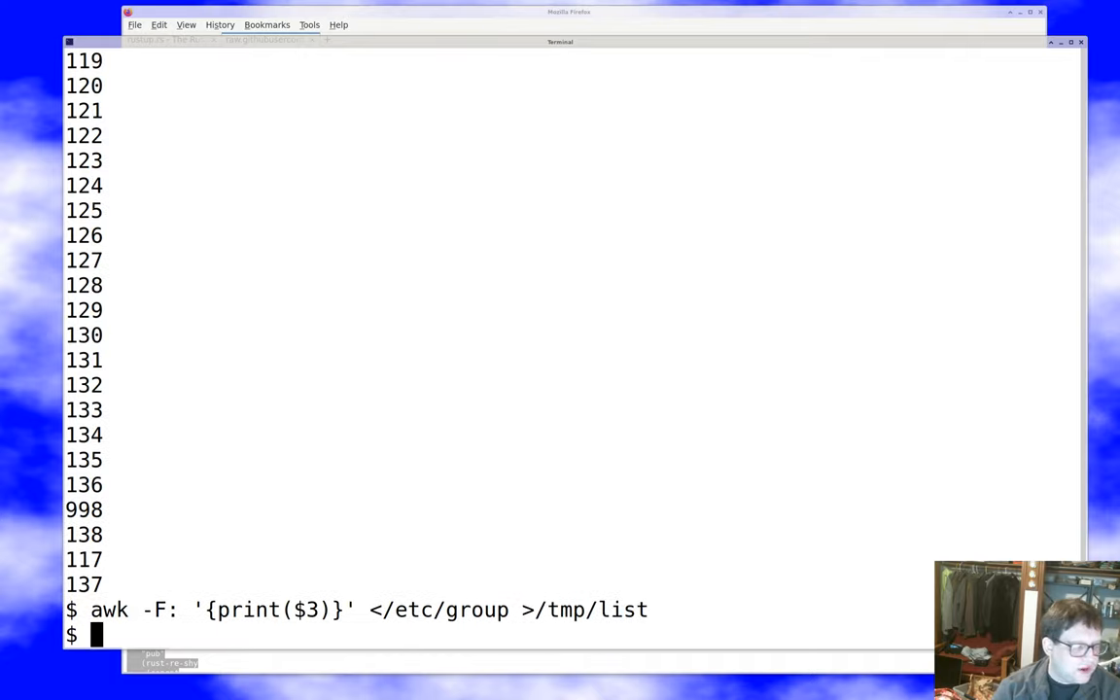
# Run 'cargo run </tmp/list', which prints the sum 73083
pyautogui.write('cargo run </etc/grou')
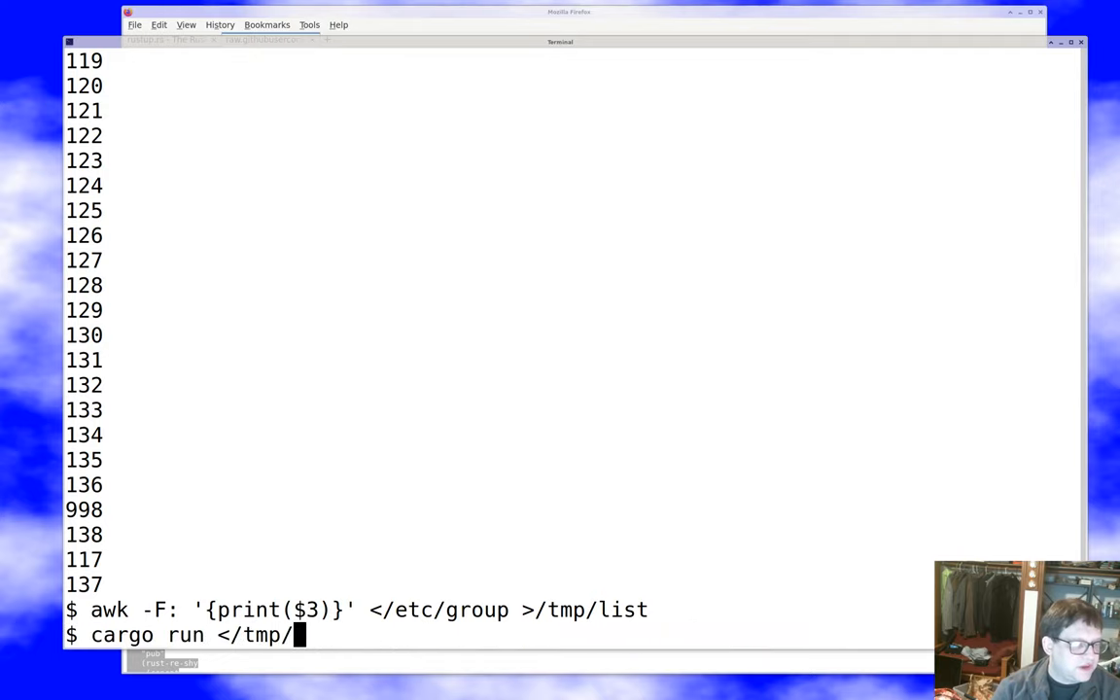
pyautogui.write('list')
pyautogui.press('Return')
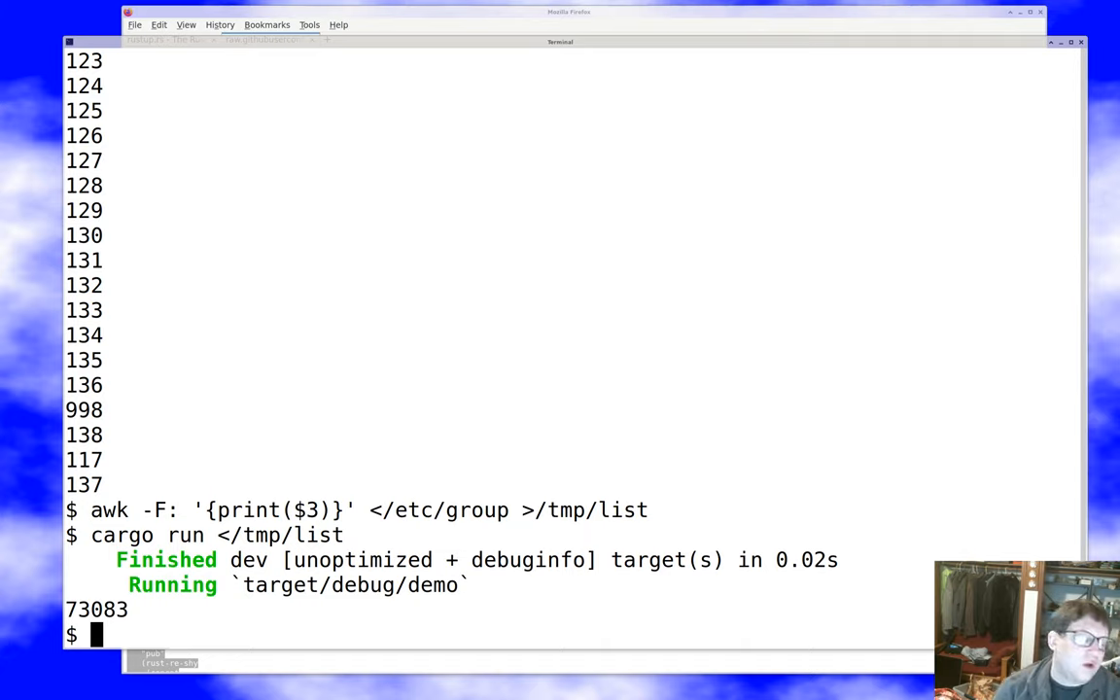
# Check the .gitignore contents with more and list the project files
pyautogui.write('git add')
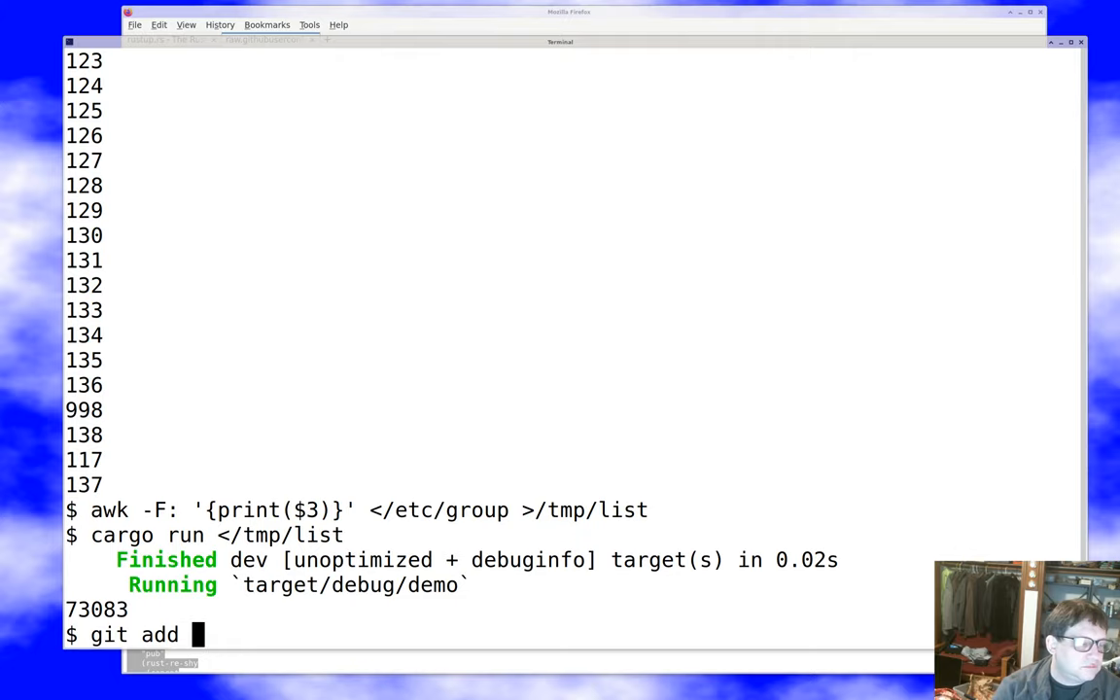
pyautogui.write('more .gitignore')
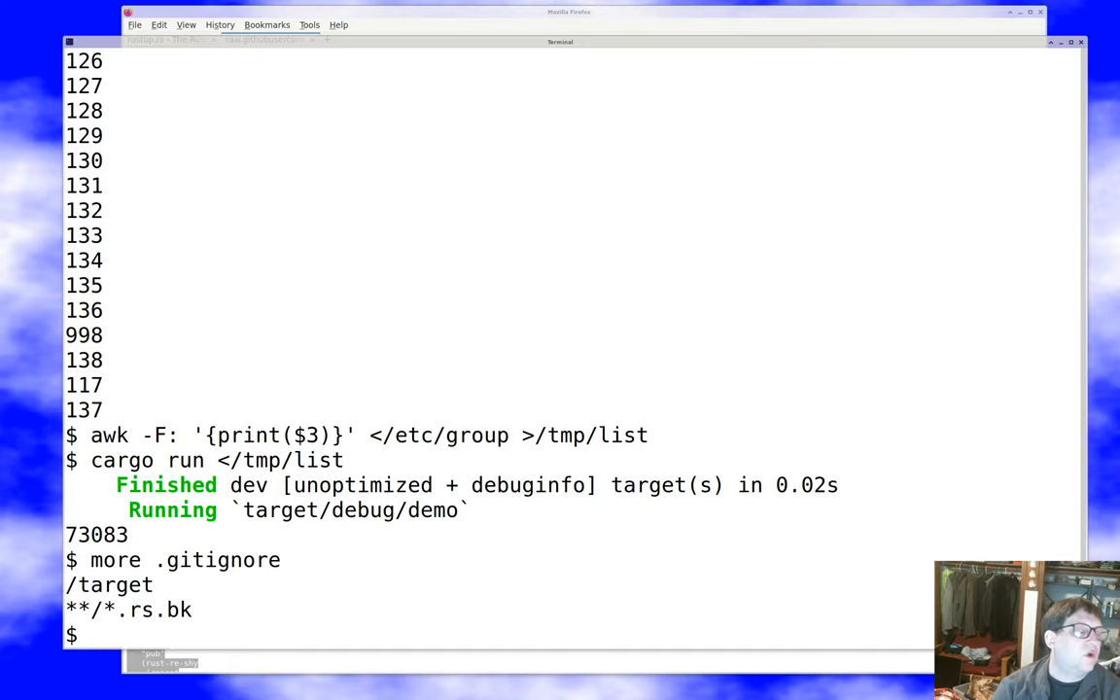
pyautogui.write('ls')
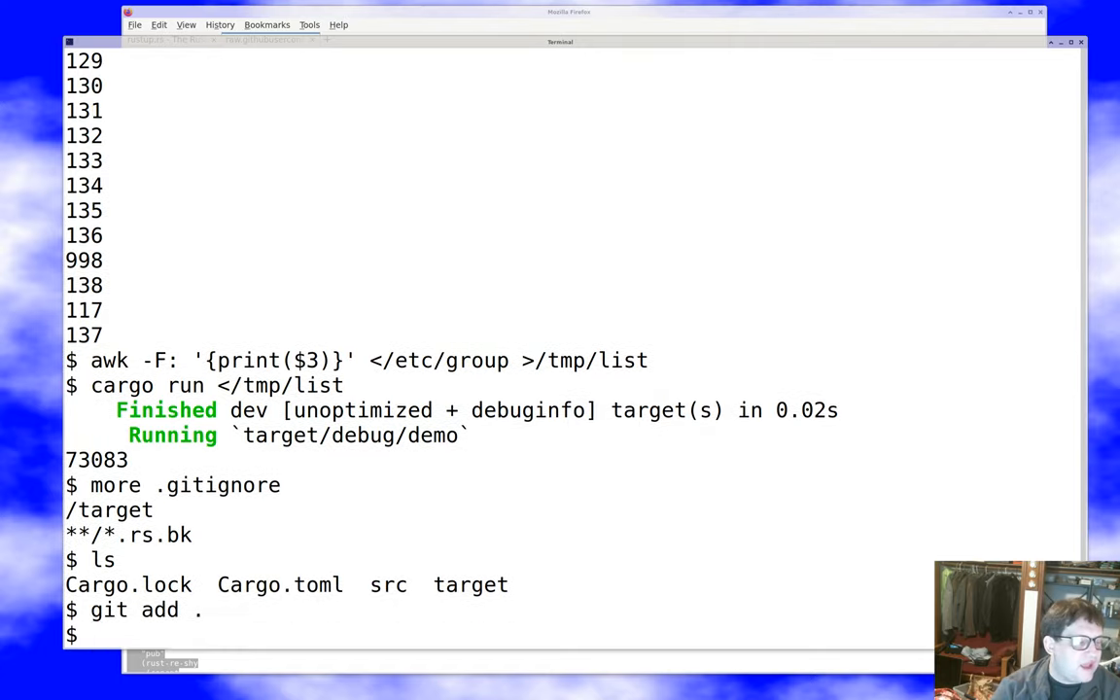
# Commit the staged project files with git commit -m 'rust programming demo'
pyautogui.write('git')
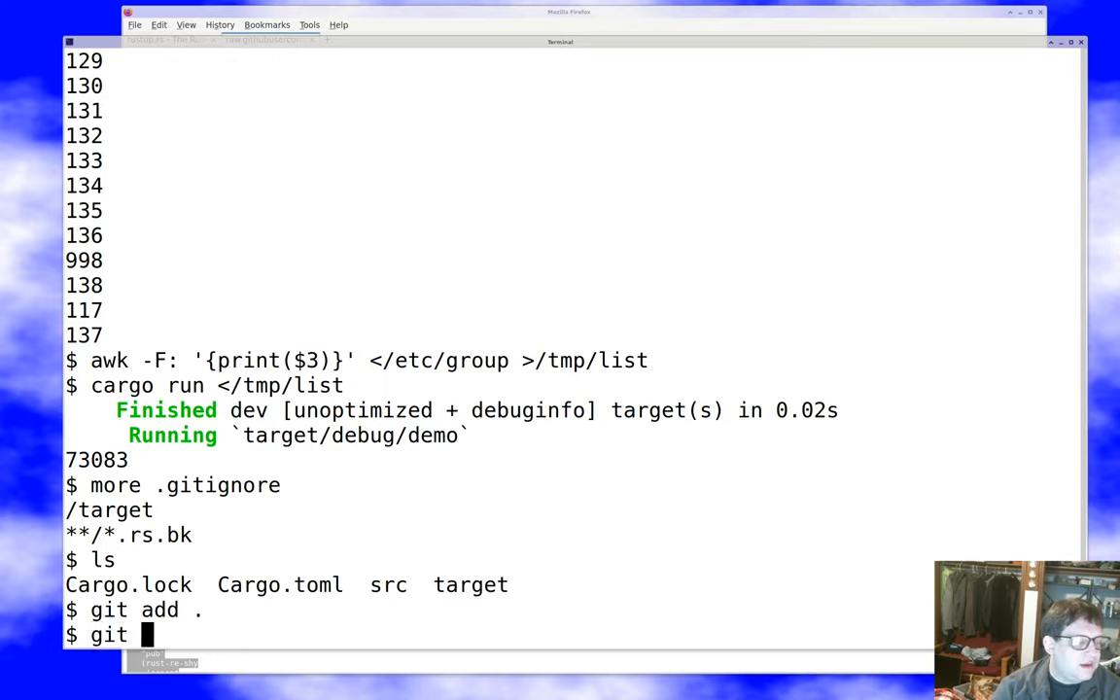
pyautogui.write('comm')
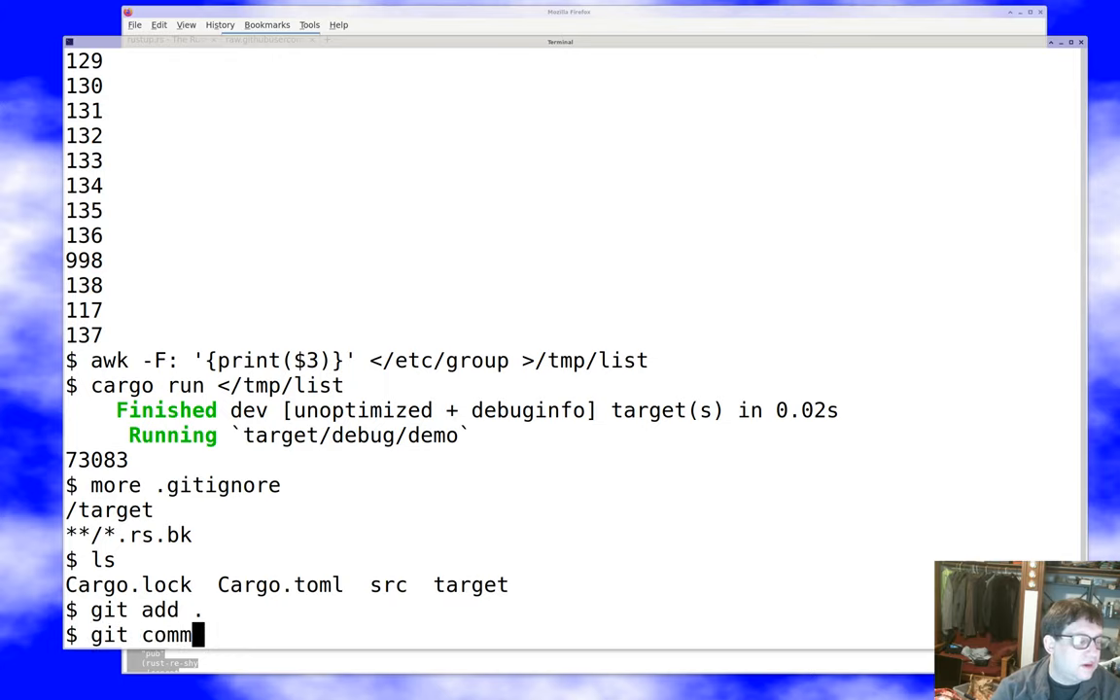
pyautogui.write("it -m 'rust pr")
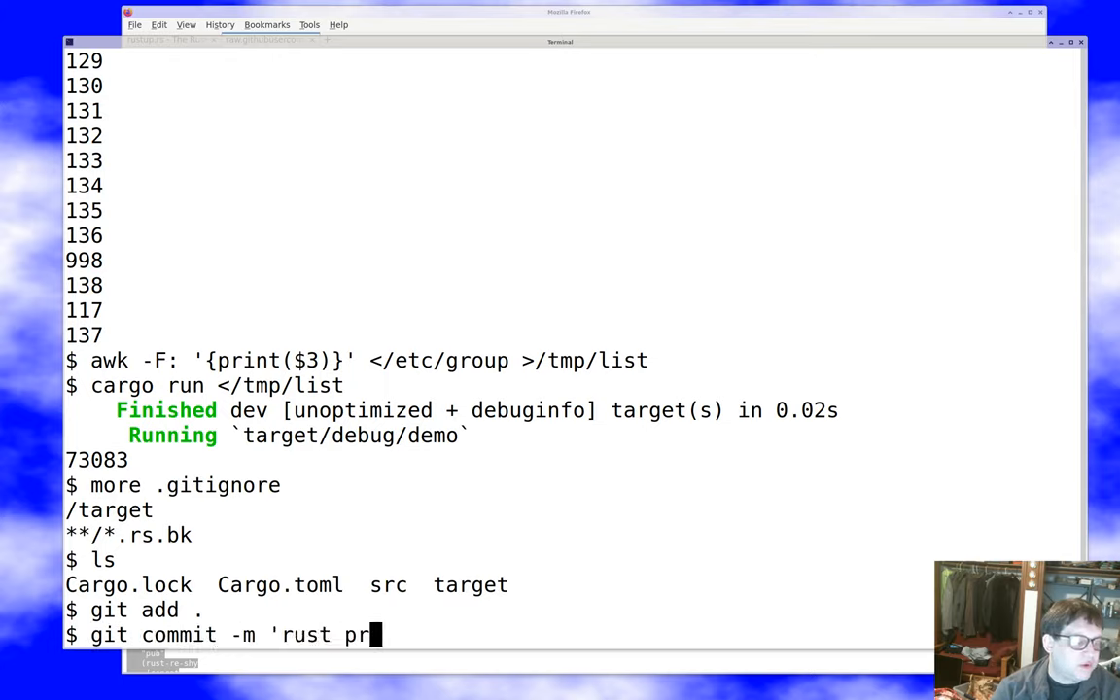
pyautogui.write("ogramming demo'")
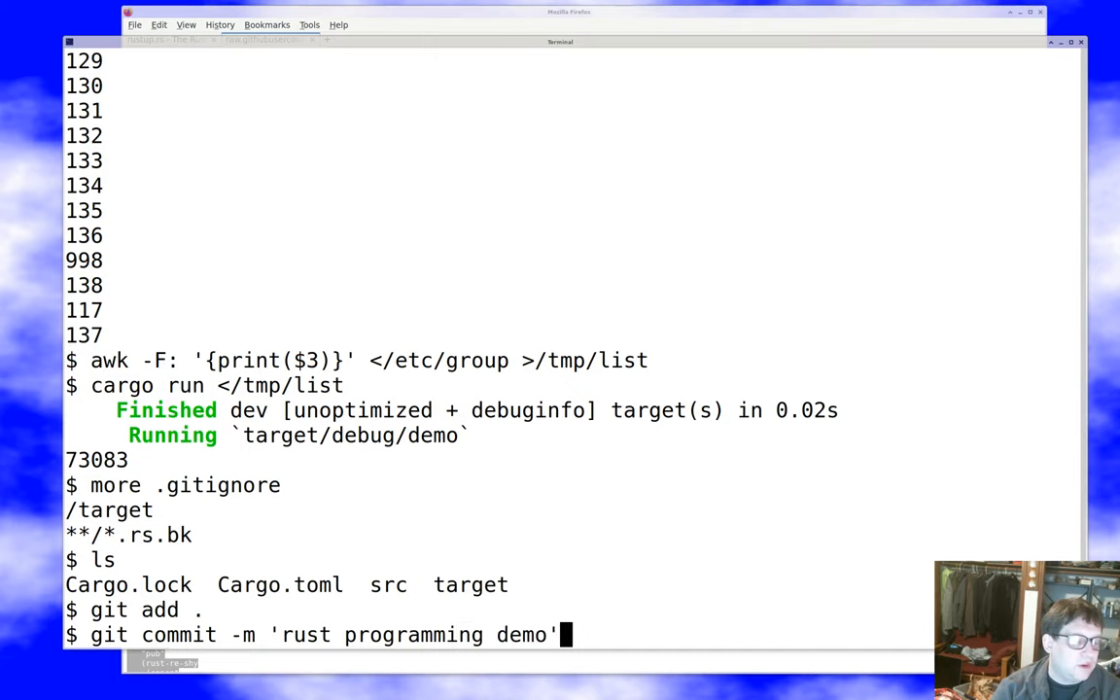
pyautogui.press('Return')
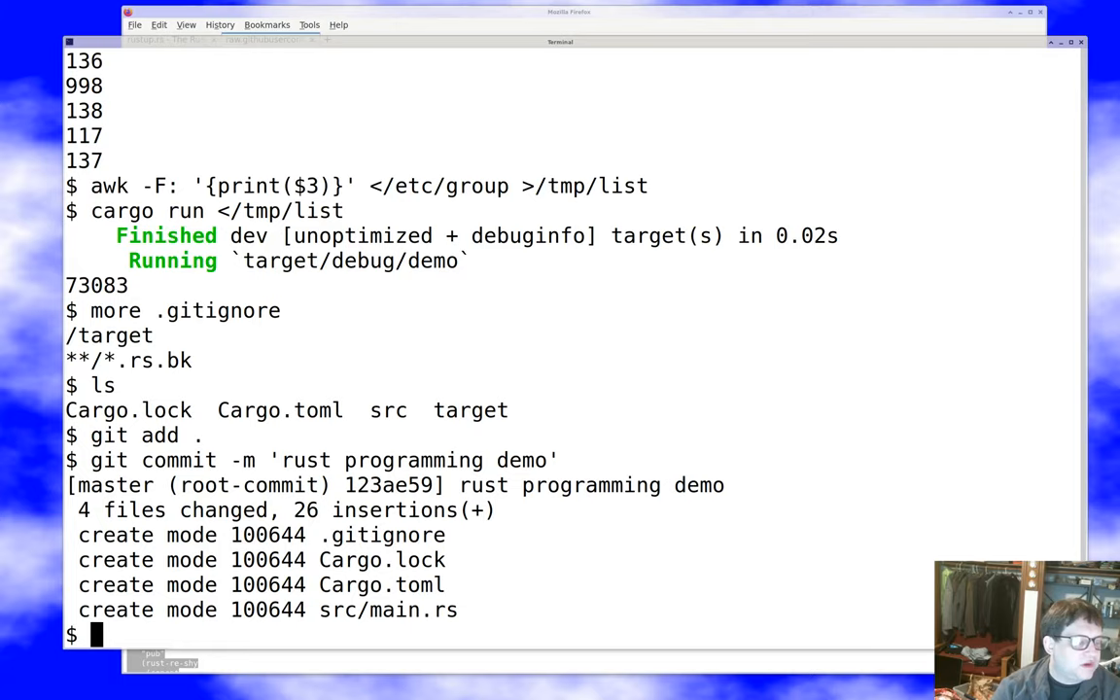
# Run cargo fmt, review the git diff, and commit it as 'took rustfmt changes'
pyautogui.write('cargo fmt')
pyautogui.write('git di')
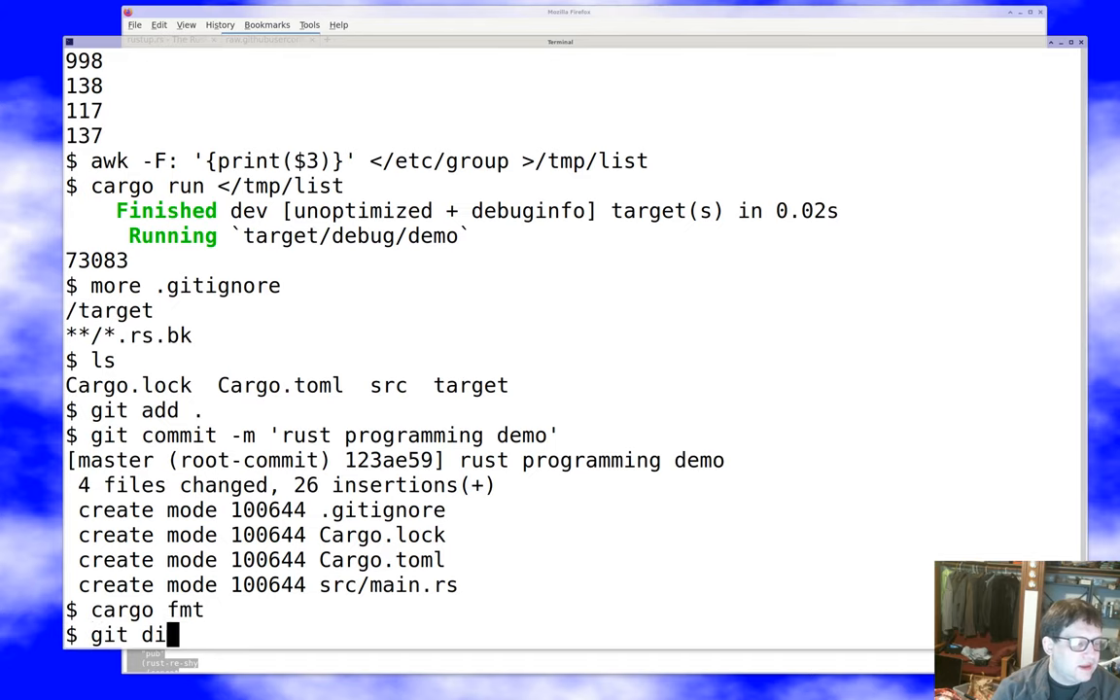
pyautogui.press('Return')
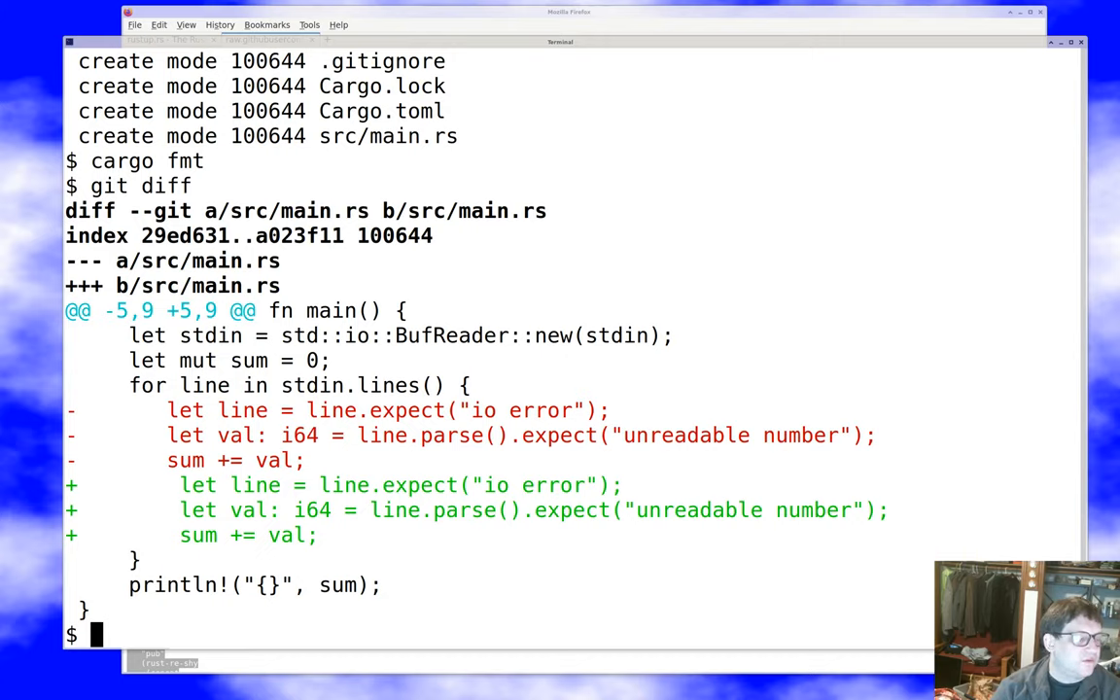
pyautogui.write("git commit -am 'took")
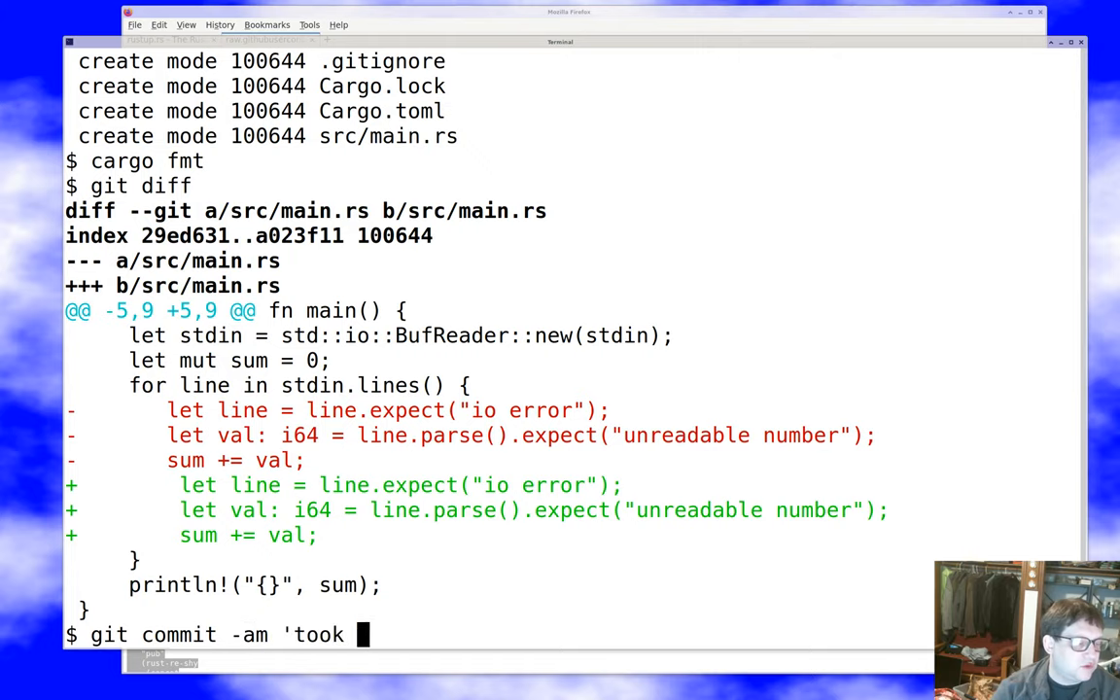
pyautogui.write("rustfmt changes'")
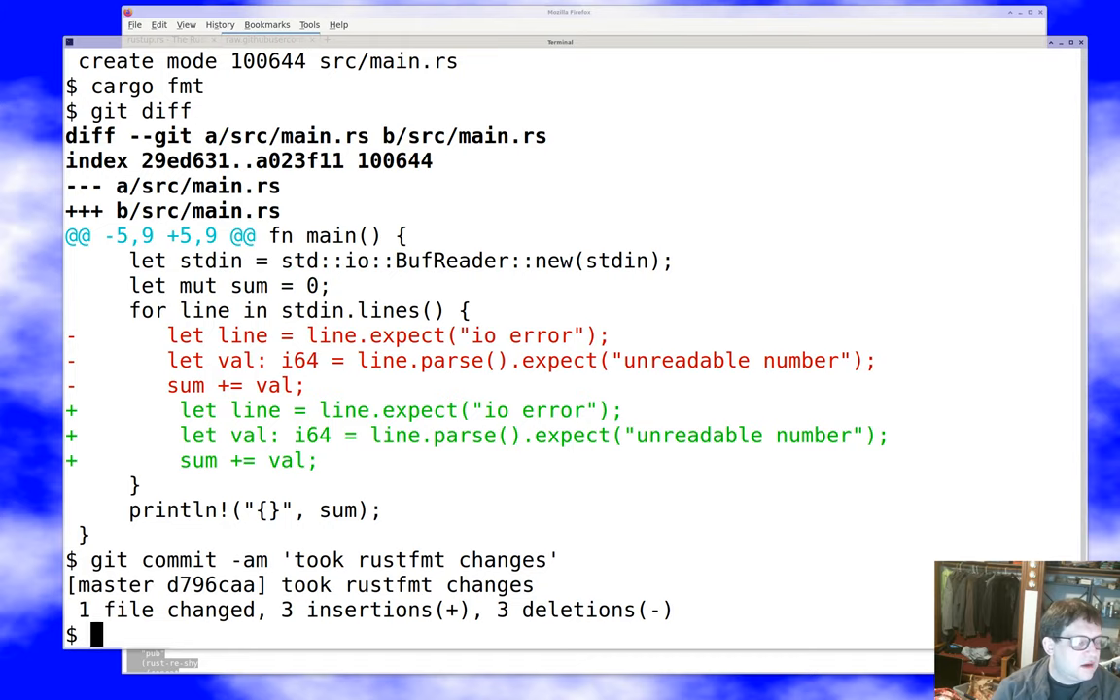
pyautogui.write('cargo clip')
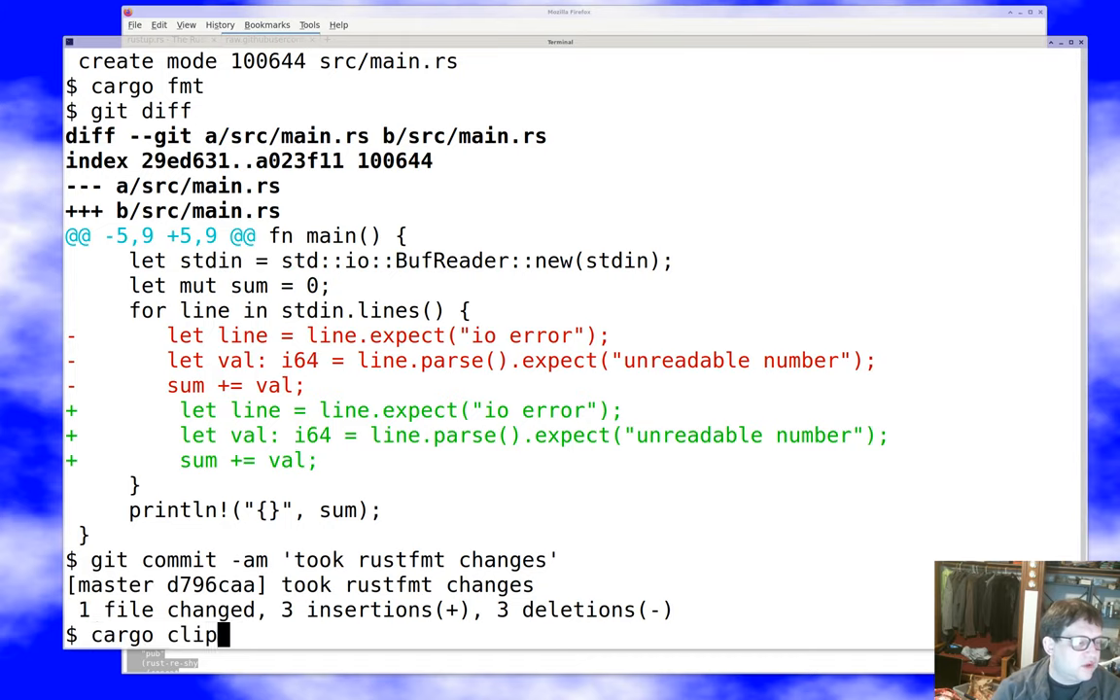
# Run cargo clippy, which checks demo with no warnings, and start reopening src in emacs
pyautogui.press('Return')
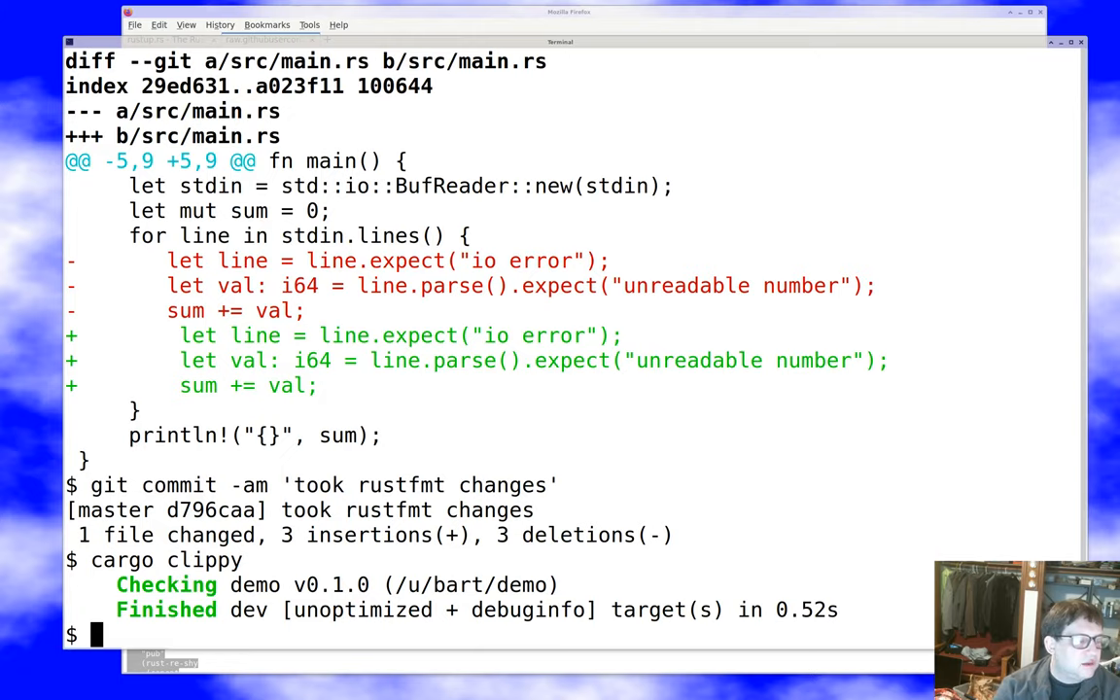
pyautogui.write('emacs sr')
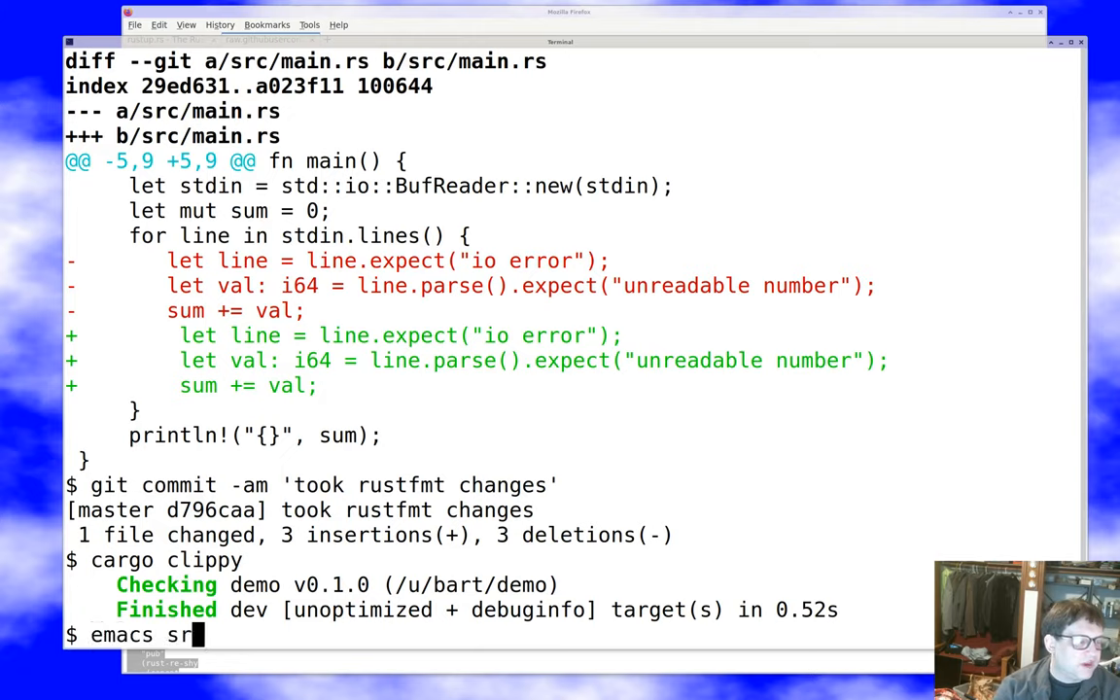
# Add an empty `fn sum(vals: &[i64]) -> i64 {}` stub above main in main.rs and save
pyautogui.write('/m')
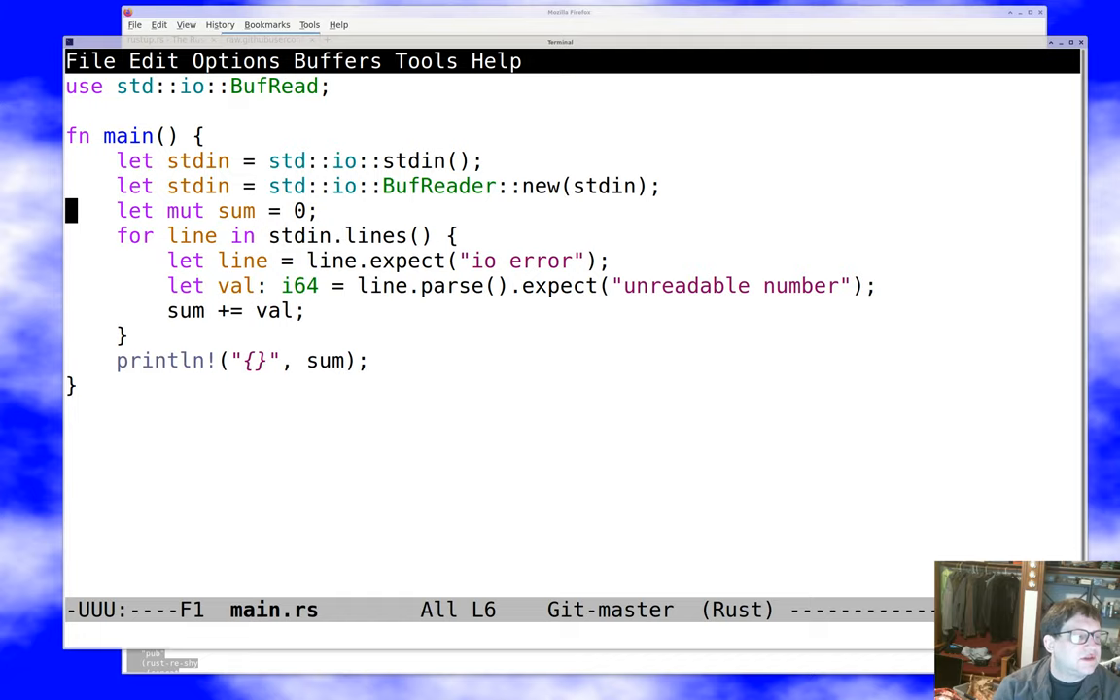
pyautogui.press('Up')
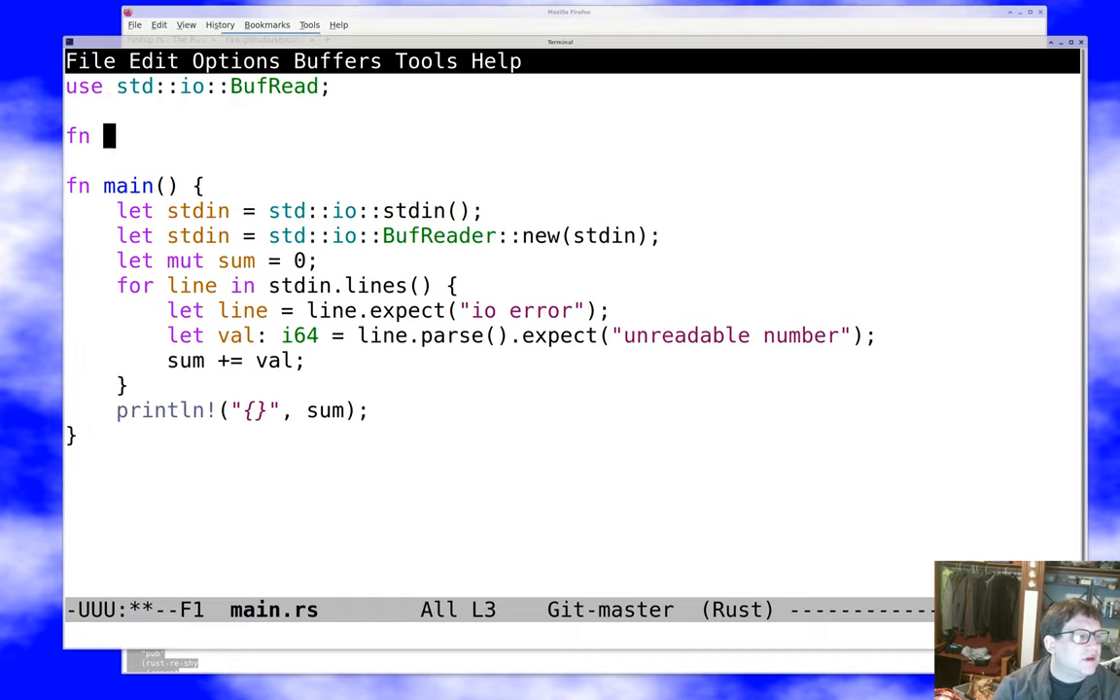
pyautogui.write('sum')
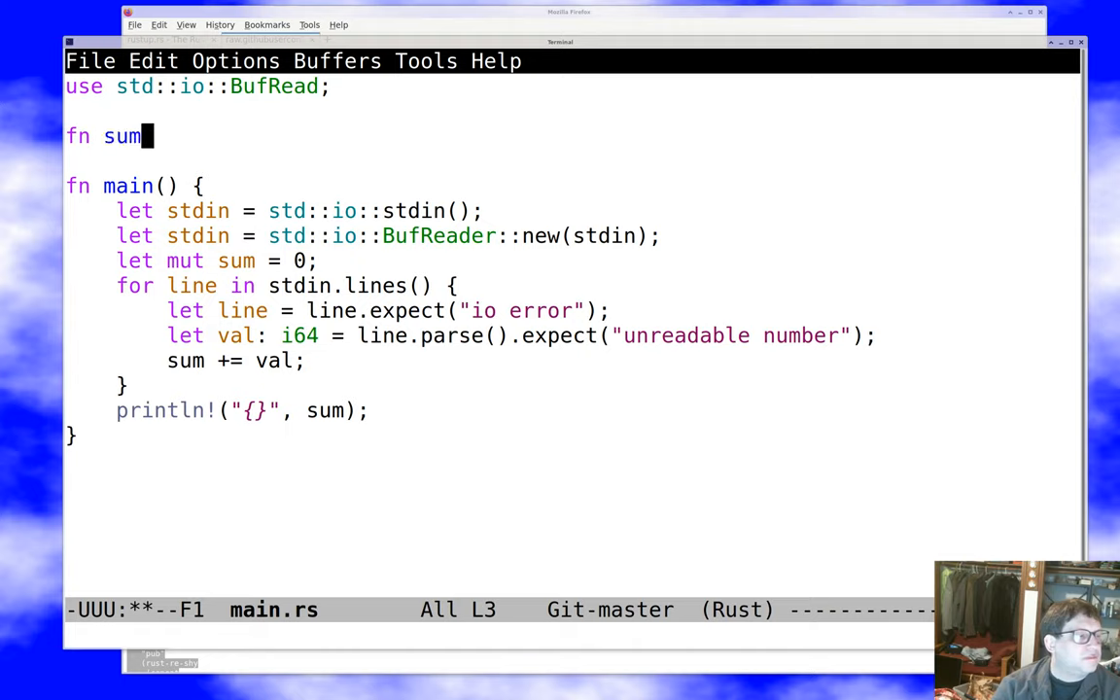
pyautogui.write('(&')
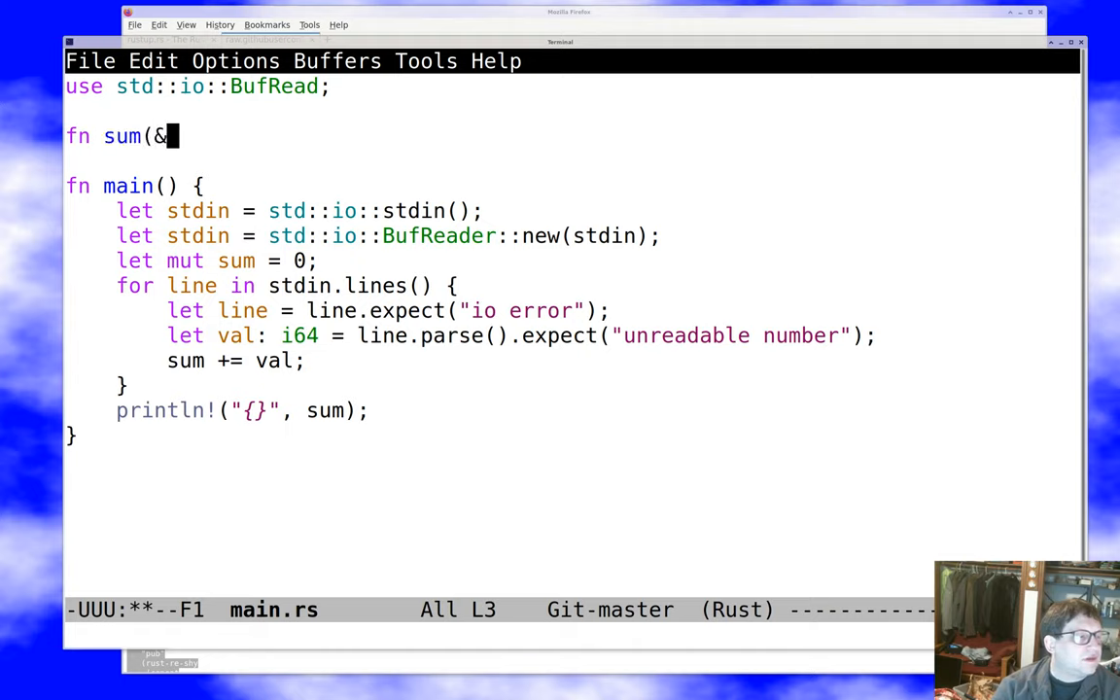
pyautogui.write('[')
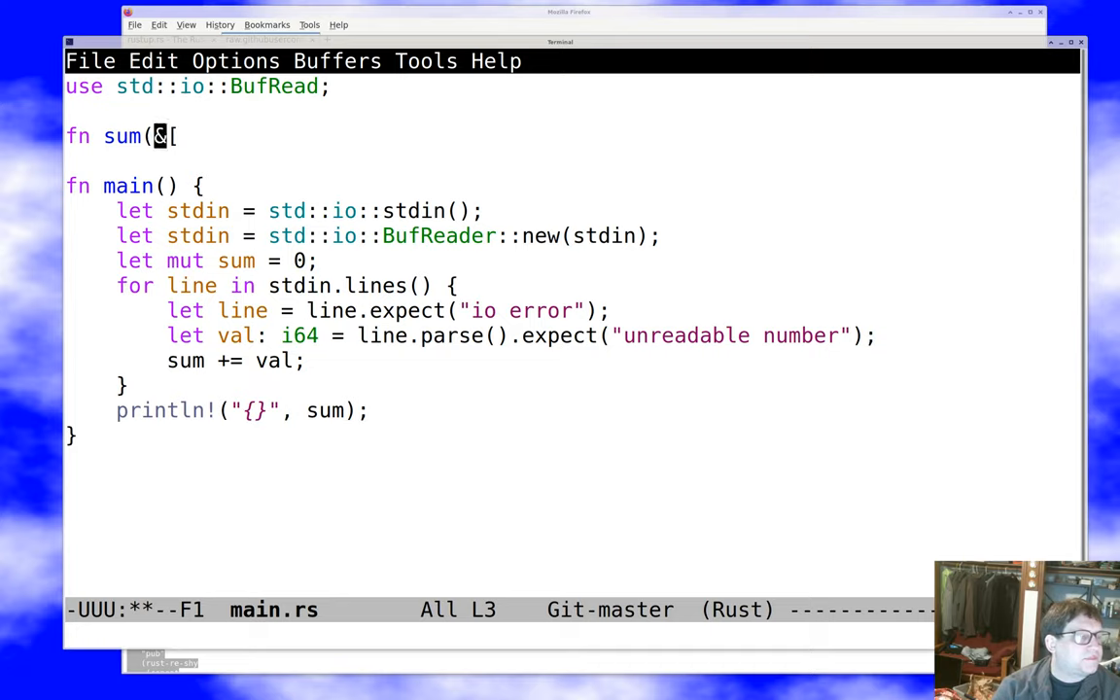
pyautogui.write('vals:')
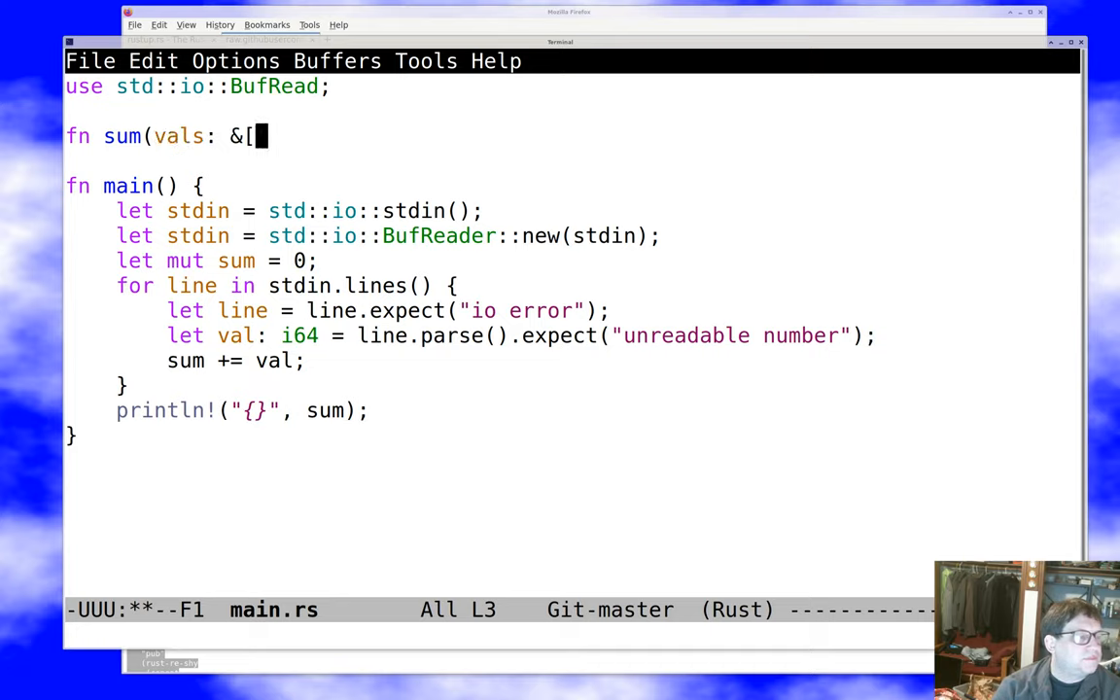
pyautogui.write('i64]')
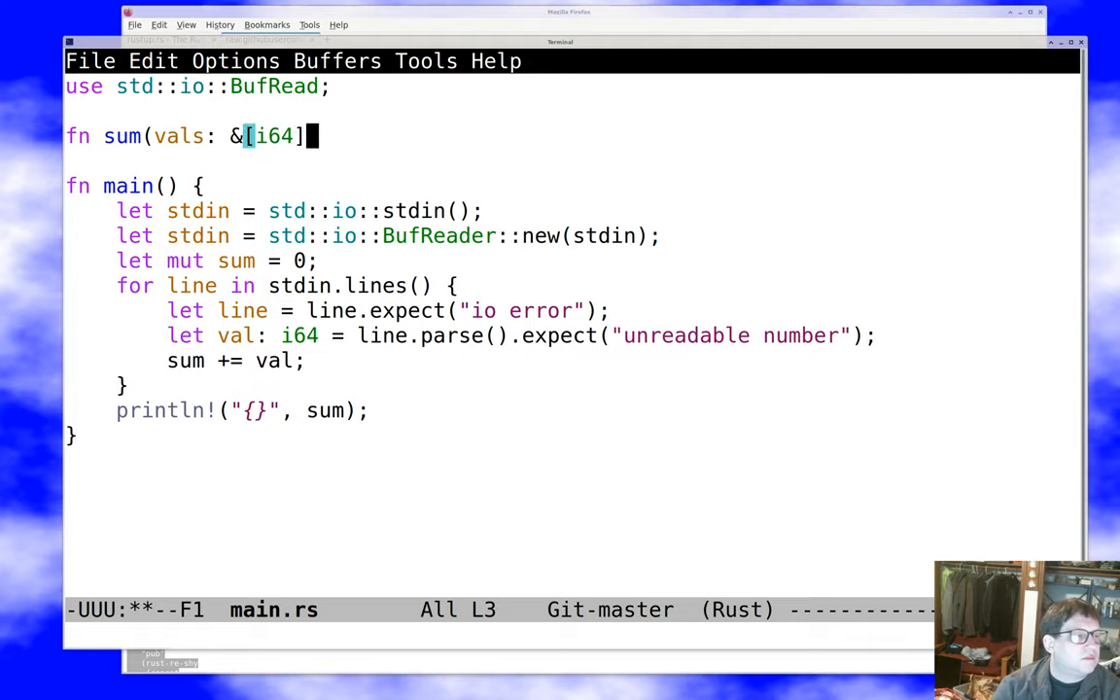
pyautogui.write(') ->')
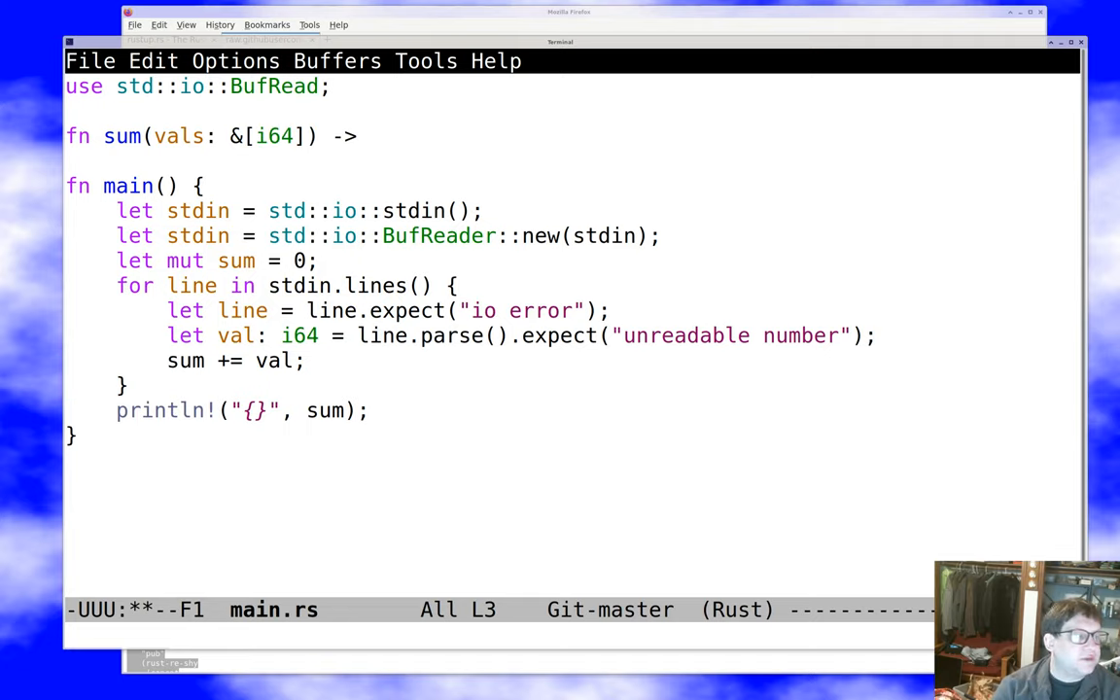
pyautogui.write('i64 {')
pyautogui.write('}')
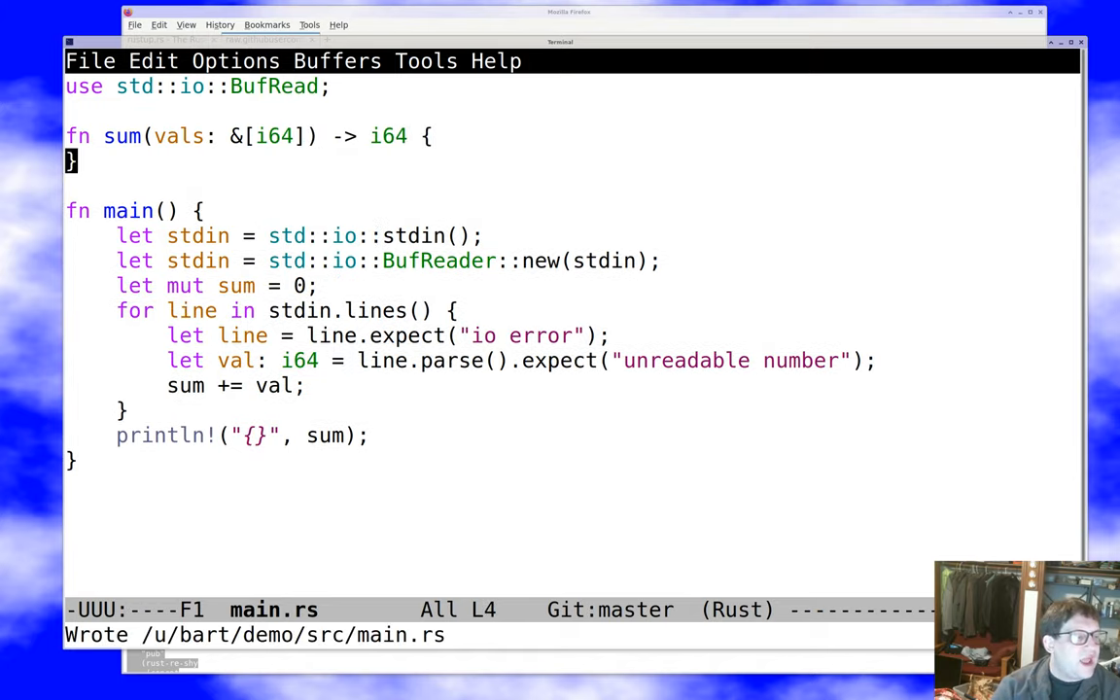
# Start the body with `let mut sum = 0;` and a `for &v in vals.iter()` loop
pyautogui.write('for v in vals')
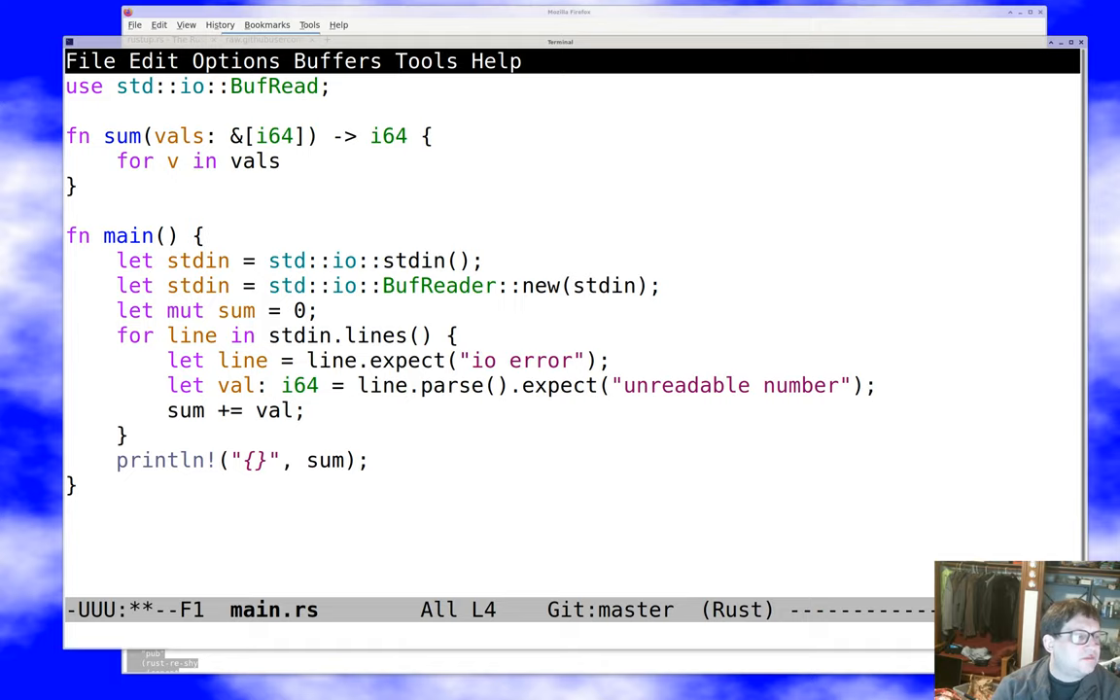
pyautogui.write('.iter() {')
pyautogui.write('}')
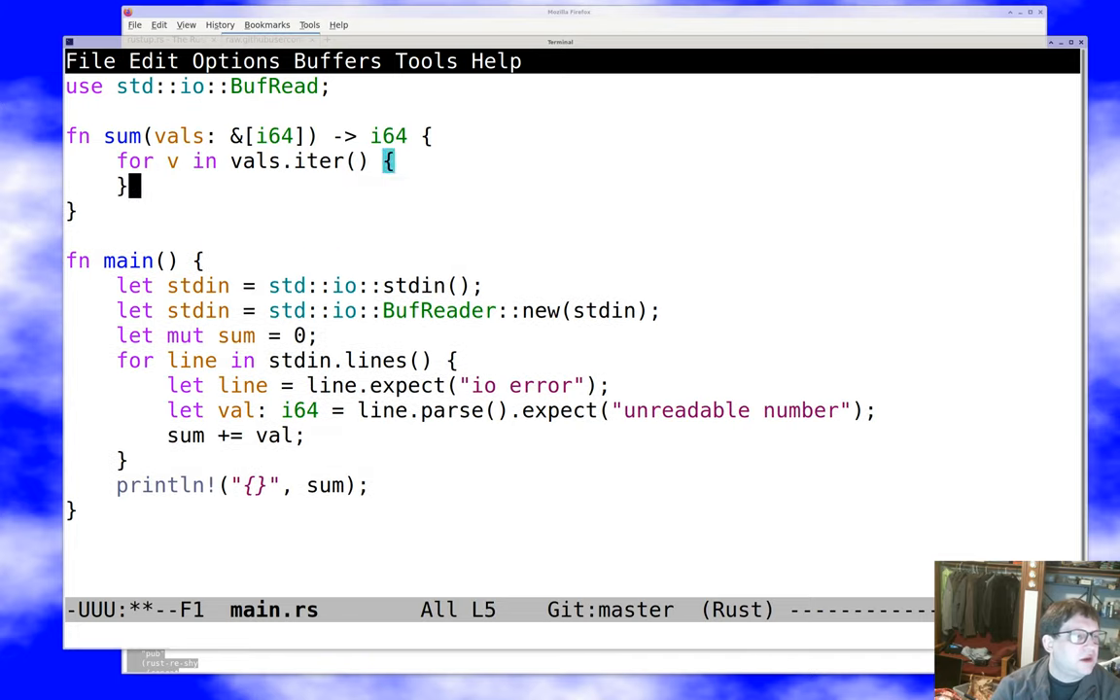
pyautogui.write('&')
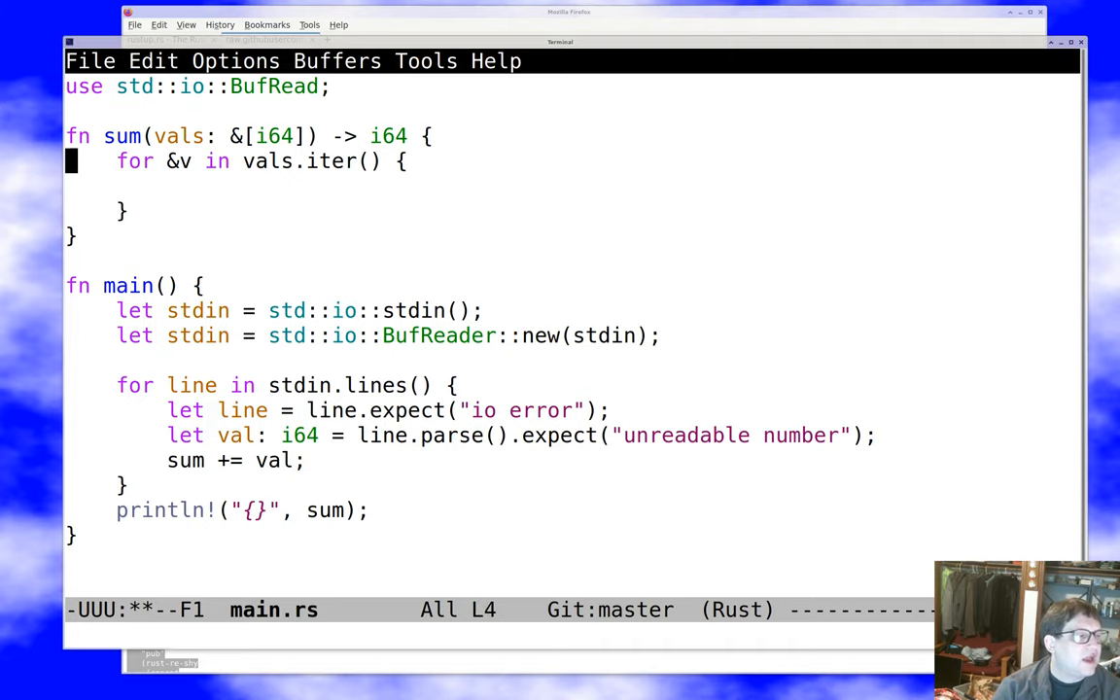
pyautogui.write('let mut sum = 0;')
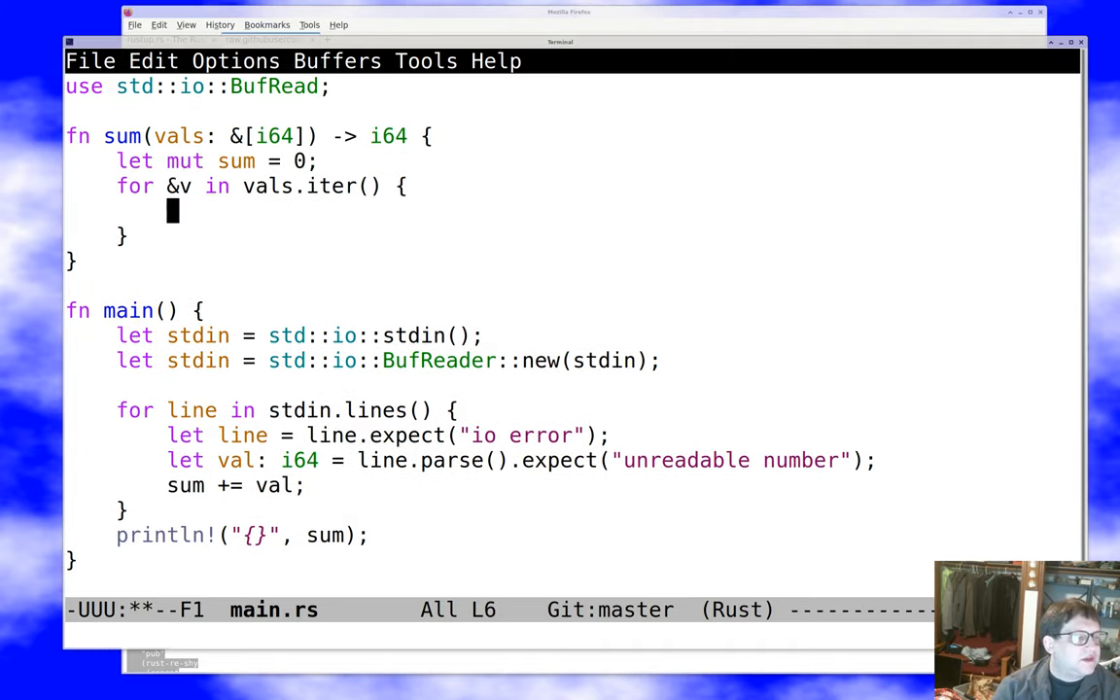
# Accumulate `sum += v;` in the loop and end the function with `return sum;`
pyautogui.write('sum +=')
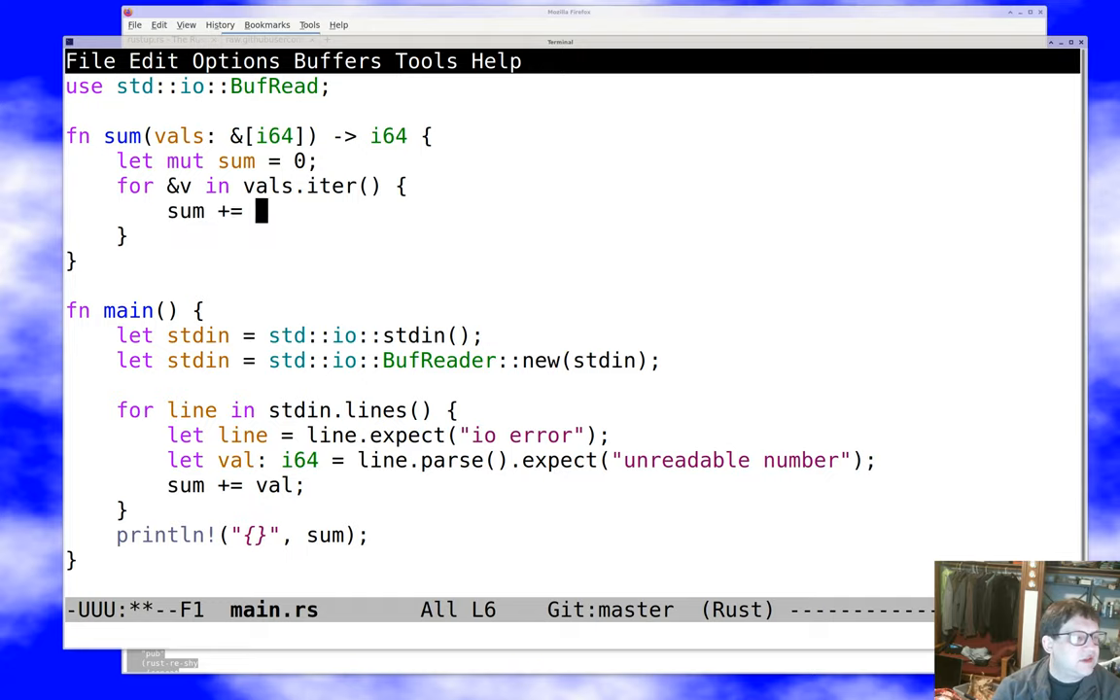
pyautogui.write('v')
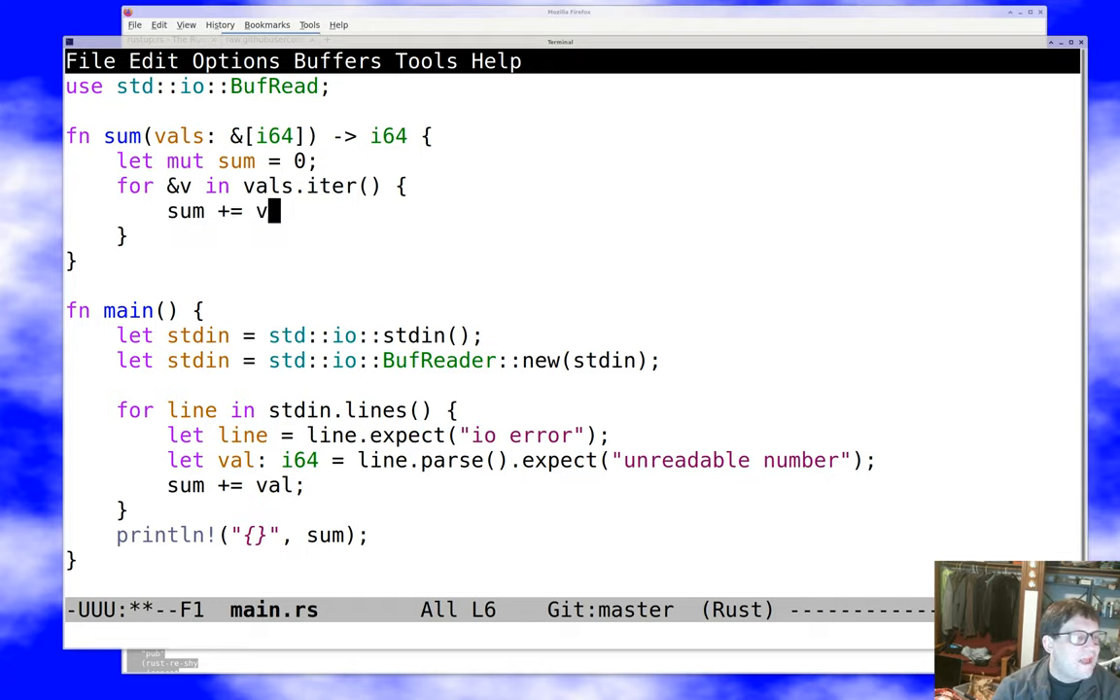
pyautogui.write(';')
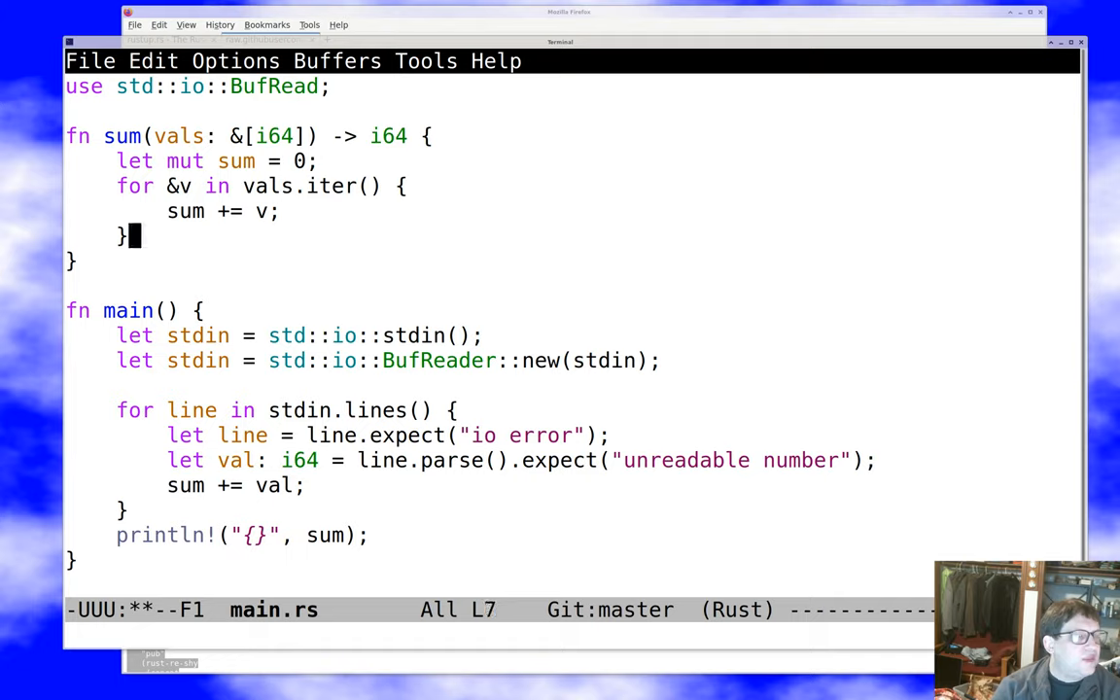
pyautogui.write('re')
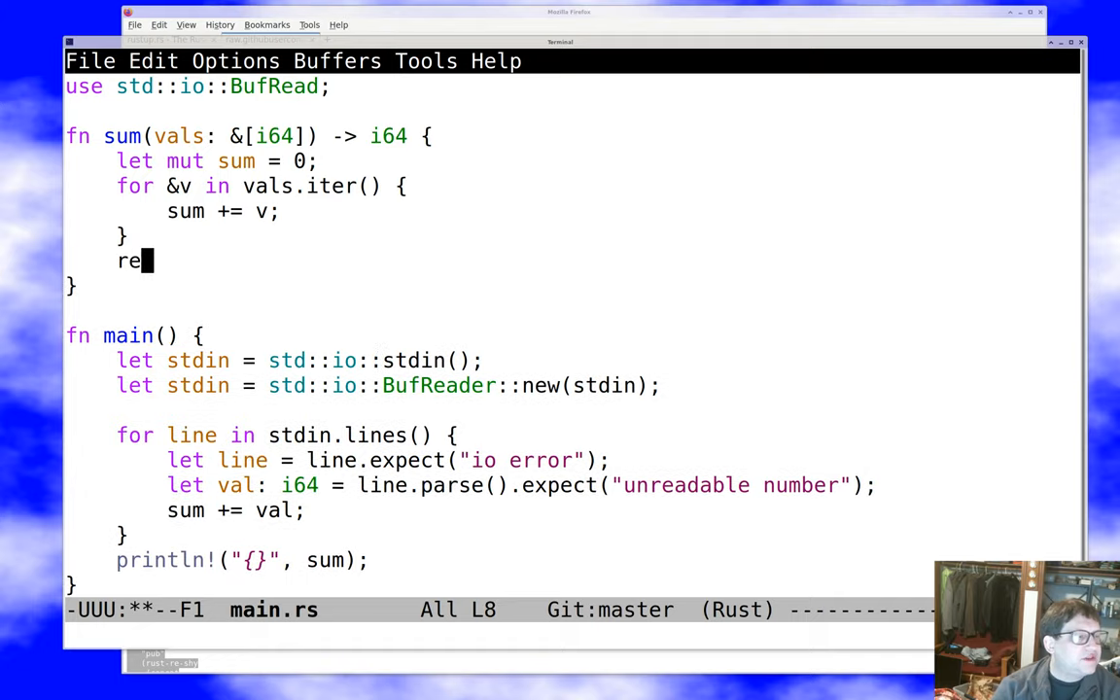
pyautogui.write('turn sum;')
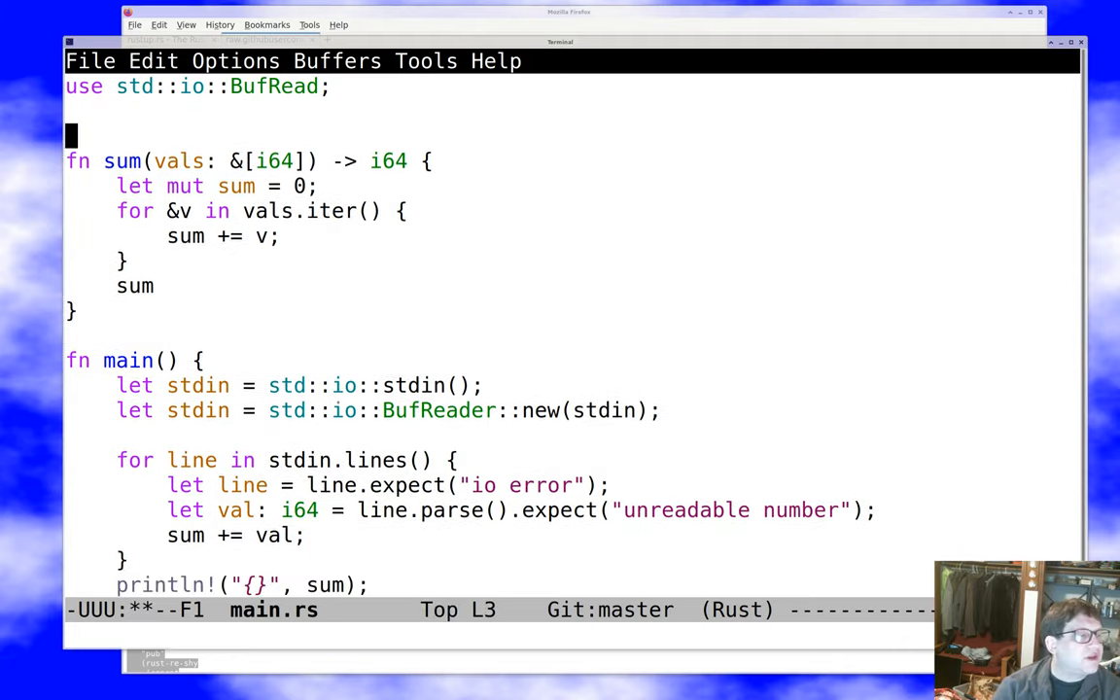
# Write the doc comment '/// Return the sum of the given values.' above fn sum, save, and move to fn main
pyautogui.write('///')
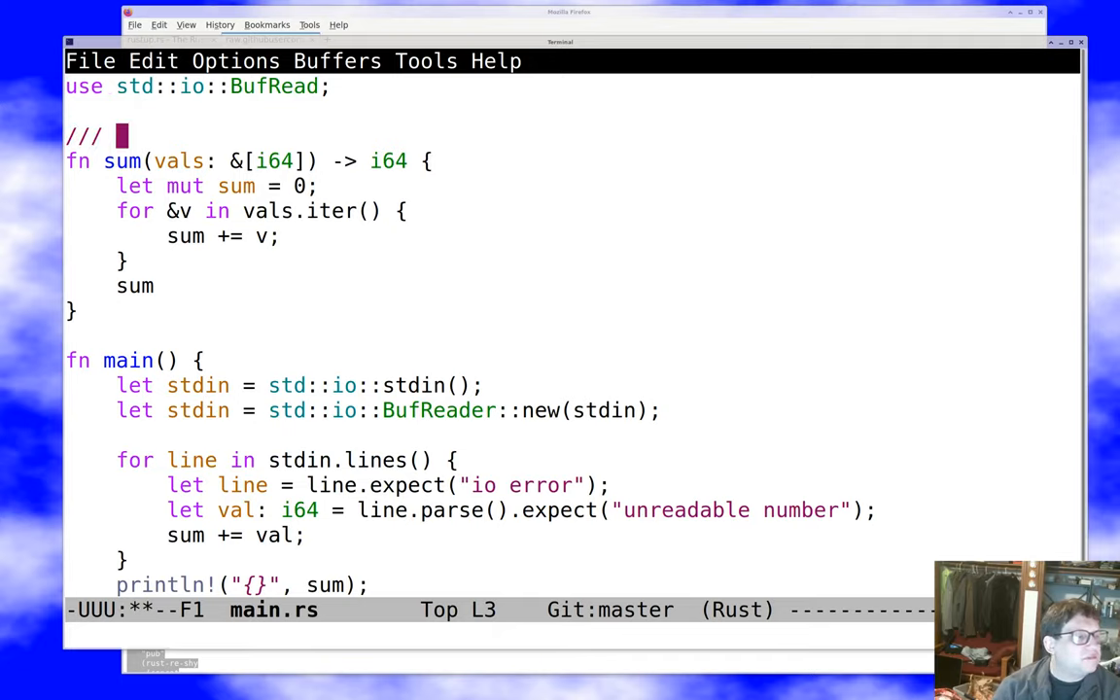
pyautogui.write('Return the su')
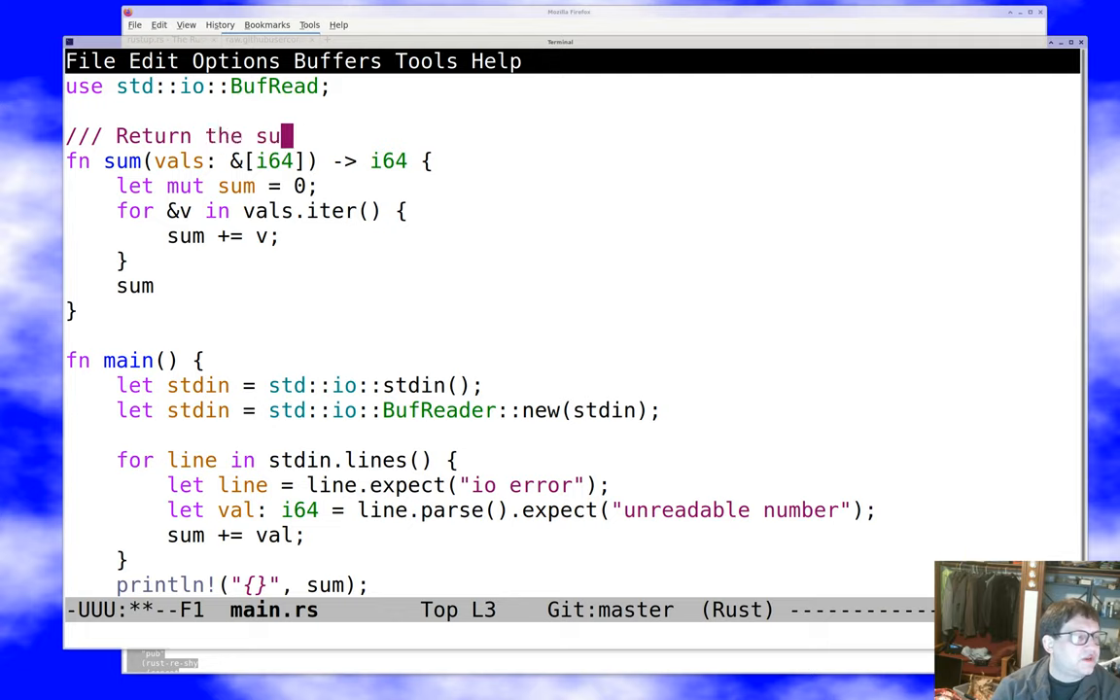
pyautogui.write('m of the given')
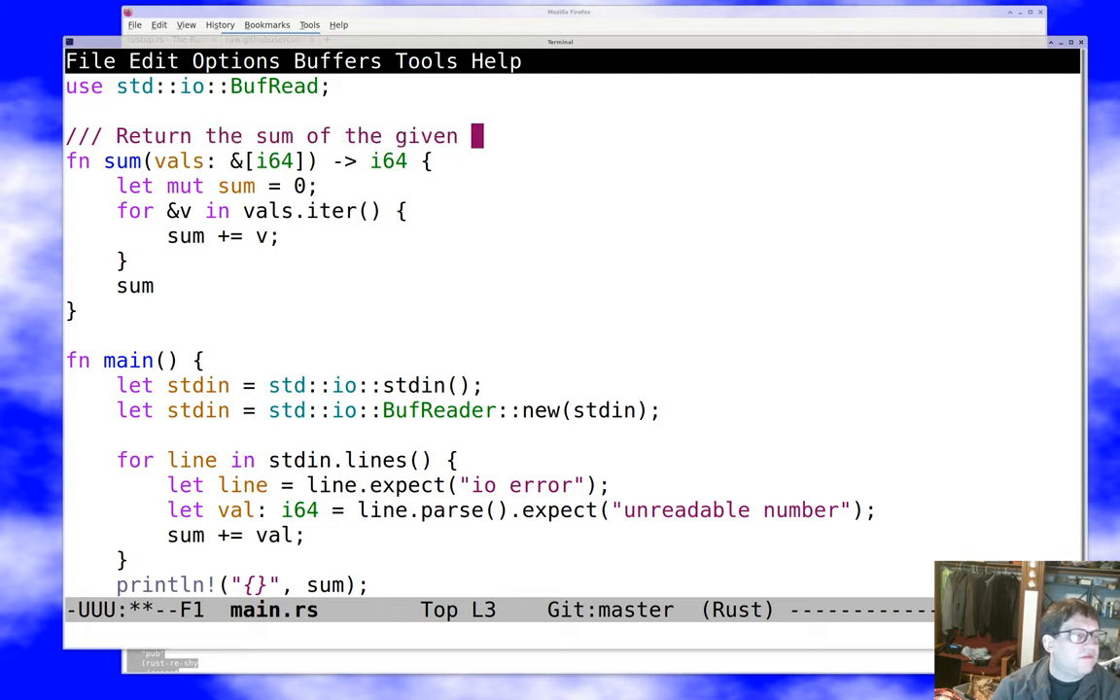
pyautogui.write('values.')
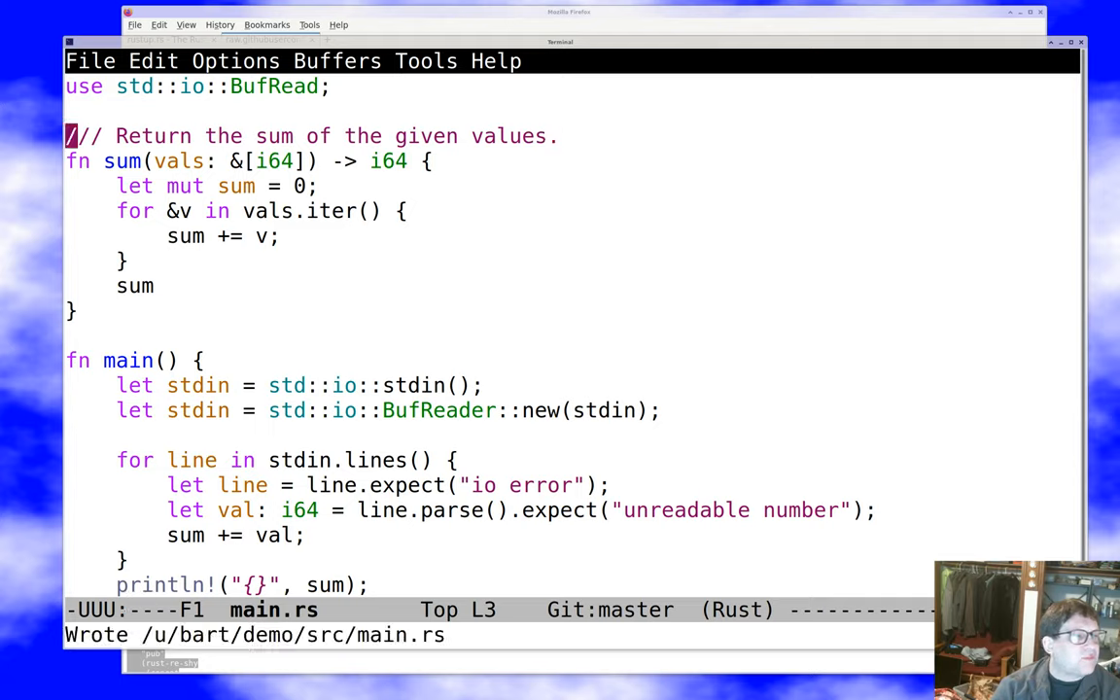
pyautogui.write('/')
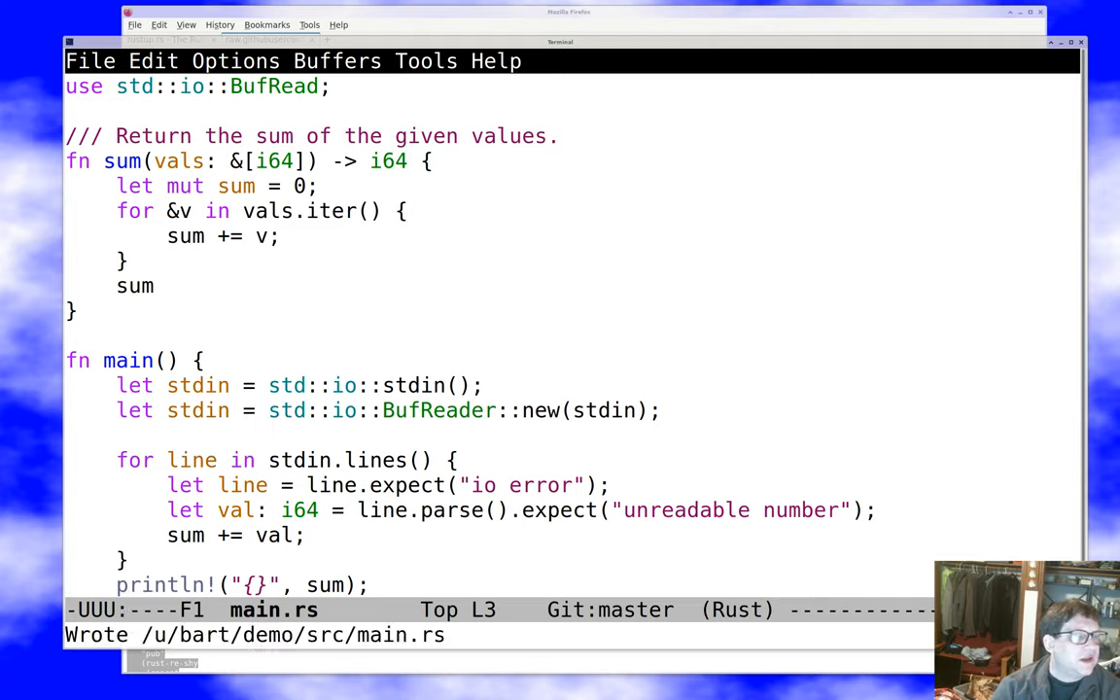
pyautogui.press('down')
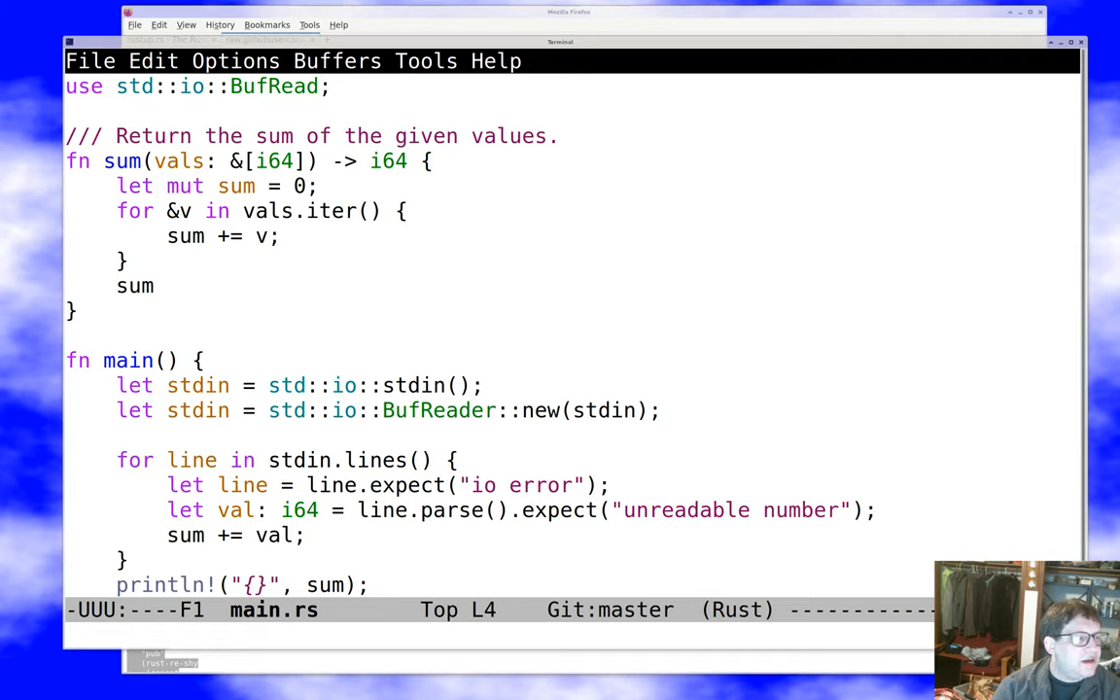
pyautogui.click(70, 160)
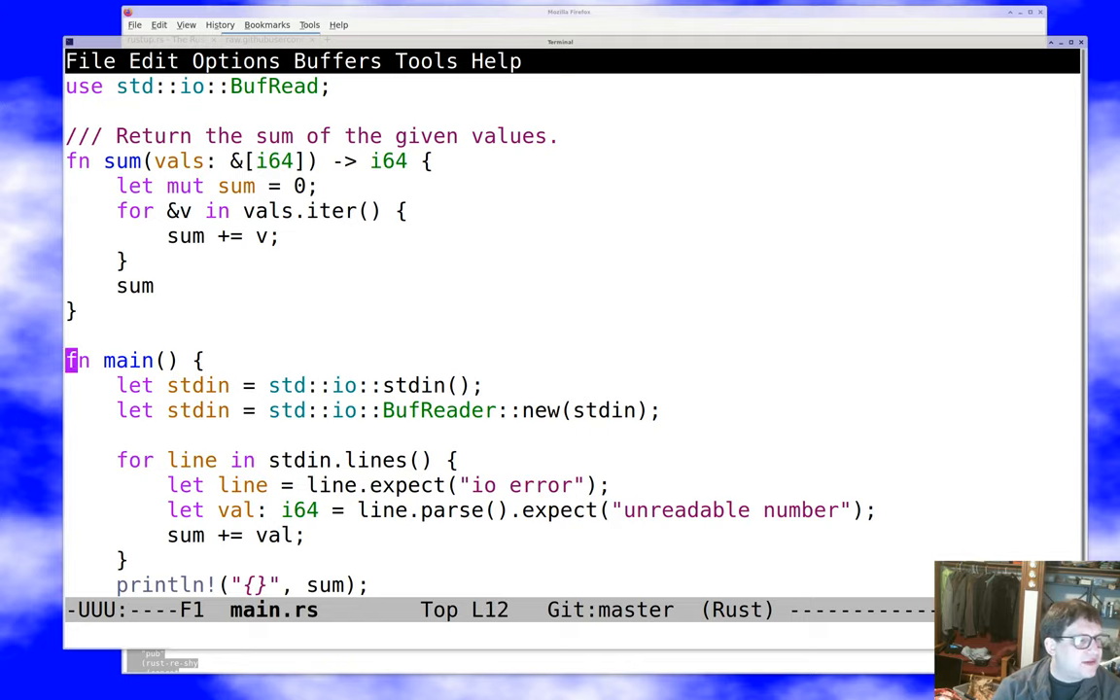
# Add a `#[test] fn test_sum()` with an assert_eq! above main
pyautogui.write('#[test]')
pyautogui.write('fn')
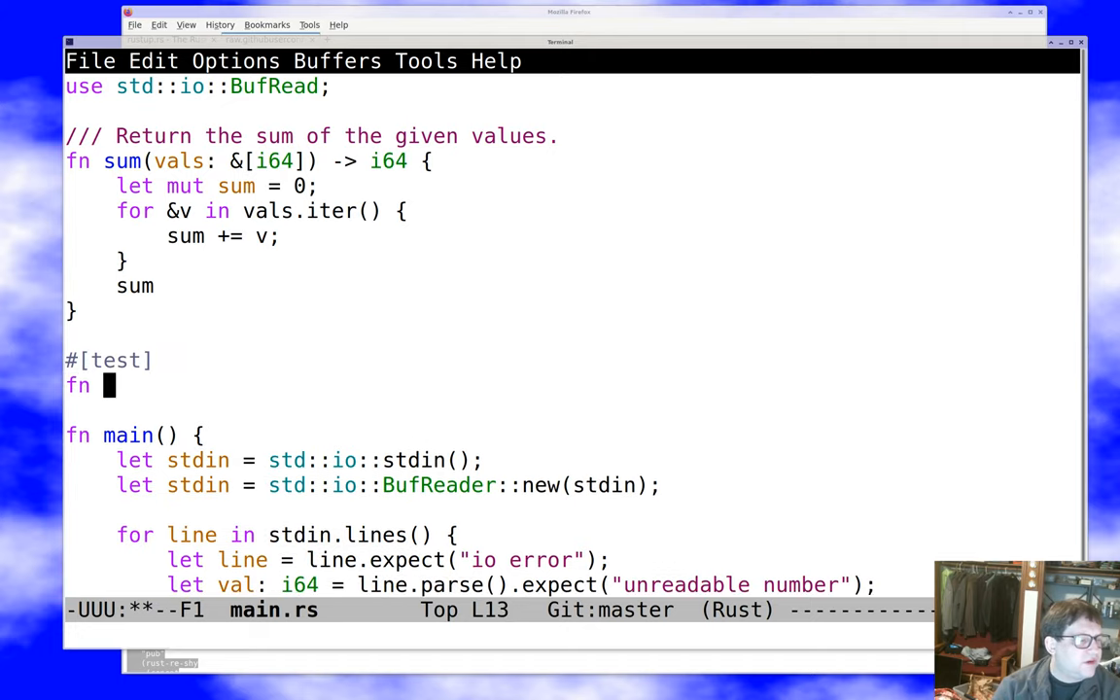
pyautogui.write('test_sum() {')
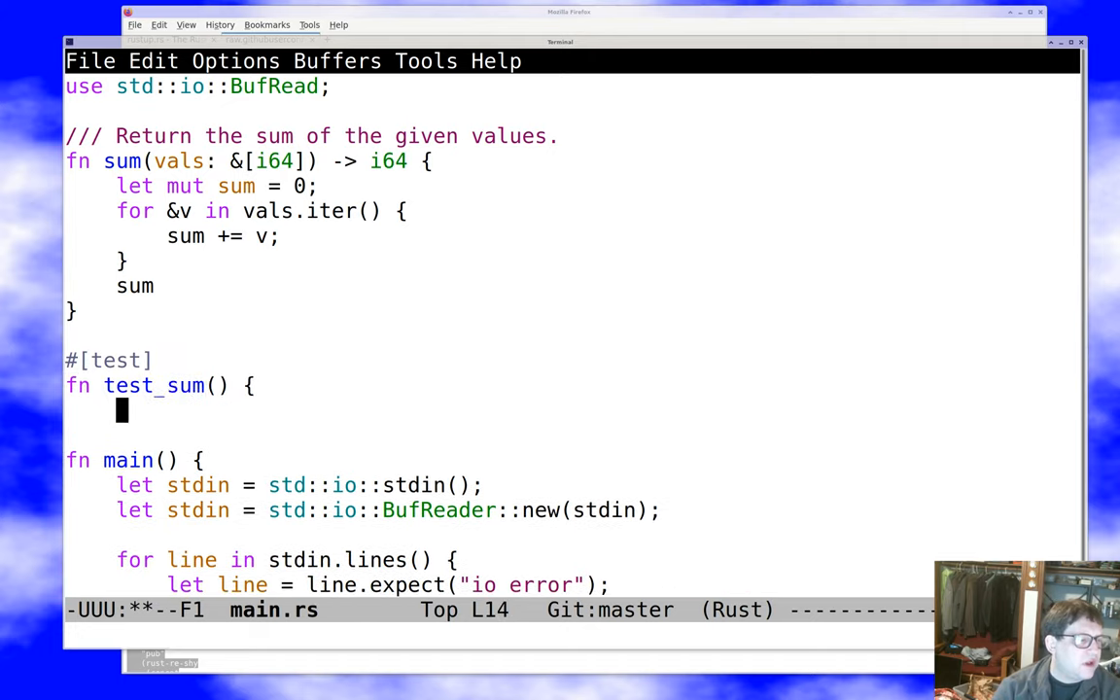
pyautogui.write('asser')
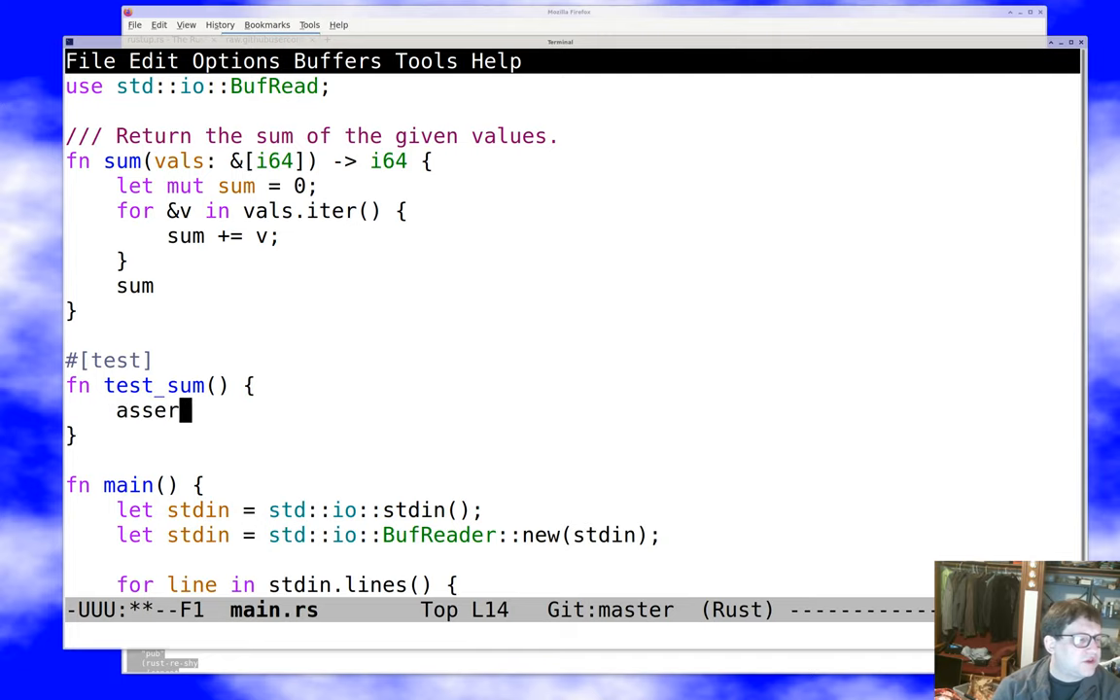
pyautogui.write('t_eq!')
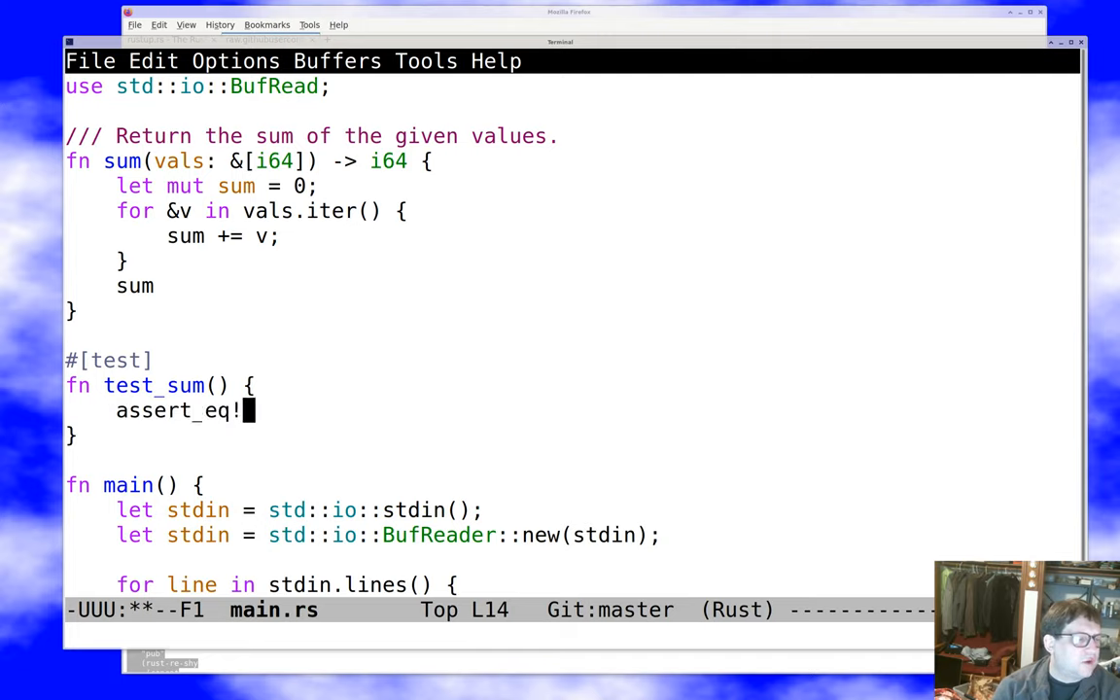
pyautogui.write('(6,')
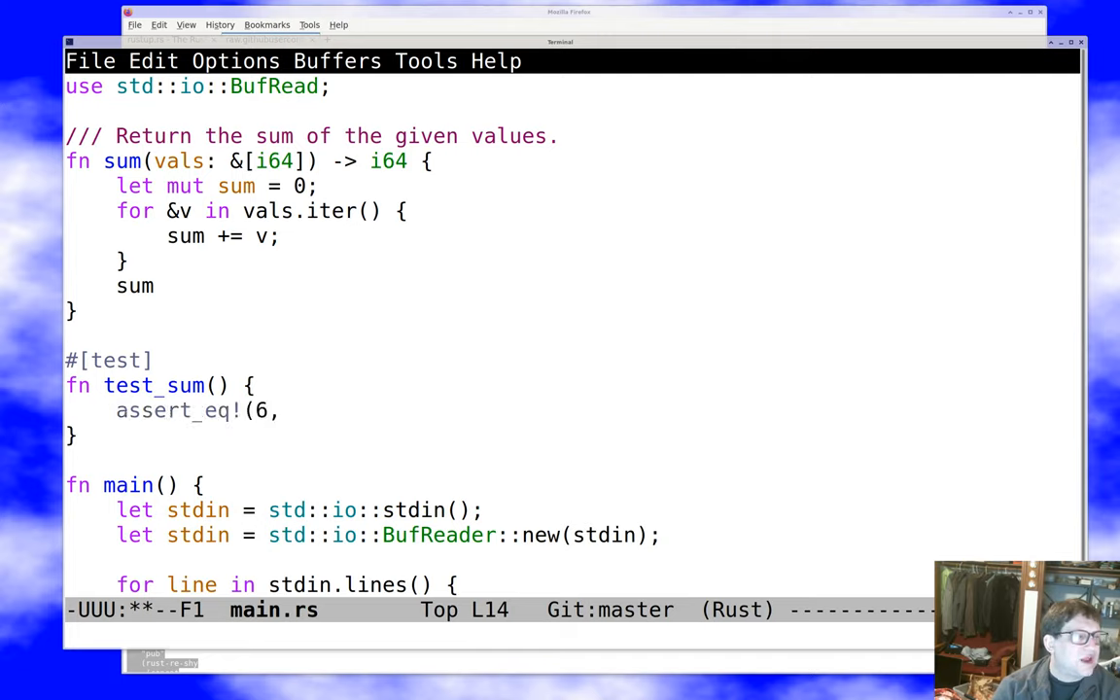
# Make the assertion check `sum(&[1, 2, -3, -4])` equals -4
pyautogui.write('sum(&')
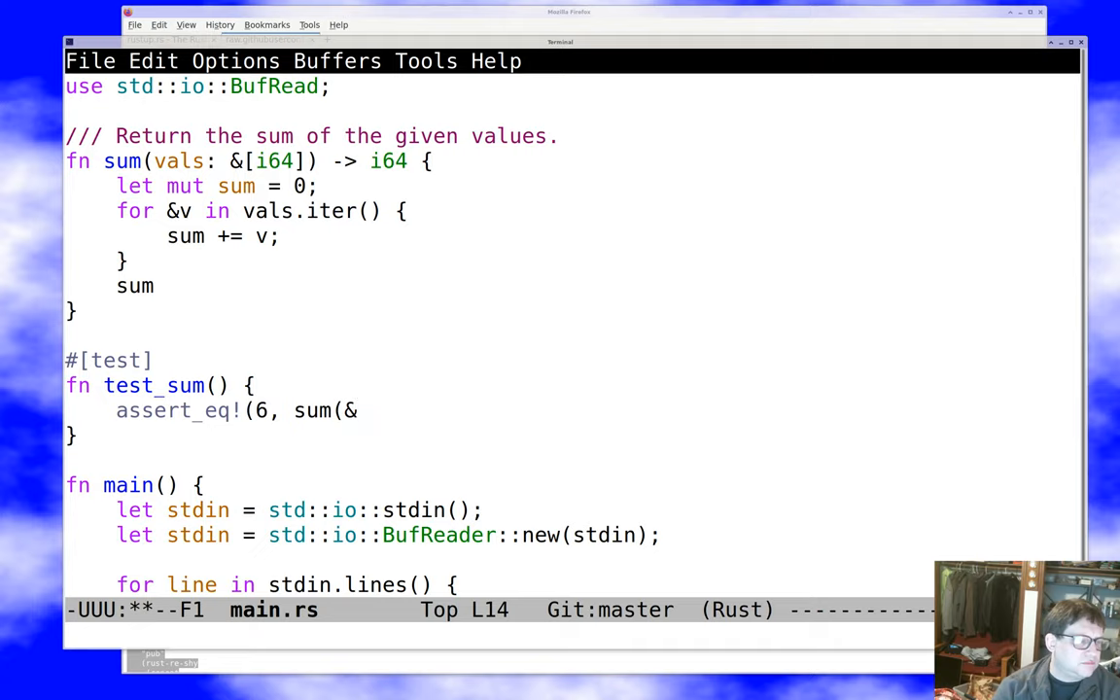
pyautogui.write('[1')
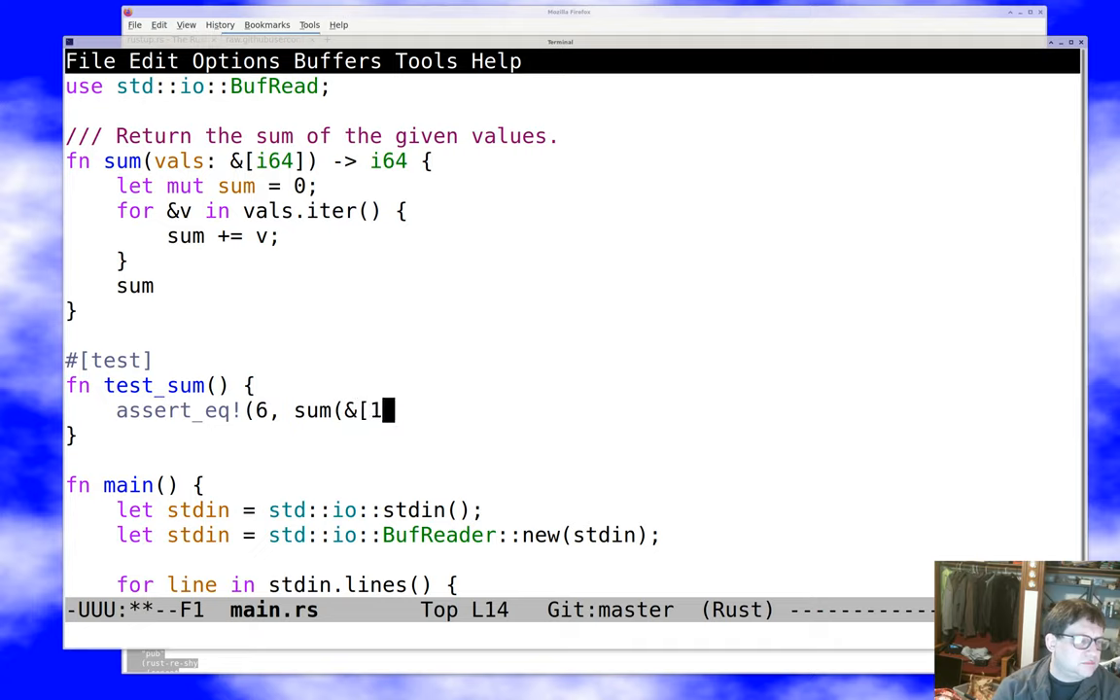
pyautogui.write(', 2, 3]')
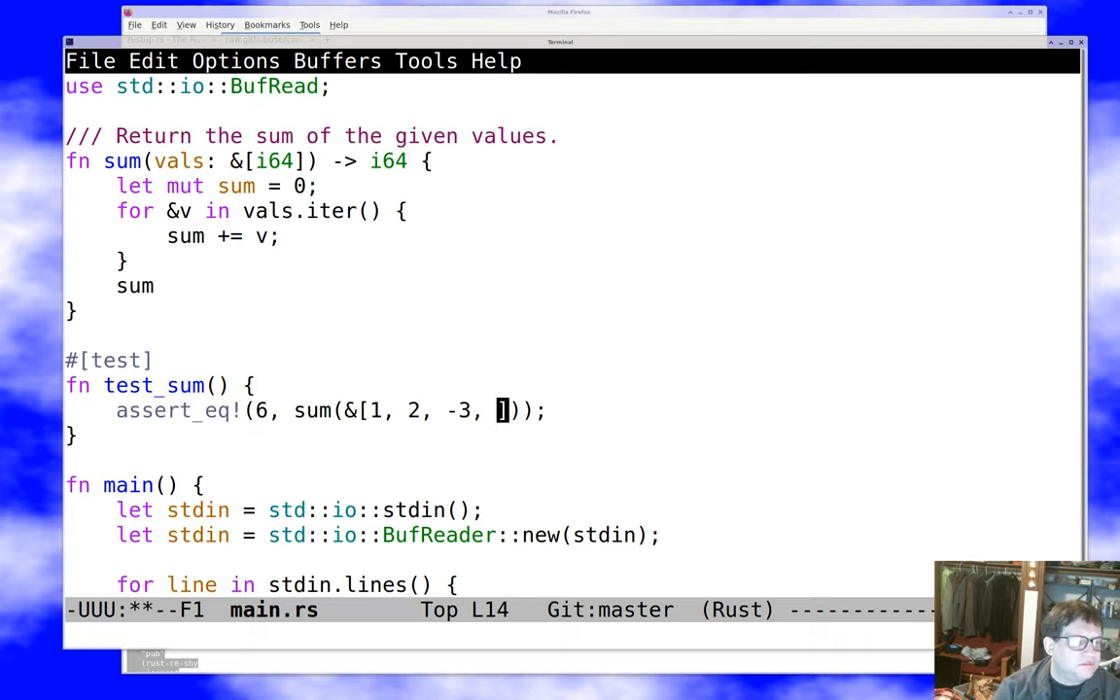
pyautogui.write('-4')
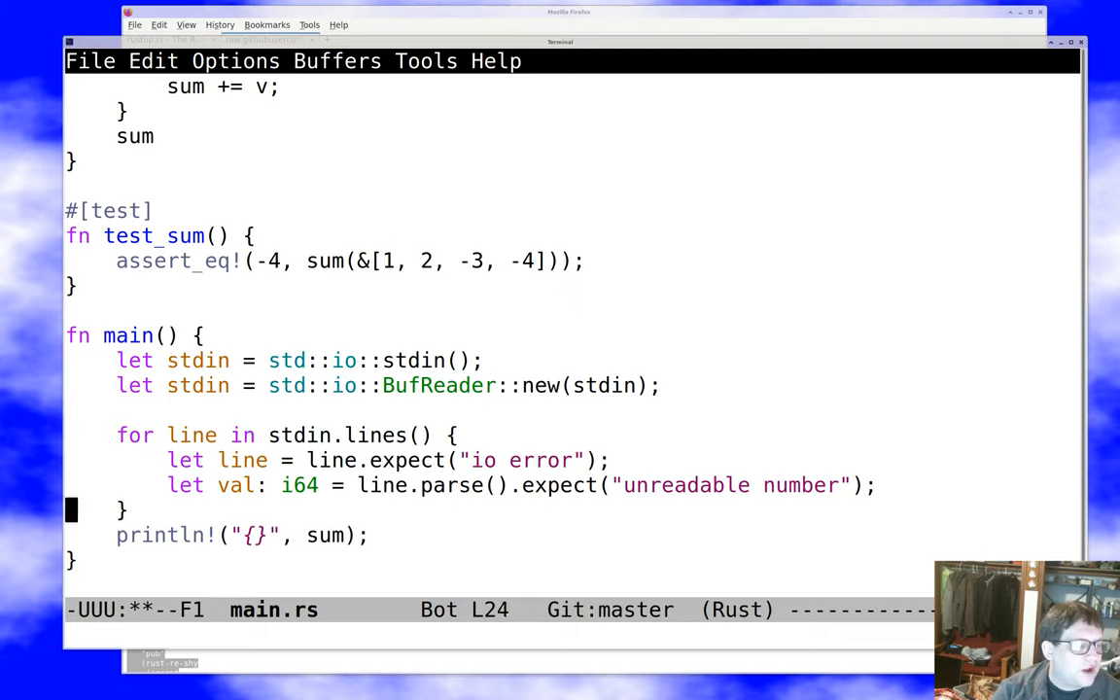
# Save, then have main collect values into `let mut vals = Vec::new()` with vals.push(val) and print sum(&vals)
pyautogui.press('ctrl+x ctrl+s')
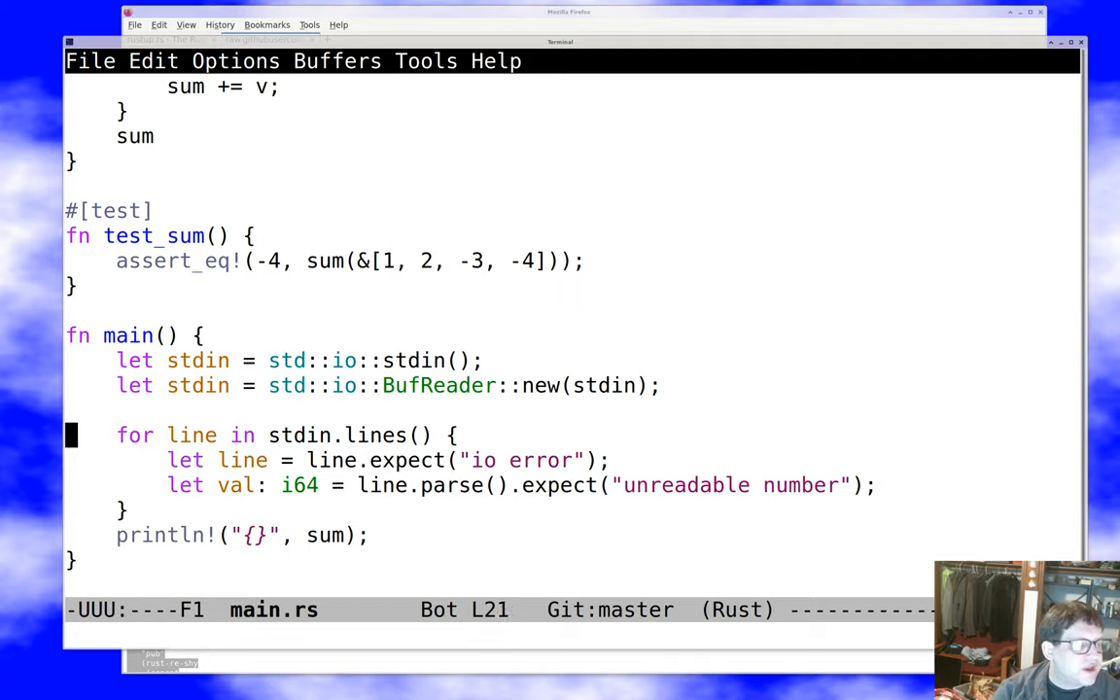
pyautogui.write('let mut')
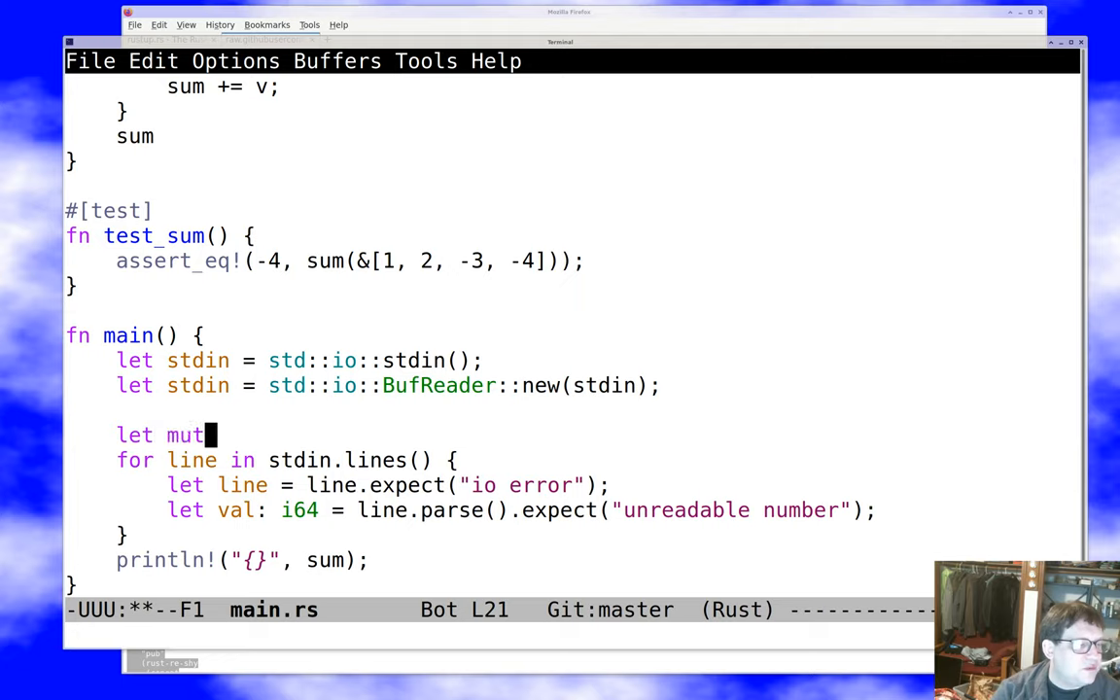
pyautogui.write('vals = Vec::new();')
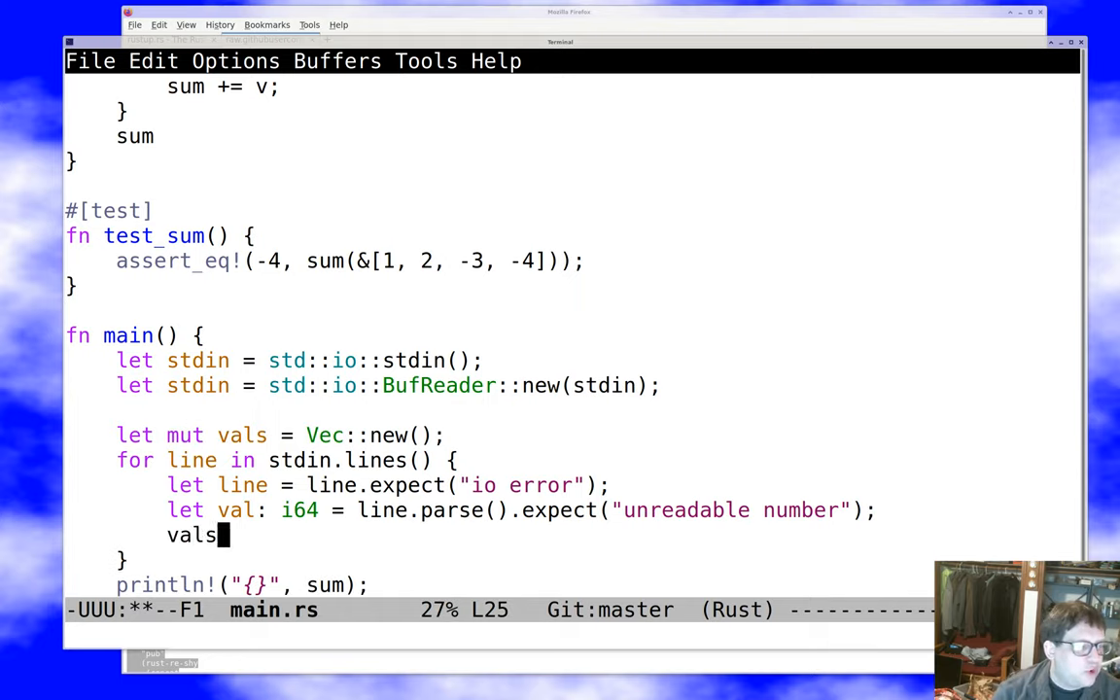
pyautogui.write('.push(val);')
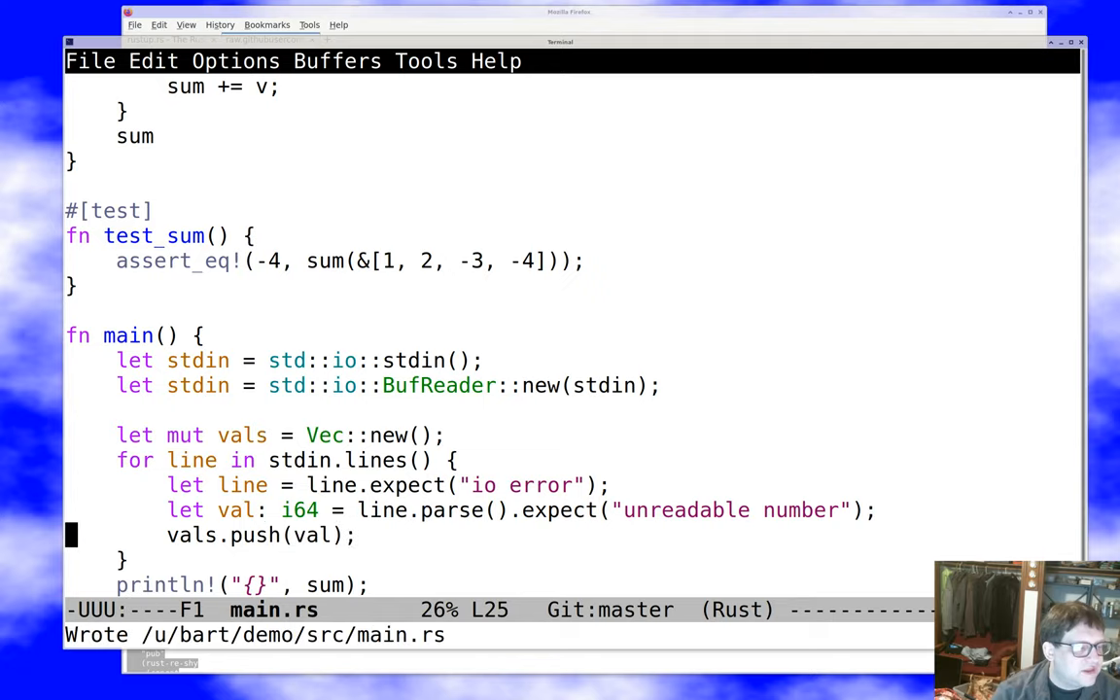
pyautogui.write('(&vals')
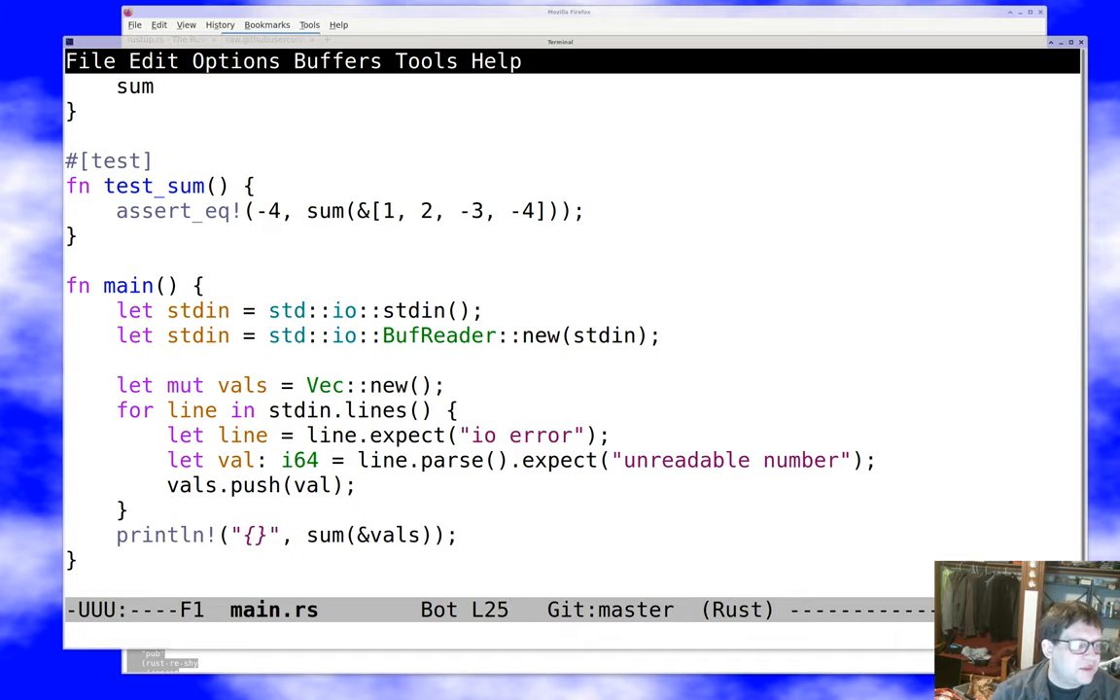
pyautogui.click(223, 486)
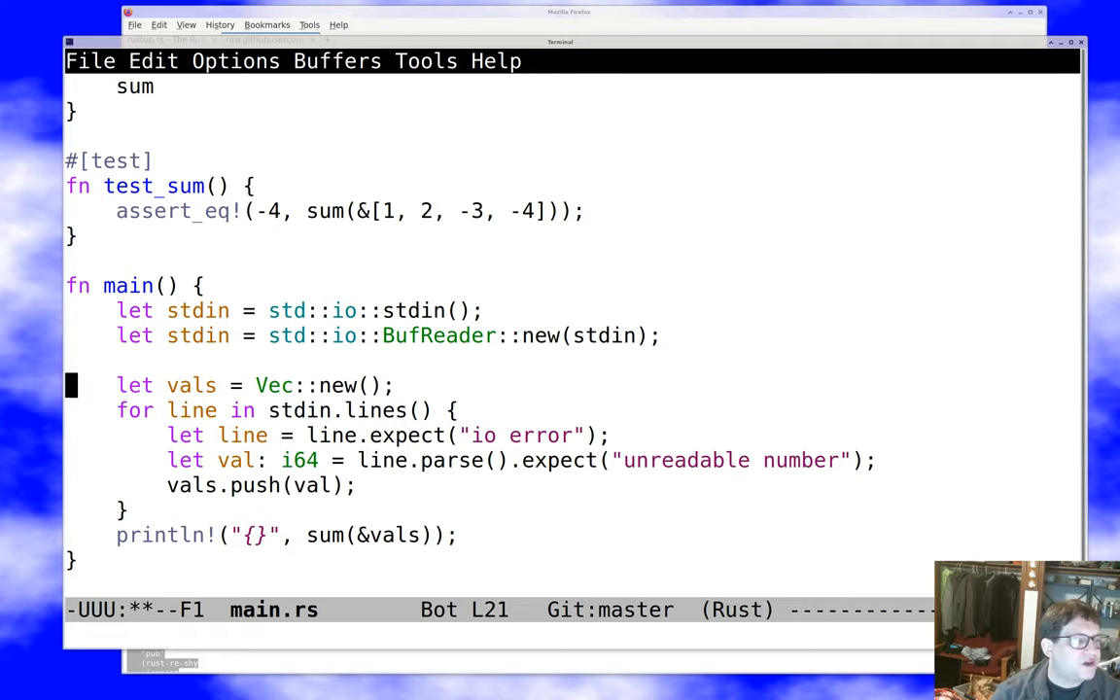
# Build the project with M-x cargo-process, restore `let mut vals`, and duplicate the test_sum assertion
pyautogui.write('car')
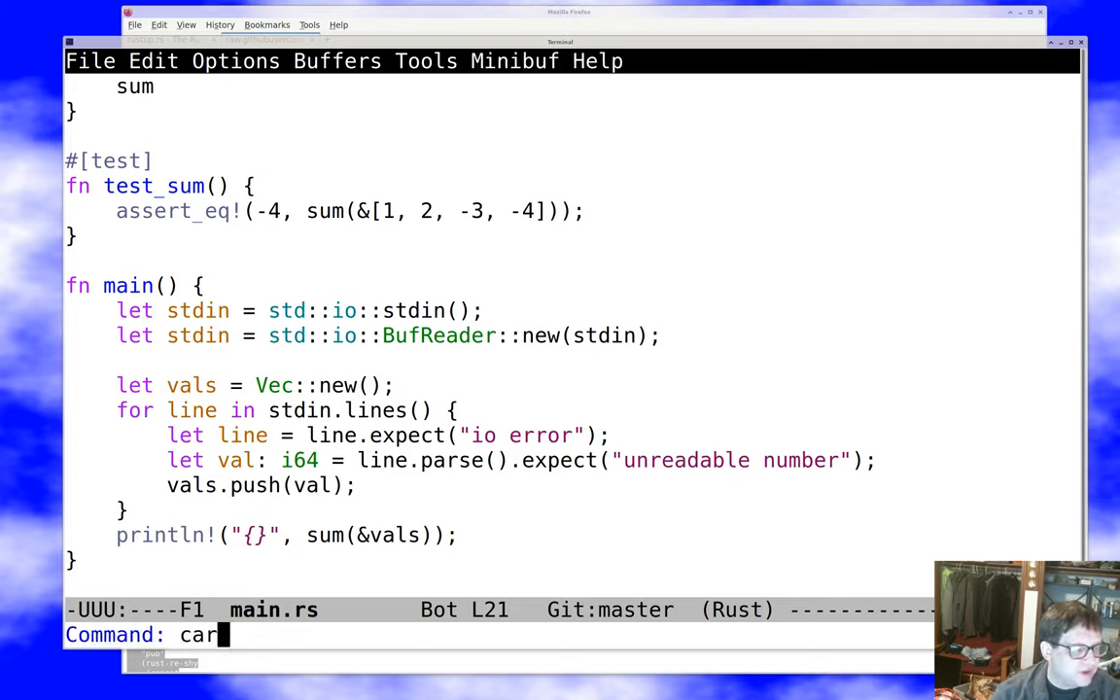
pyautogui.press('Return')
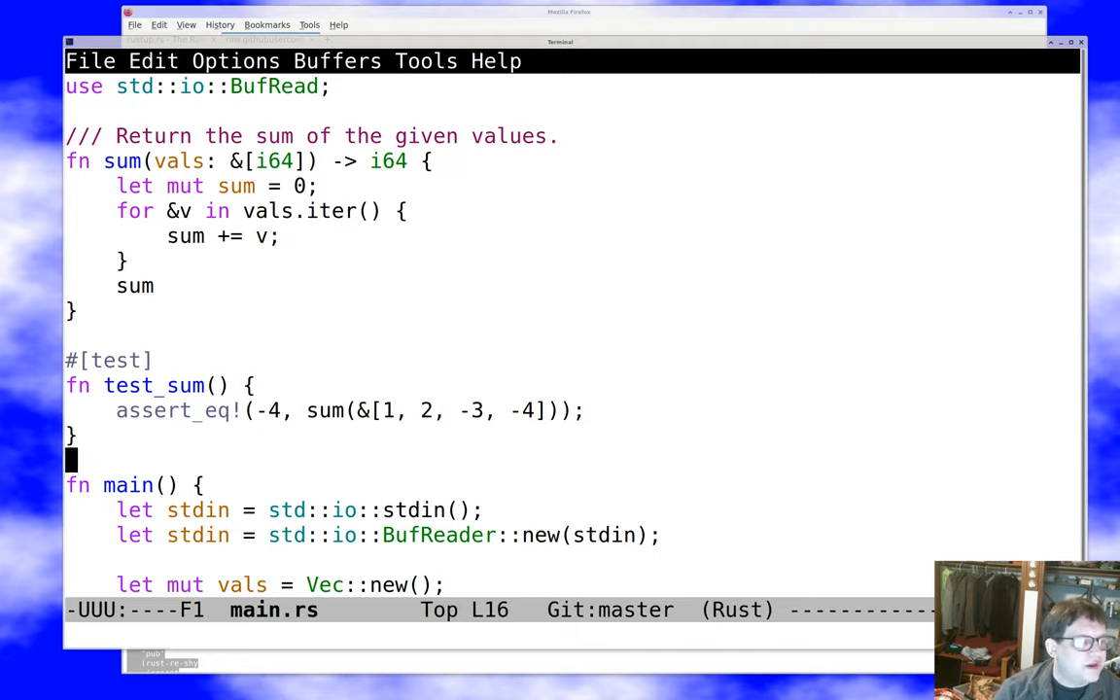
pyautogui.press('Down')
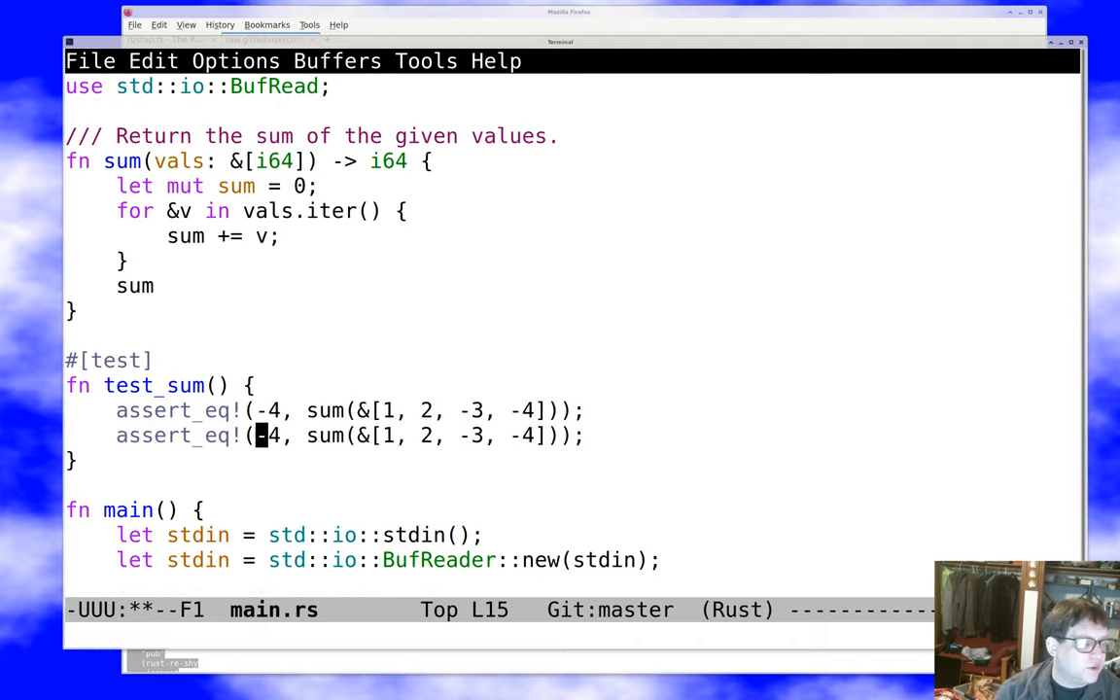
# Edit the copied assertion to assert_eq!(0, sum(&[1, 2, -3])), save, and exit emacs to bash
pyautogui.write('0')
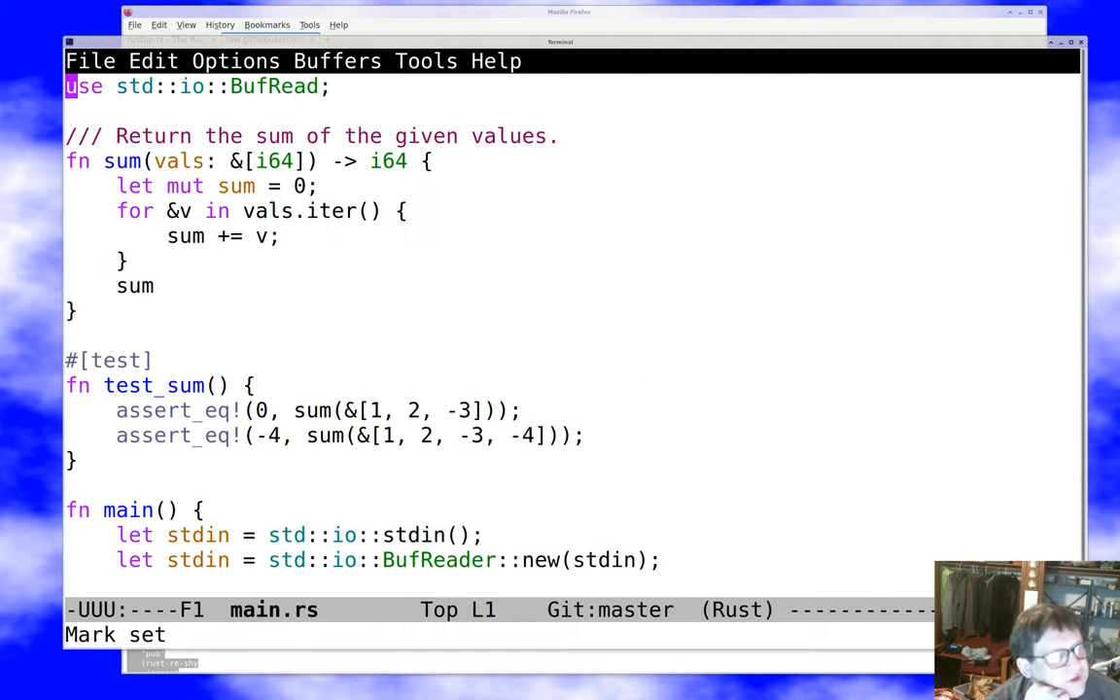
pyautogui.write('ca')
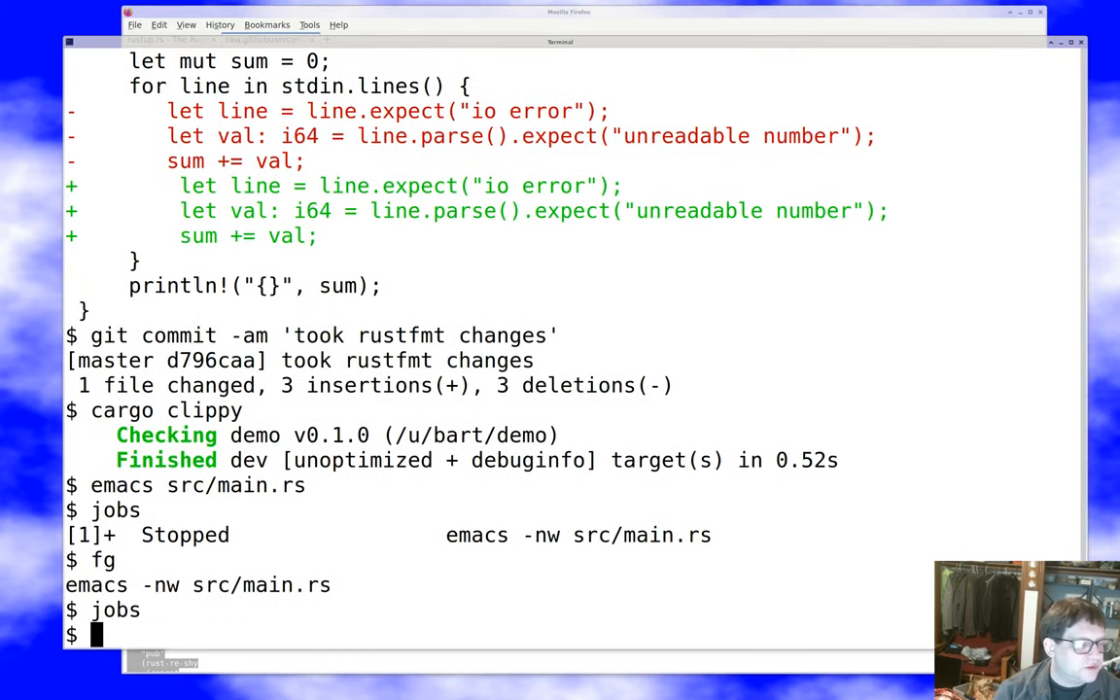
# Run cargo fmt, then recall and rerun cargo run </tmp/list from history, printing 73083
pyautogui.write('cargo fmt')
pyautogui.write('emacs src/main.rs')
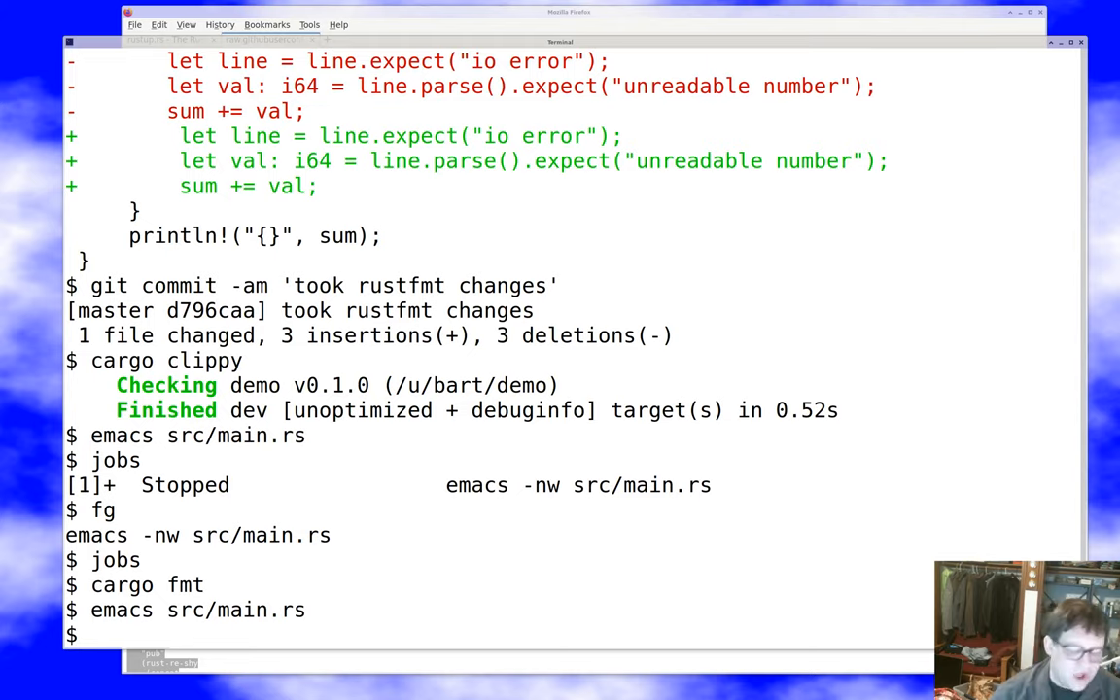
pyautogui.press('ctrl+r')
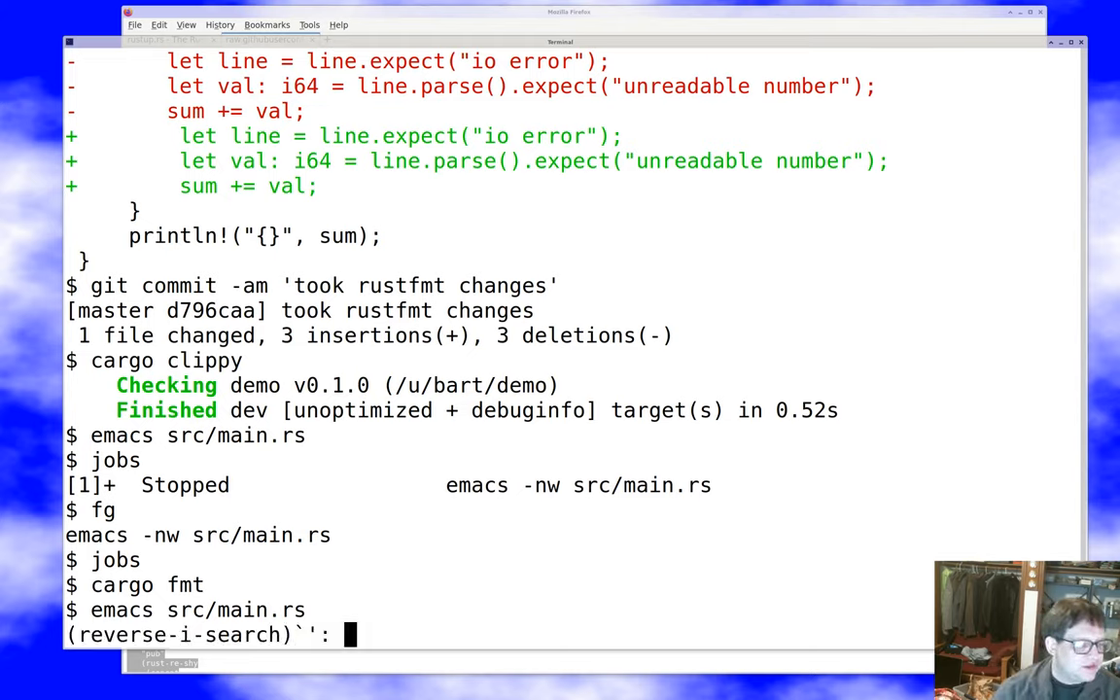
pyautogui.write('cargo ru')
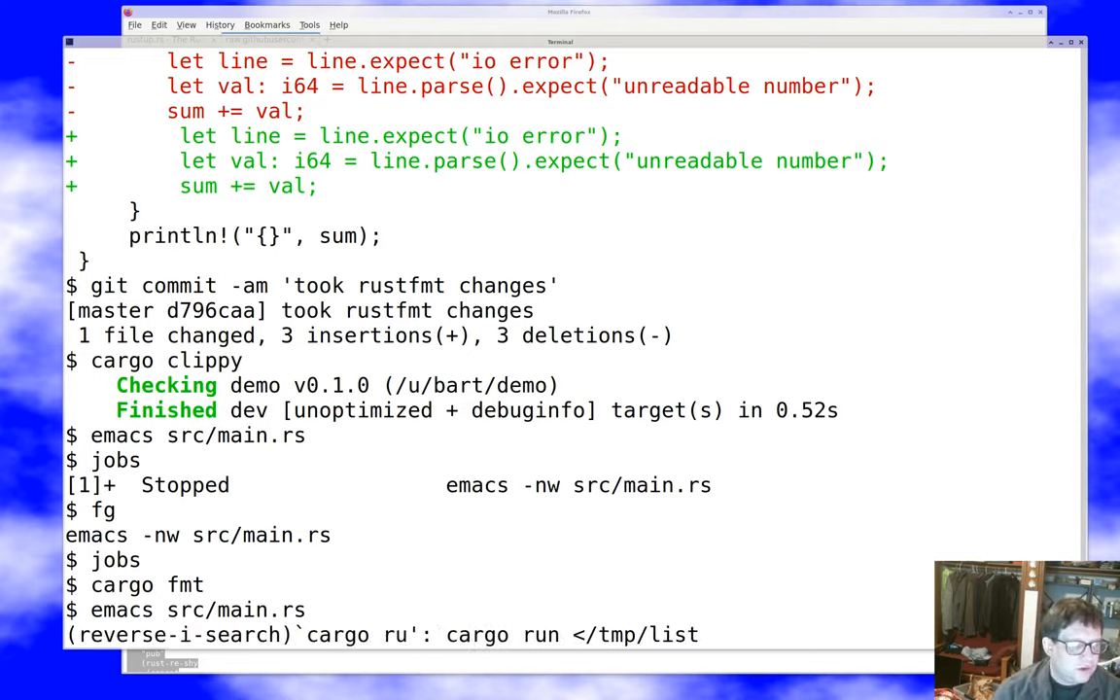
pyautogui.press('Return')
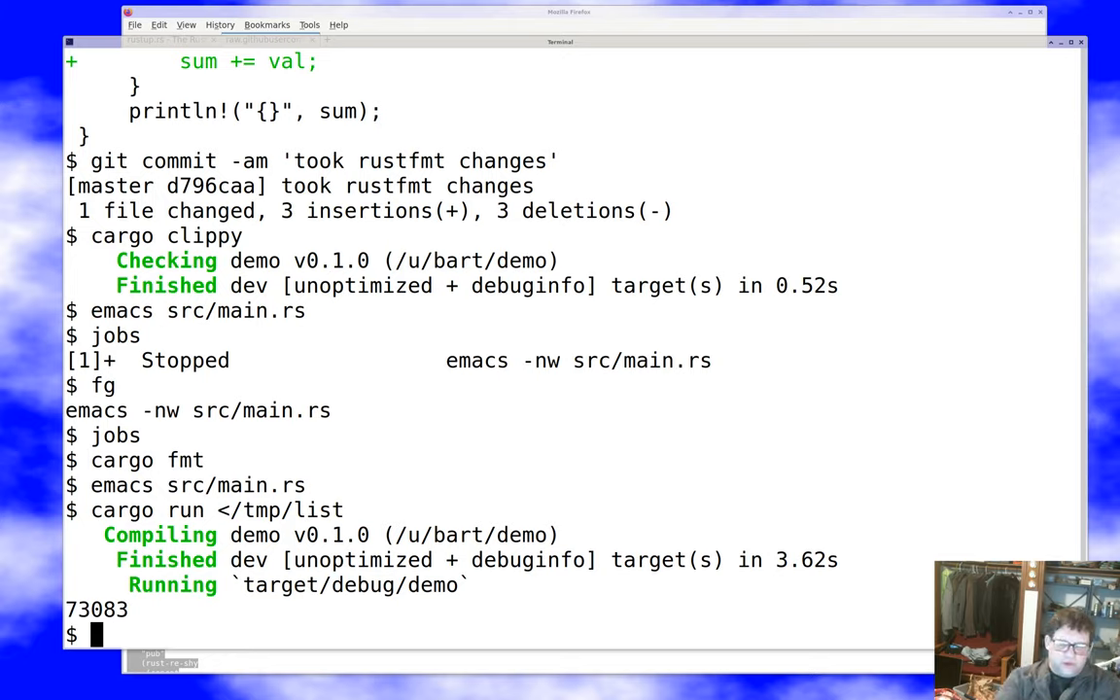
# Run git commit -am 'split out sum and added test' to record the main.rs changes
pyautogui.write('git commit')
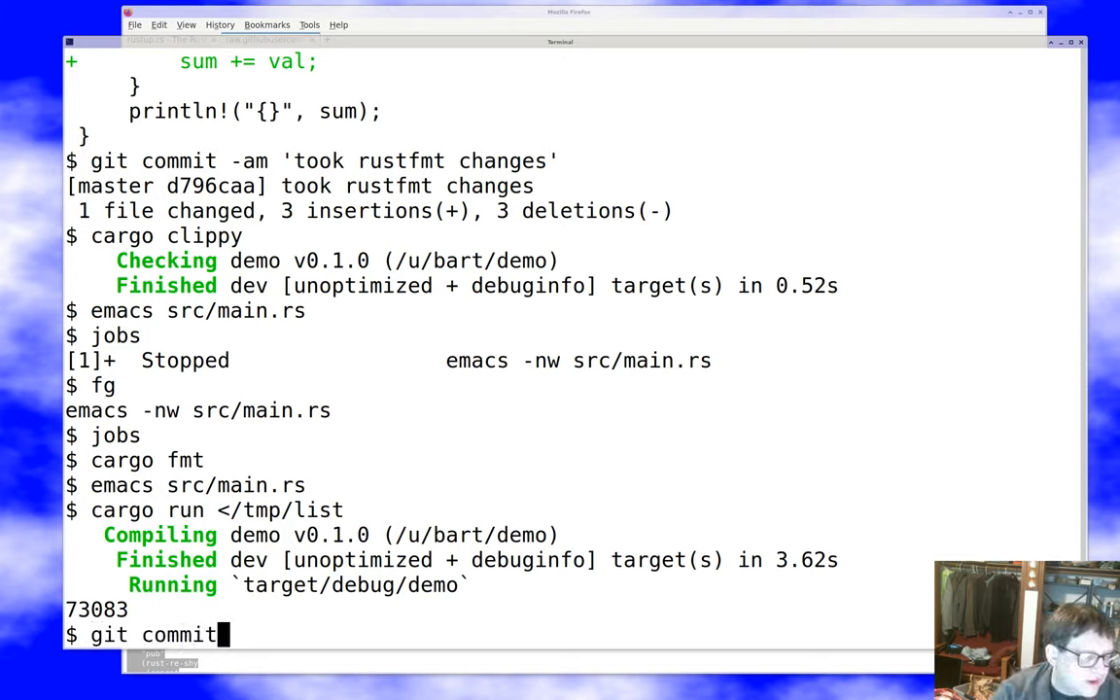
pyautogui.write("-am '")
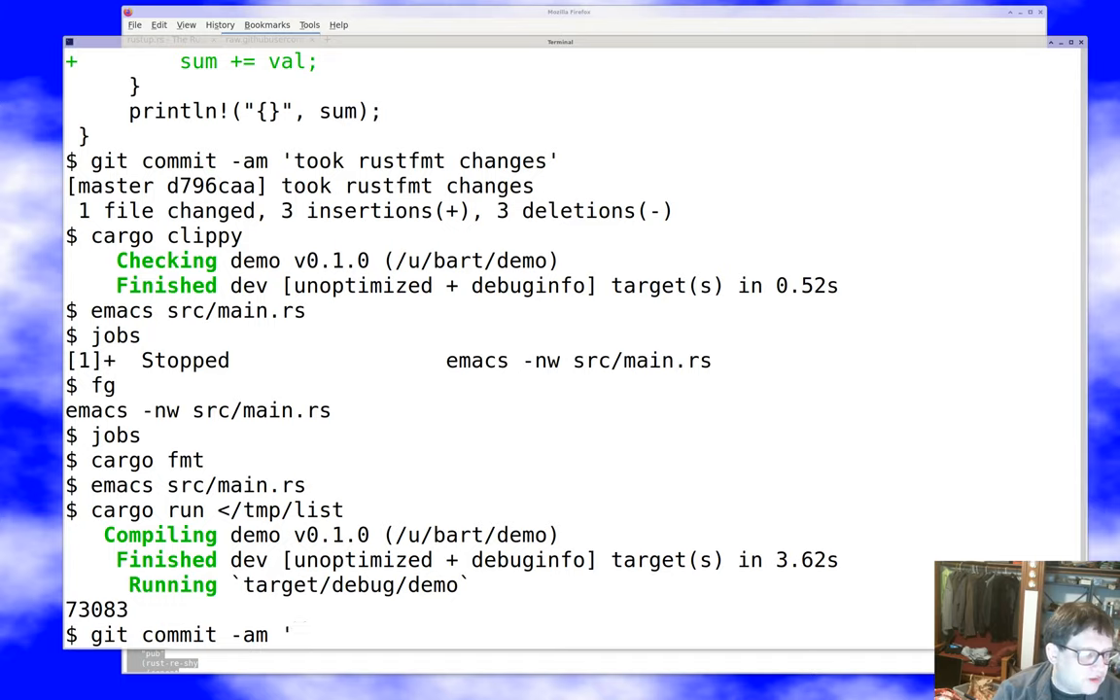
pyautogui.write('split out sum and added')
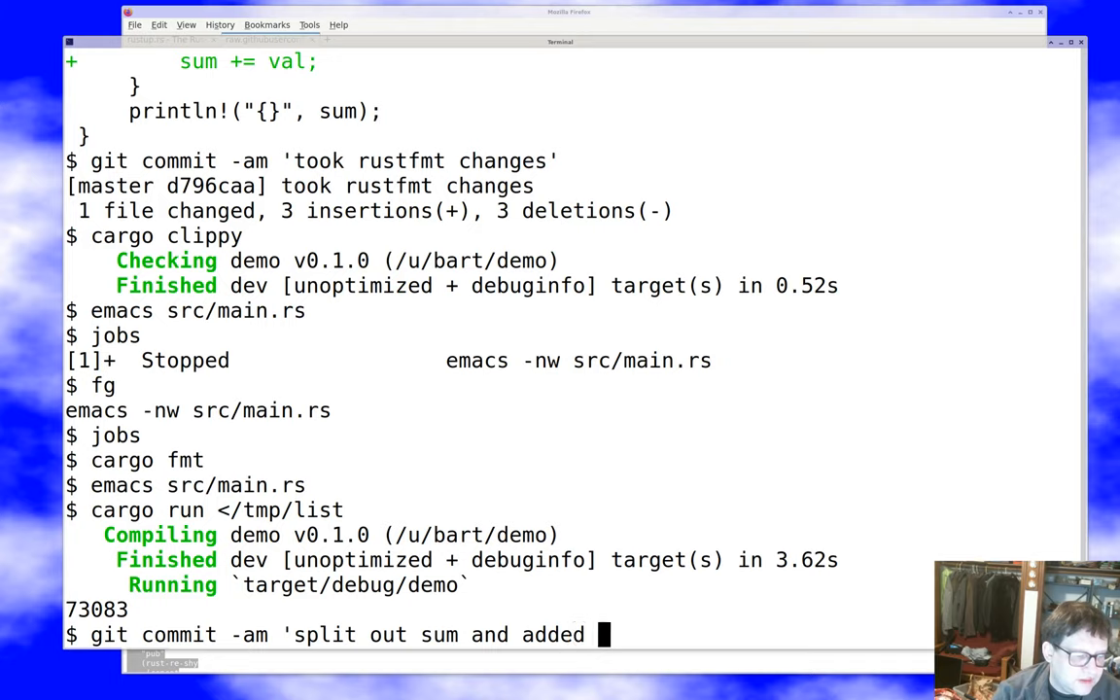
pyautogui.write('tests')
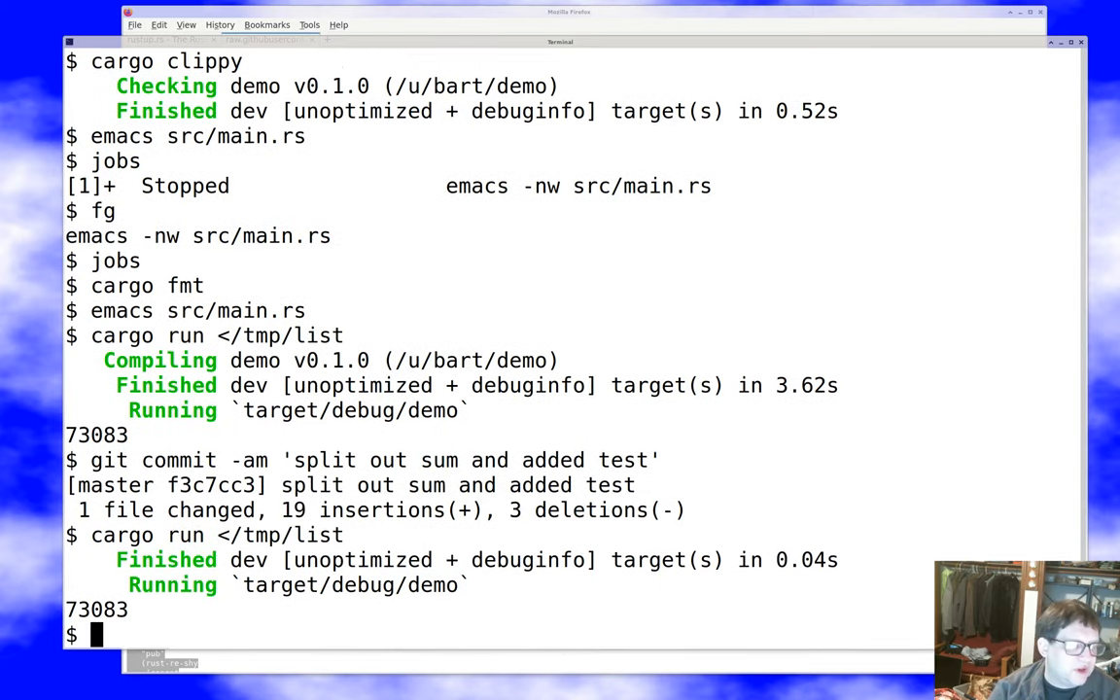
# Enter cargo run </tmp/list again at the prompt after the commit
pyautogui.write('cargo run </tmp/list')
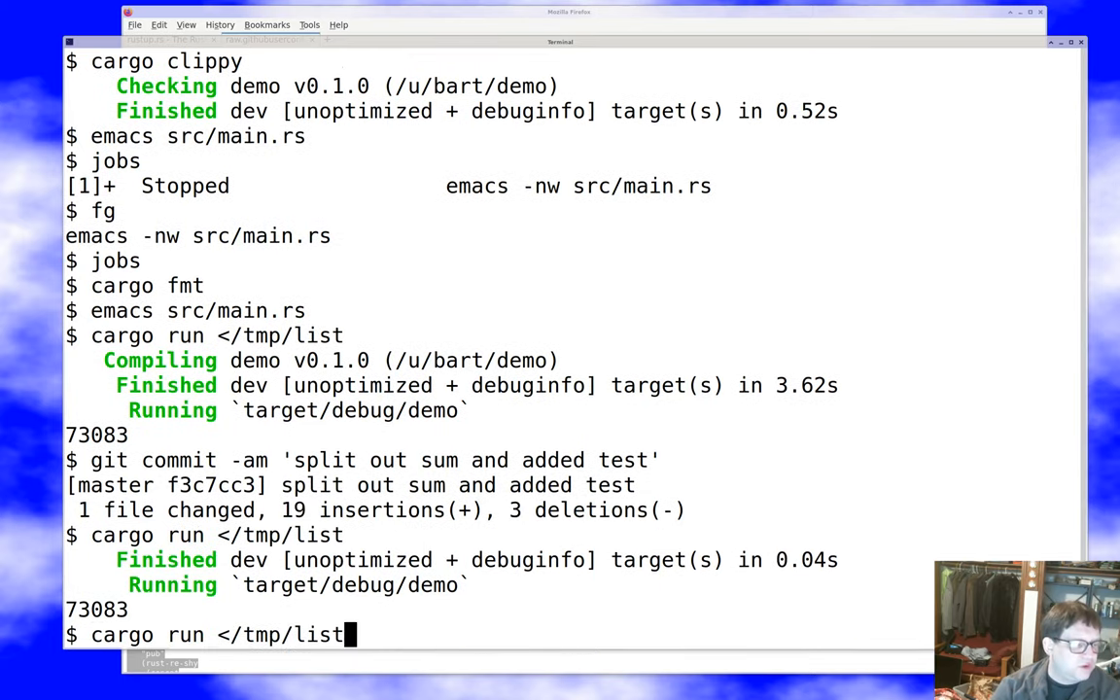
# Run cargo run --release </tmp/list printing 73083, then start target/release/demo and interrupt it with Ctrl-C
pyautogui.write('--release')
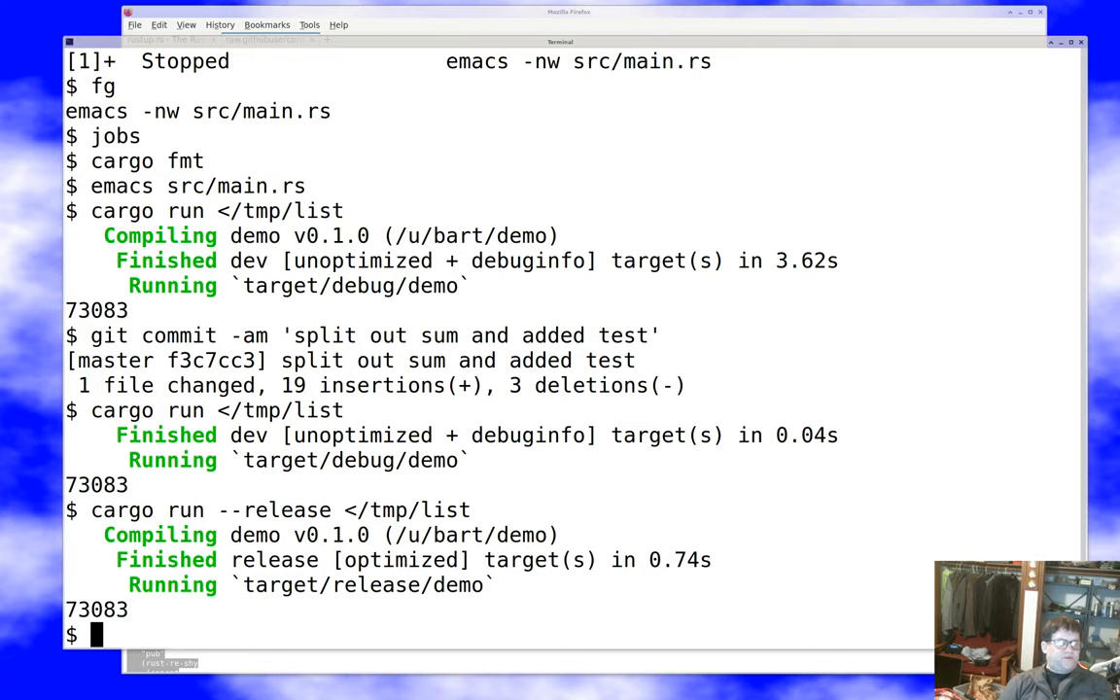
pyautogui.write('target/release/demo')
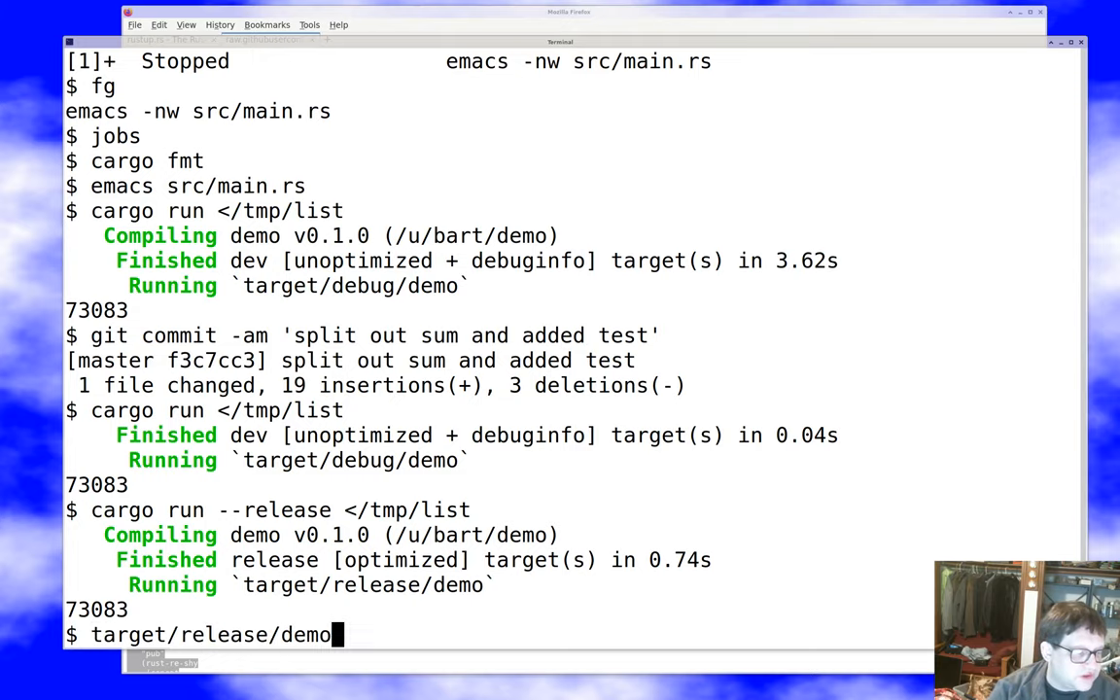
pyautogui.press('ctrl+c')
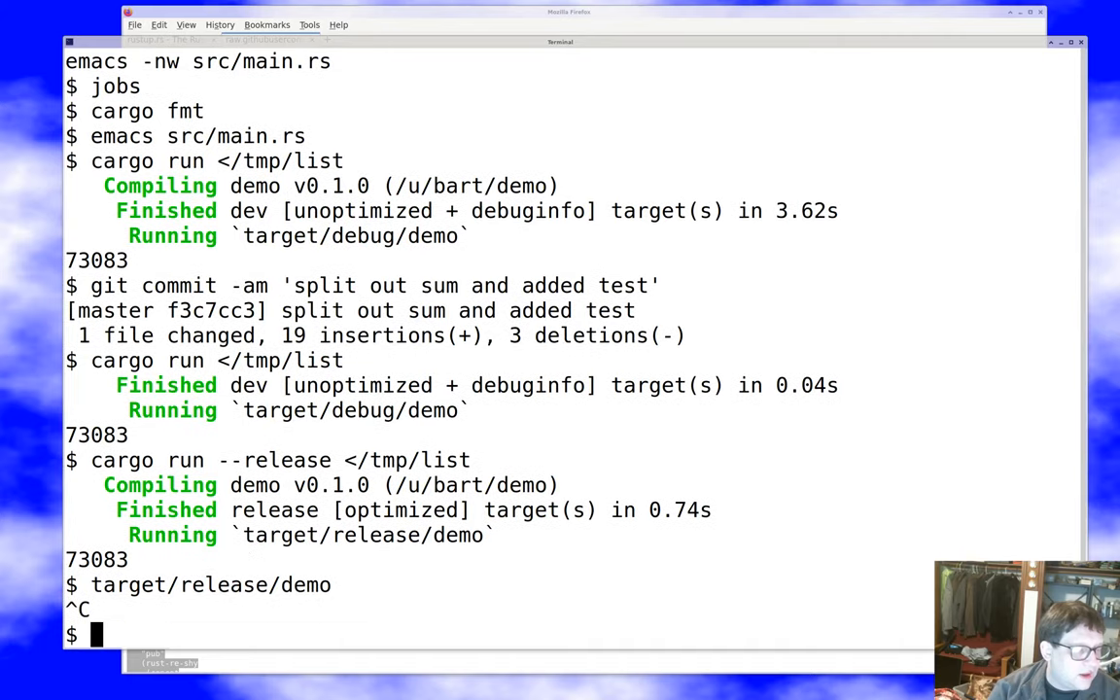